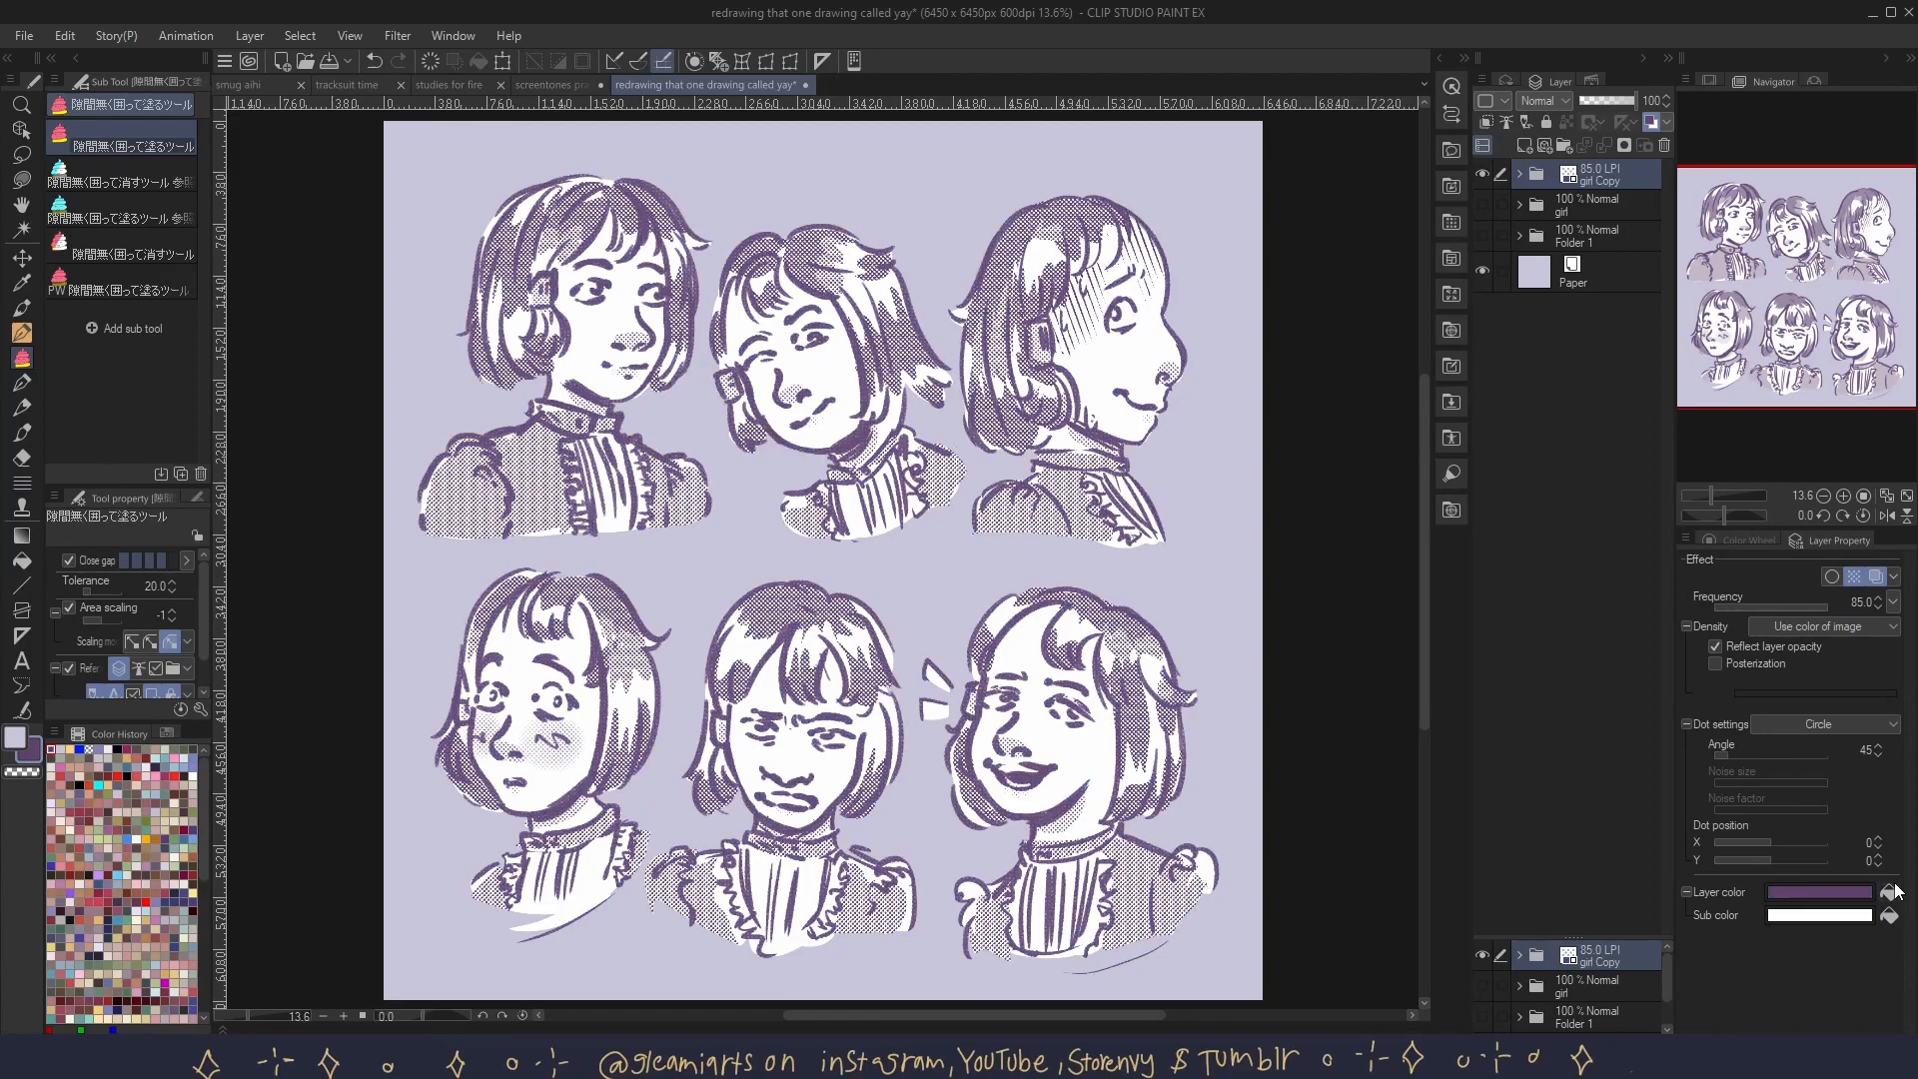
# - Configure a square-dot tone at frequency 27.5, density 24%, angle 45 in Simple tone settings
pyautogui.click(1894, 891)
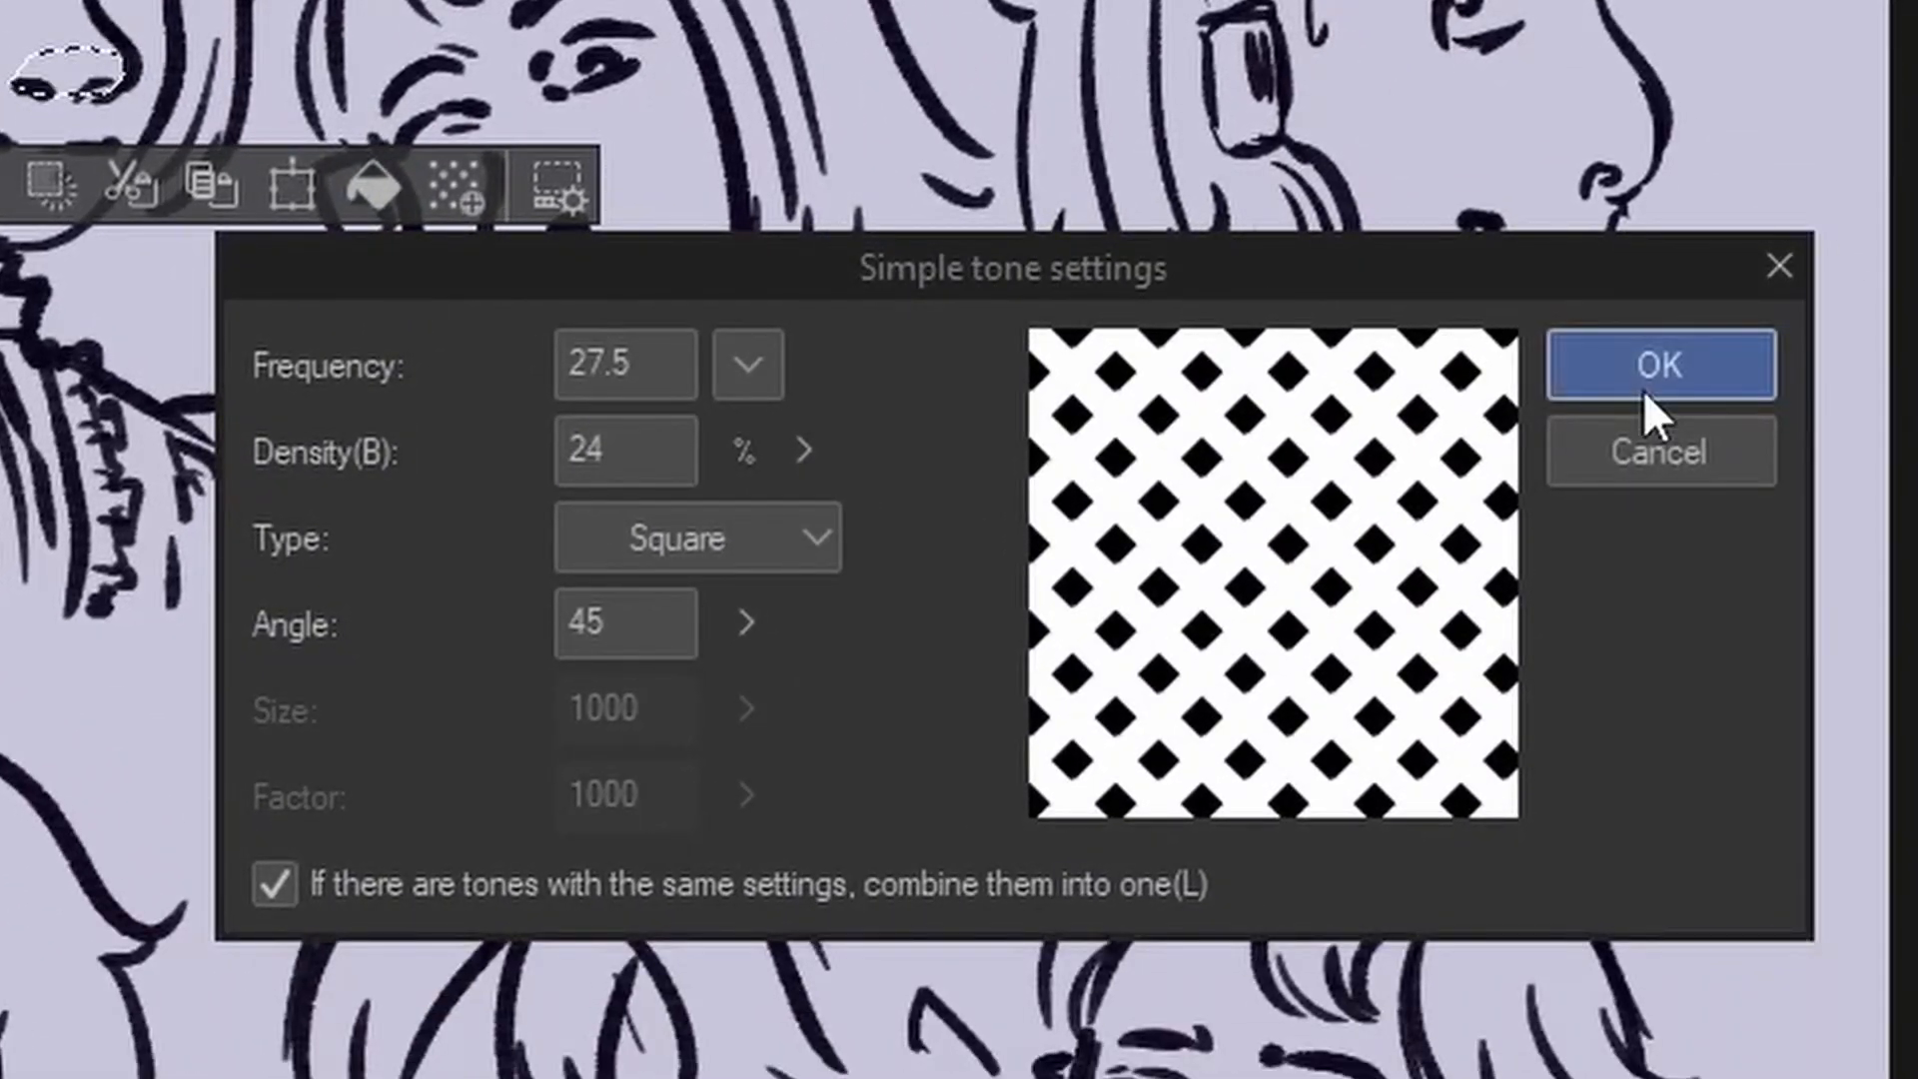
pyautogui.click(1661, 363)
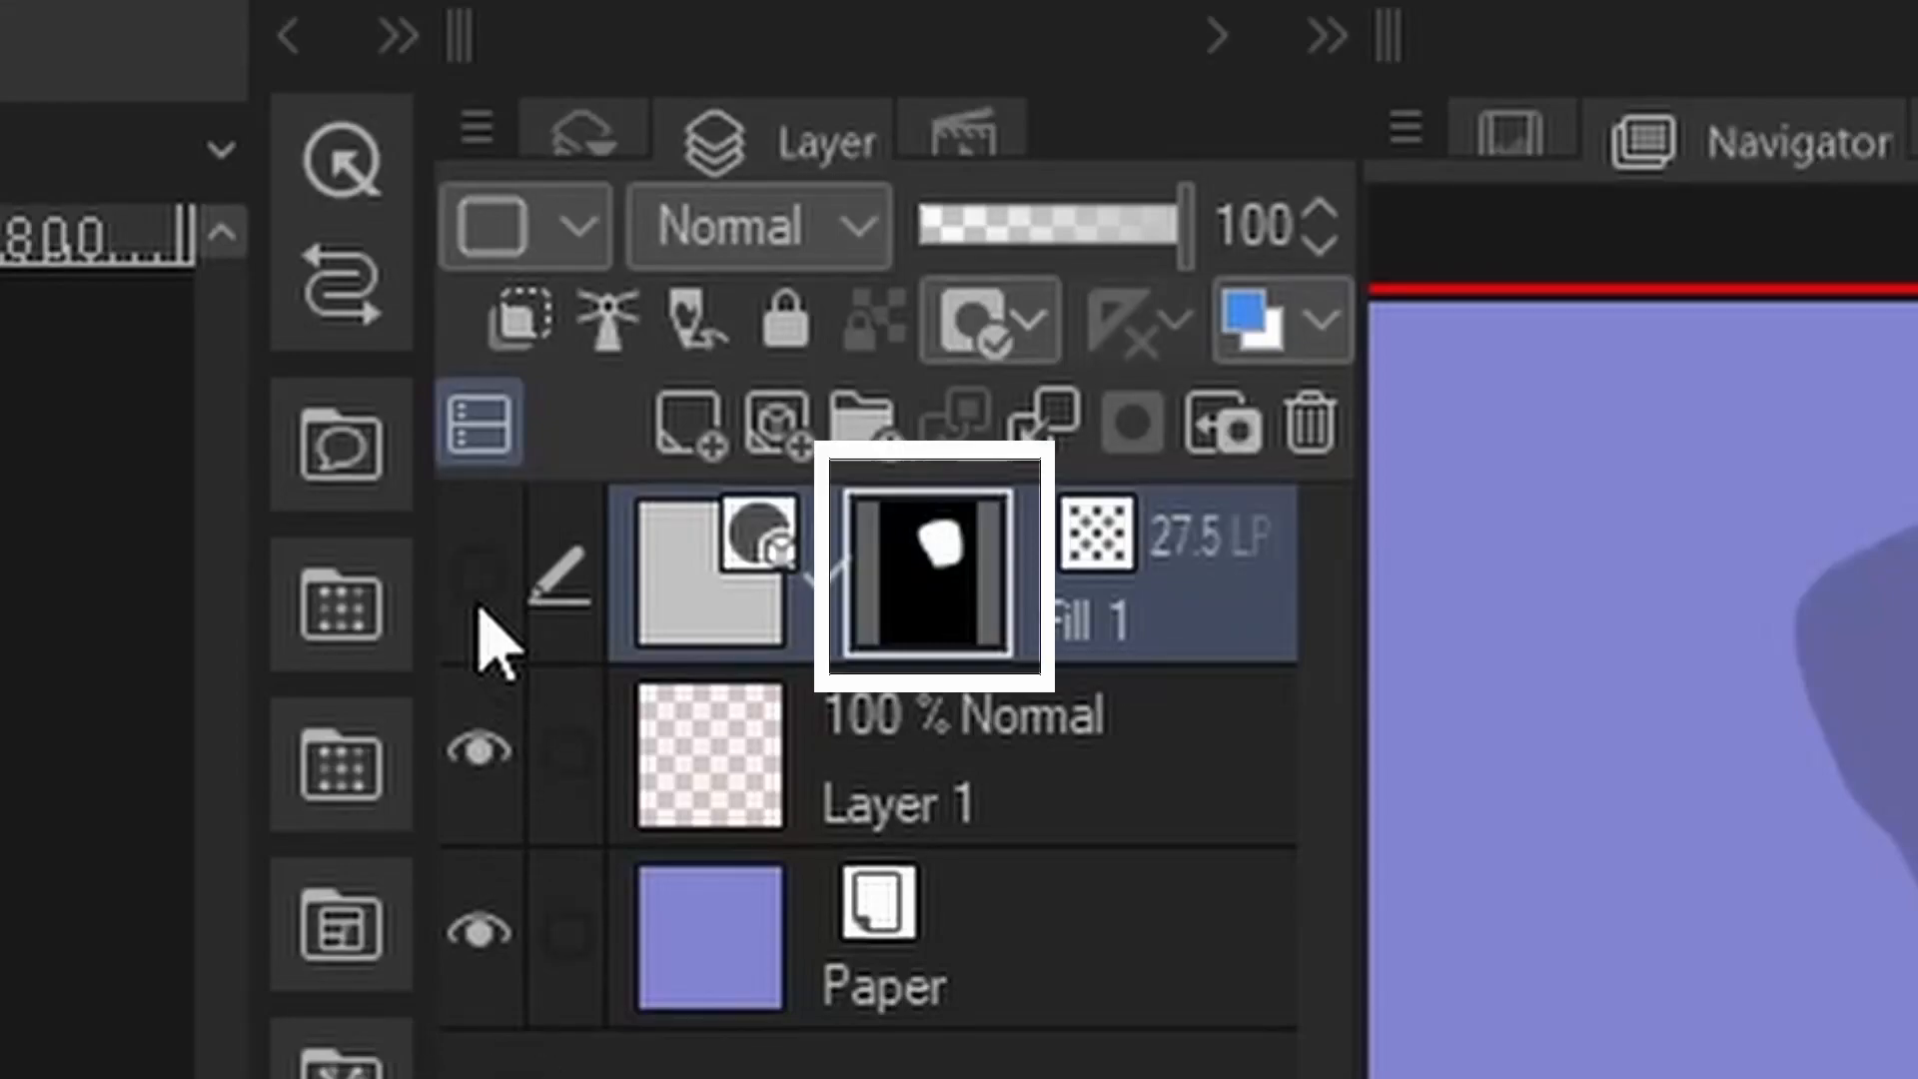
pyautogui.click(955, 759)
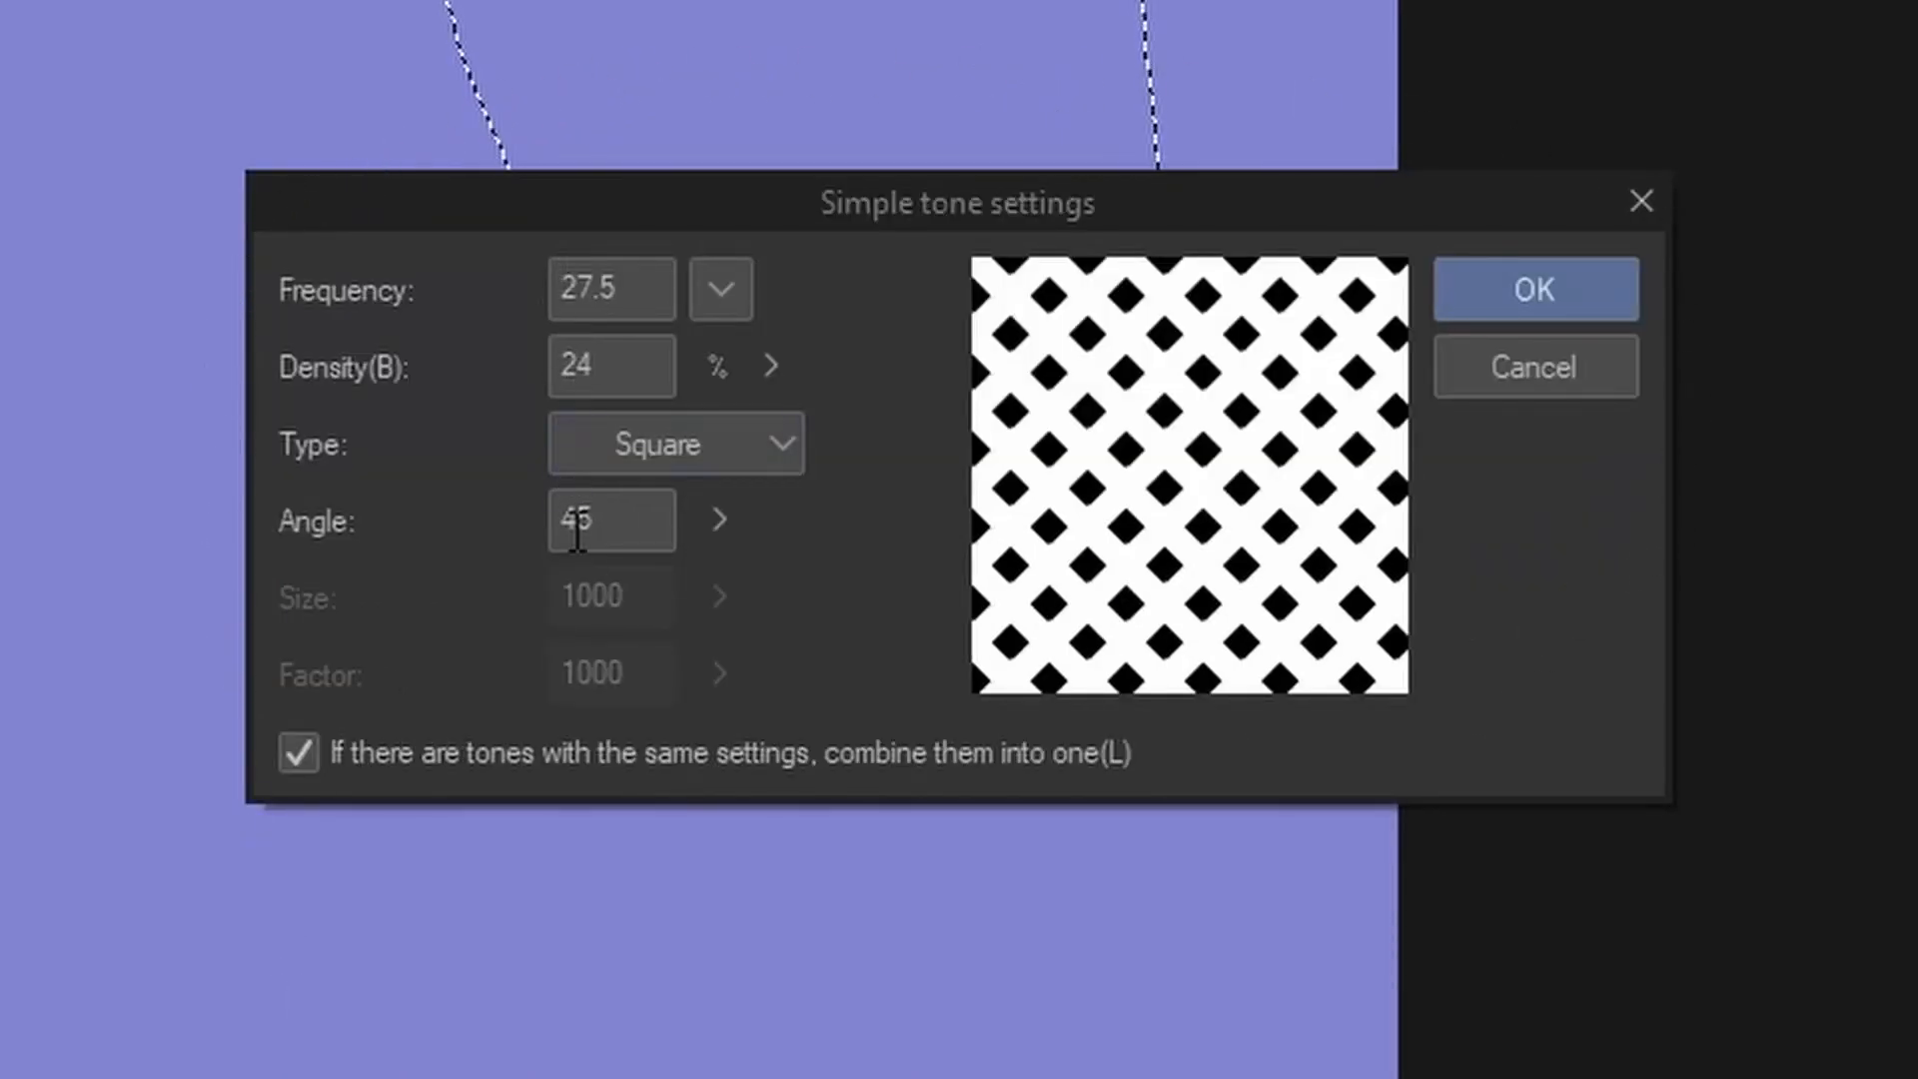
pyautogui.moveTo(695, 873)
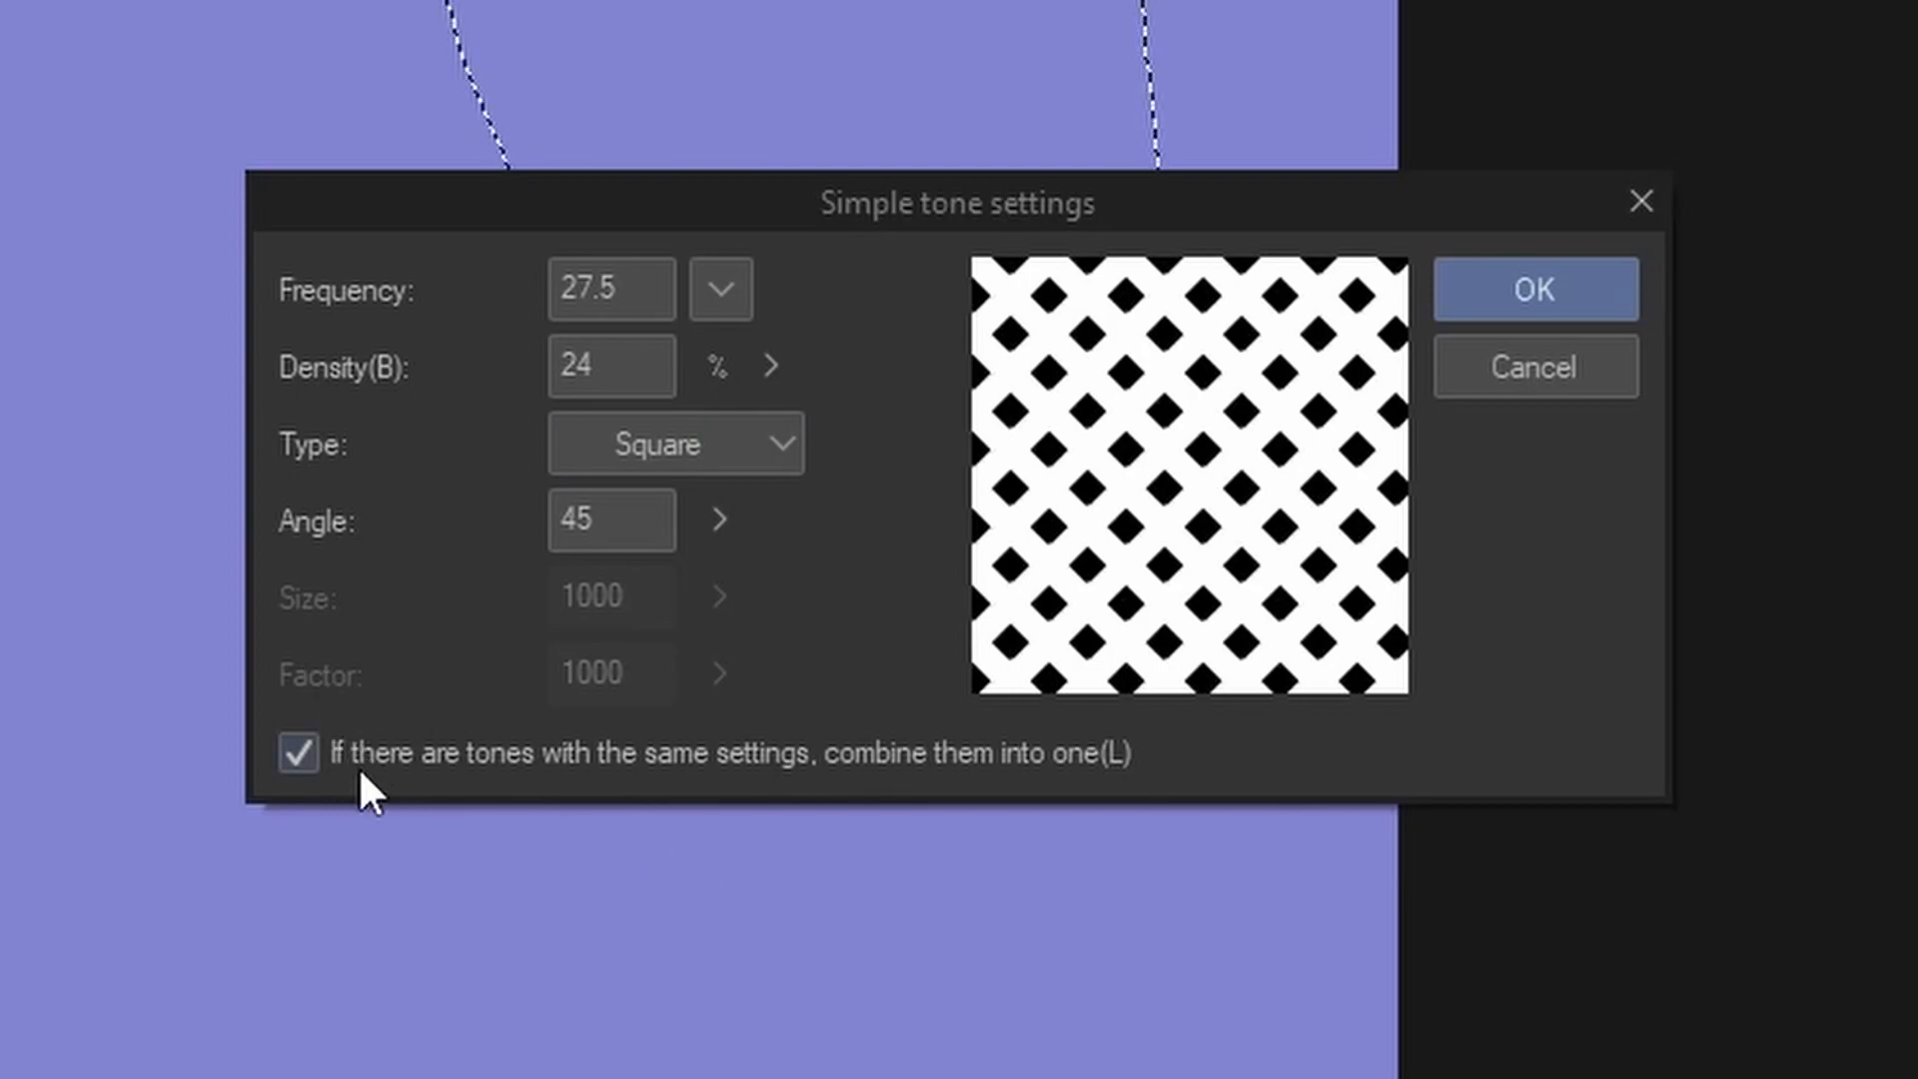
# - Toggle combining identical tones off and back on, then confirm the tone over the selection
pyautogui.click(295, 752)
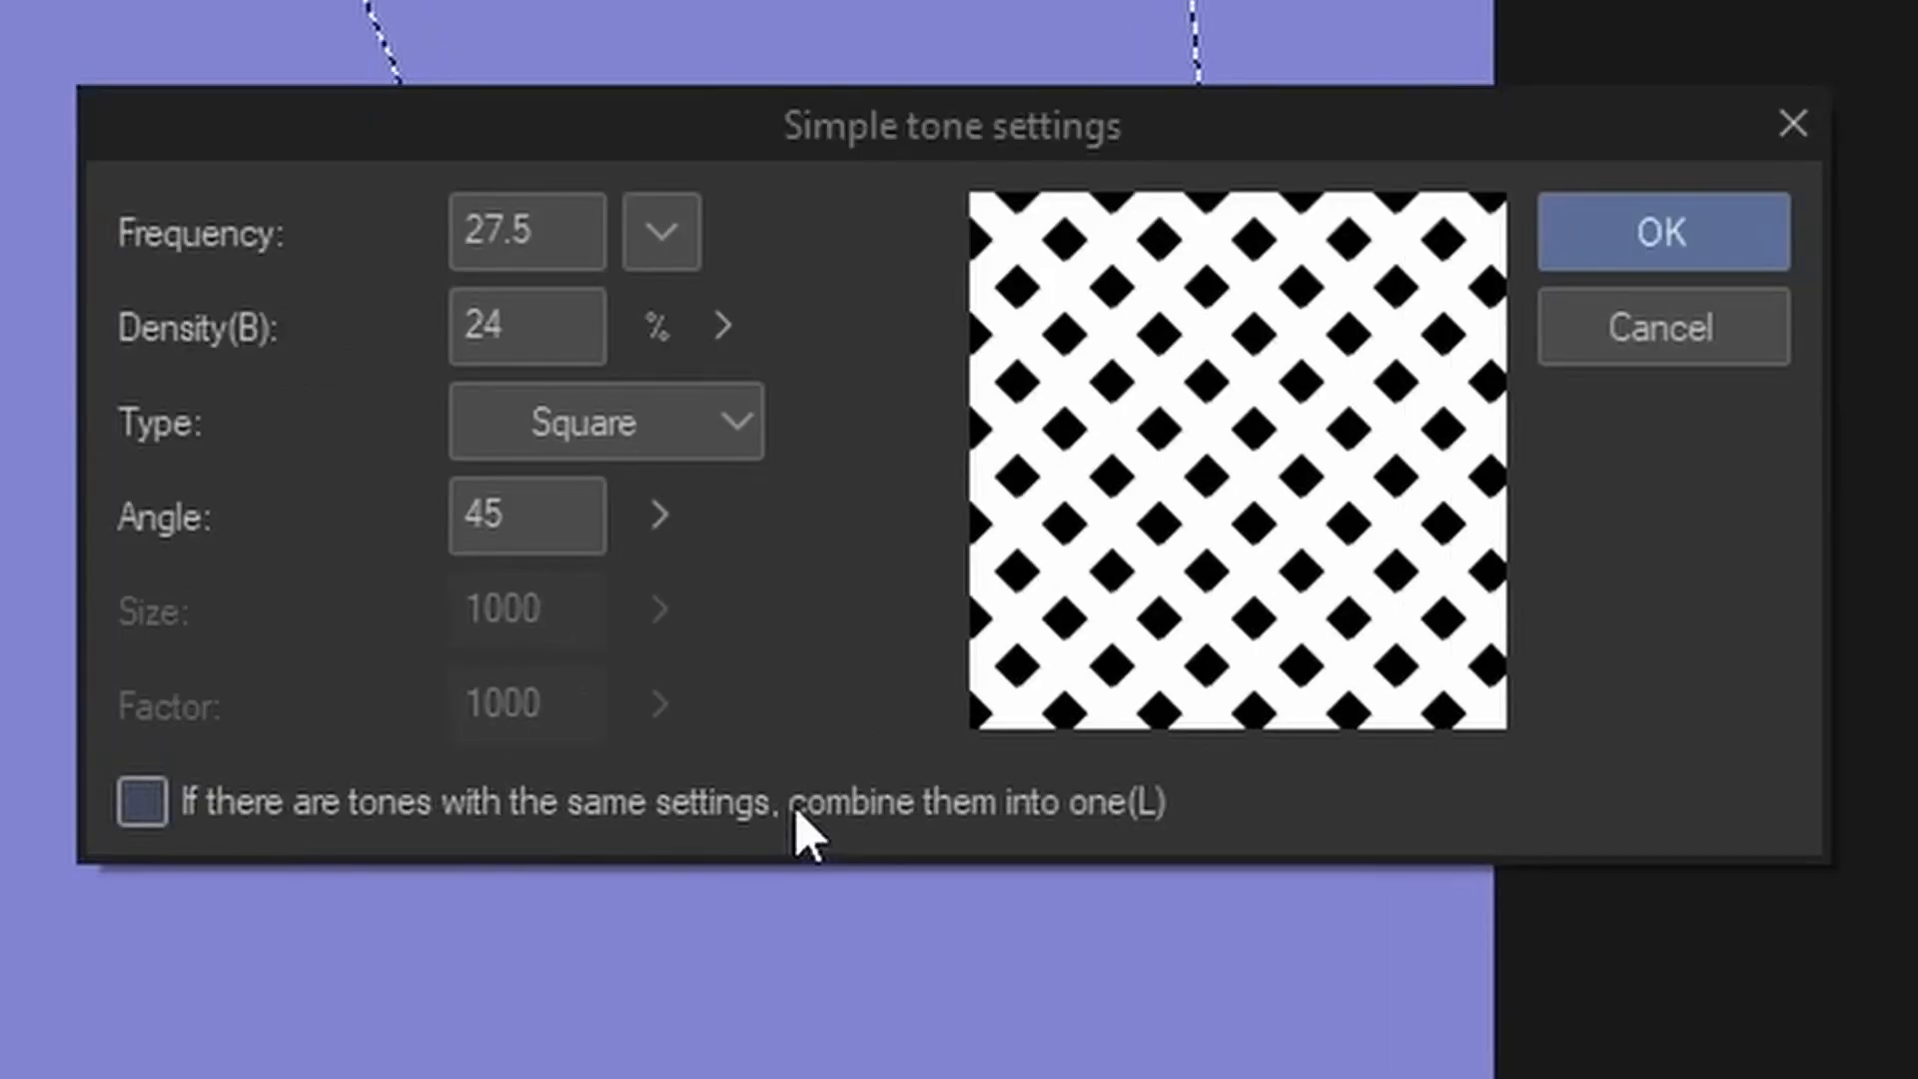
pyautogui.click(140, 801)
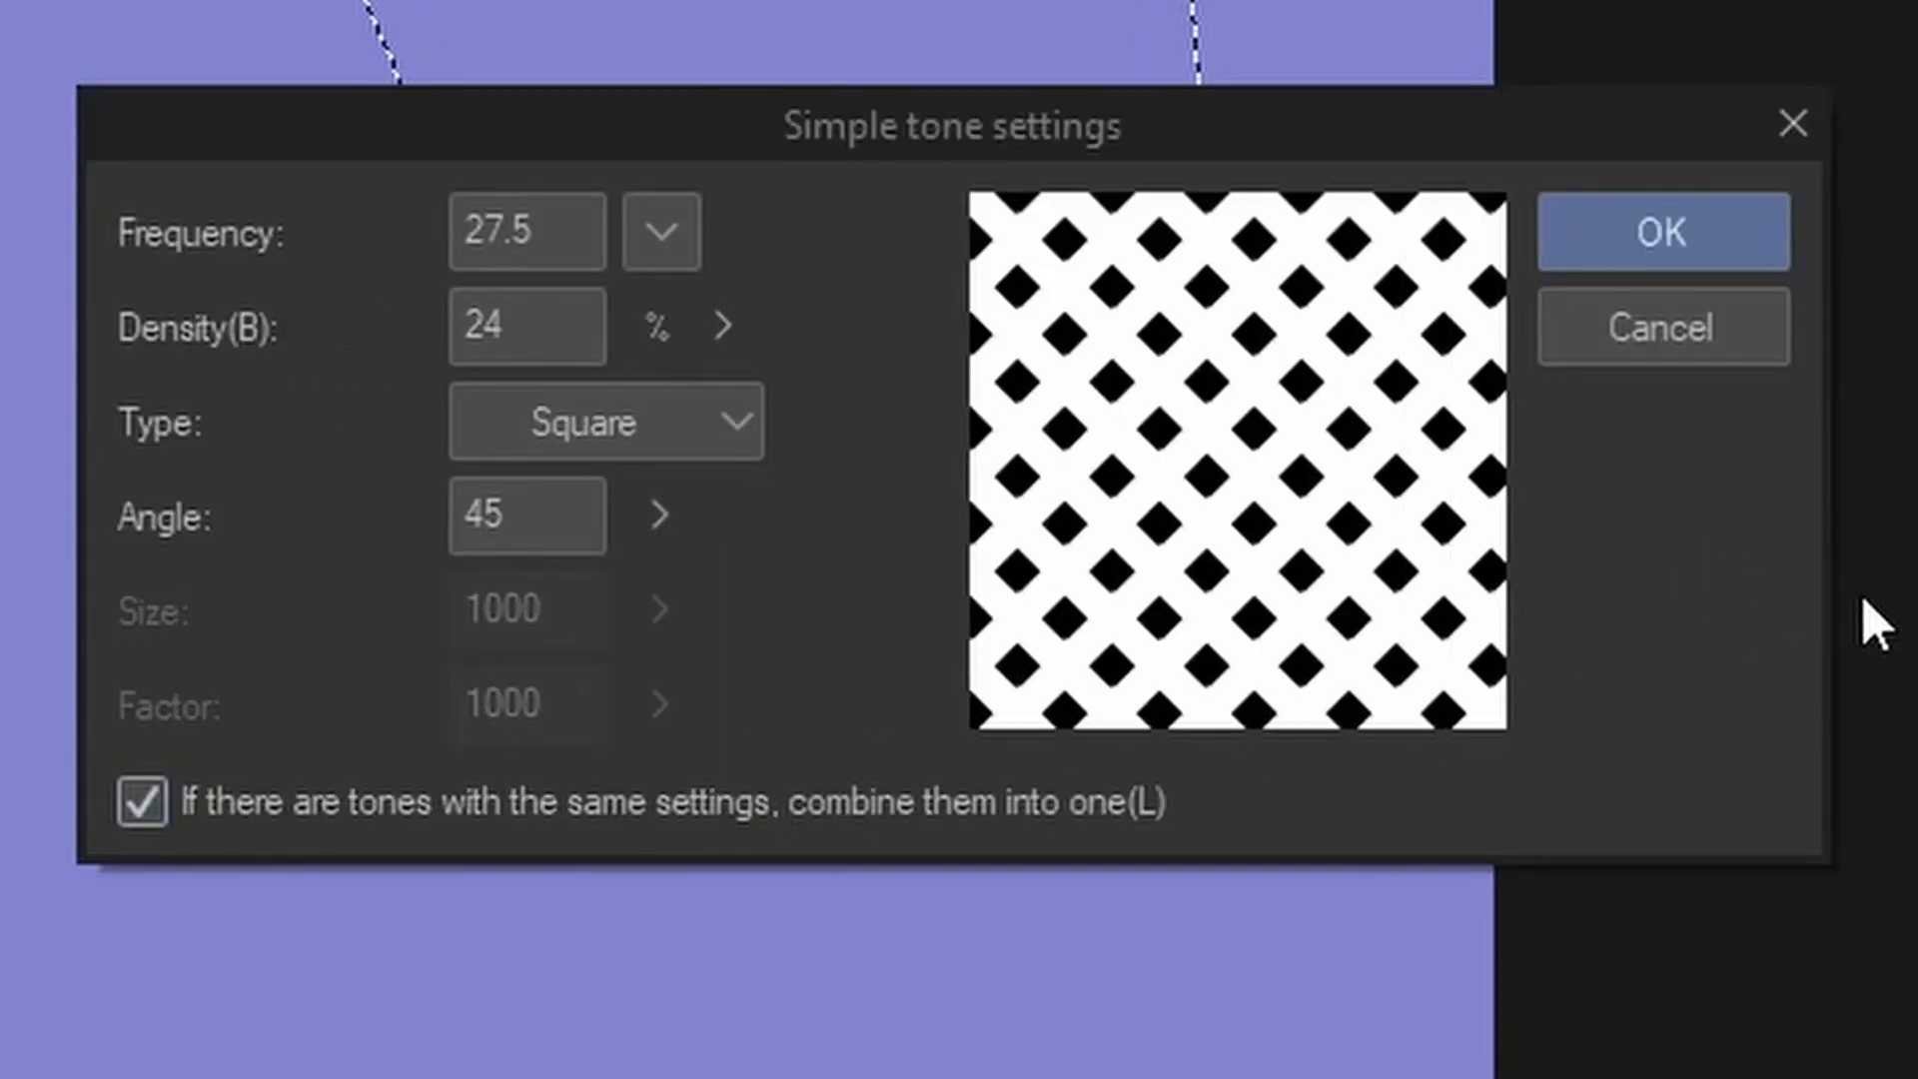
pyautogui.click(1660, 231)
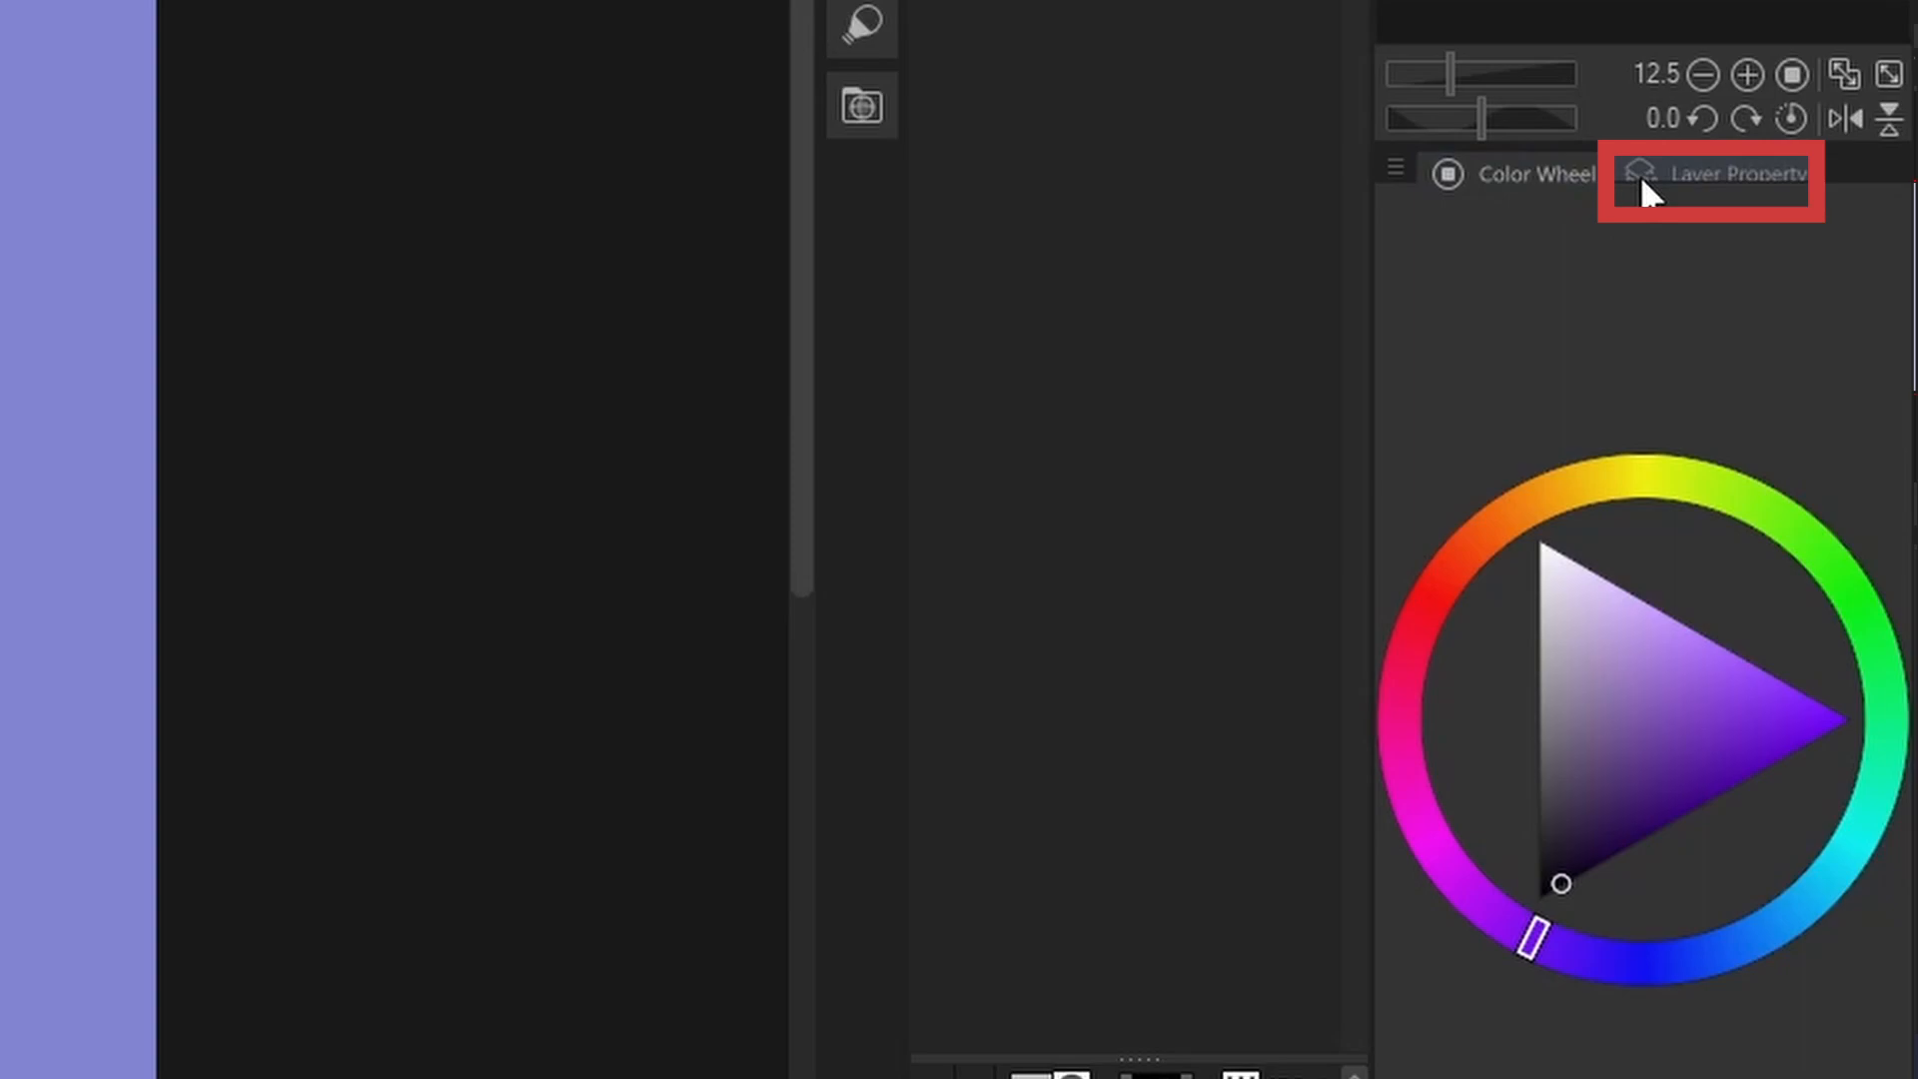
# - Enable the Tone effect in Layer Property so the pink shape's layer renders as 60-frequency circle dots
pyautogui.click(1737, 172)
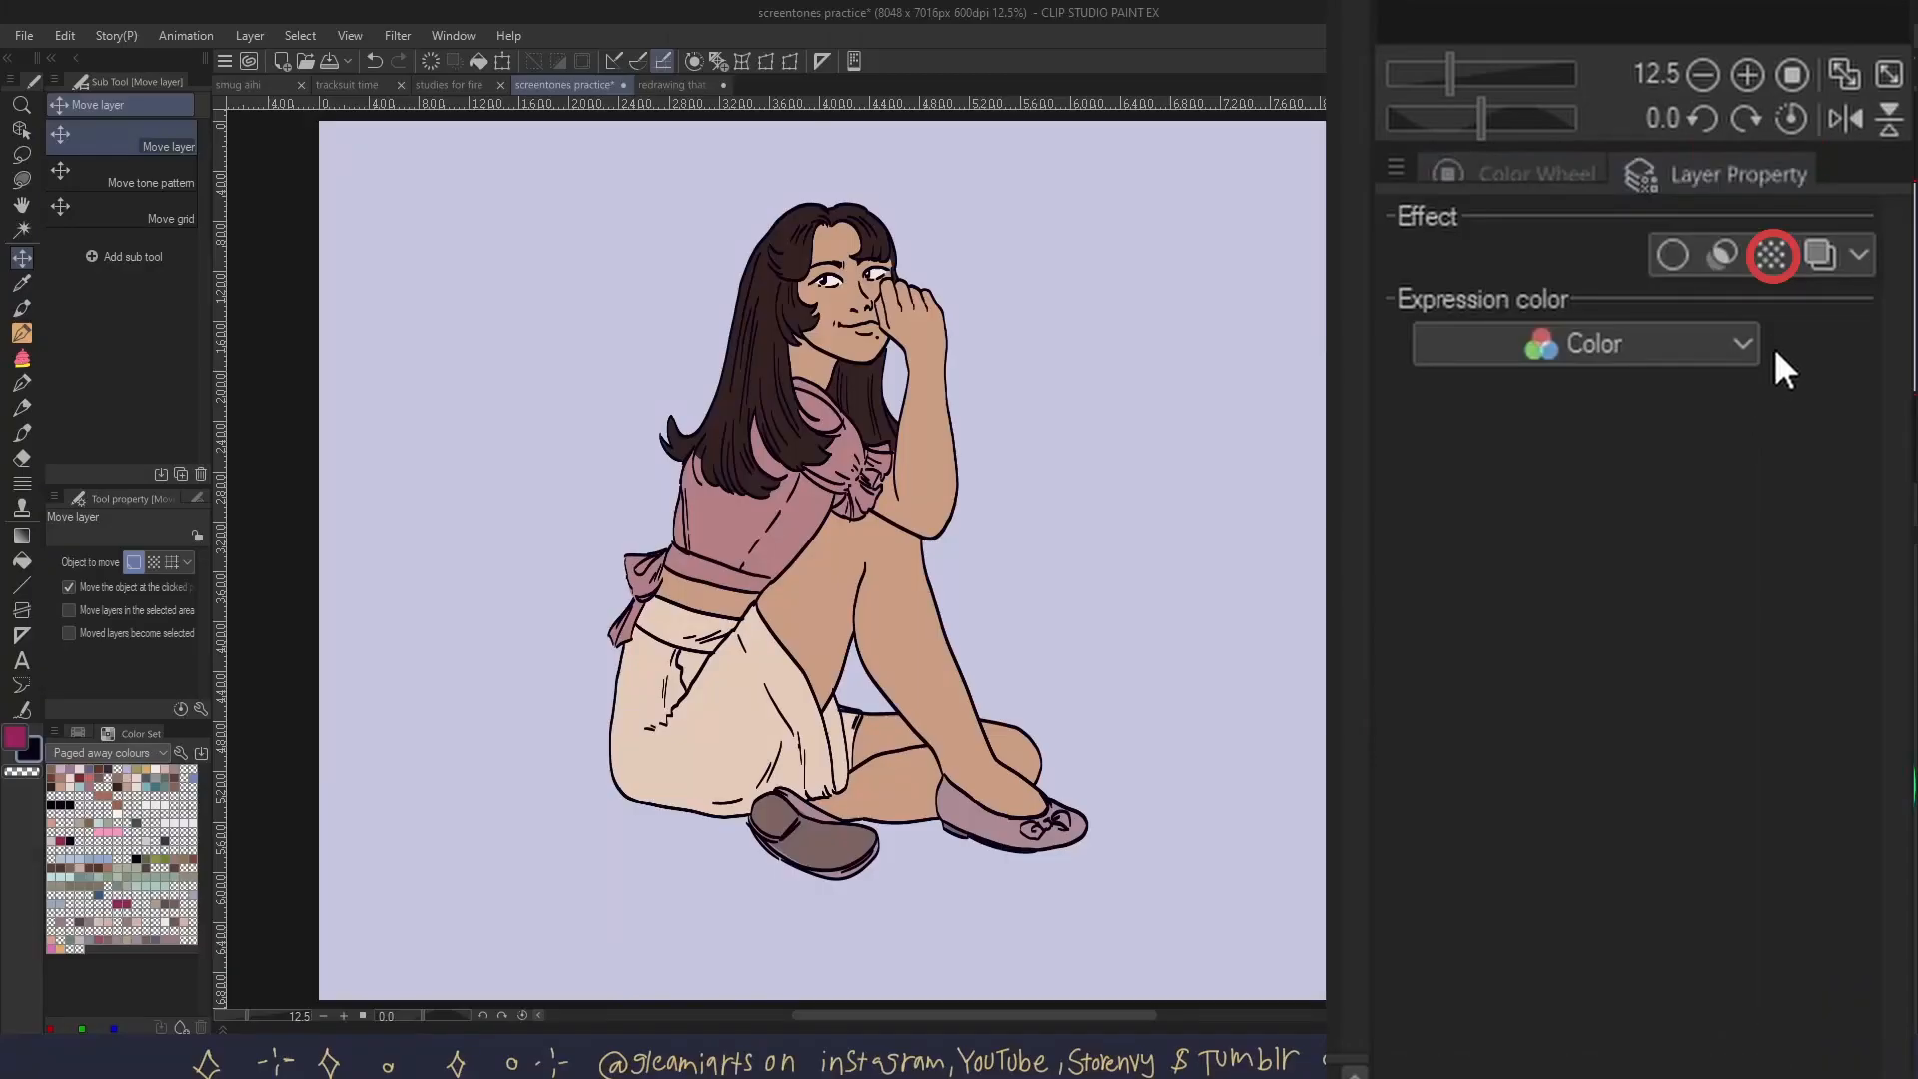
pyautogui.click(1772, 253)
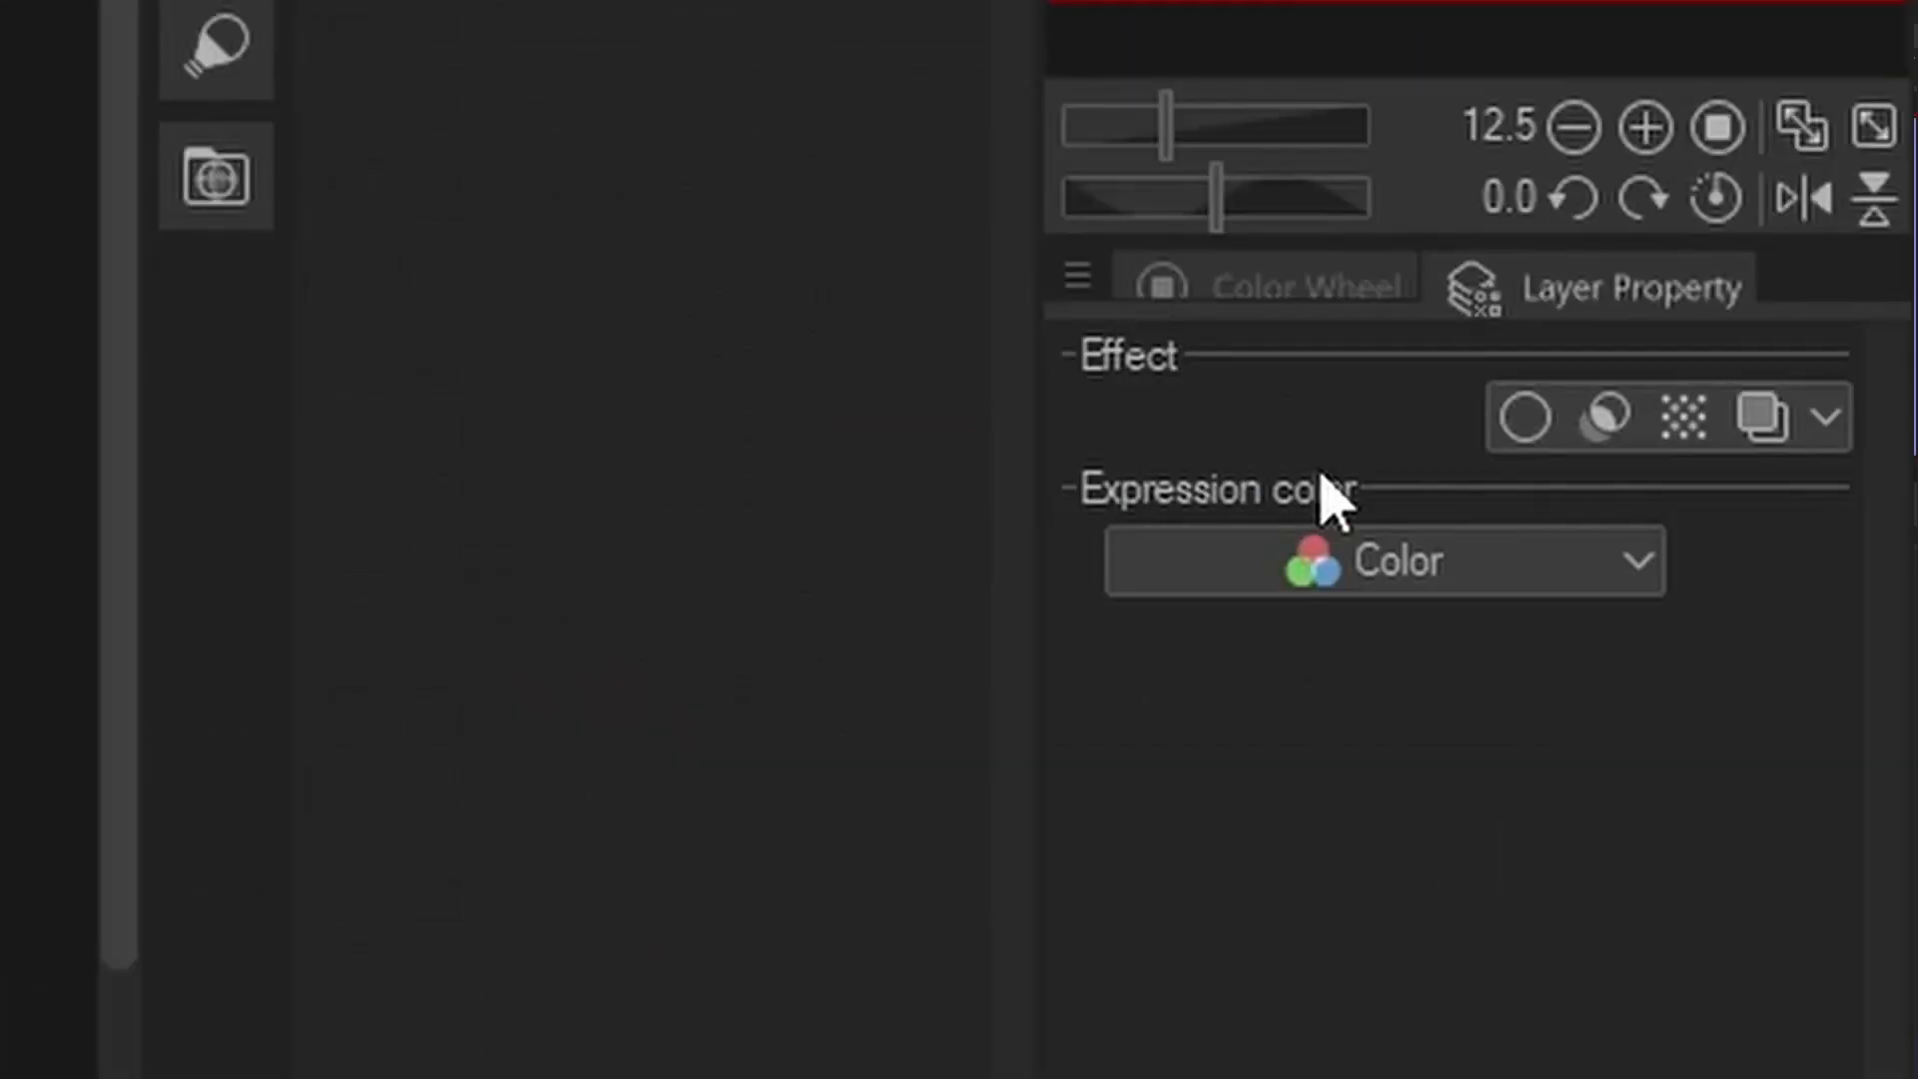
pyautogui.click(1686, 417)
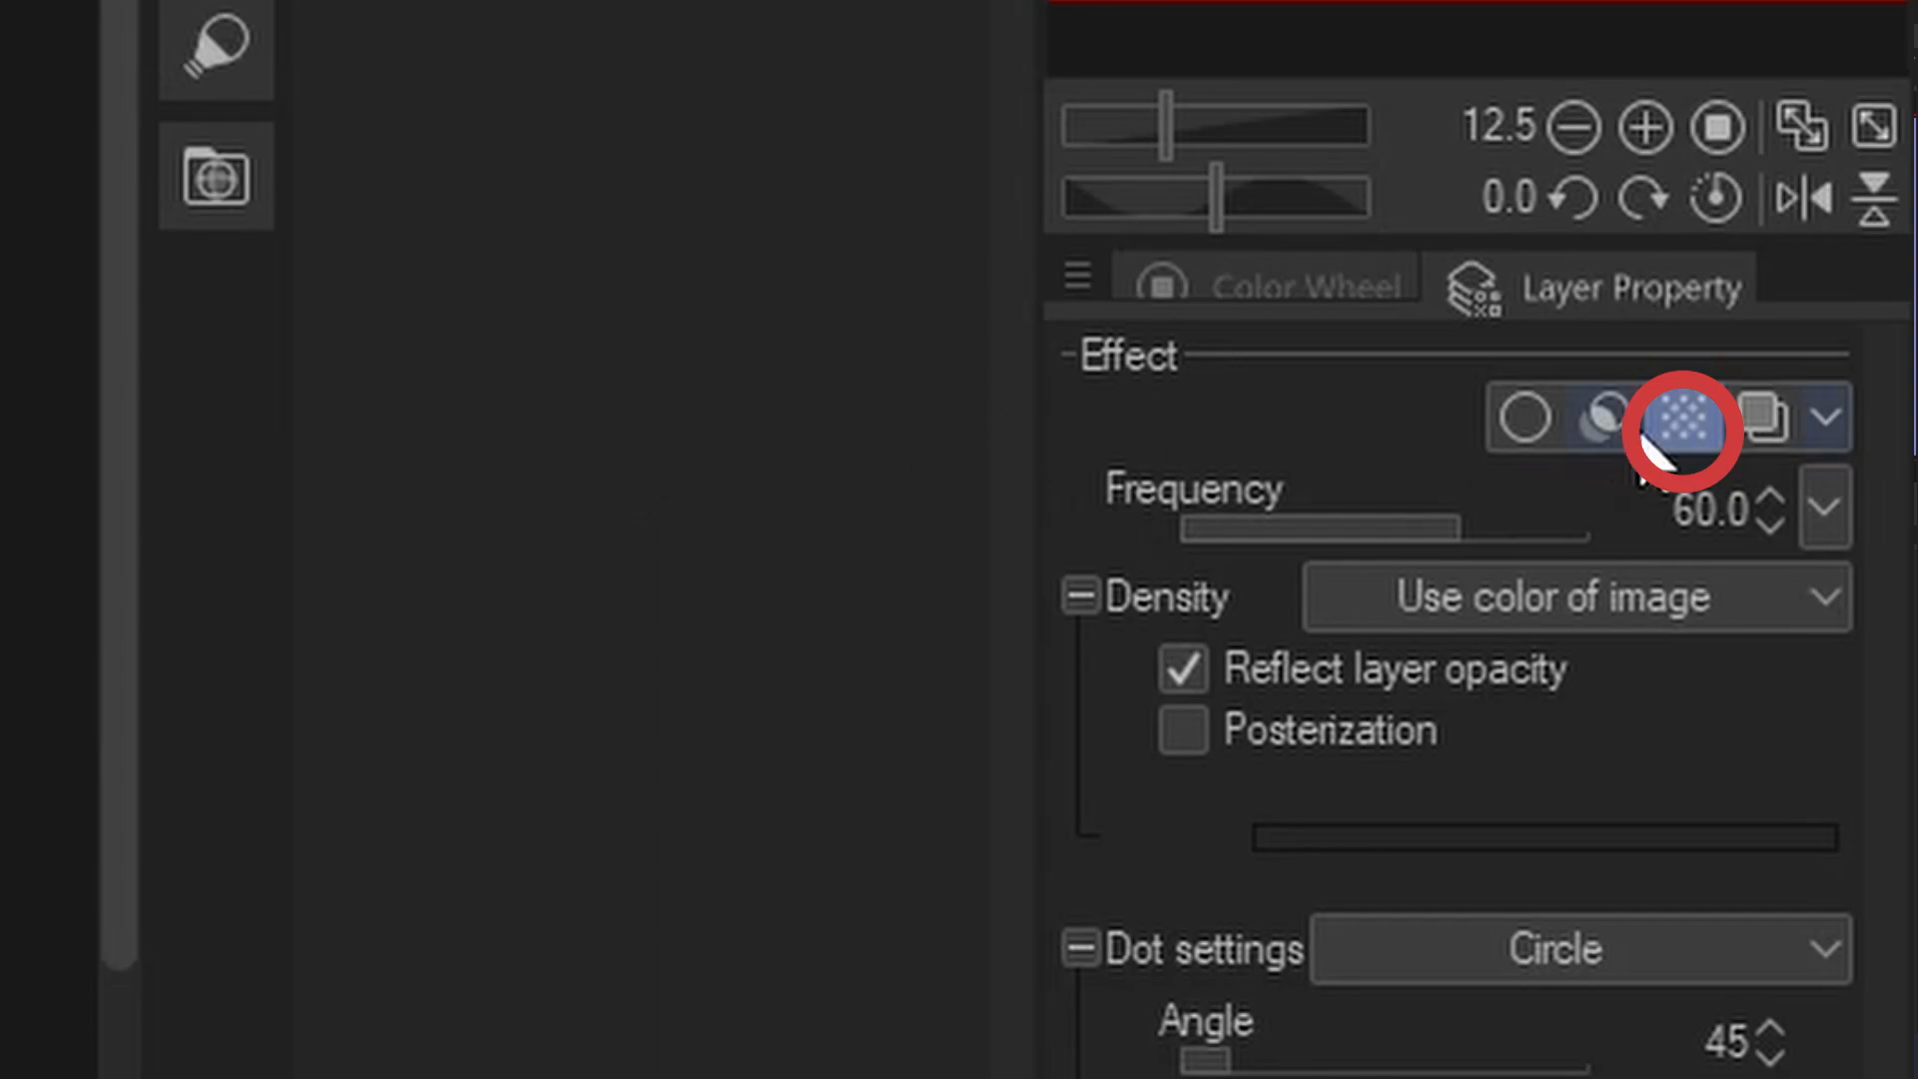
pyautogui.click(1680, 430)
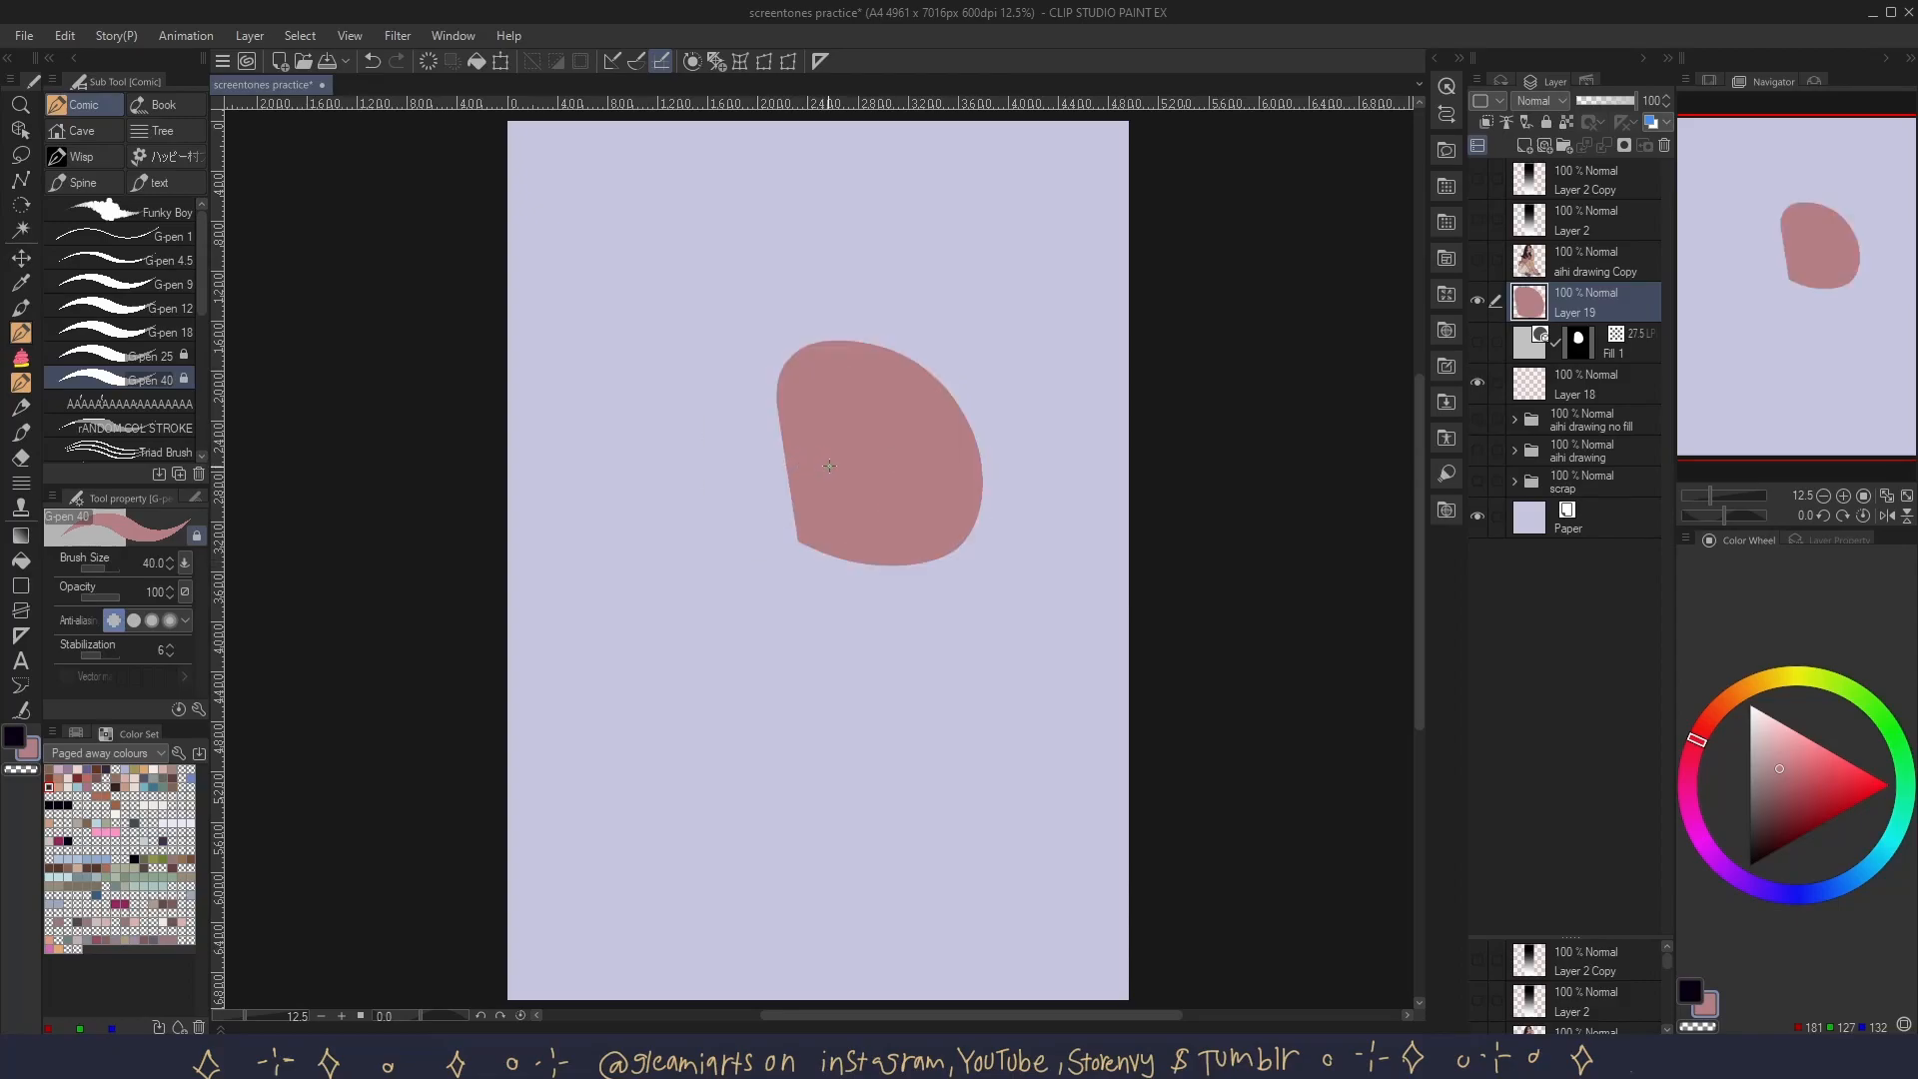
pyautogui.click(1834, 541)
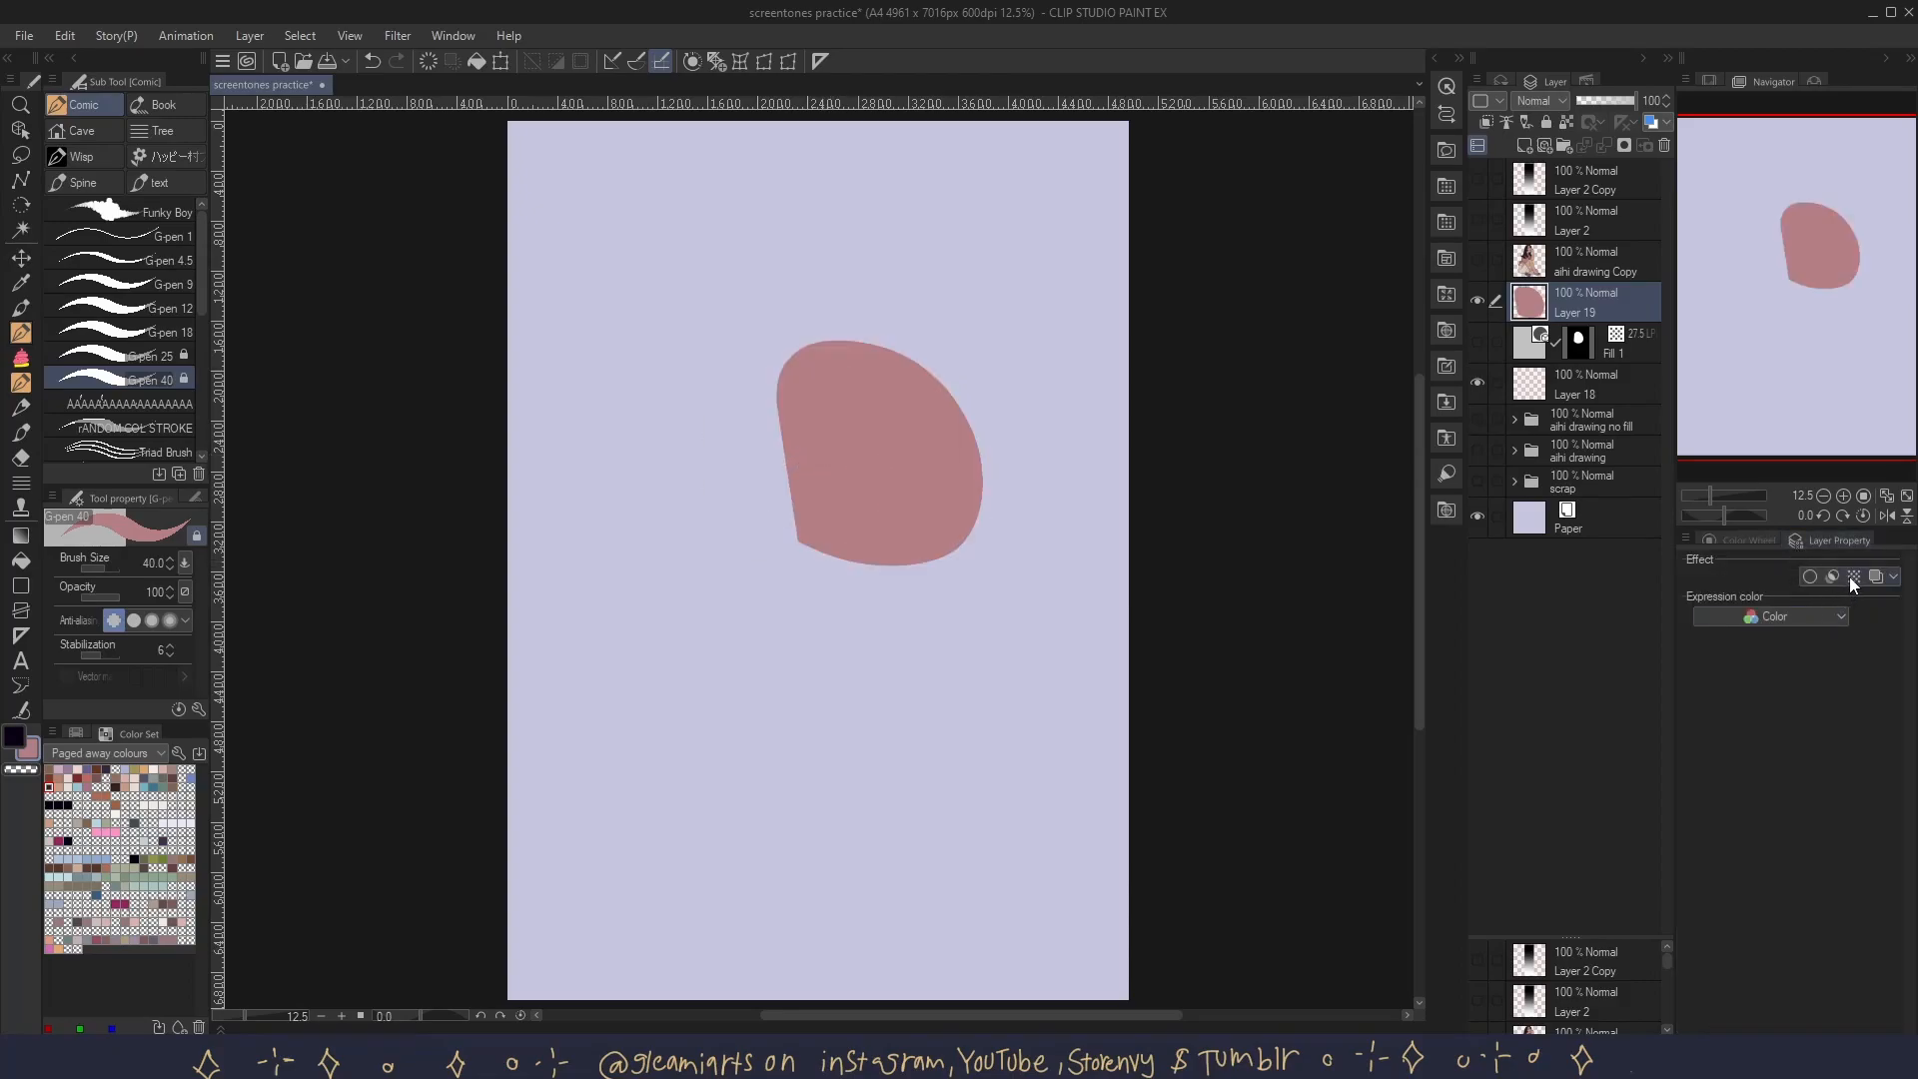
pyautogui.click(1852, 575)
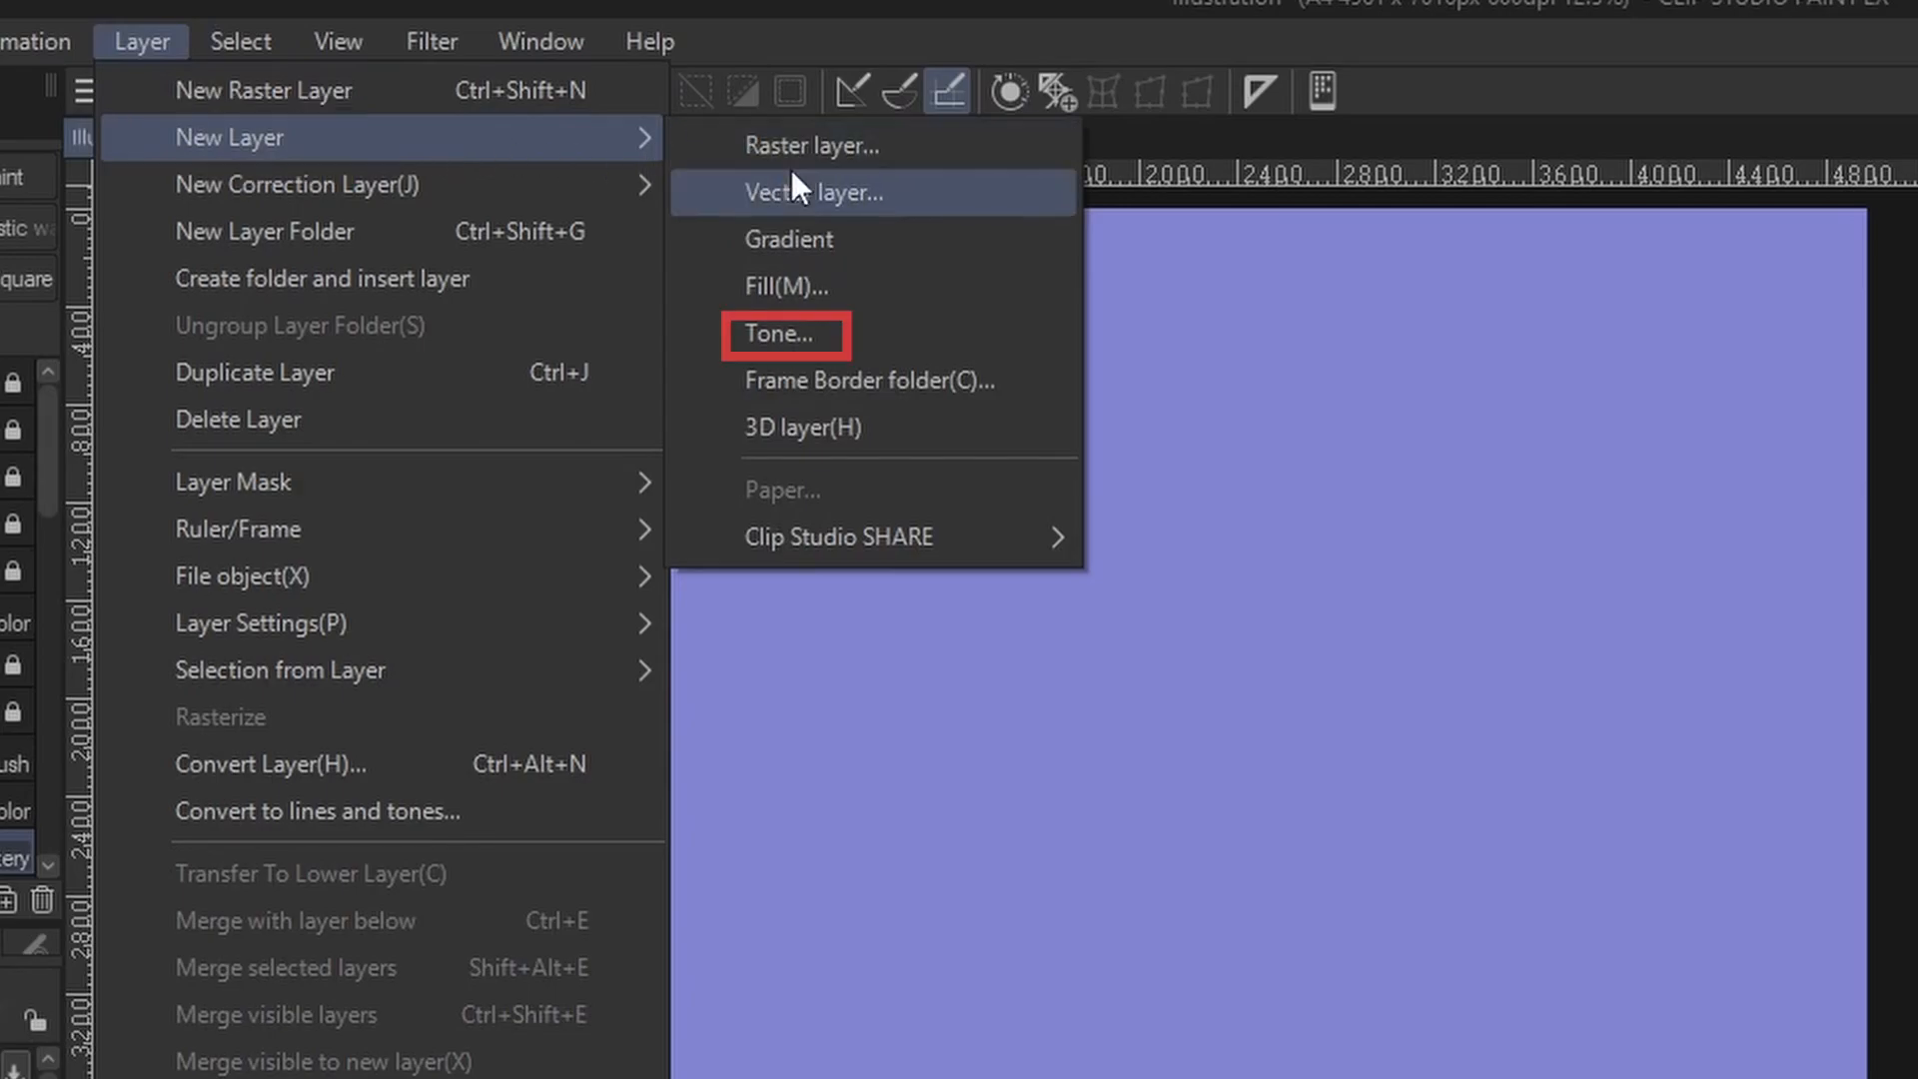
# - Create a new tone layer via Layer > New Layer > Tone with Square type, frequency 27.5, density 24%
pyautogui.click(779, 333)
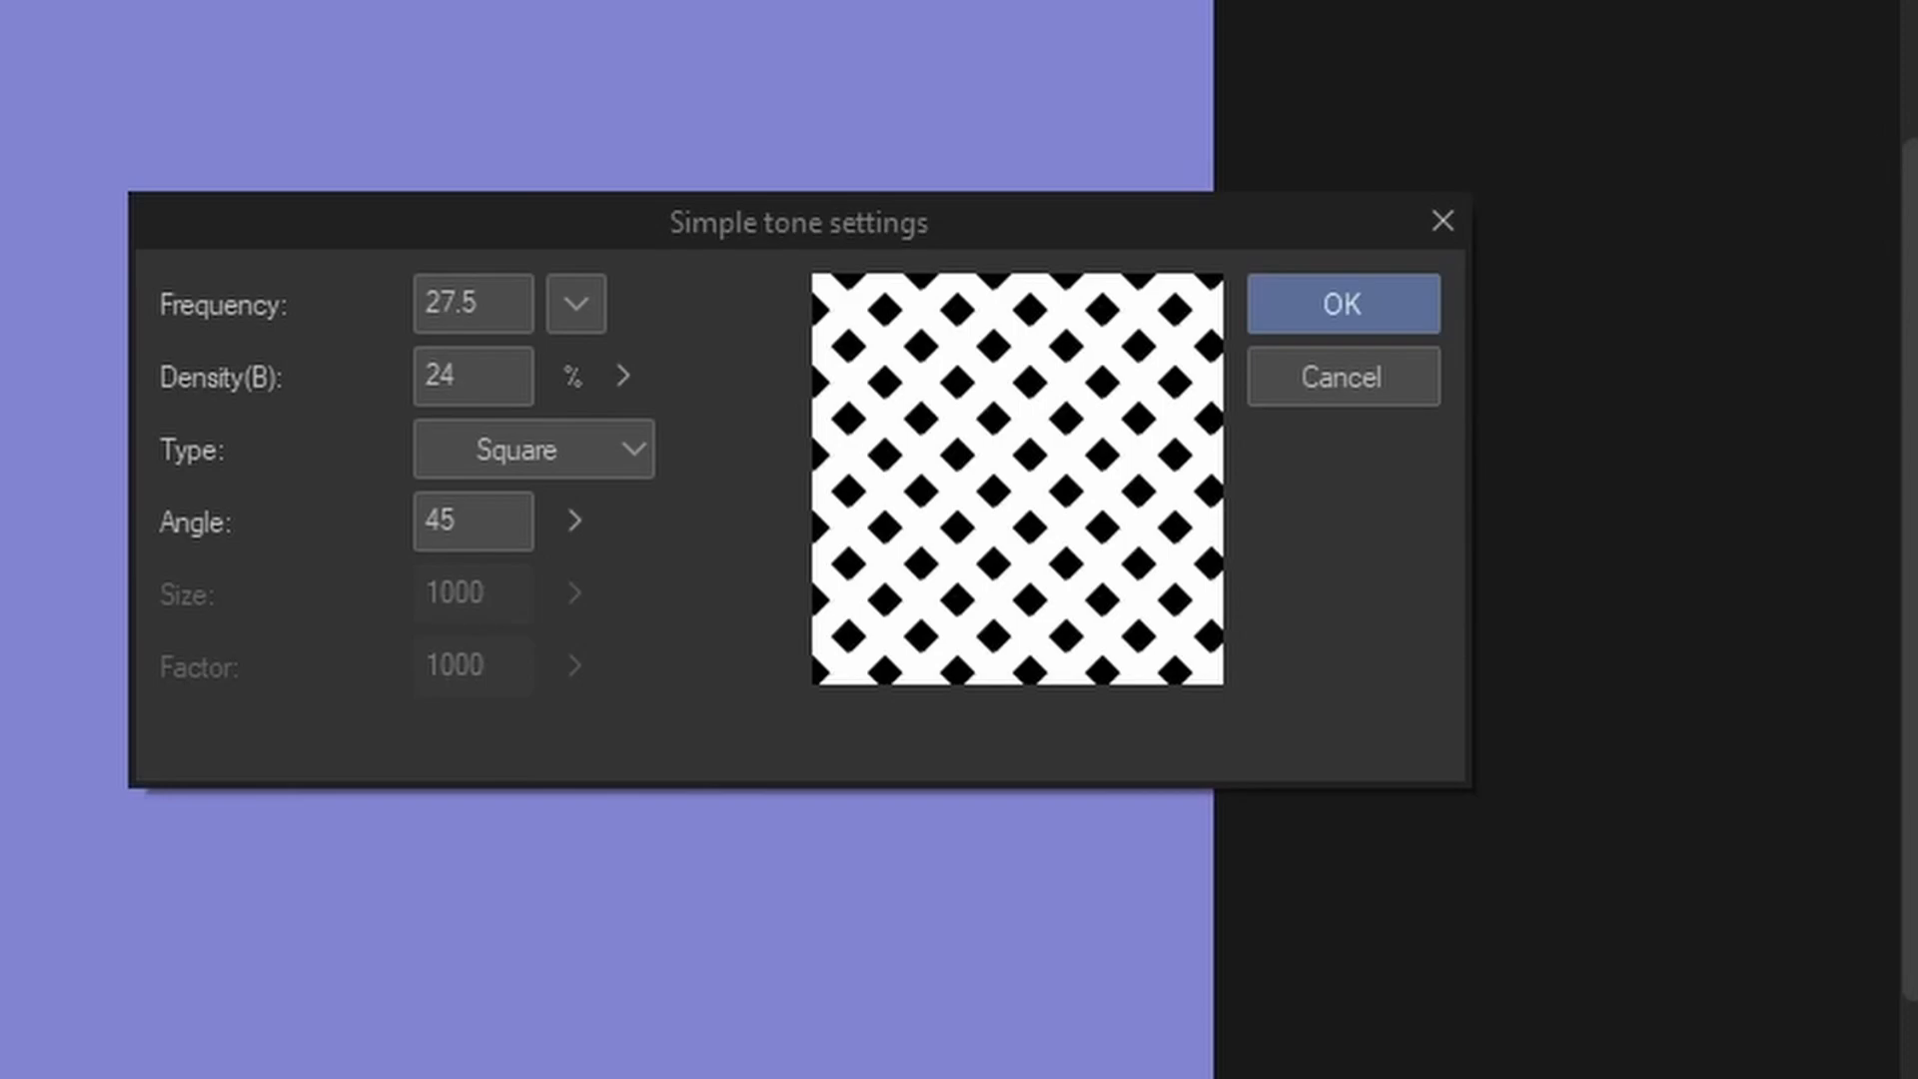
pyautogui.click(1342, 304)
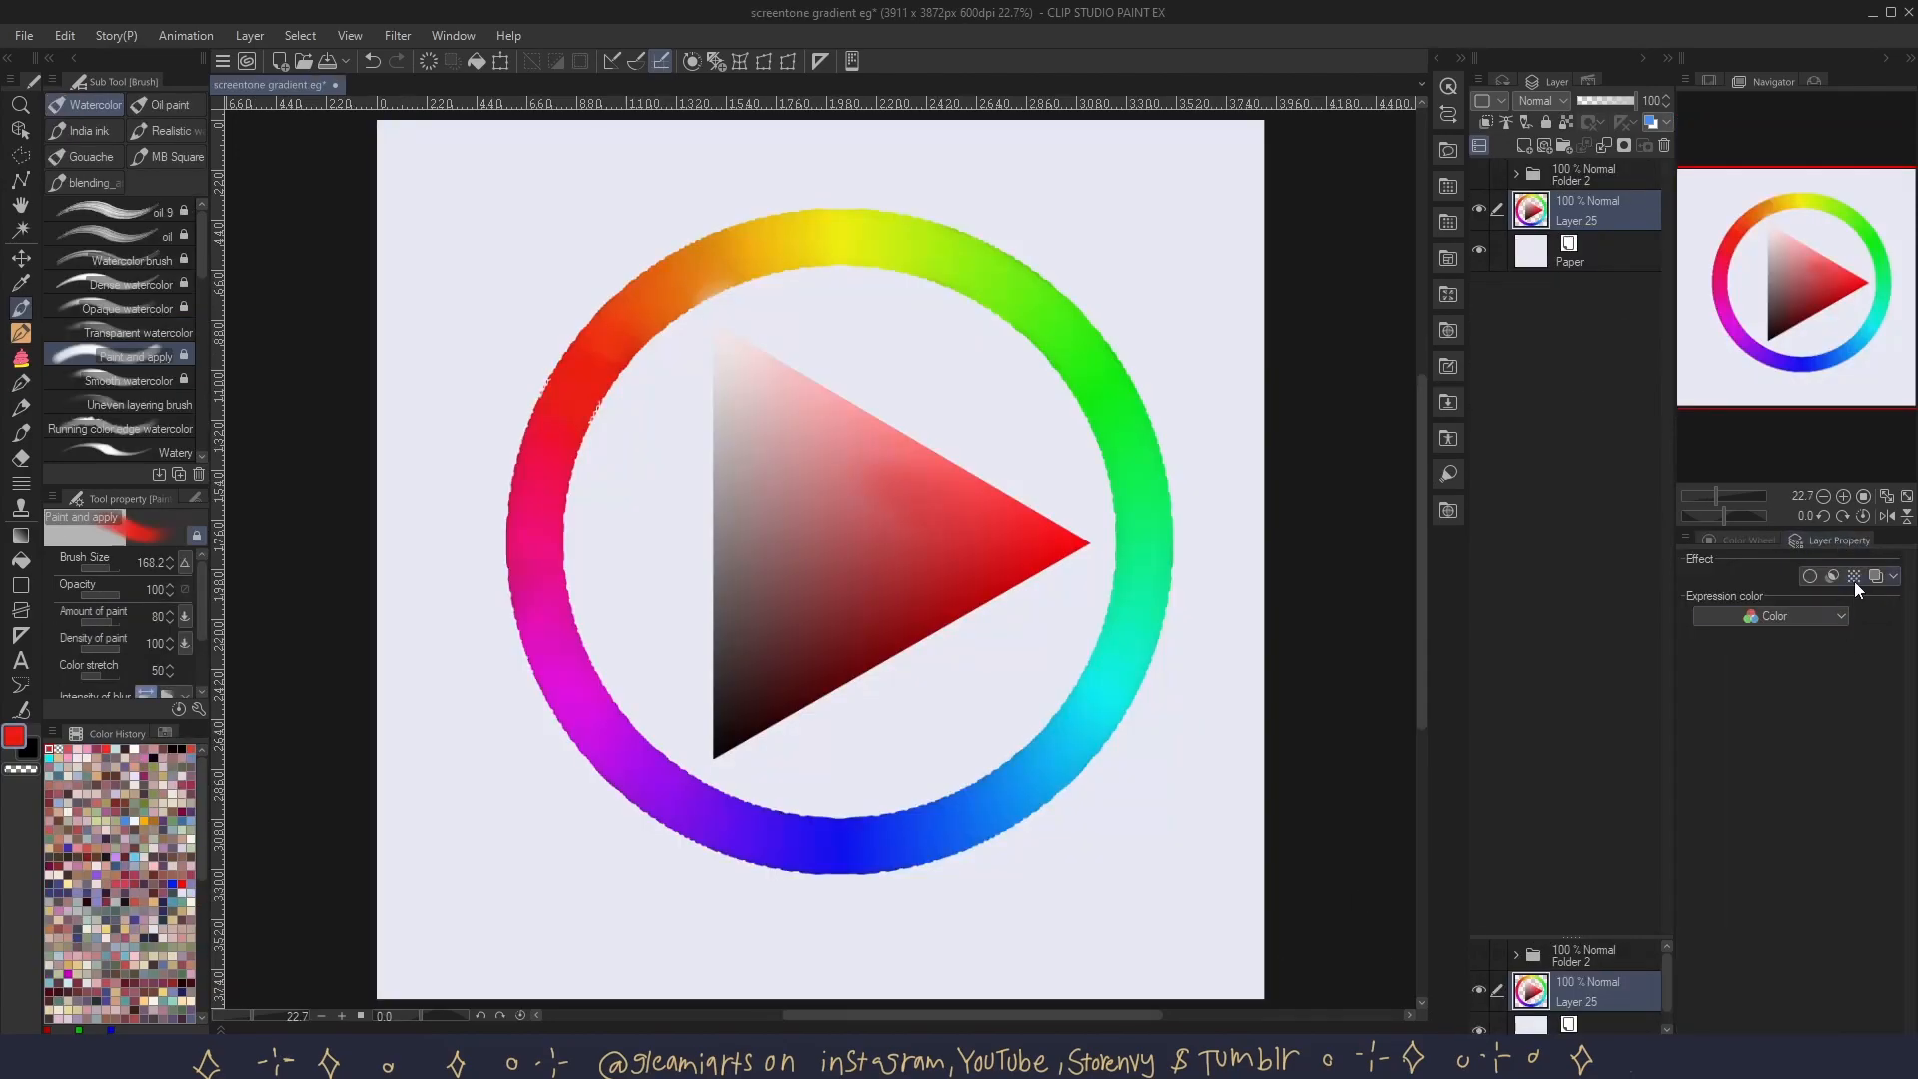
# - Render the colour wheel layer as black dot tone, then toggle the effect to compare with its colours
pyautogui.click(1854, 576)
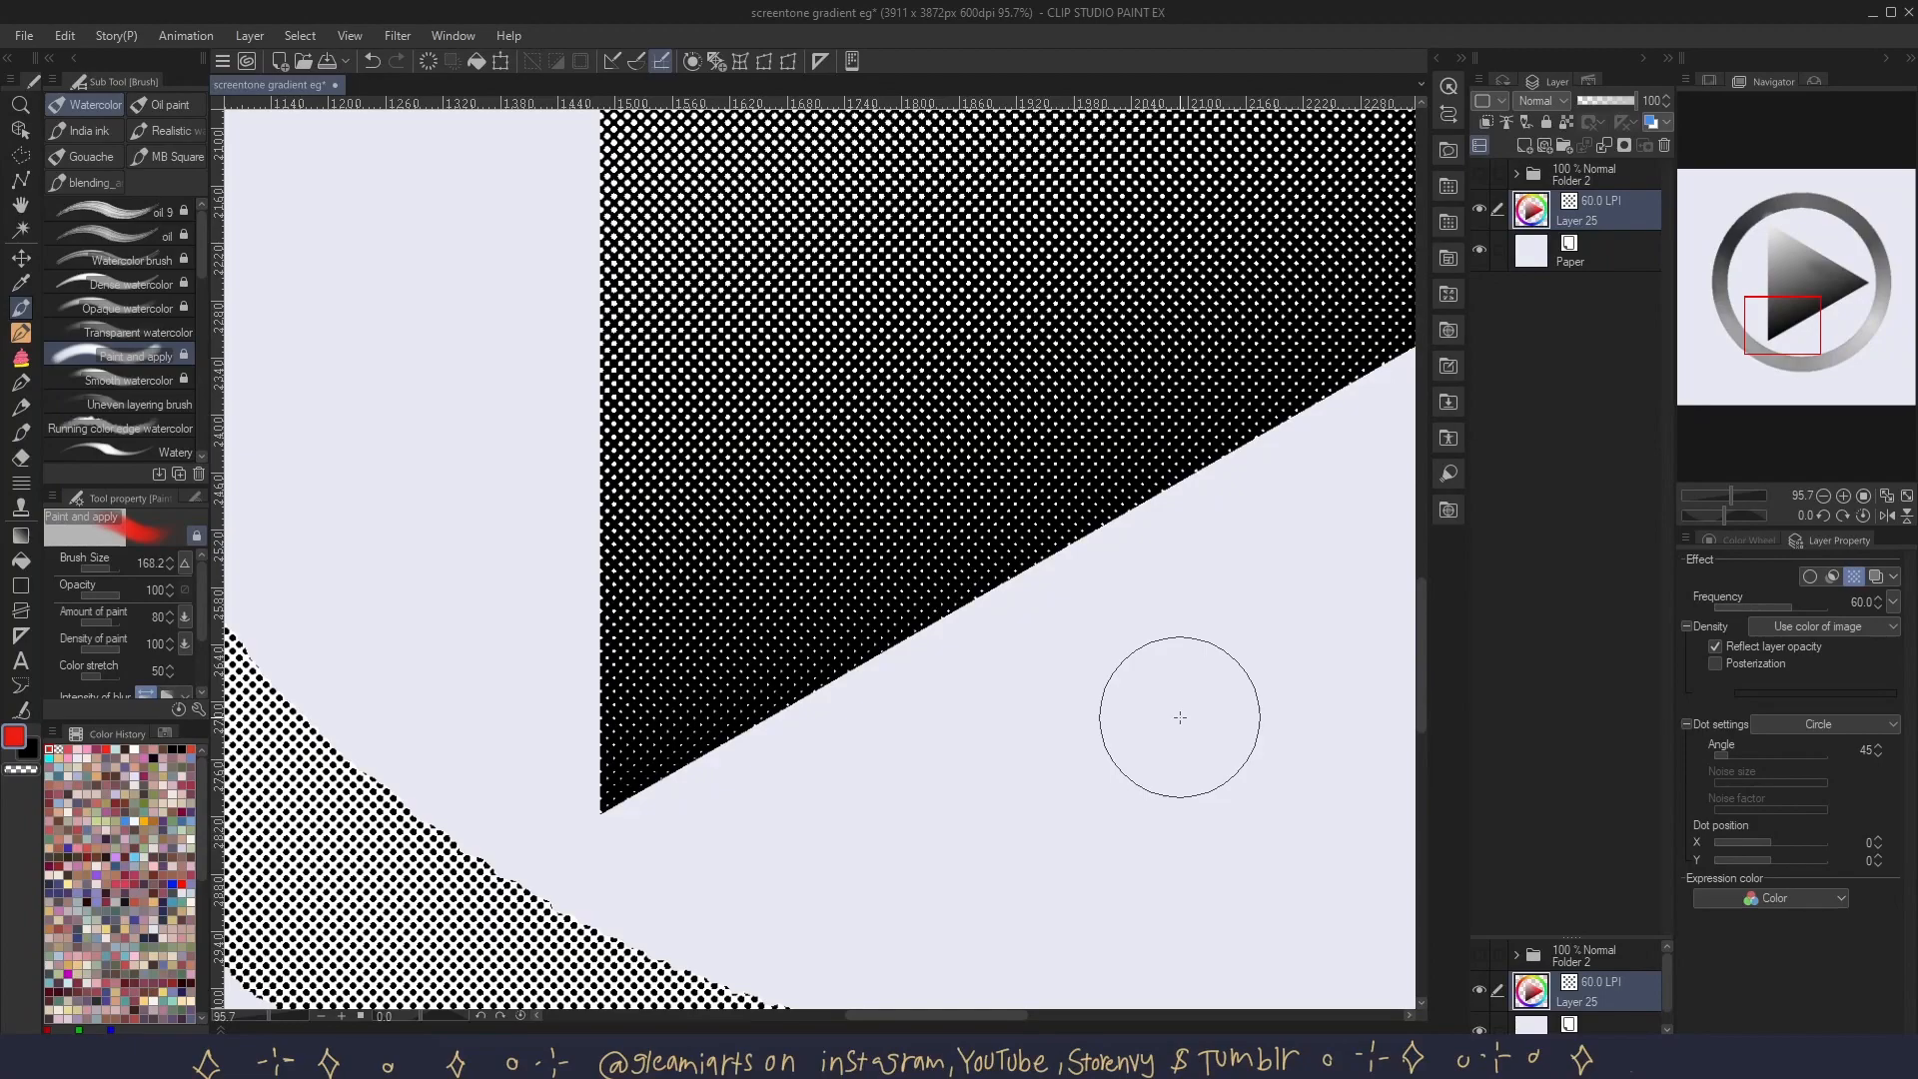
pyautogui.moveTo(771, 675)
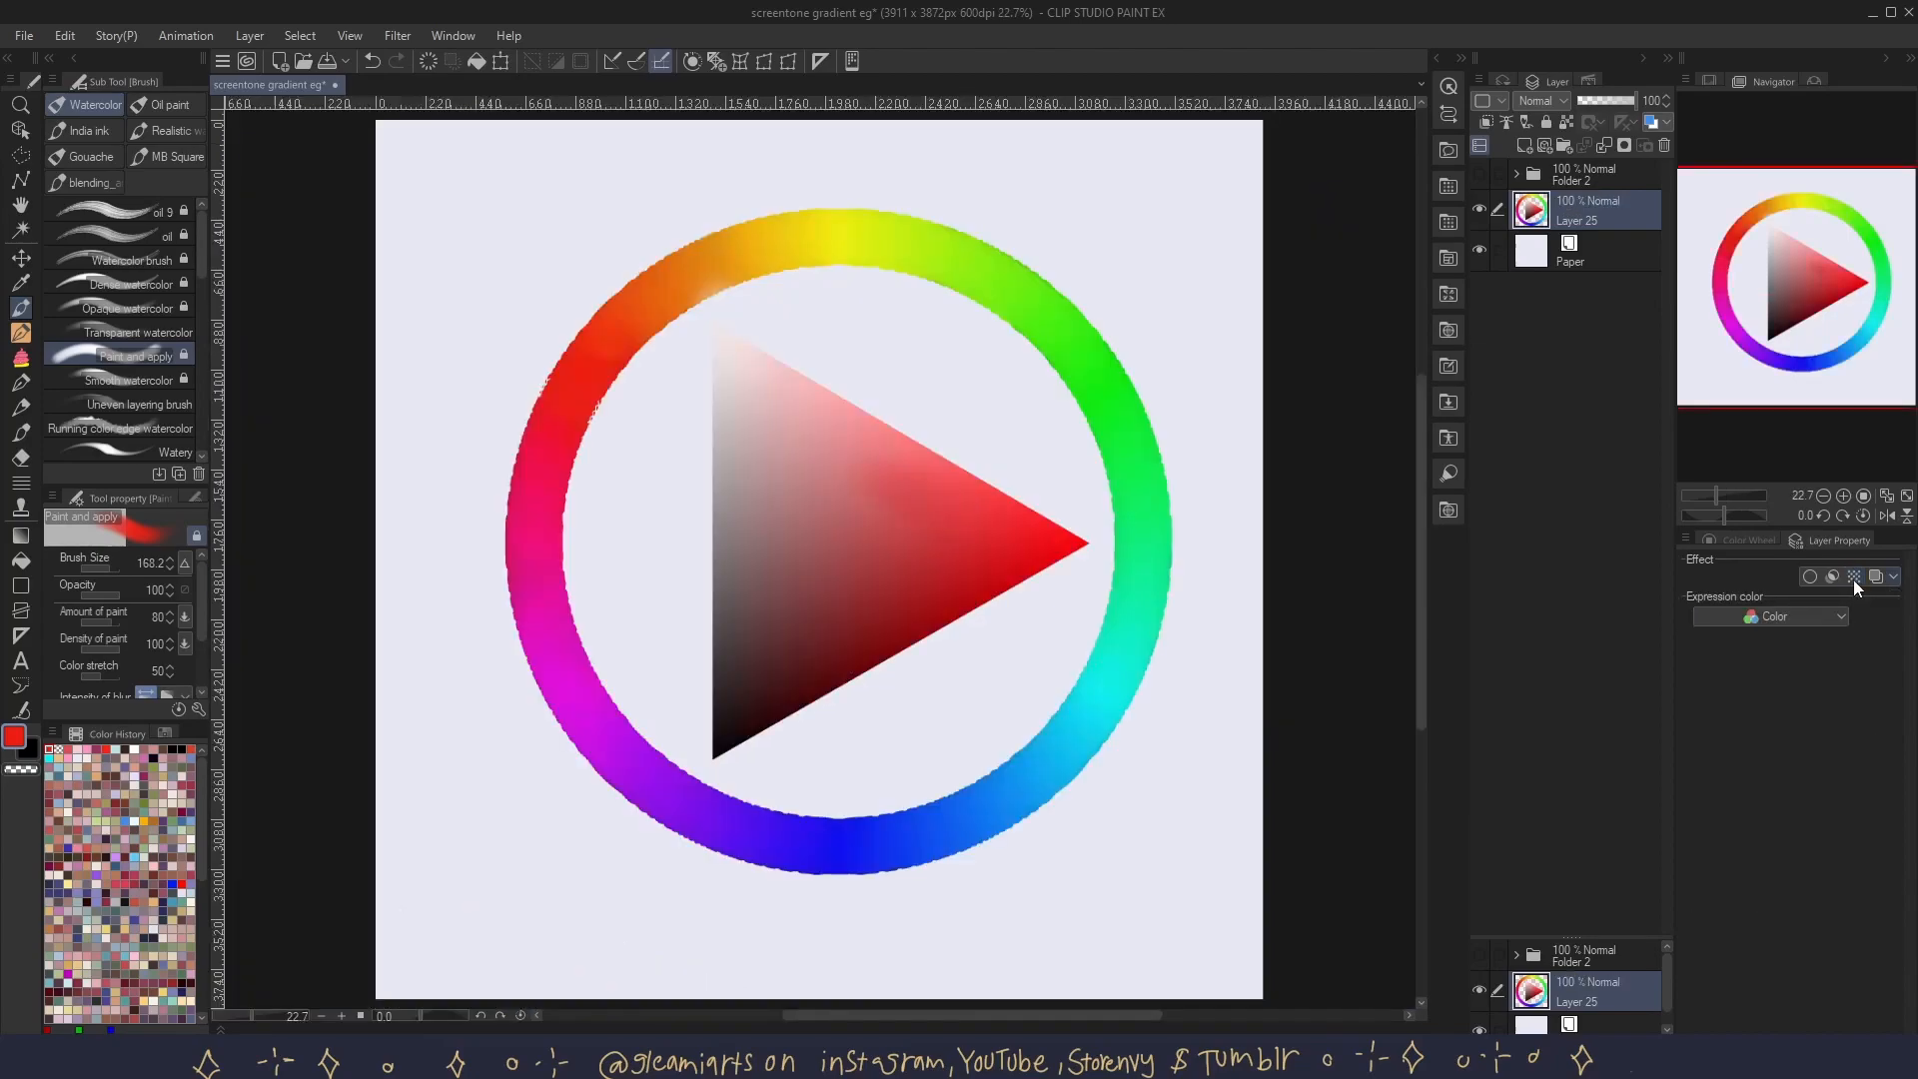
pyautogui.click(1851, 576)
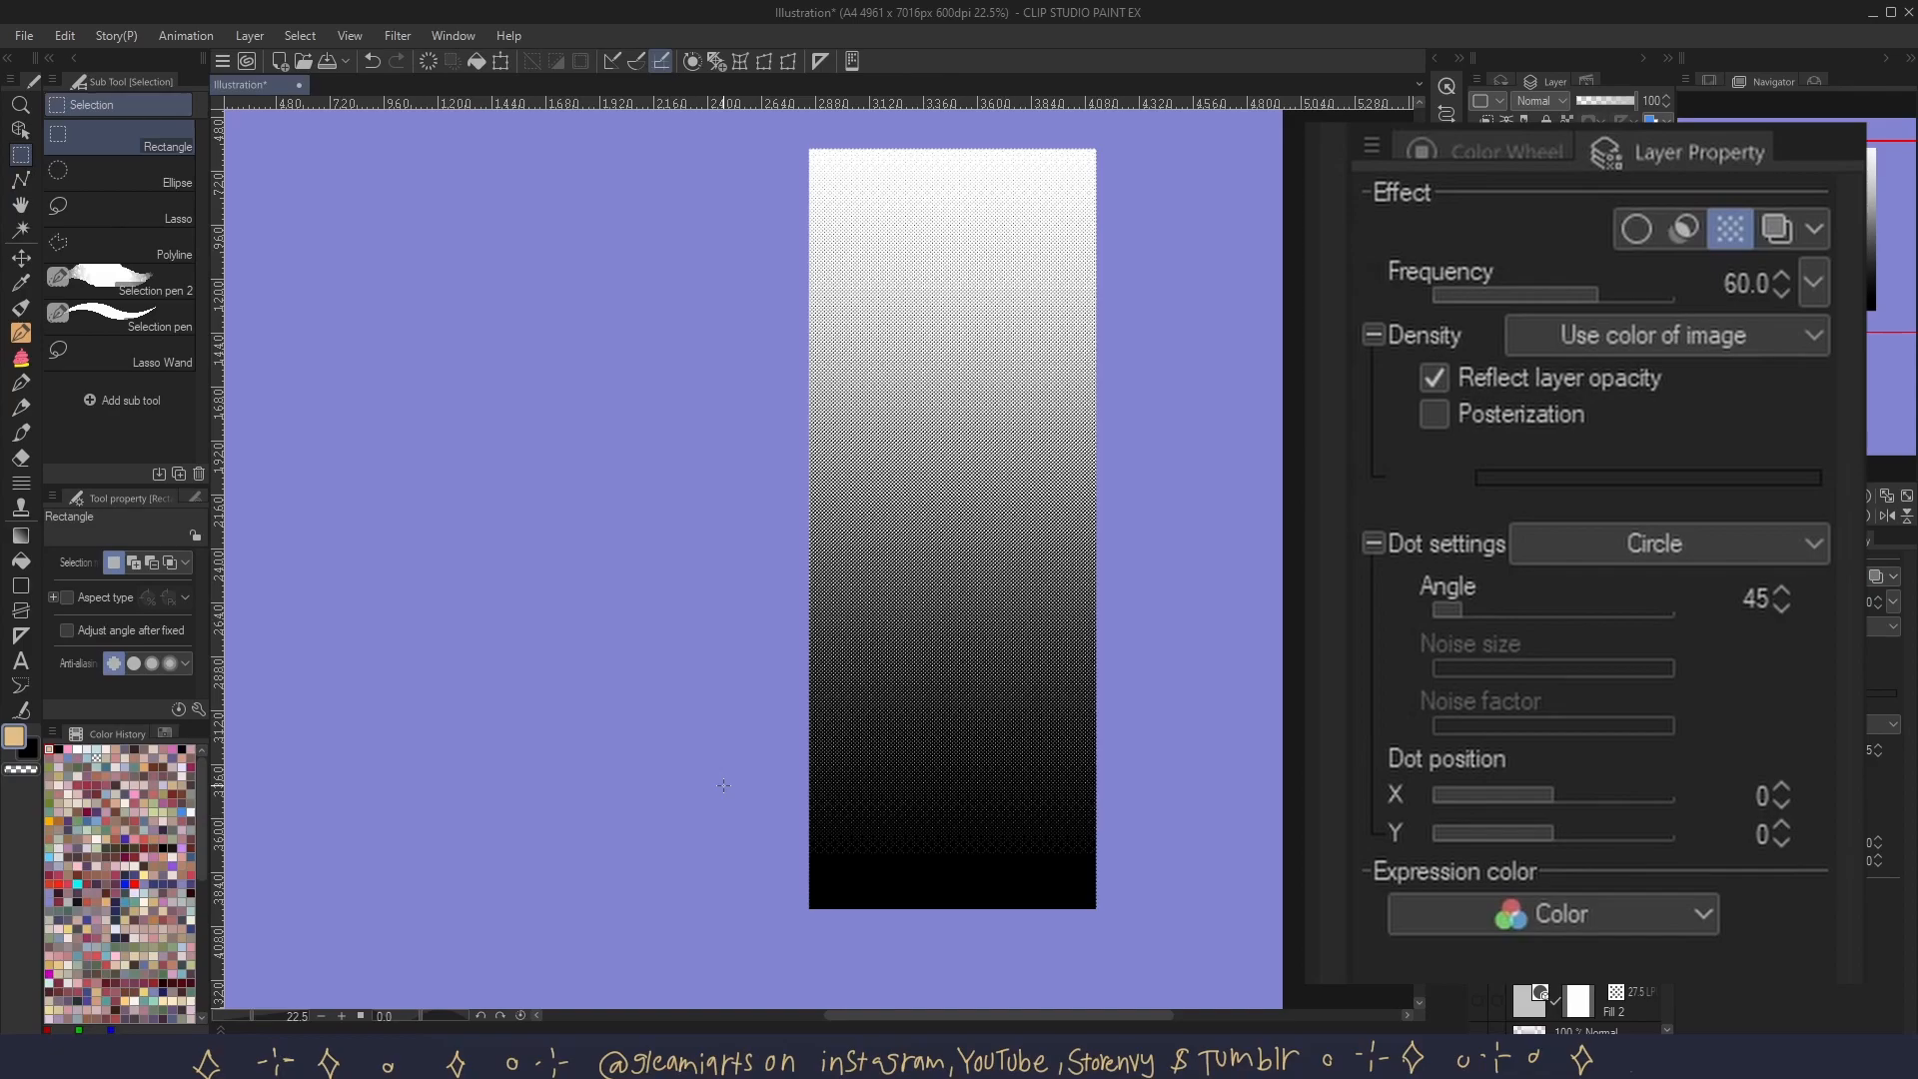
pyautogui.moveTo(1554, 277)
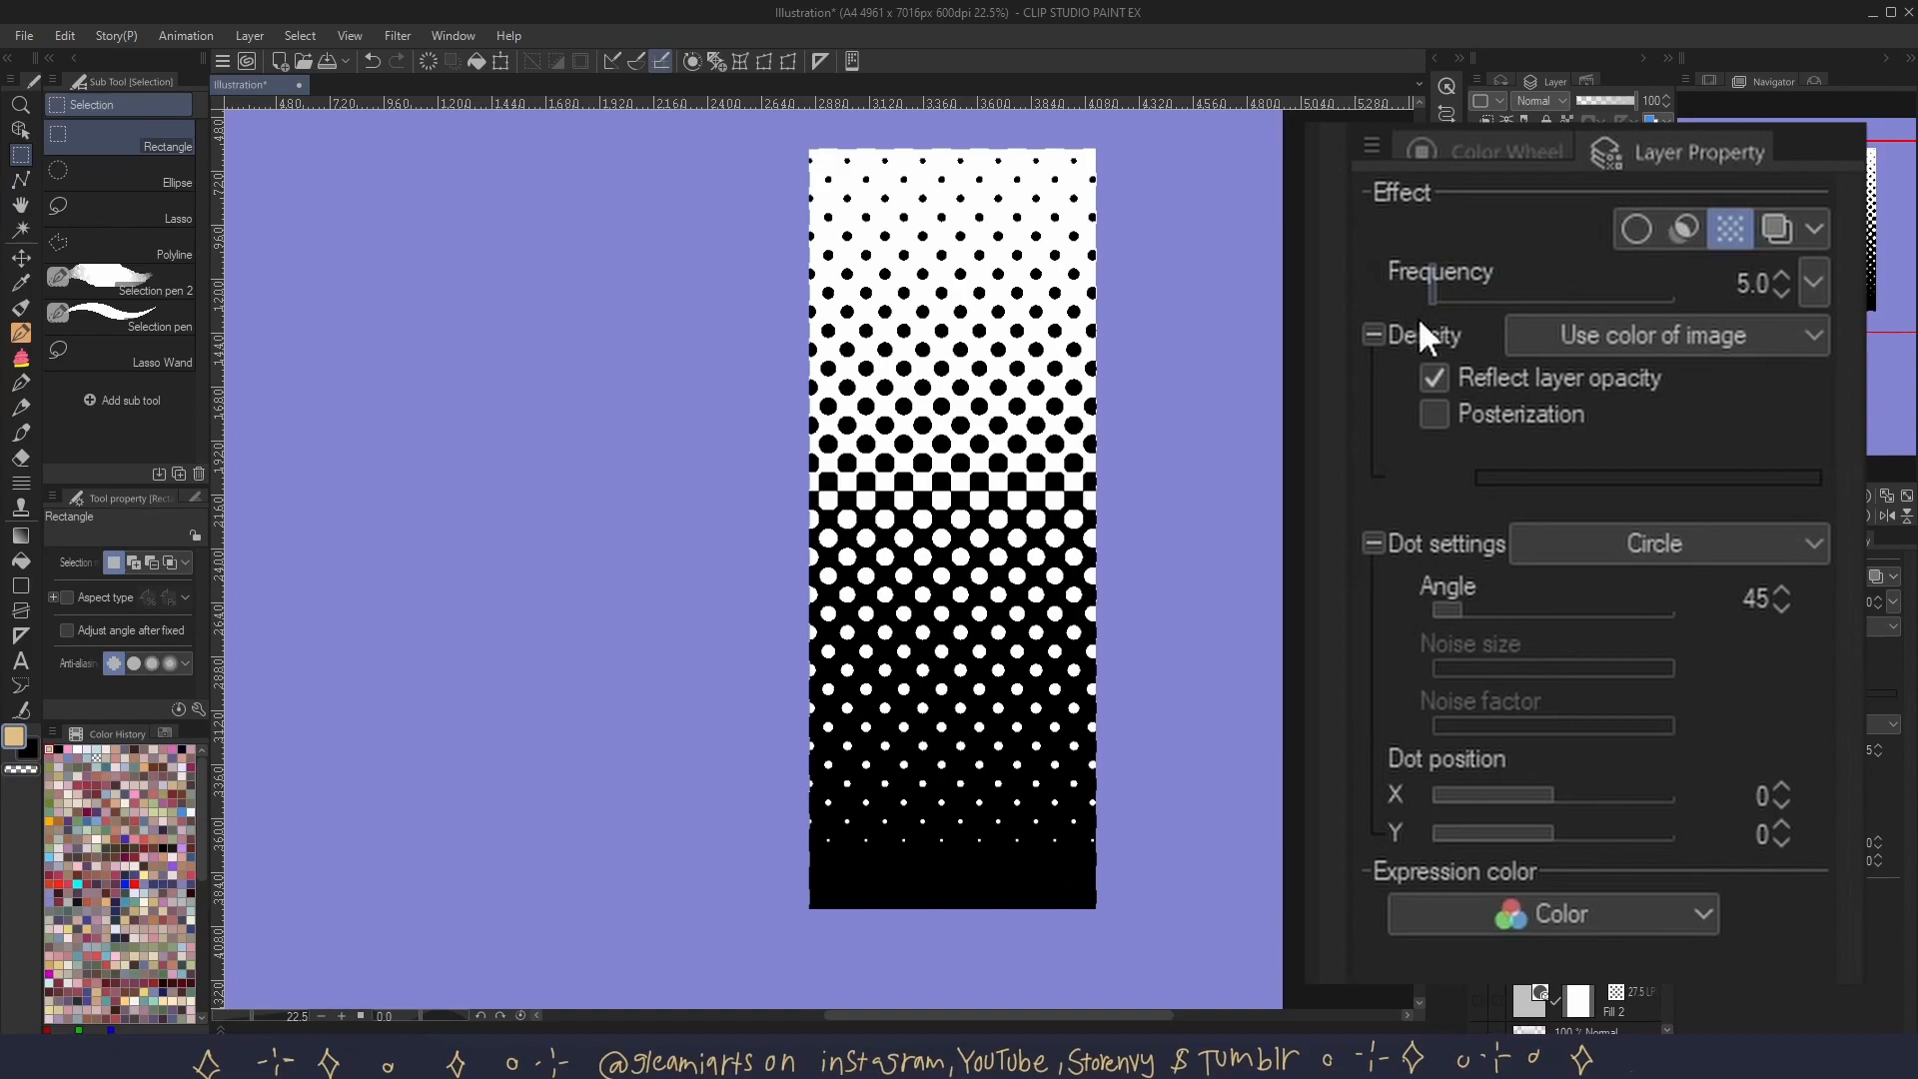
pyautogui.moveTo(1560, 379)
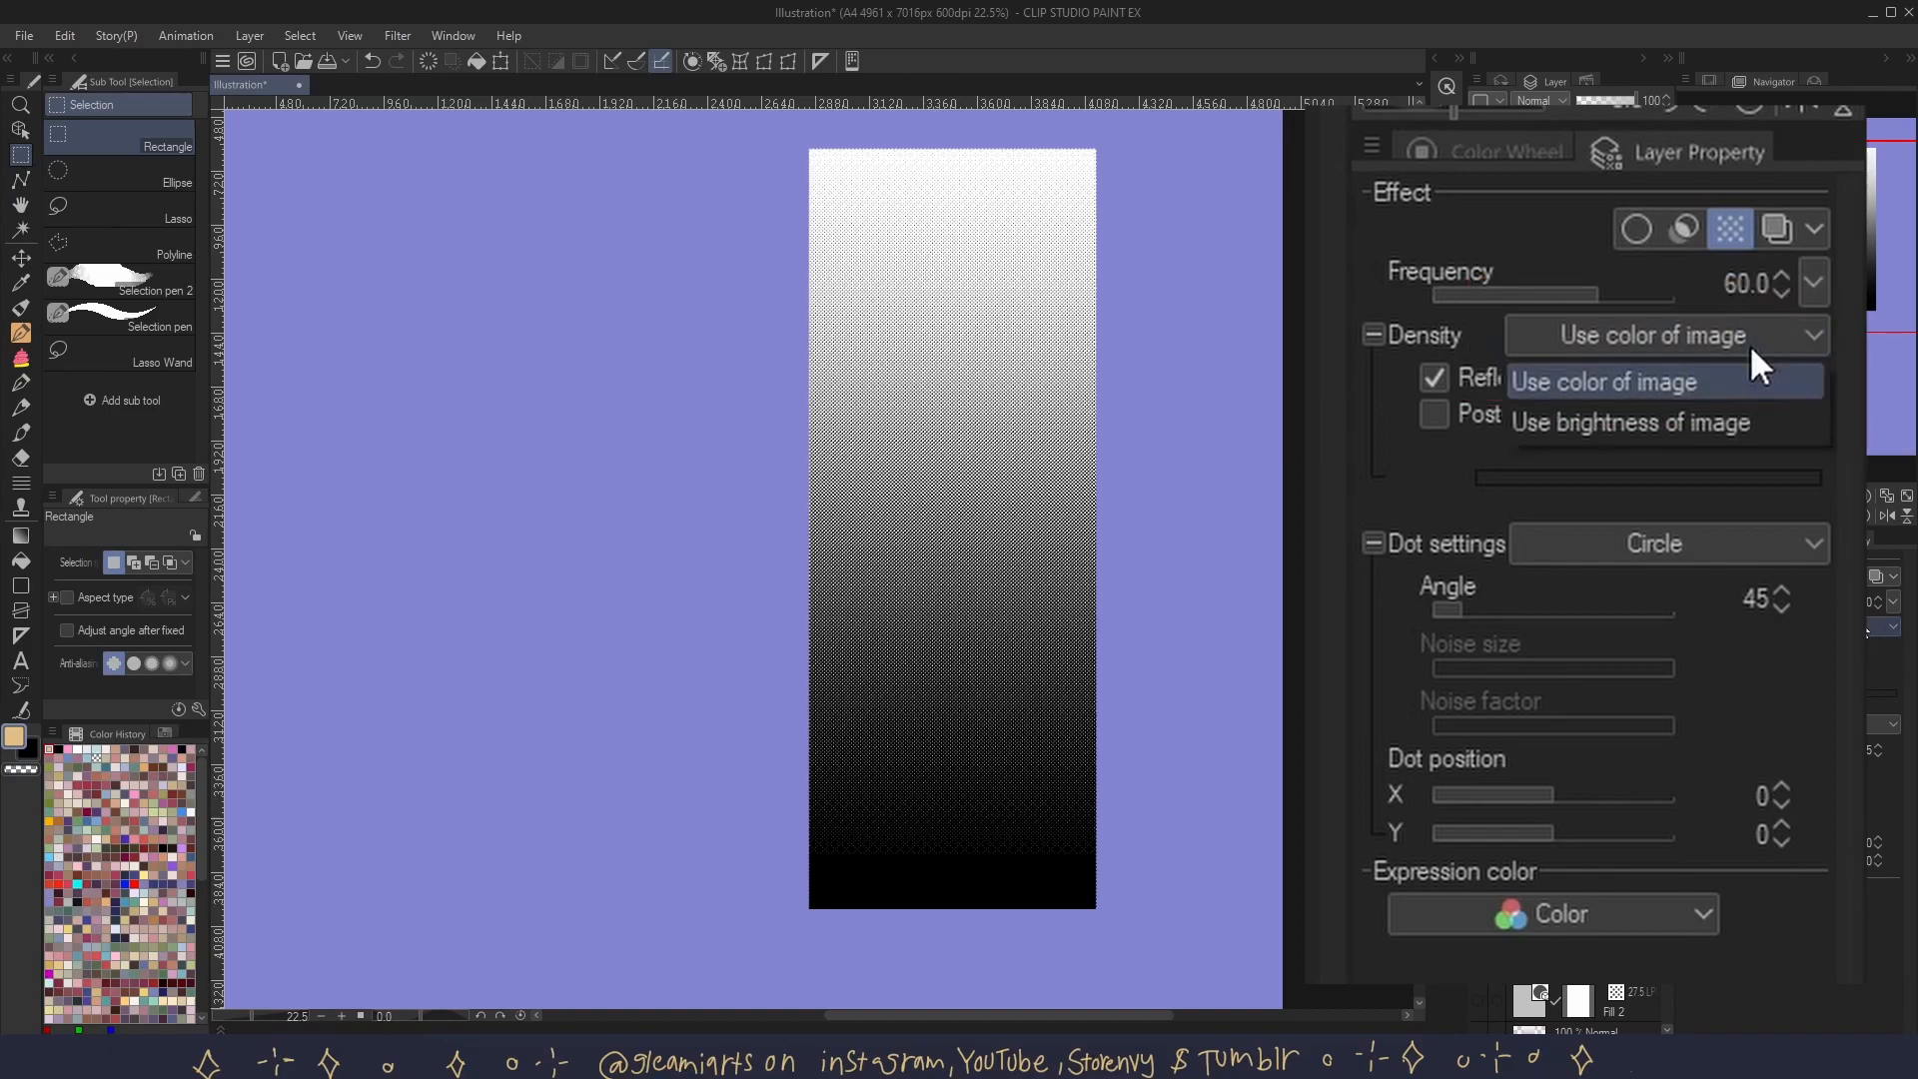
# - Set the gradient tone's Density to Use brightness of image, then back to Use color of image
pyautogui.click(1630, 422)
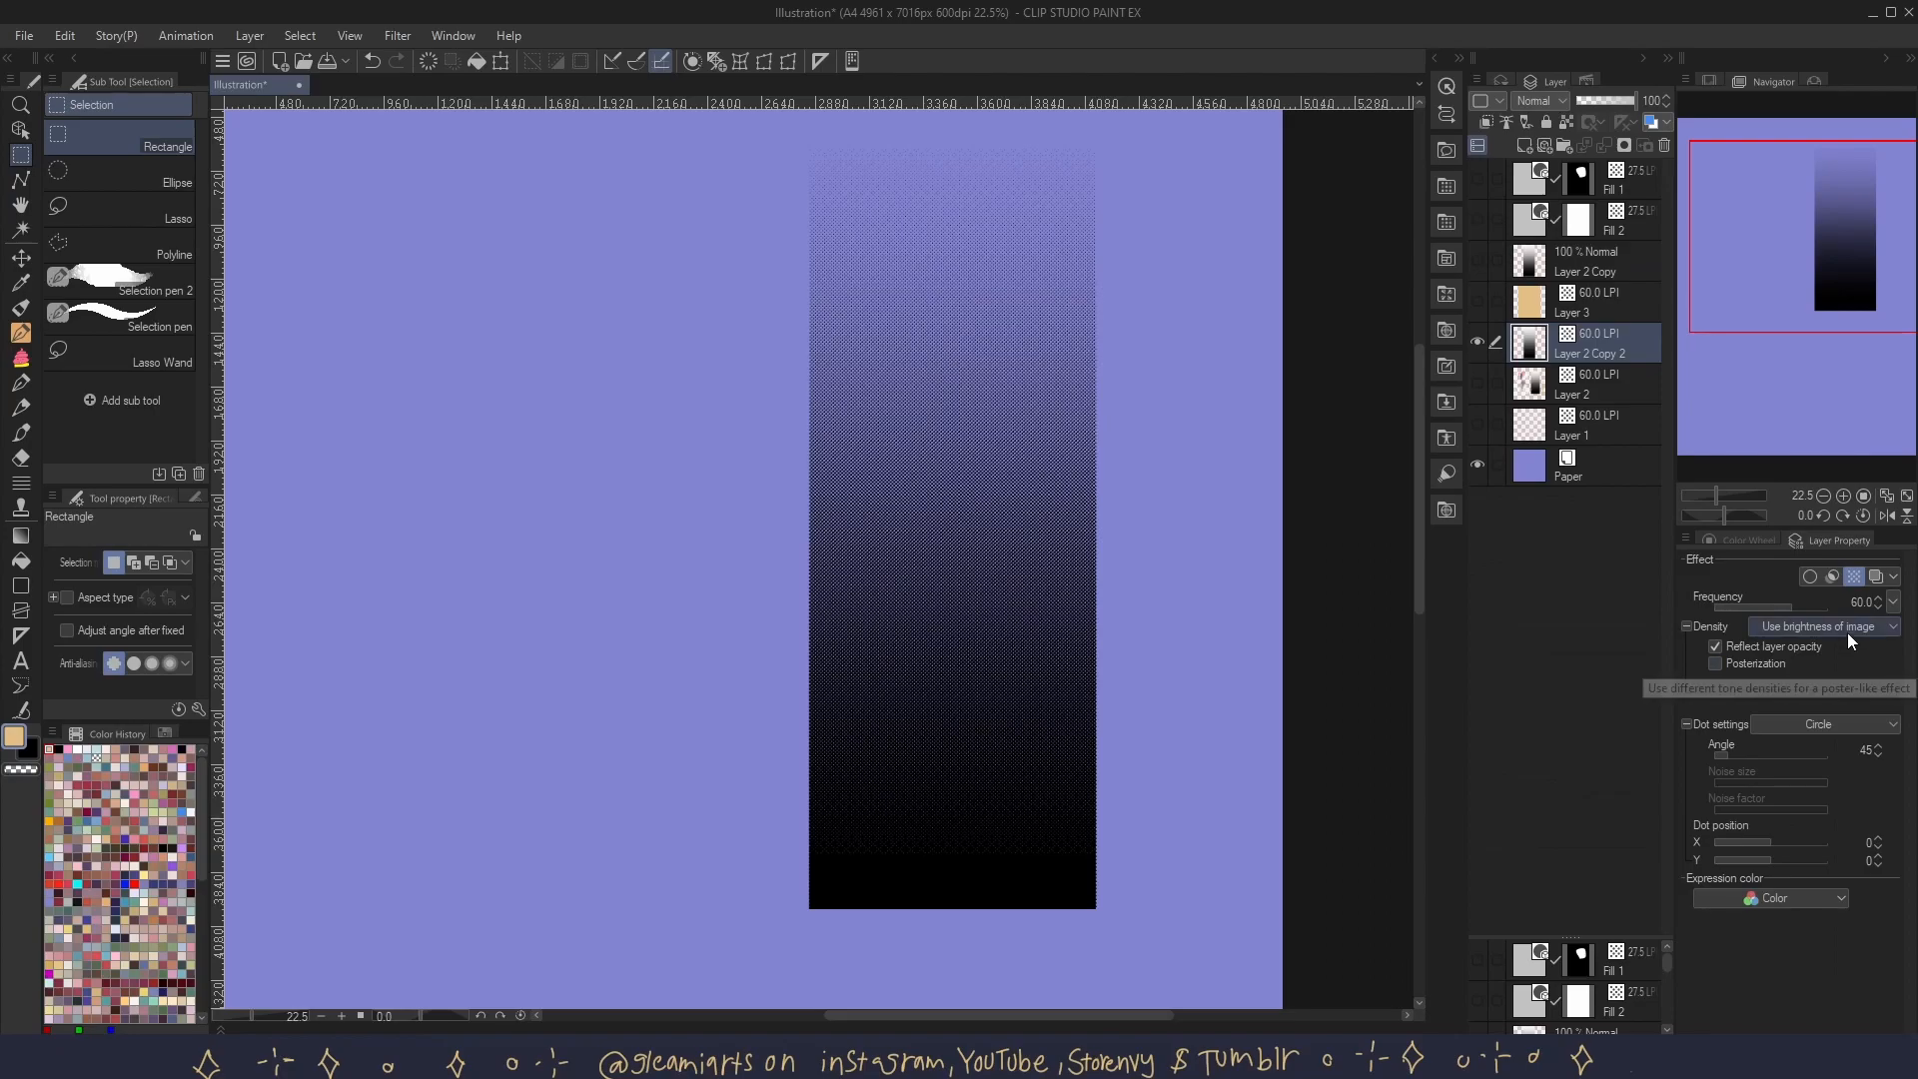
pyautogui.moveTo(1888, 628)
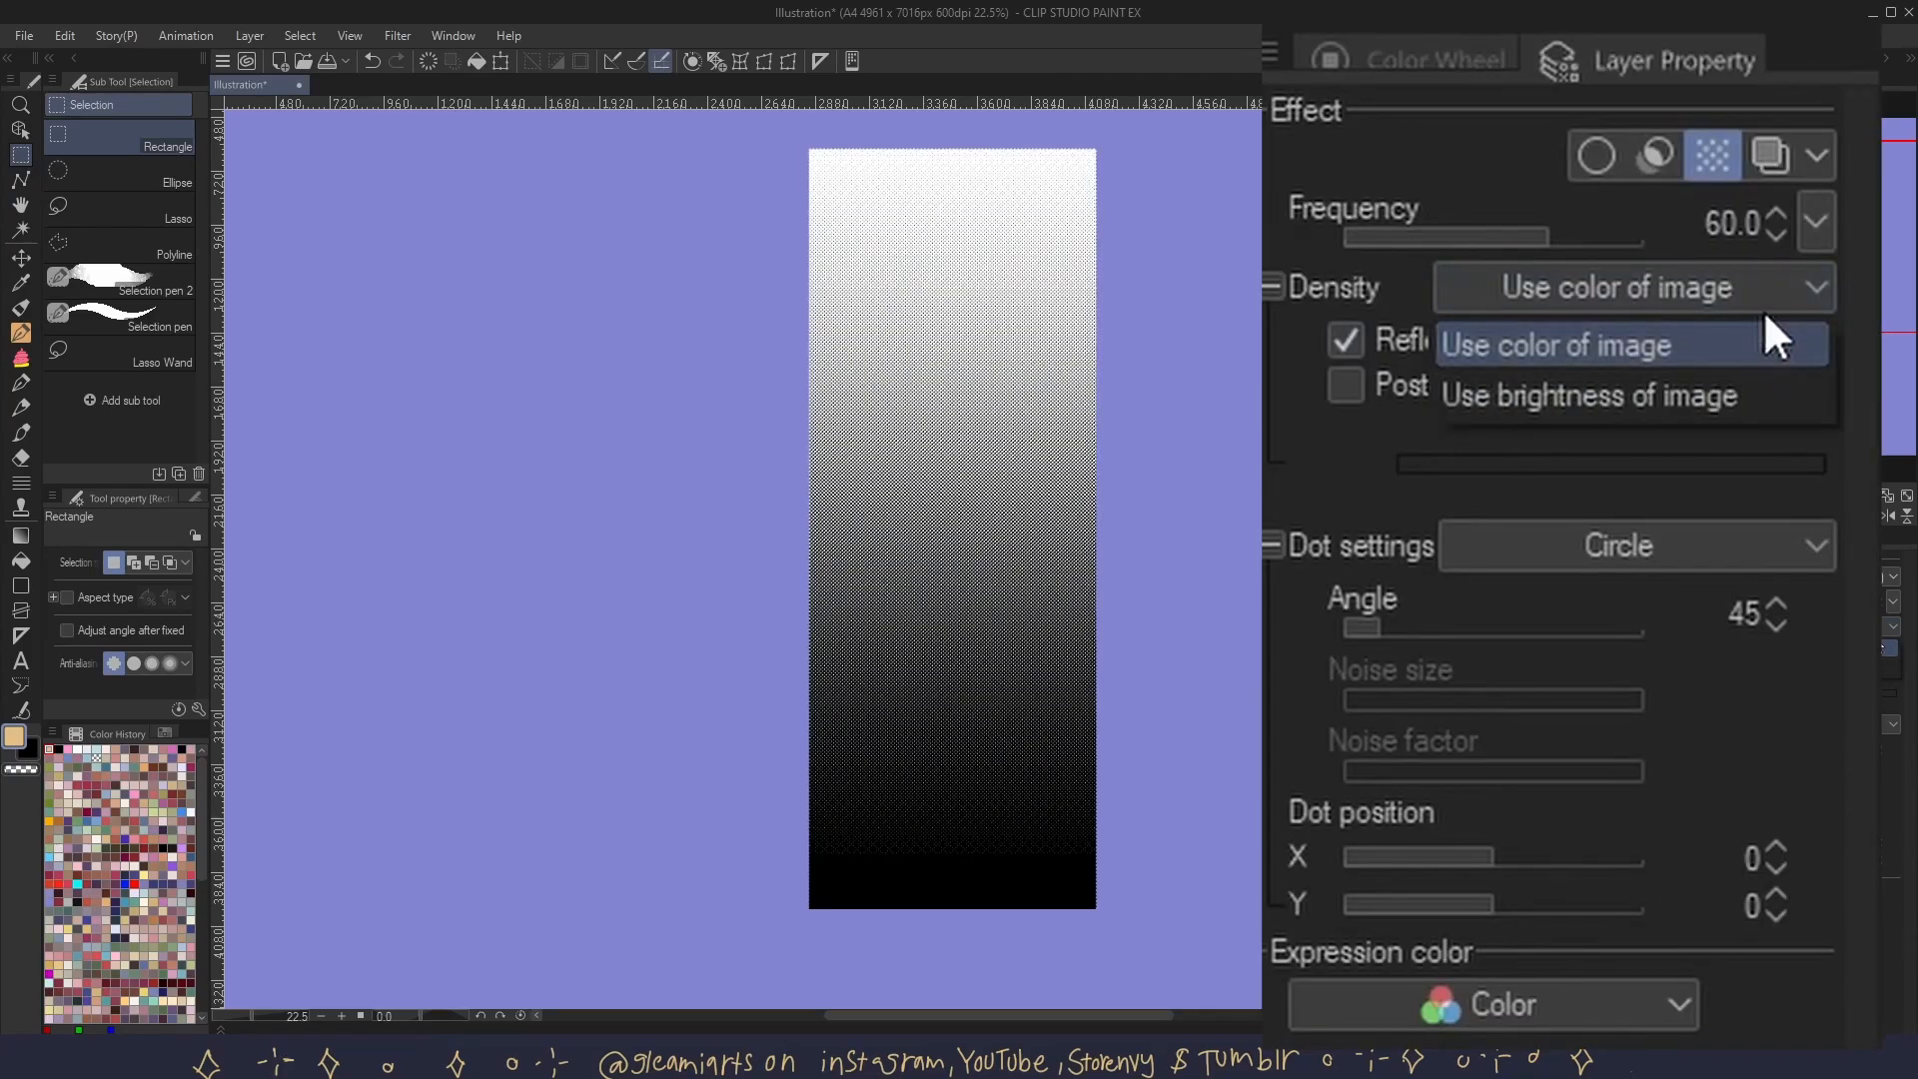
pyautogui.click(1588, 396)
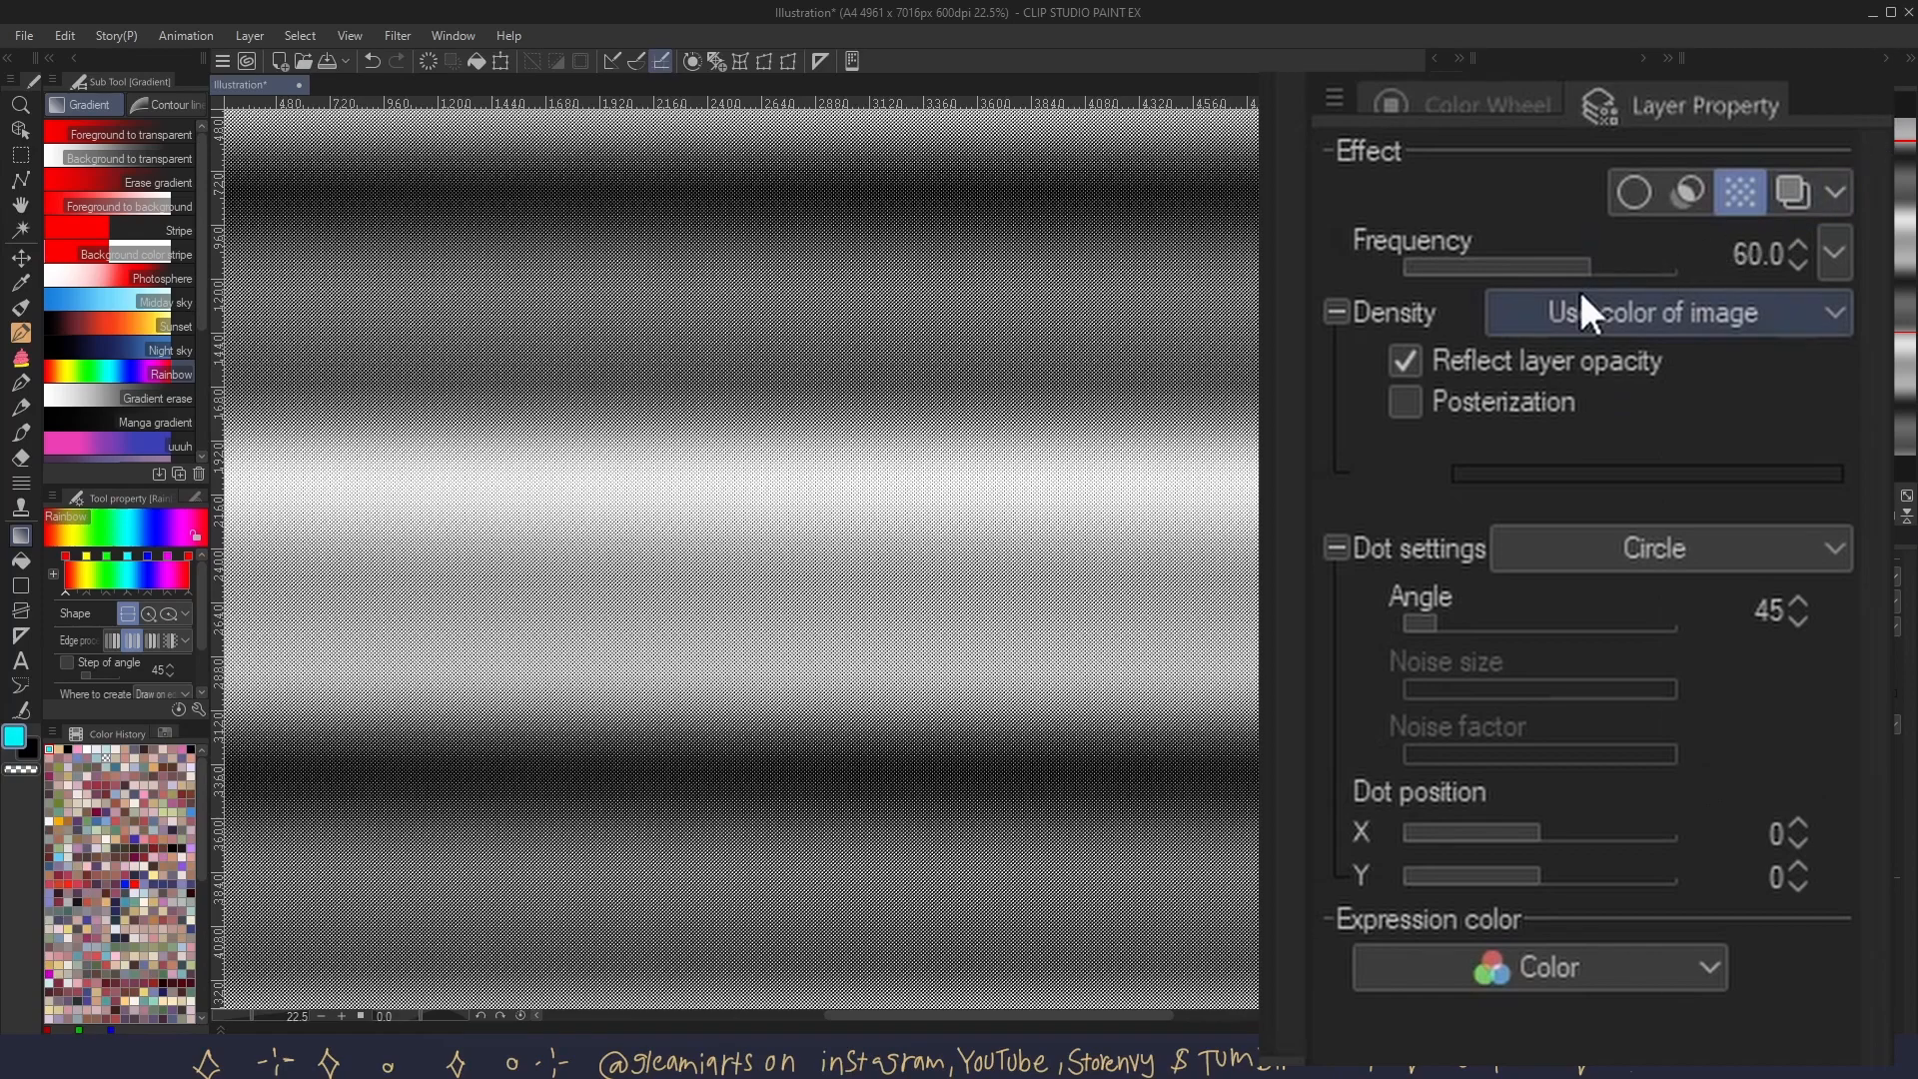
pyautogui.moveTo(1472, 489)
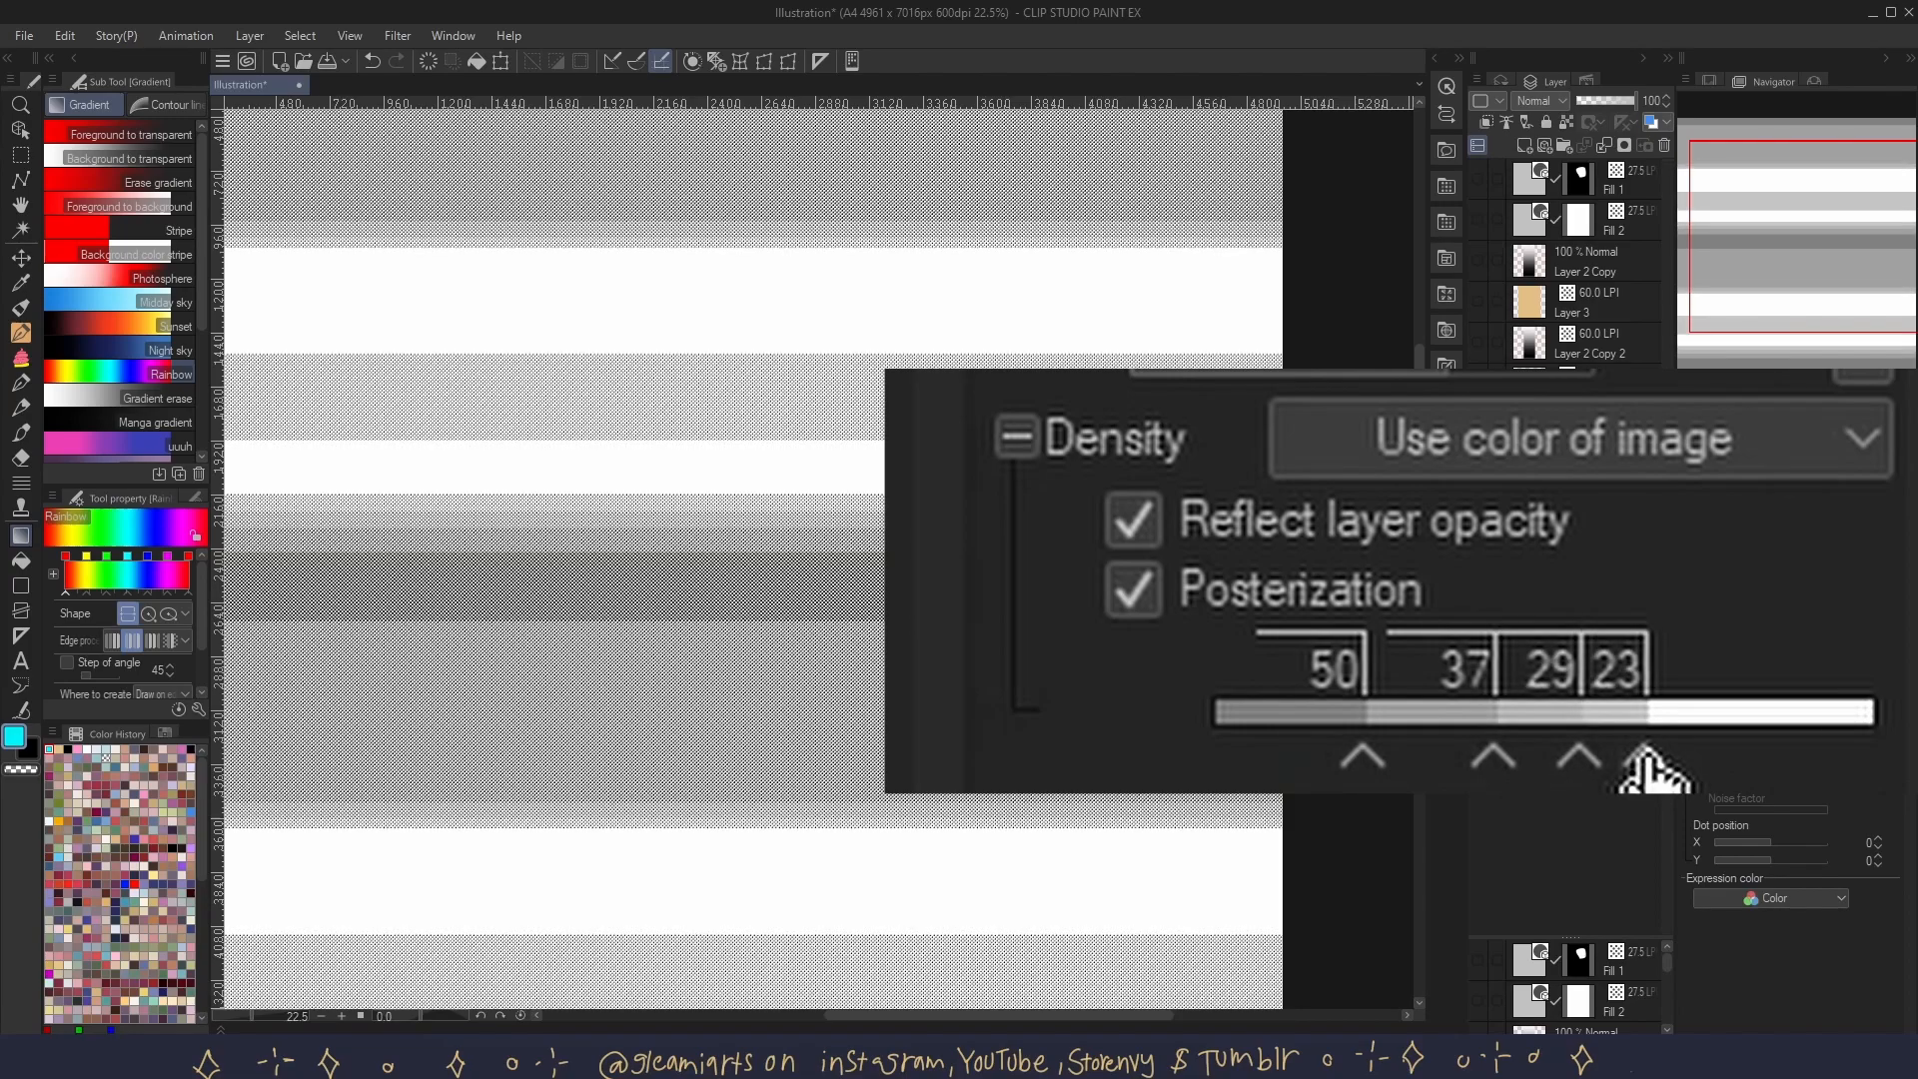
pyautogui.moveTo(1737, 772)
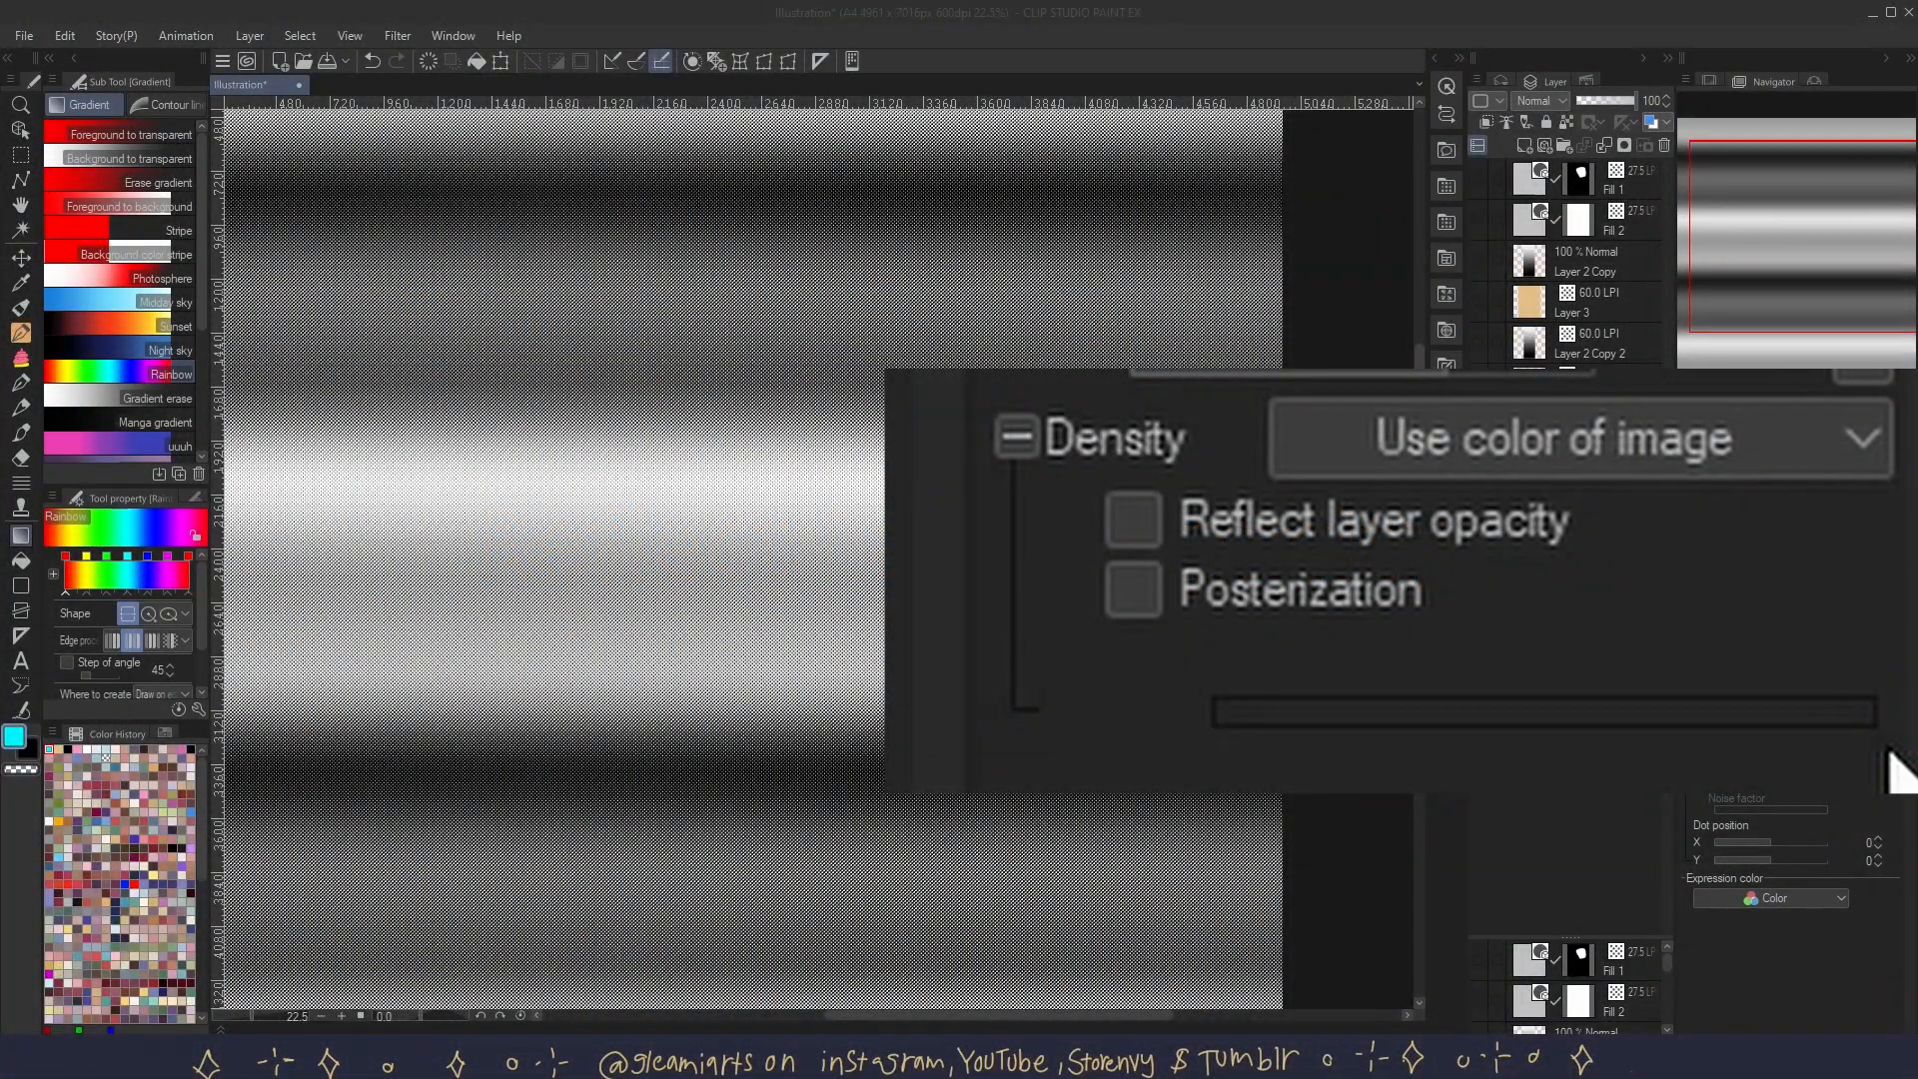
pyautogui.moveTo(1884, 733)
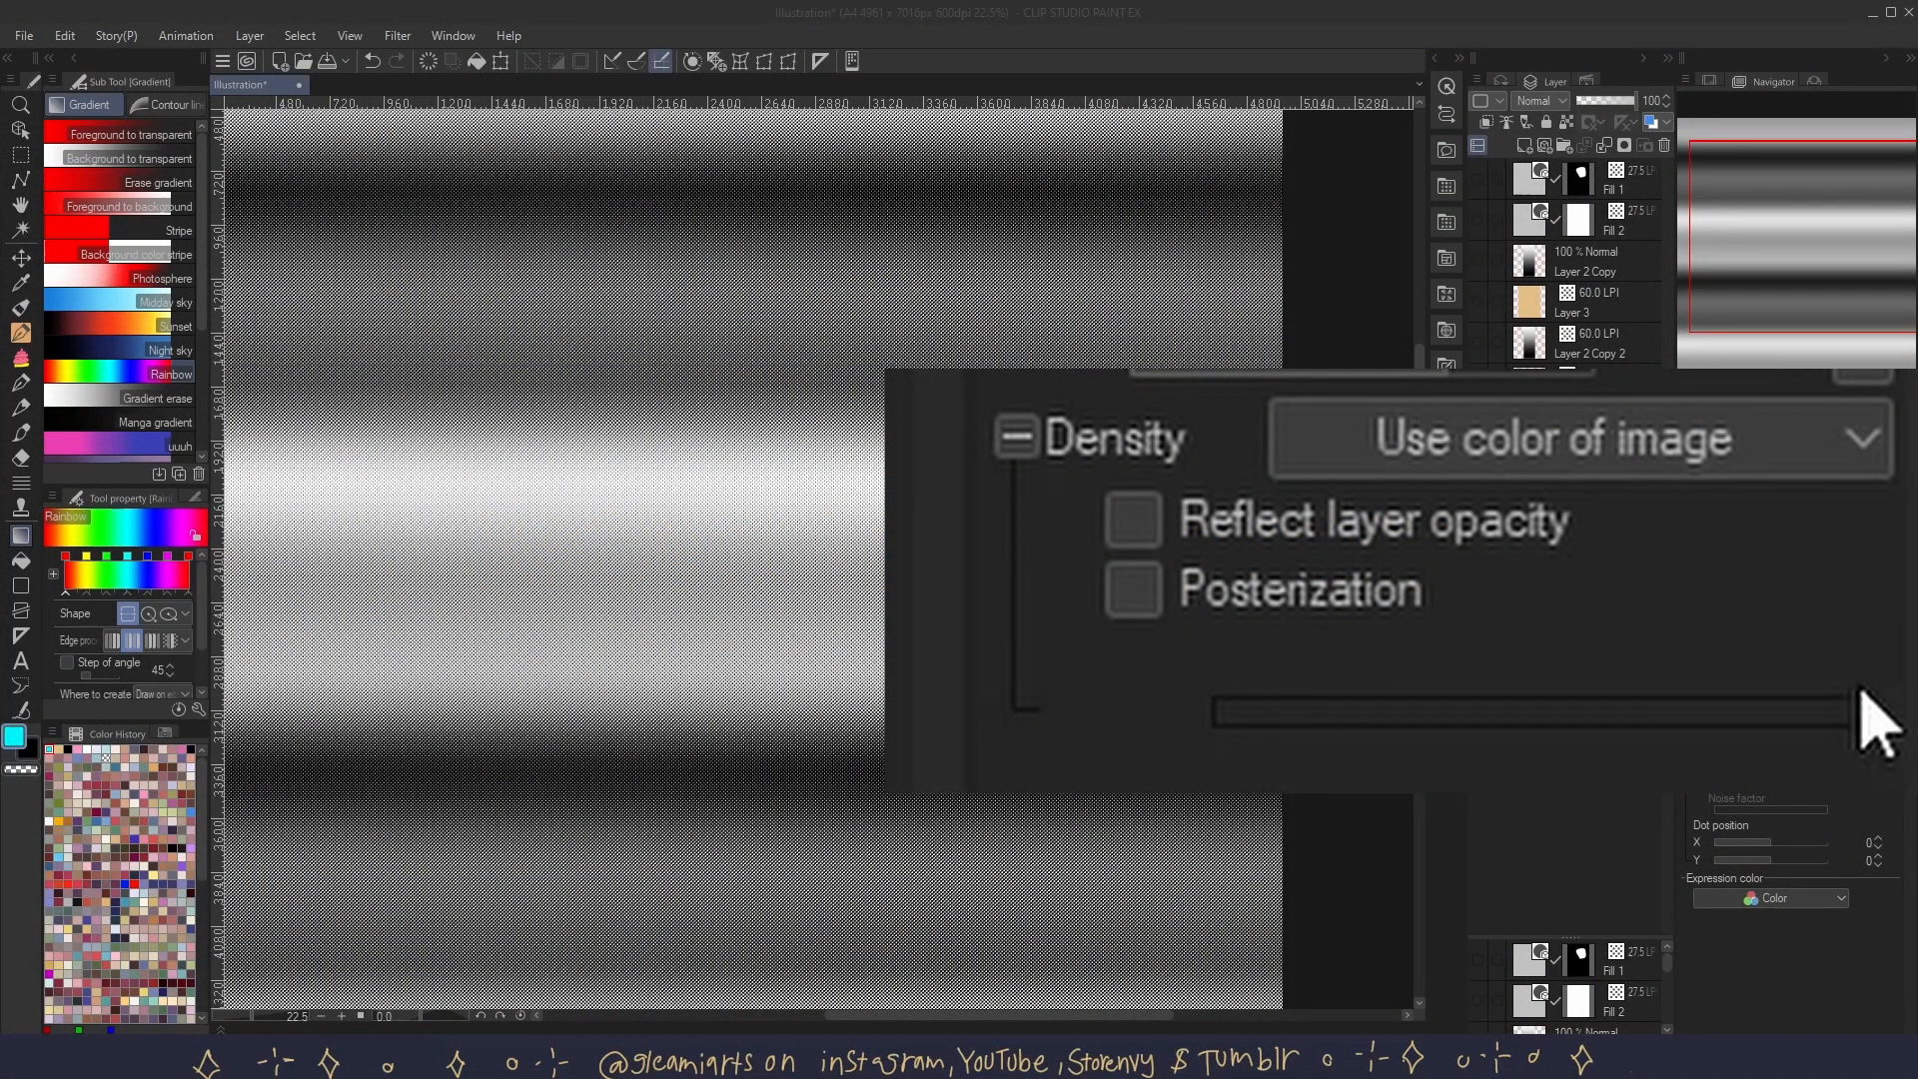
pyautogui.moveTo(1480, 551)
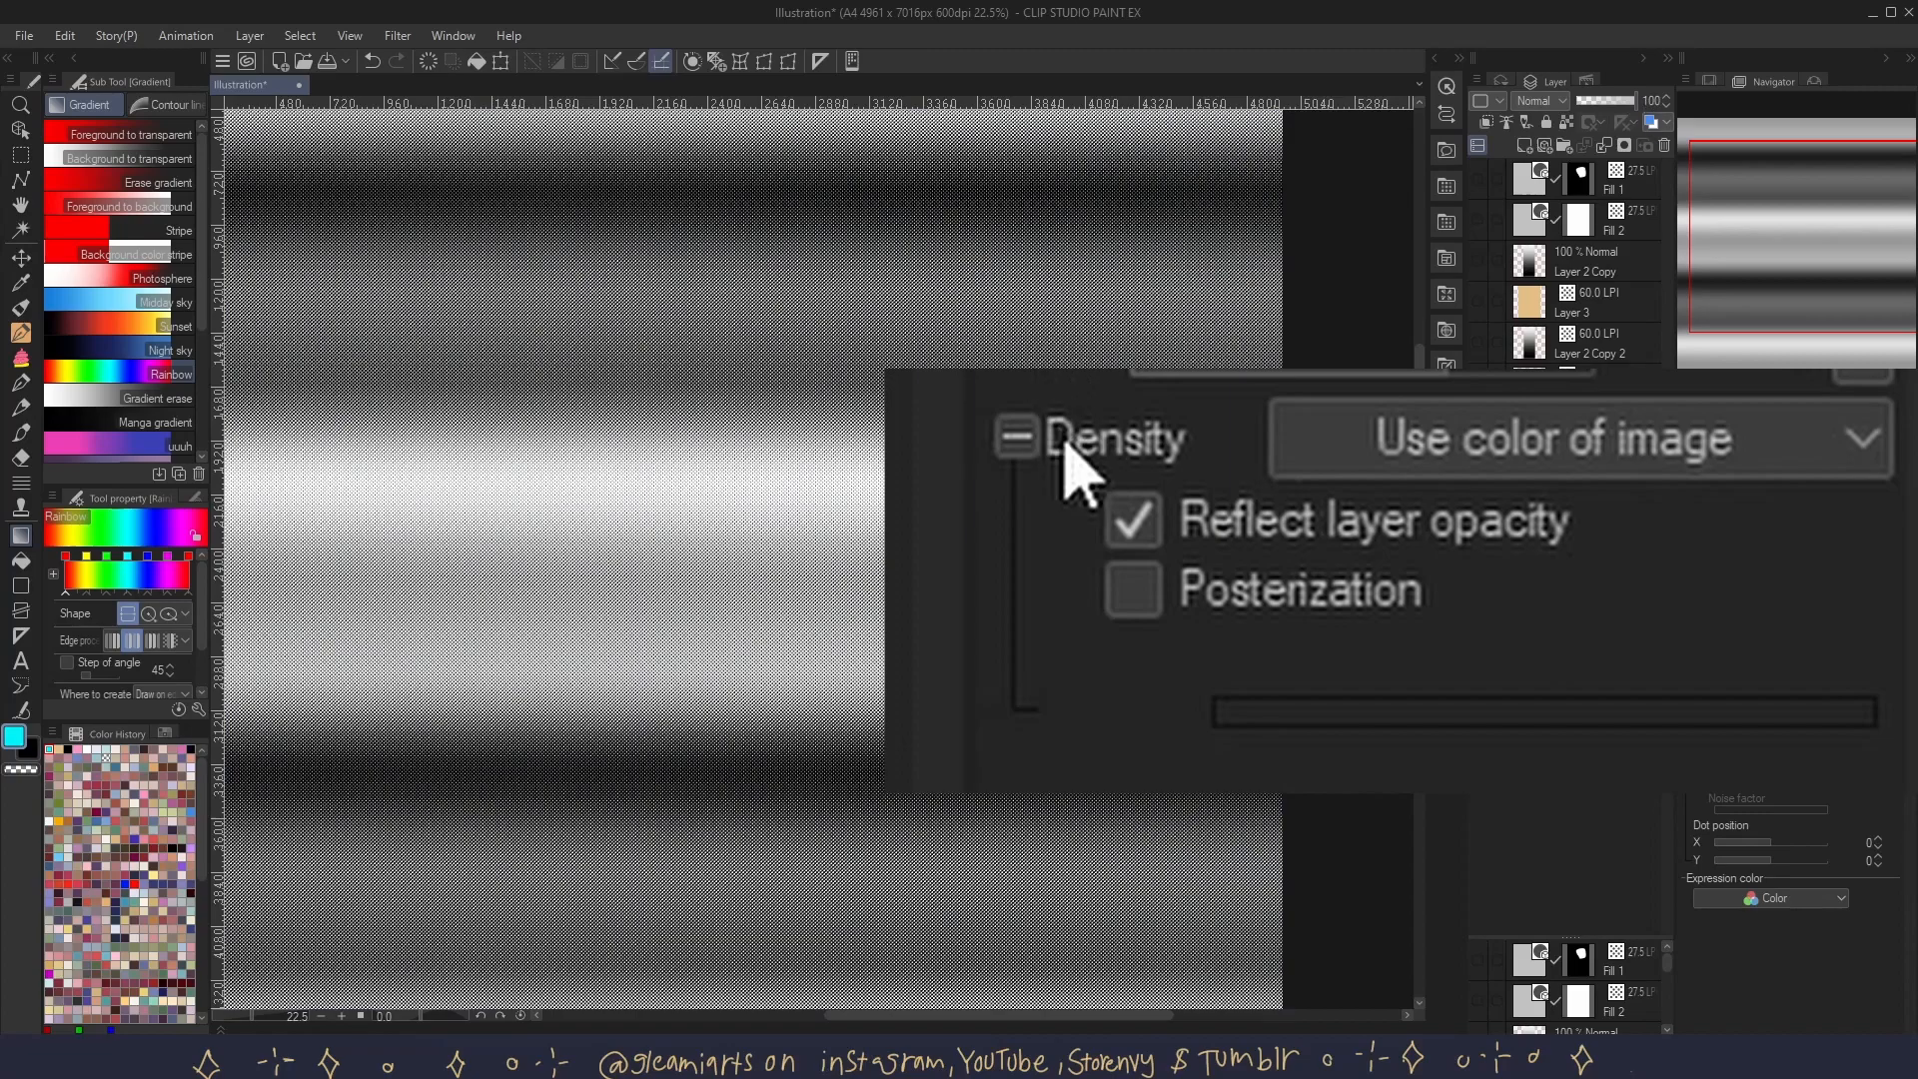
# - Browse the full list of dot shapes in the Layer Property Dot settings dropdown
pyautogui.click(1131, 520)
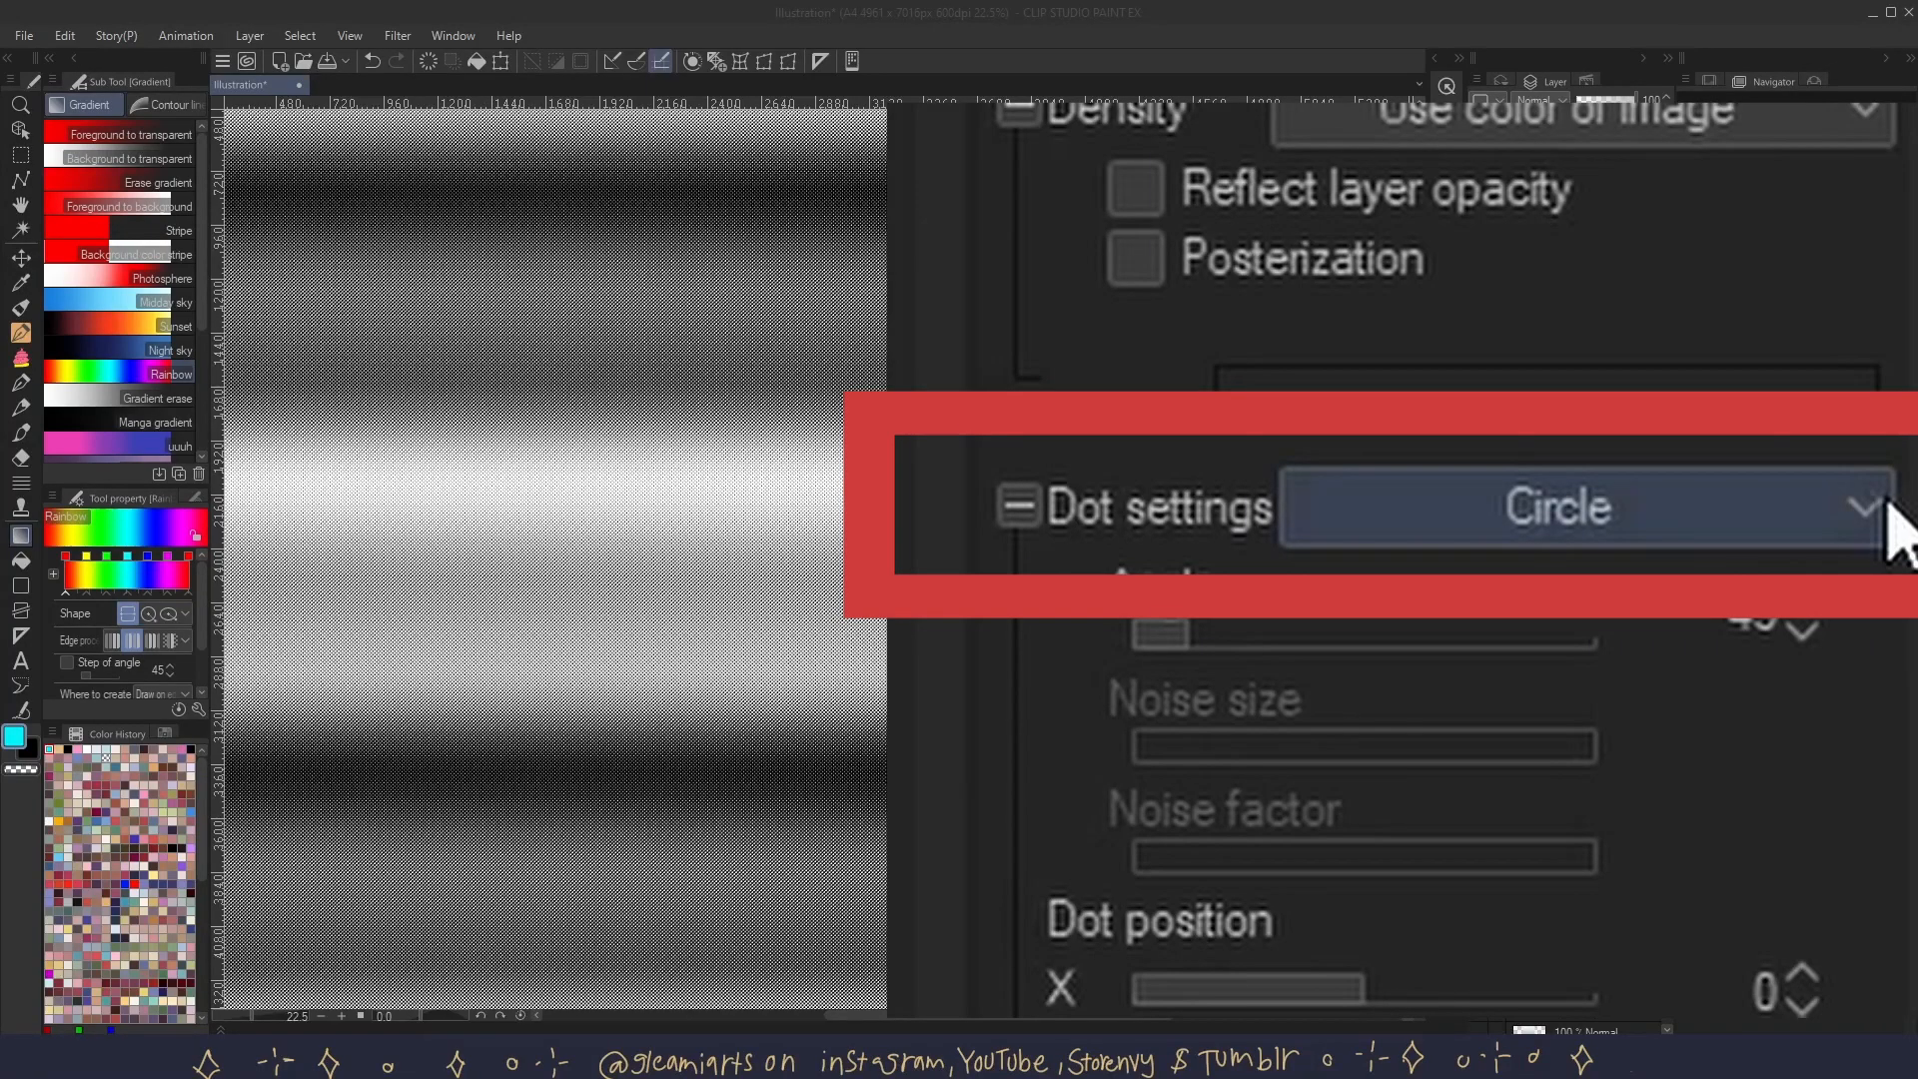
pyautogui.click(1860, 505)
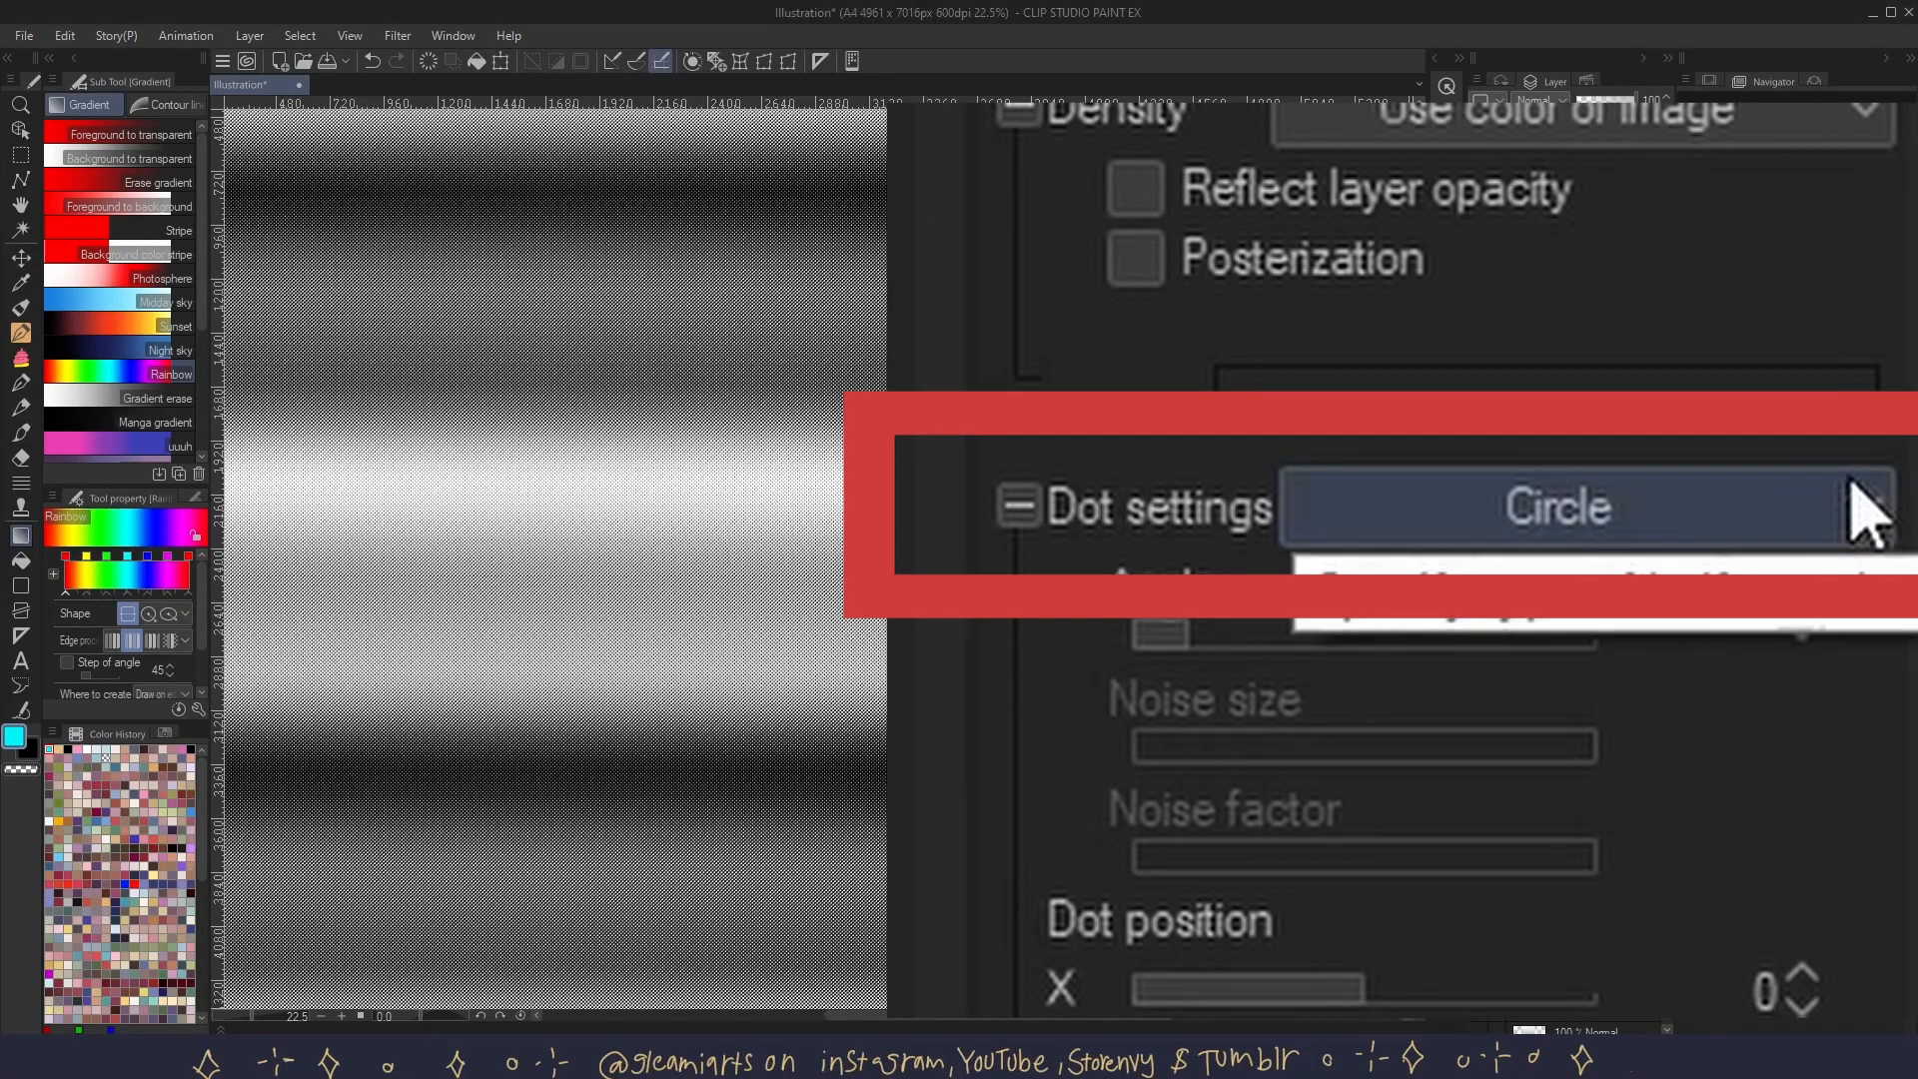
pyautogui.click(1554, 505)
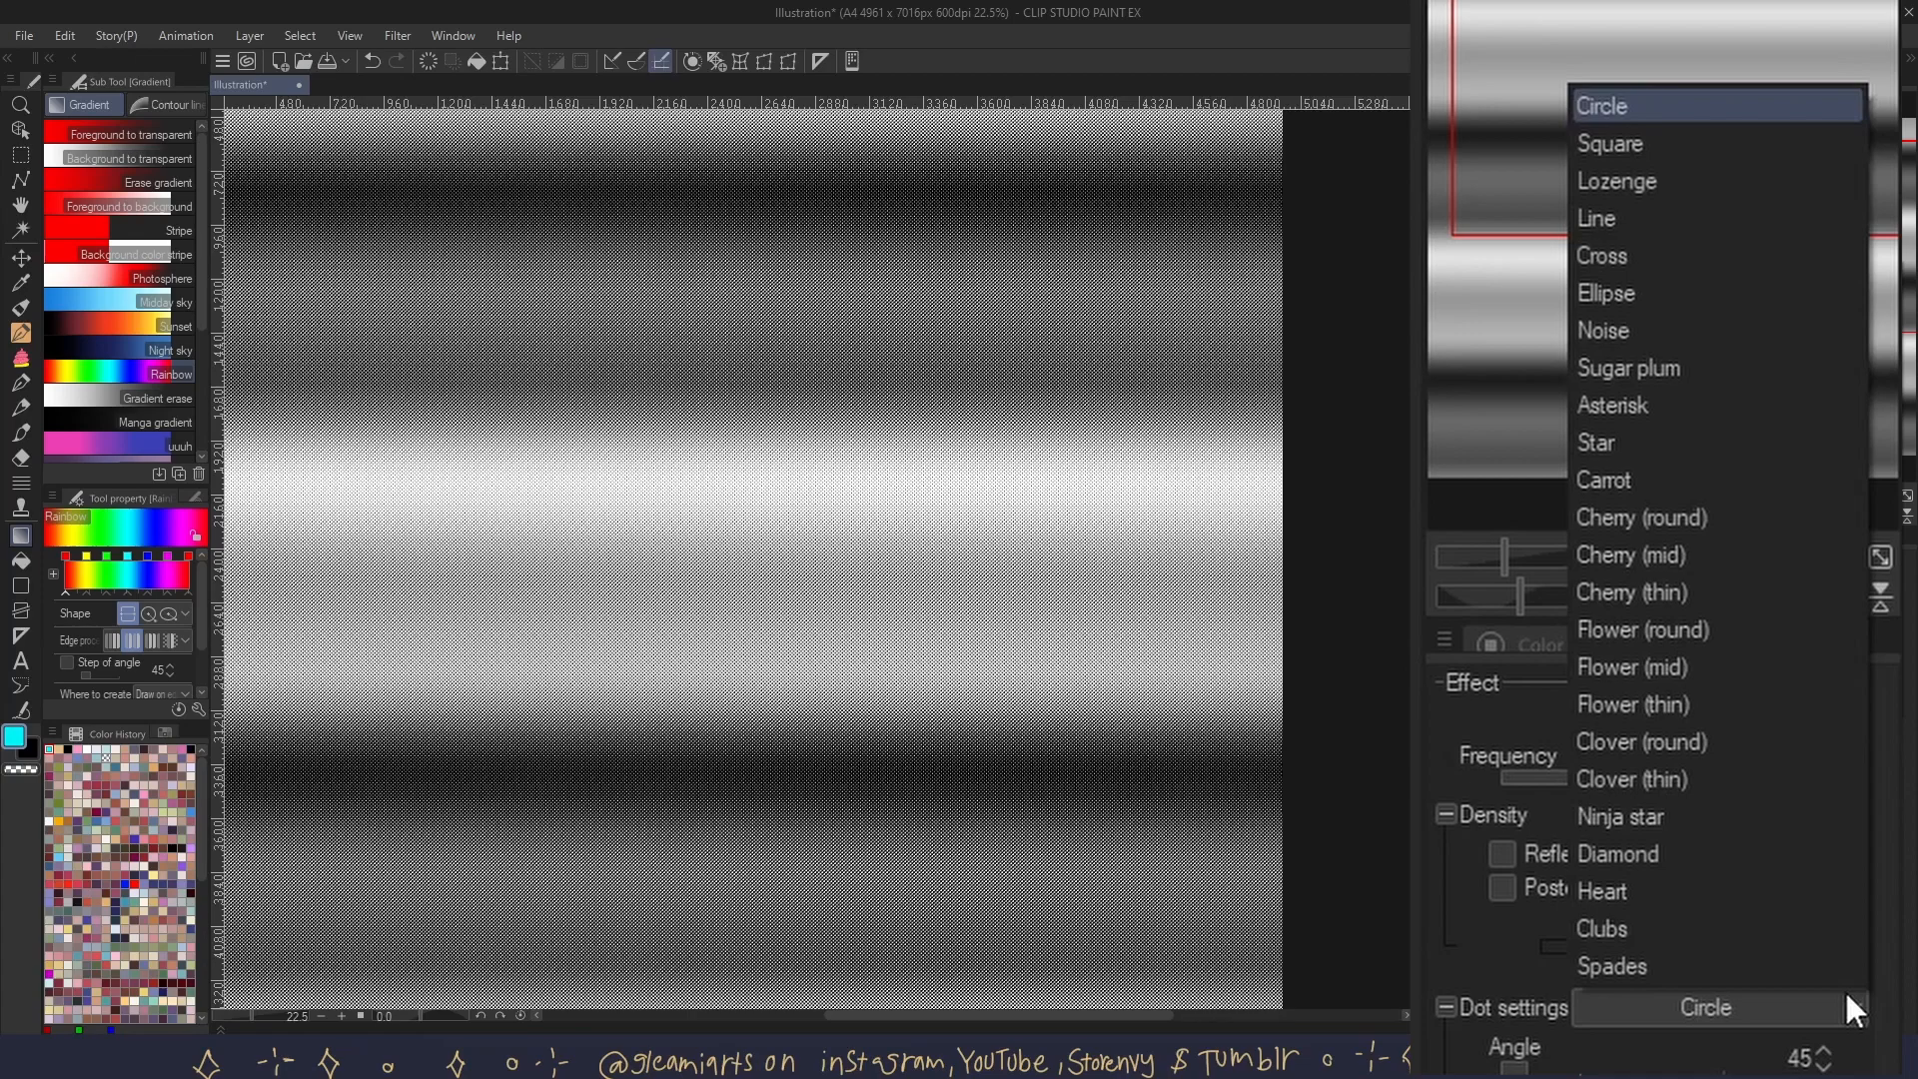
pyautogui.click(1610, 143)
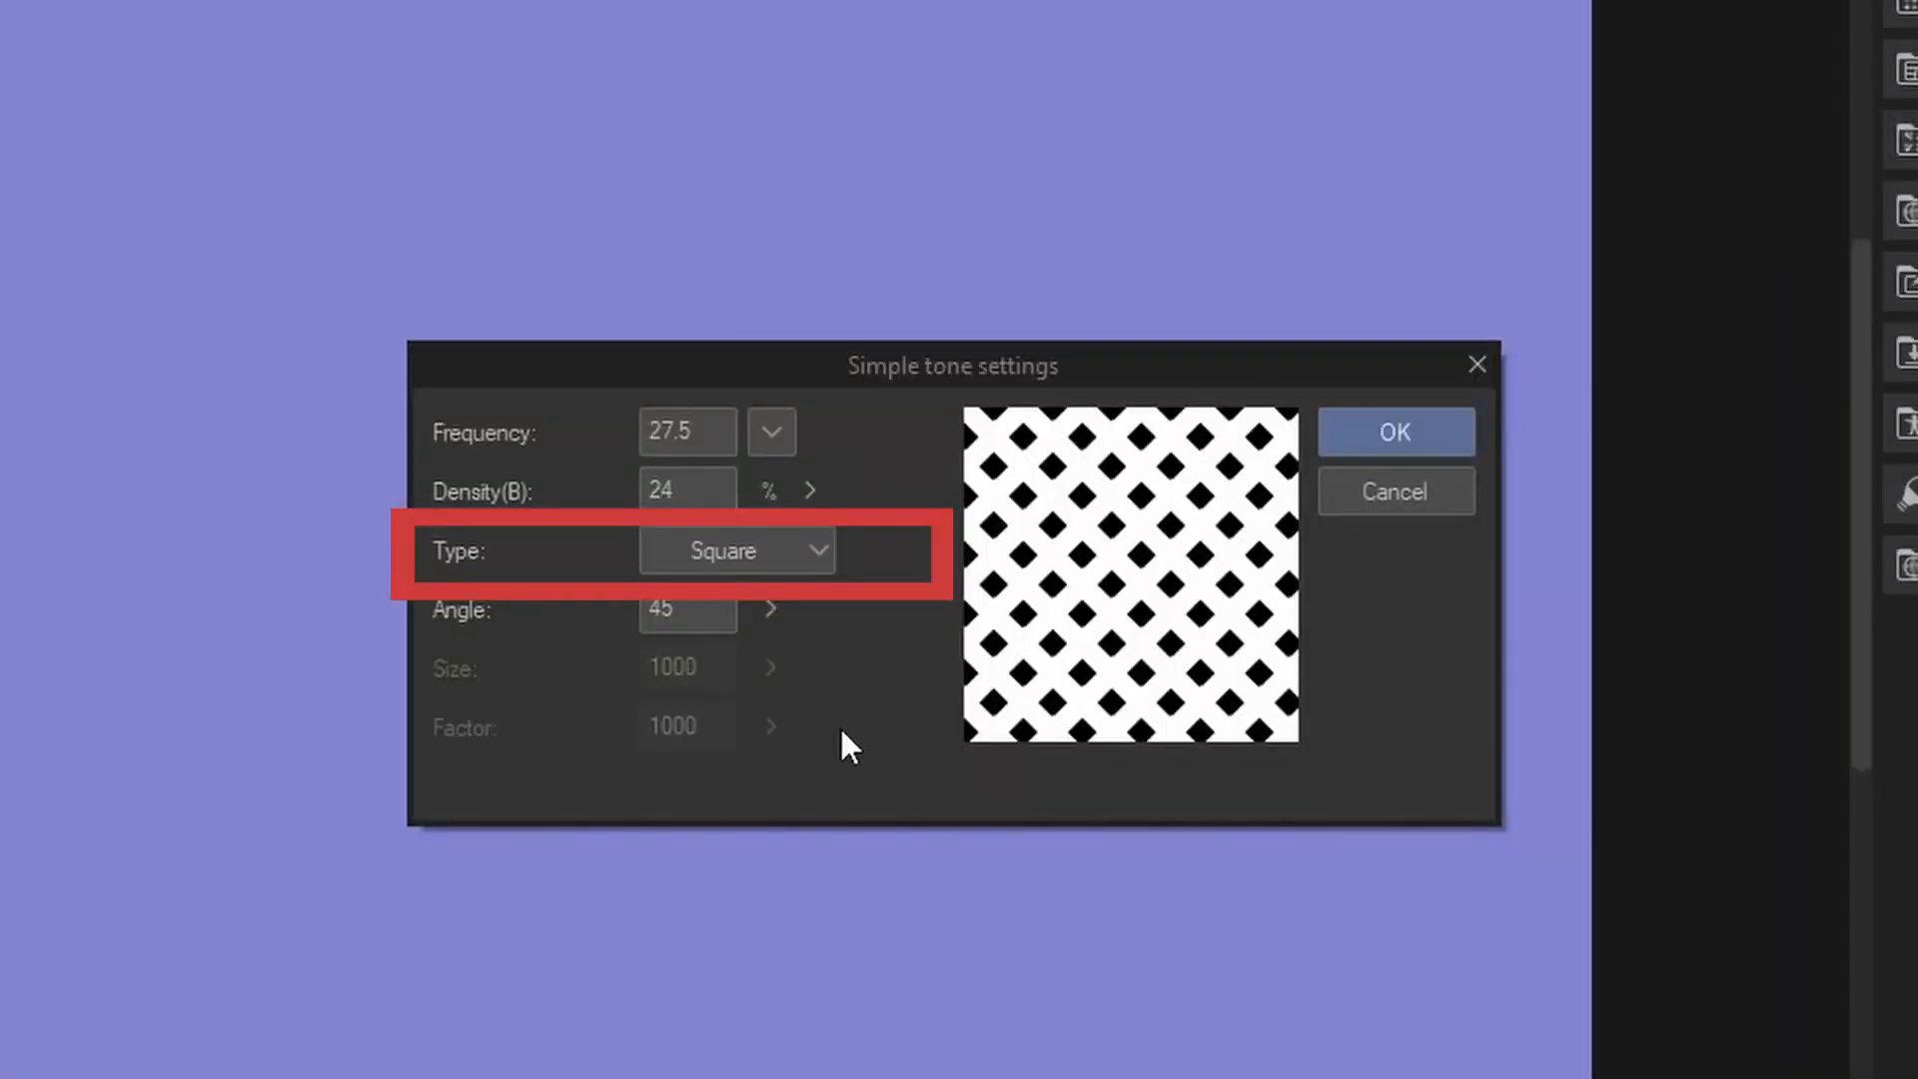
pyautogui.moveTo(755, 617)
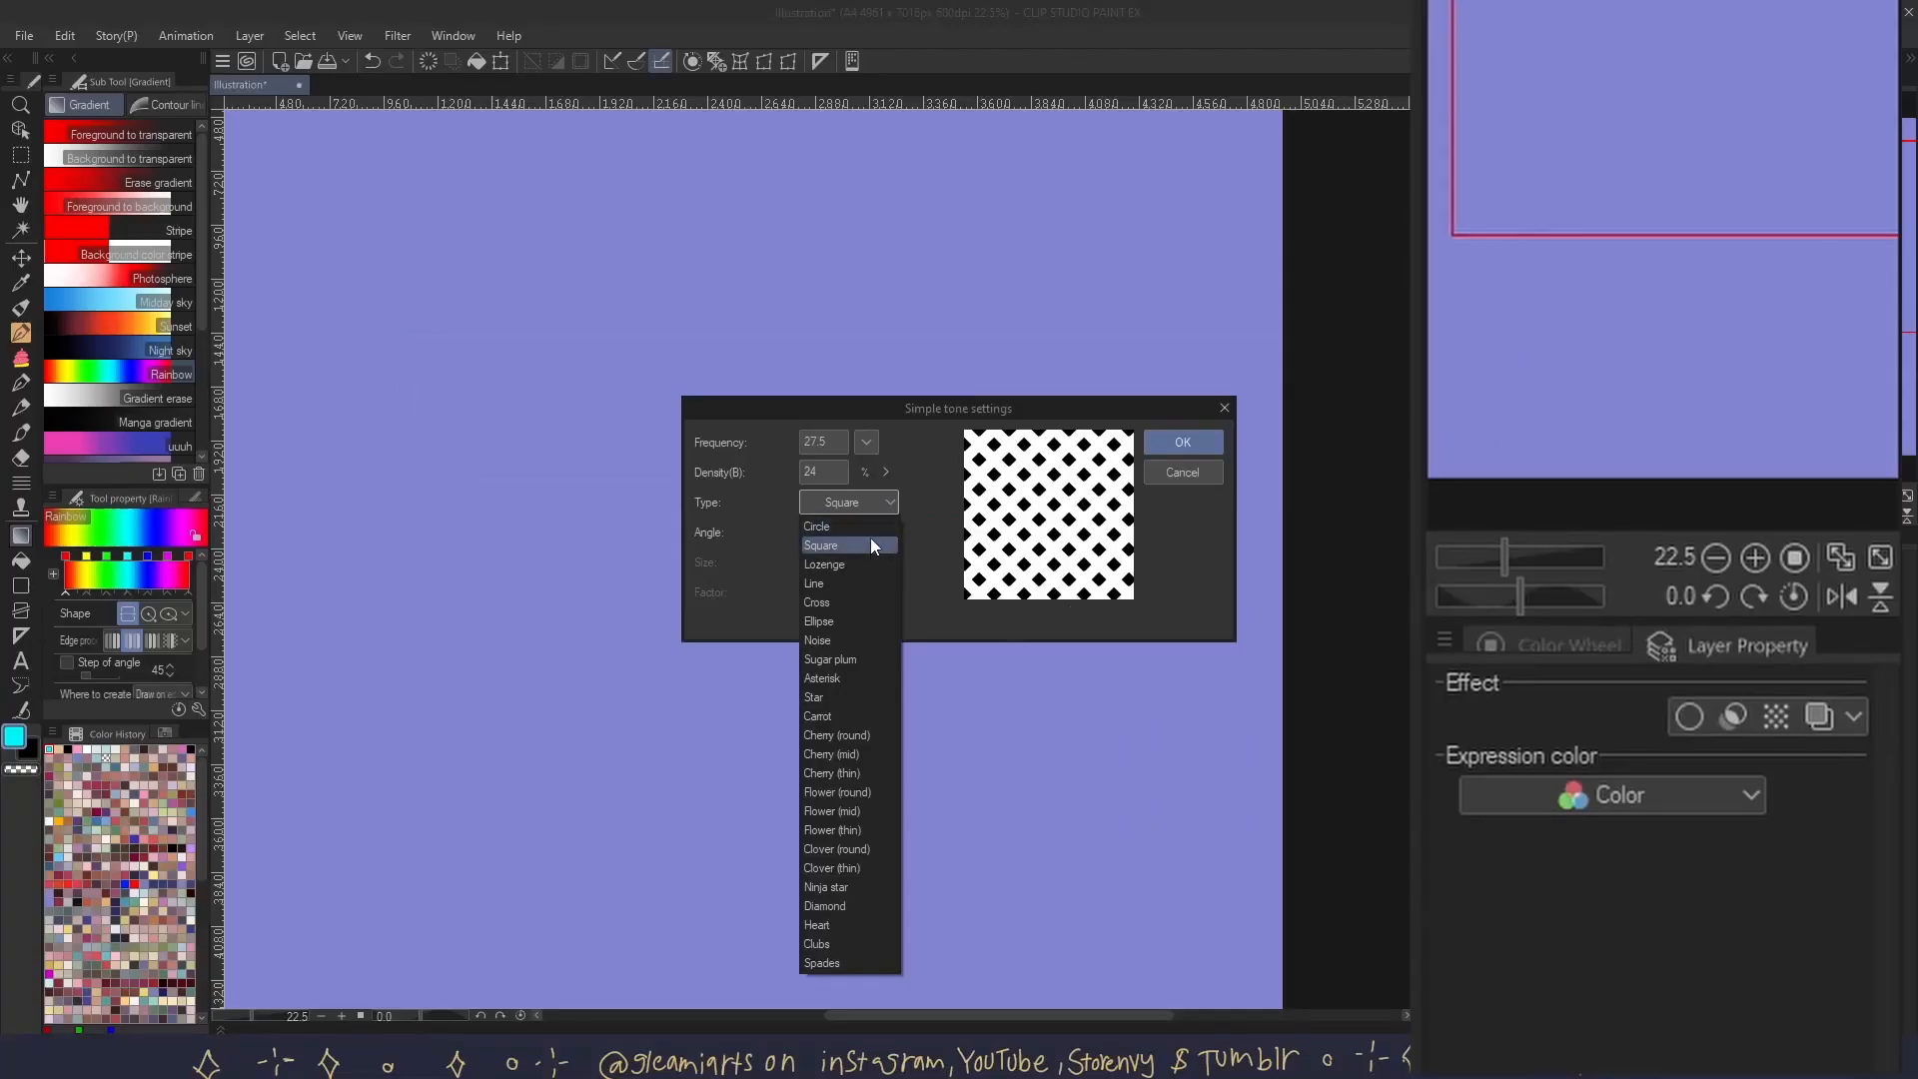
# - Set the Simple tone settings Type to Cross
pyautogui.click(816, 601)
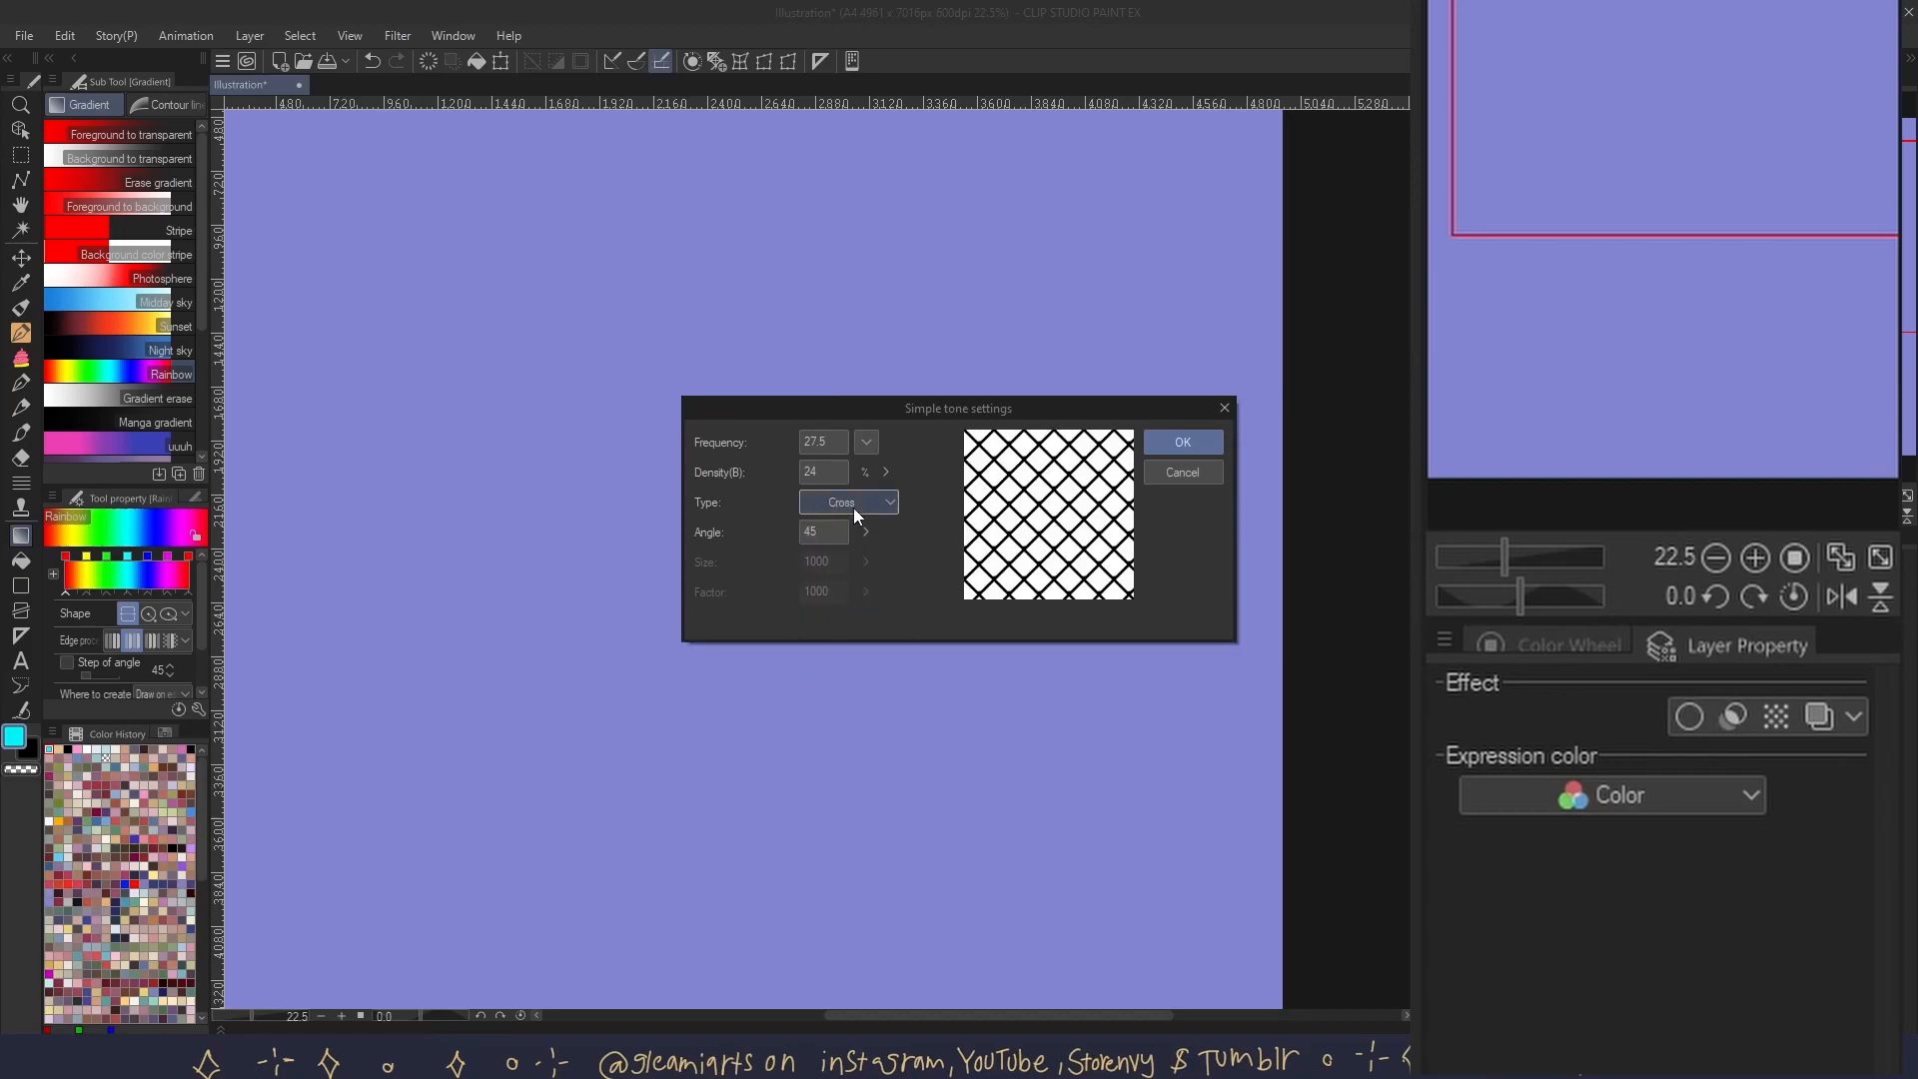
pyautogui.click(1181, 442)
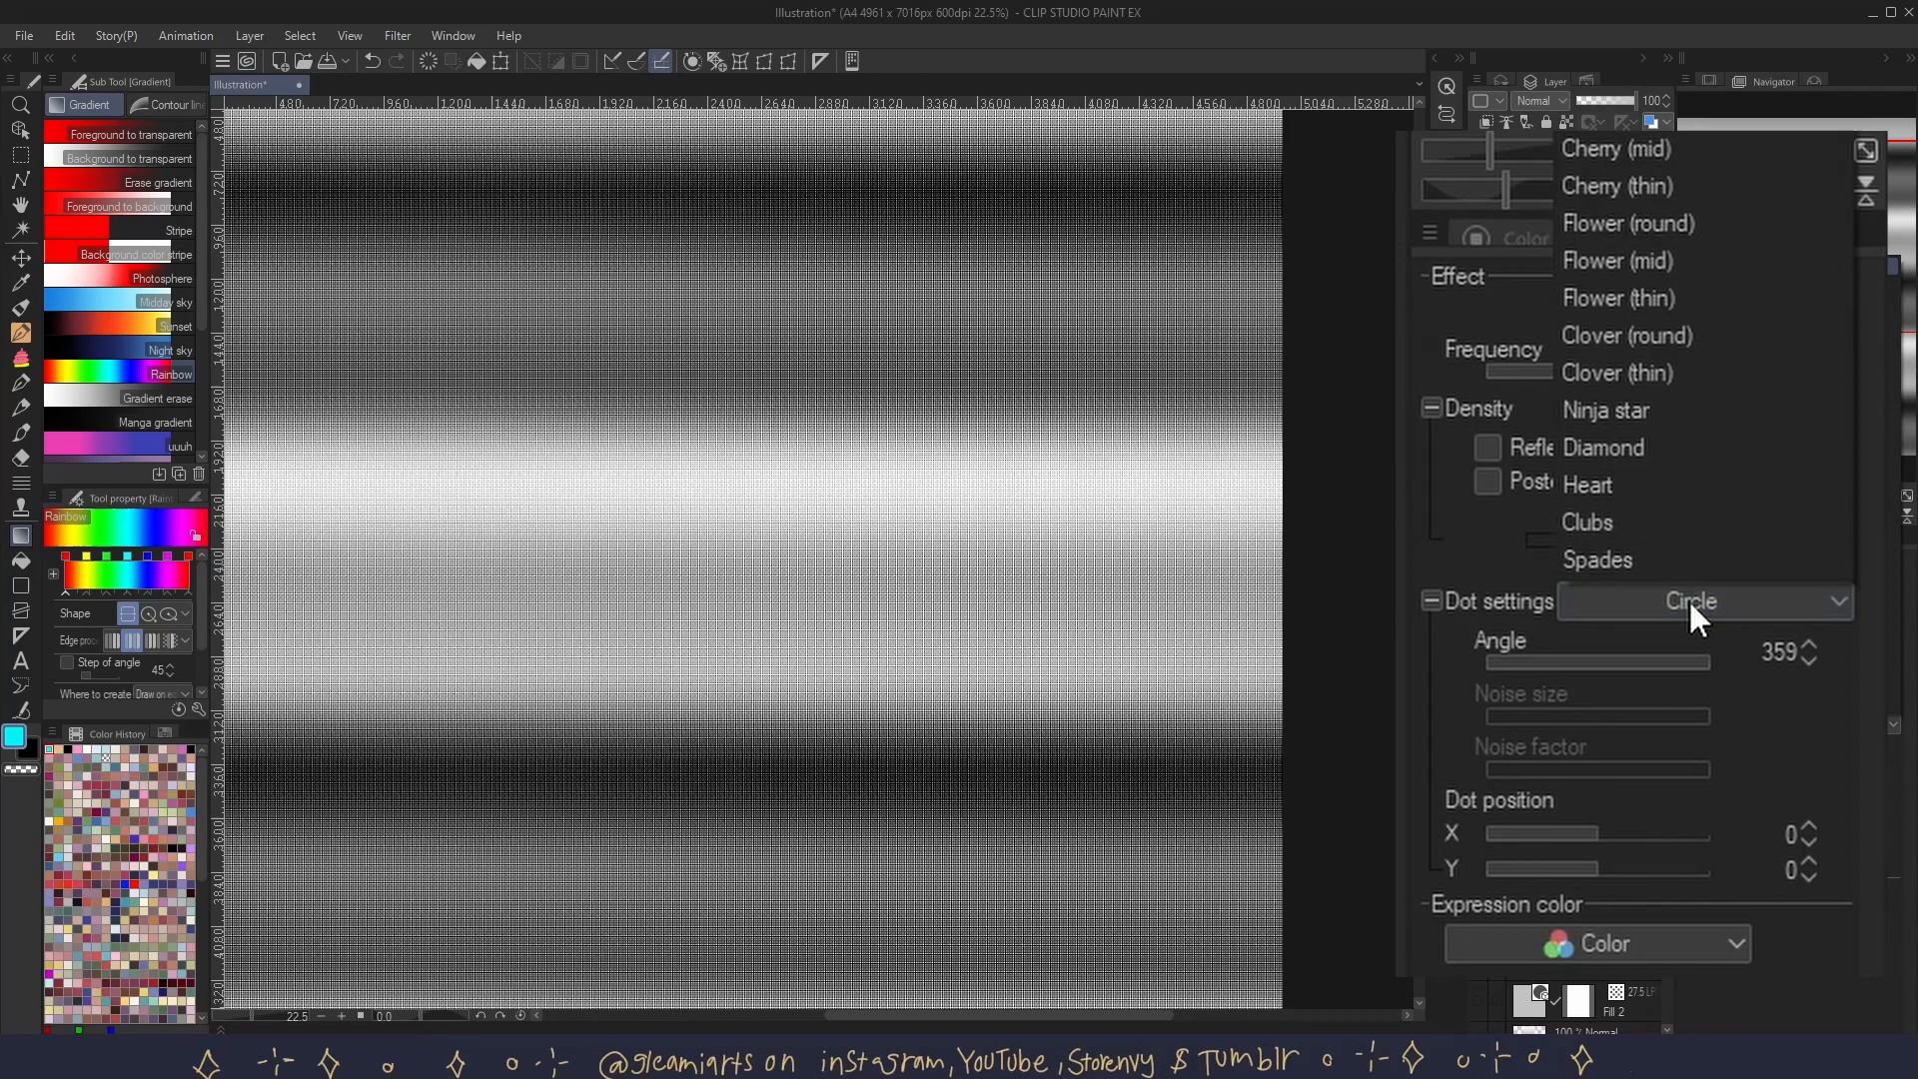
# - Switch the gradient tone's dots to the Noise type and raise the noise factor to 1000
pyautogui.click(1693, 601)
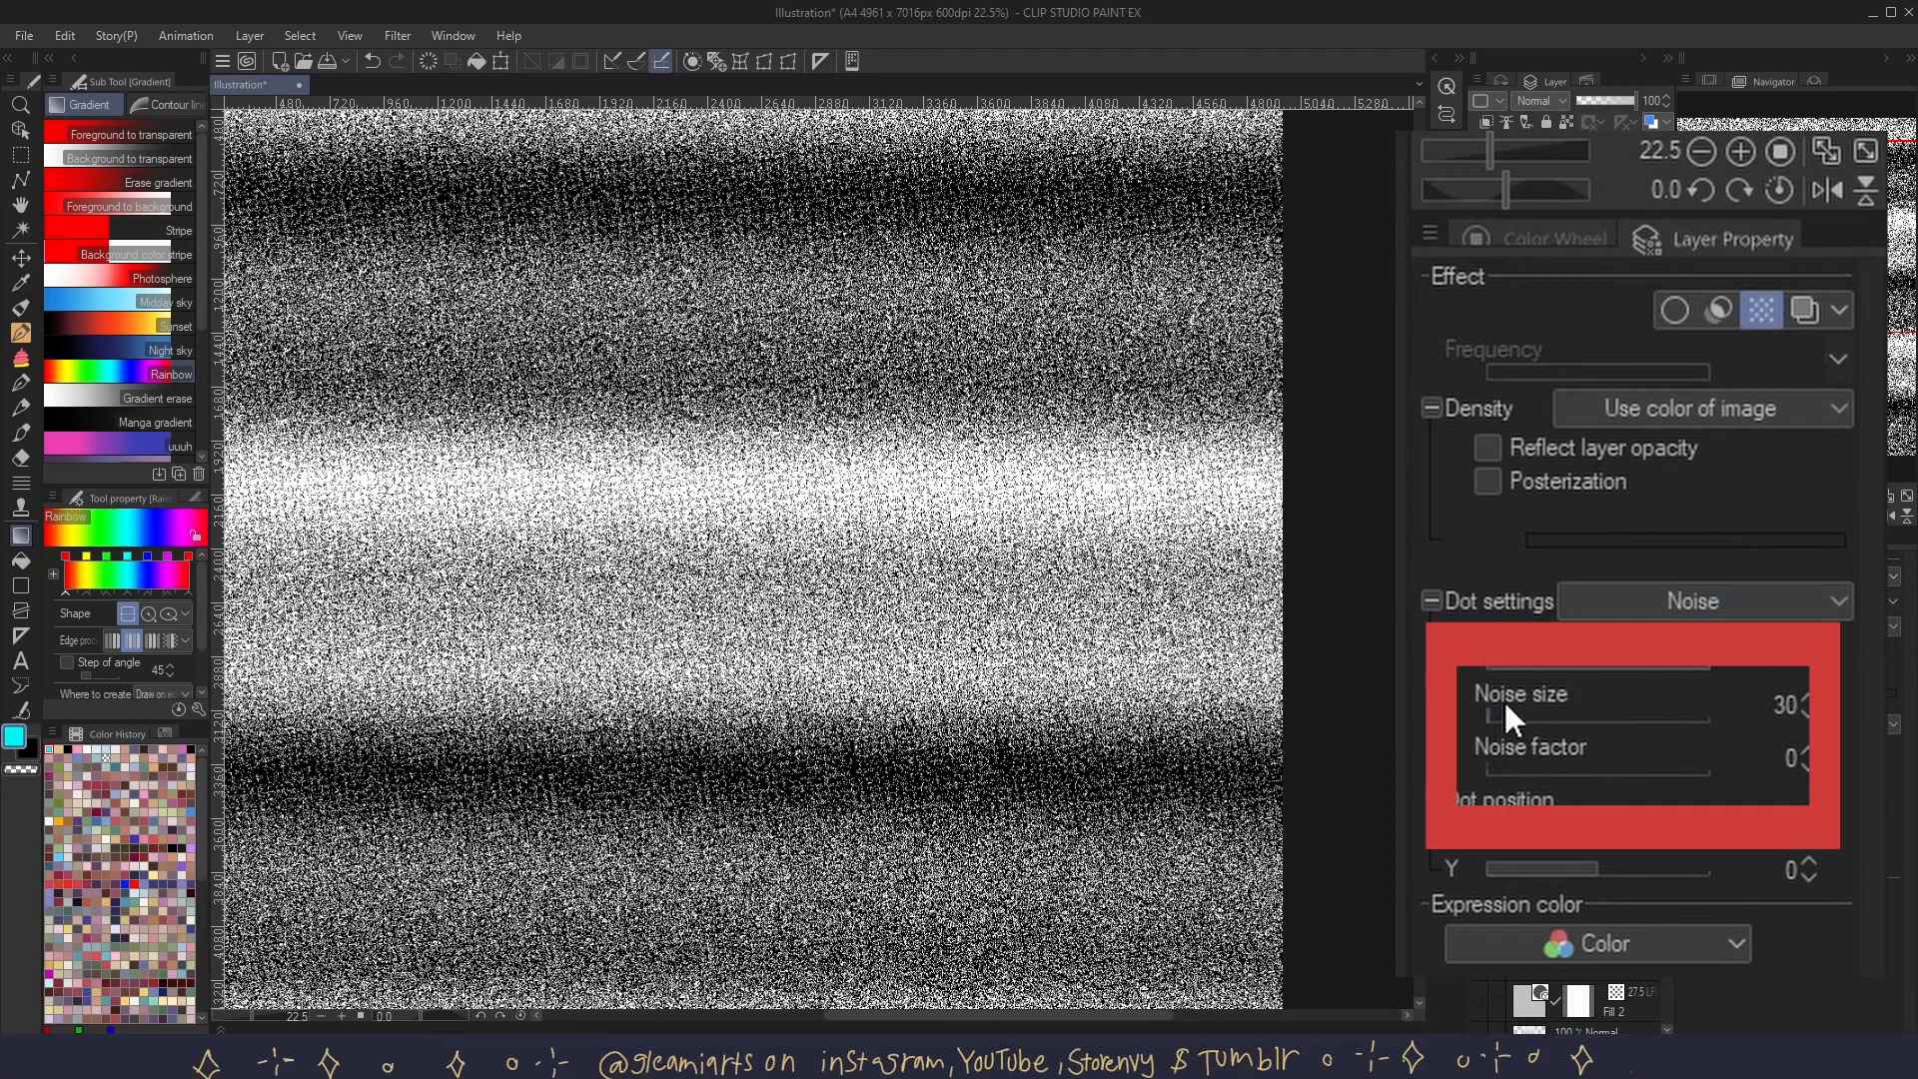
pyautogui.moveTo(1539, 790)
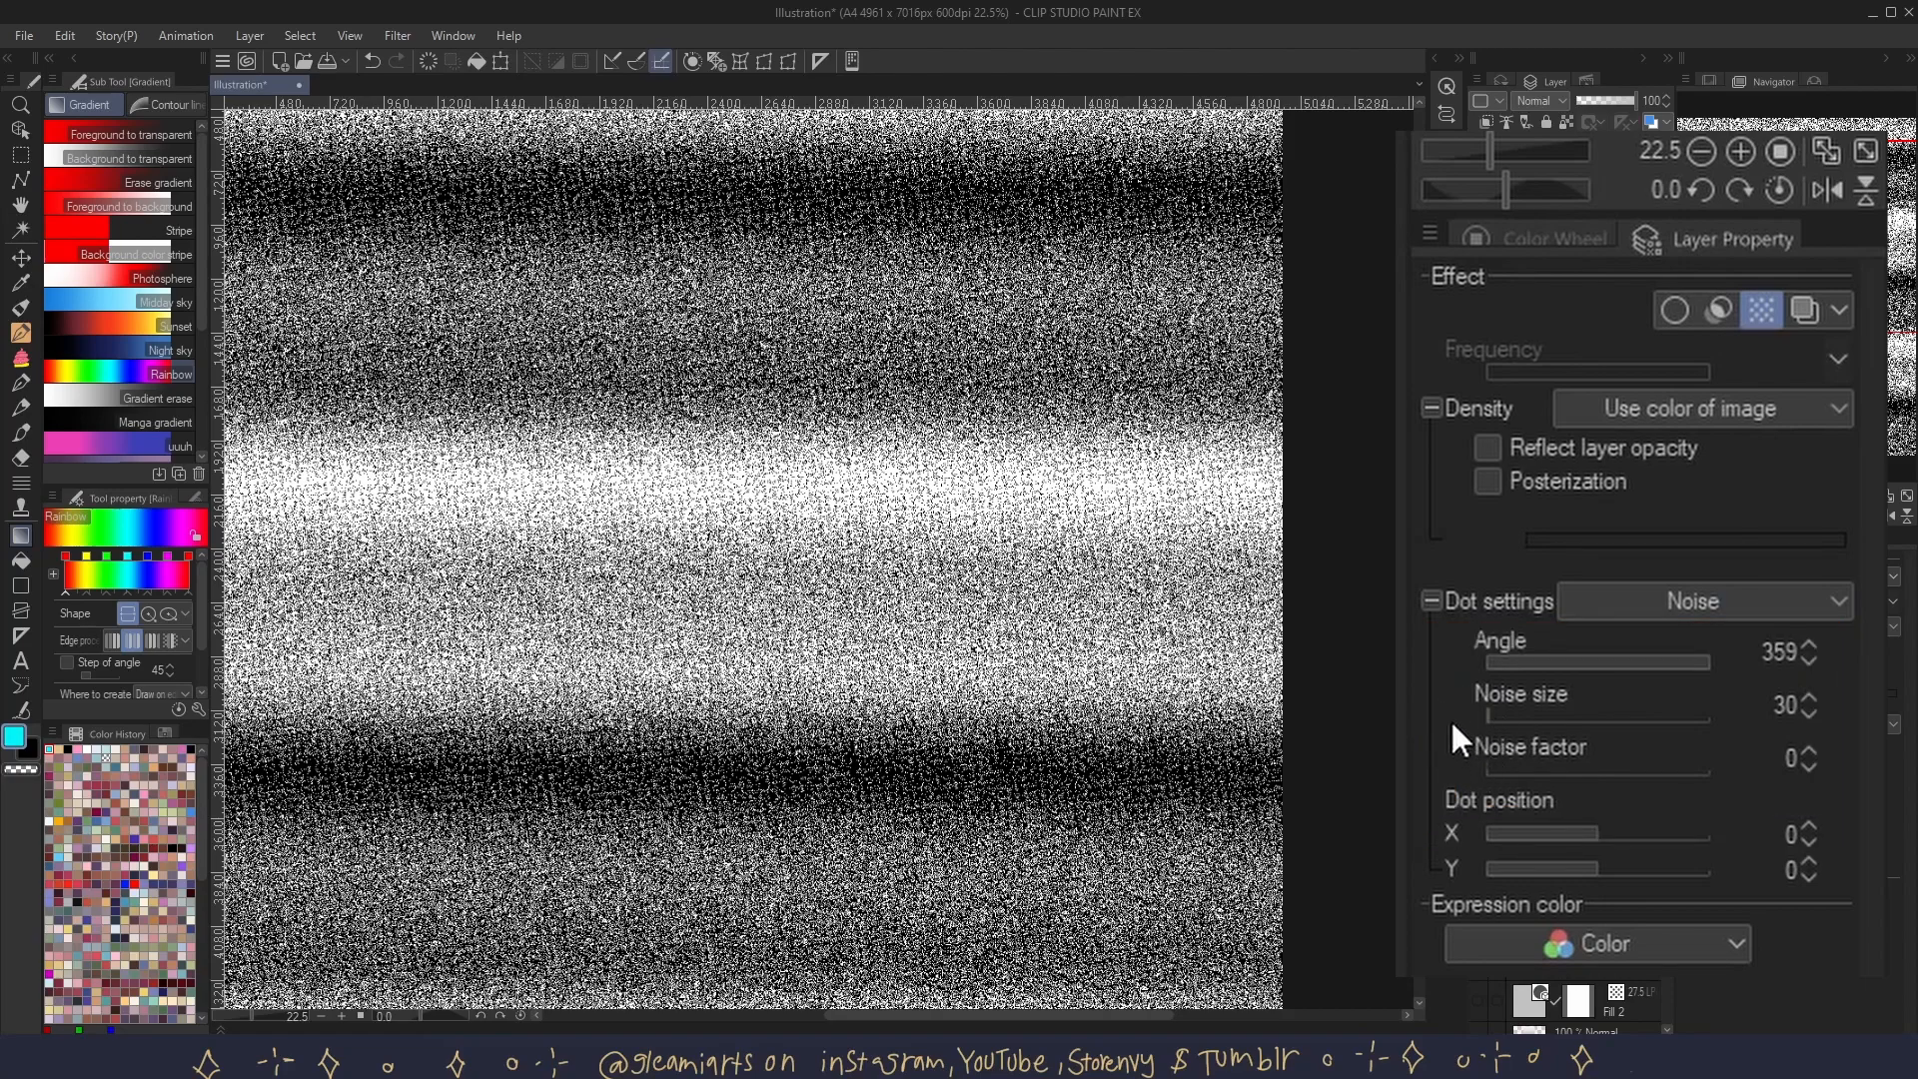
pyautogui.moveTo(1468, 753)
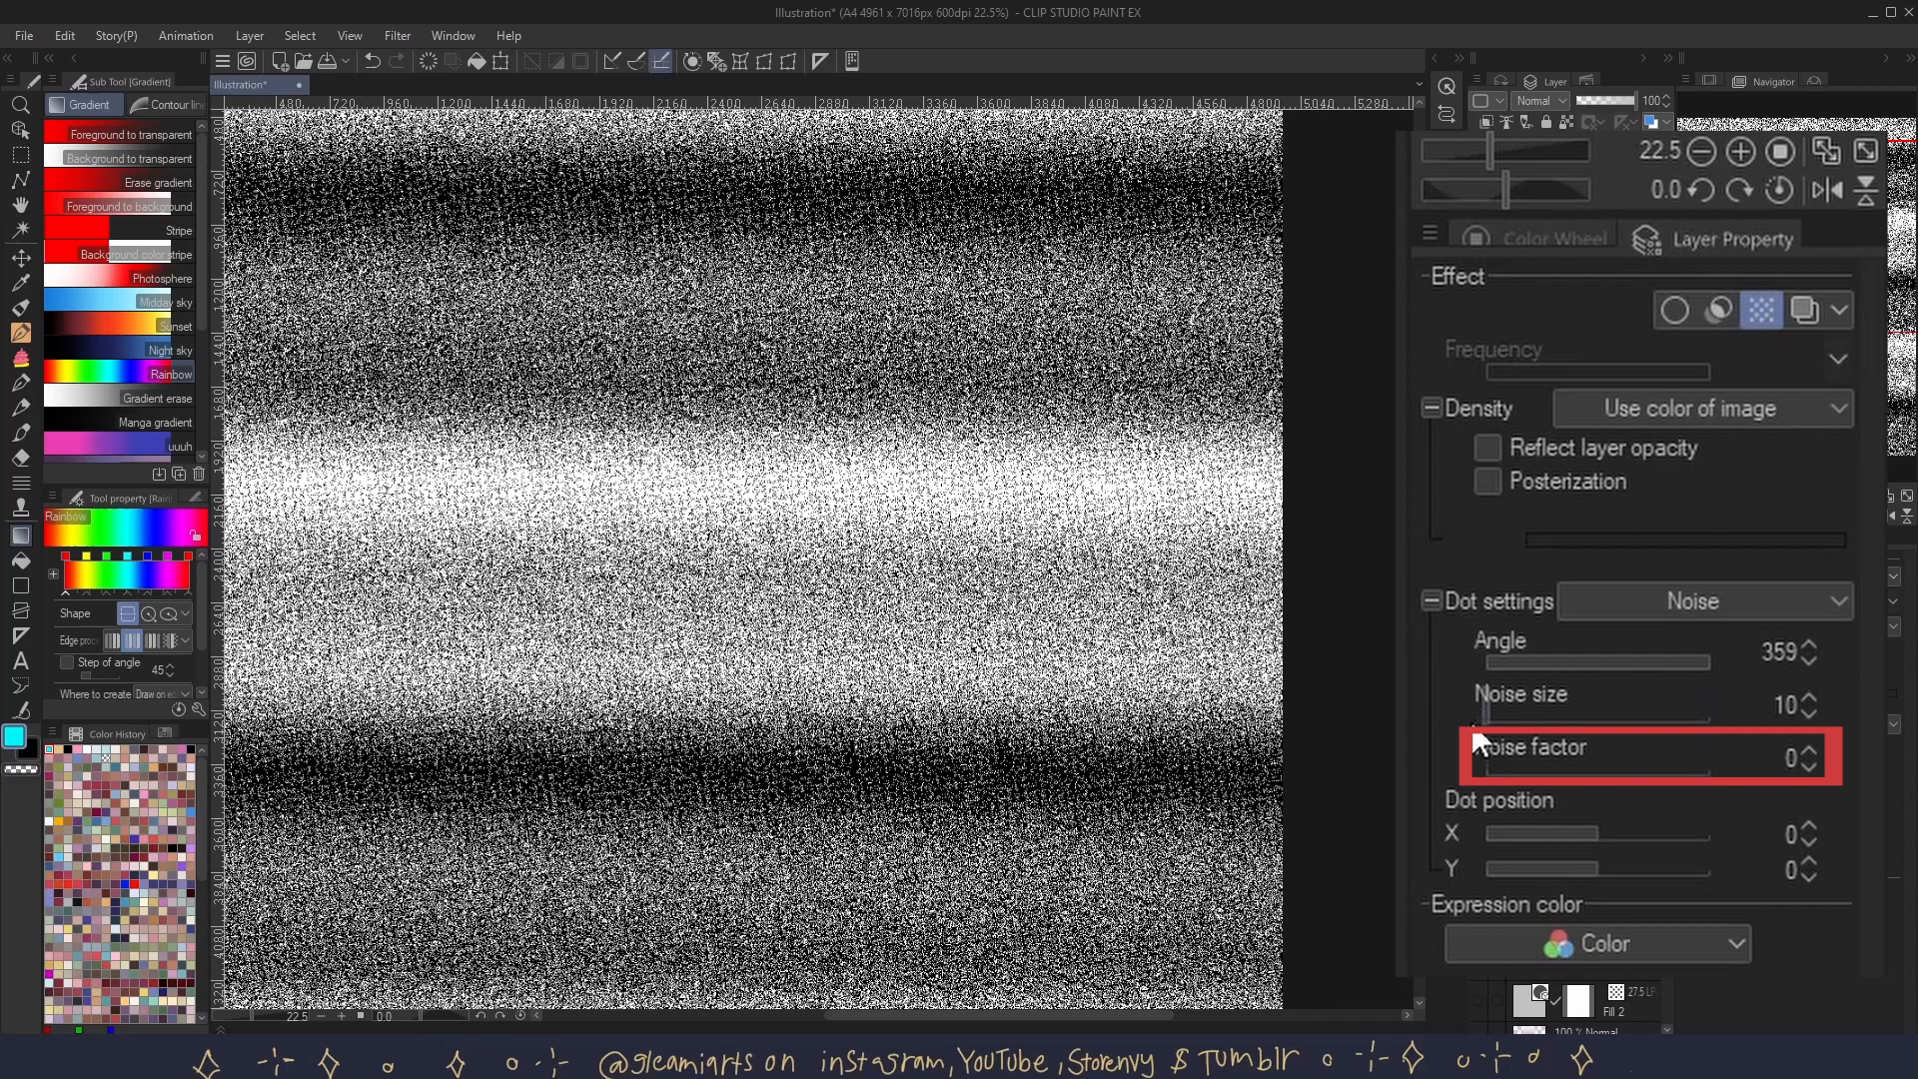
pyautogui.moveTo(1498, 783)
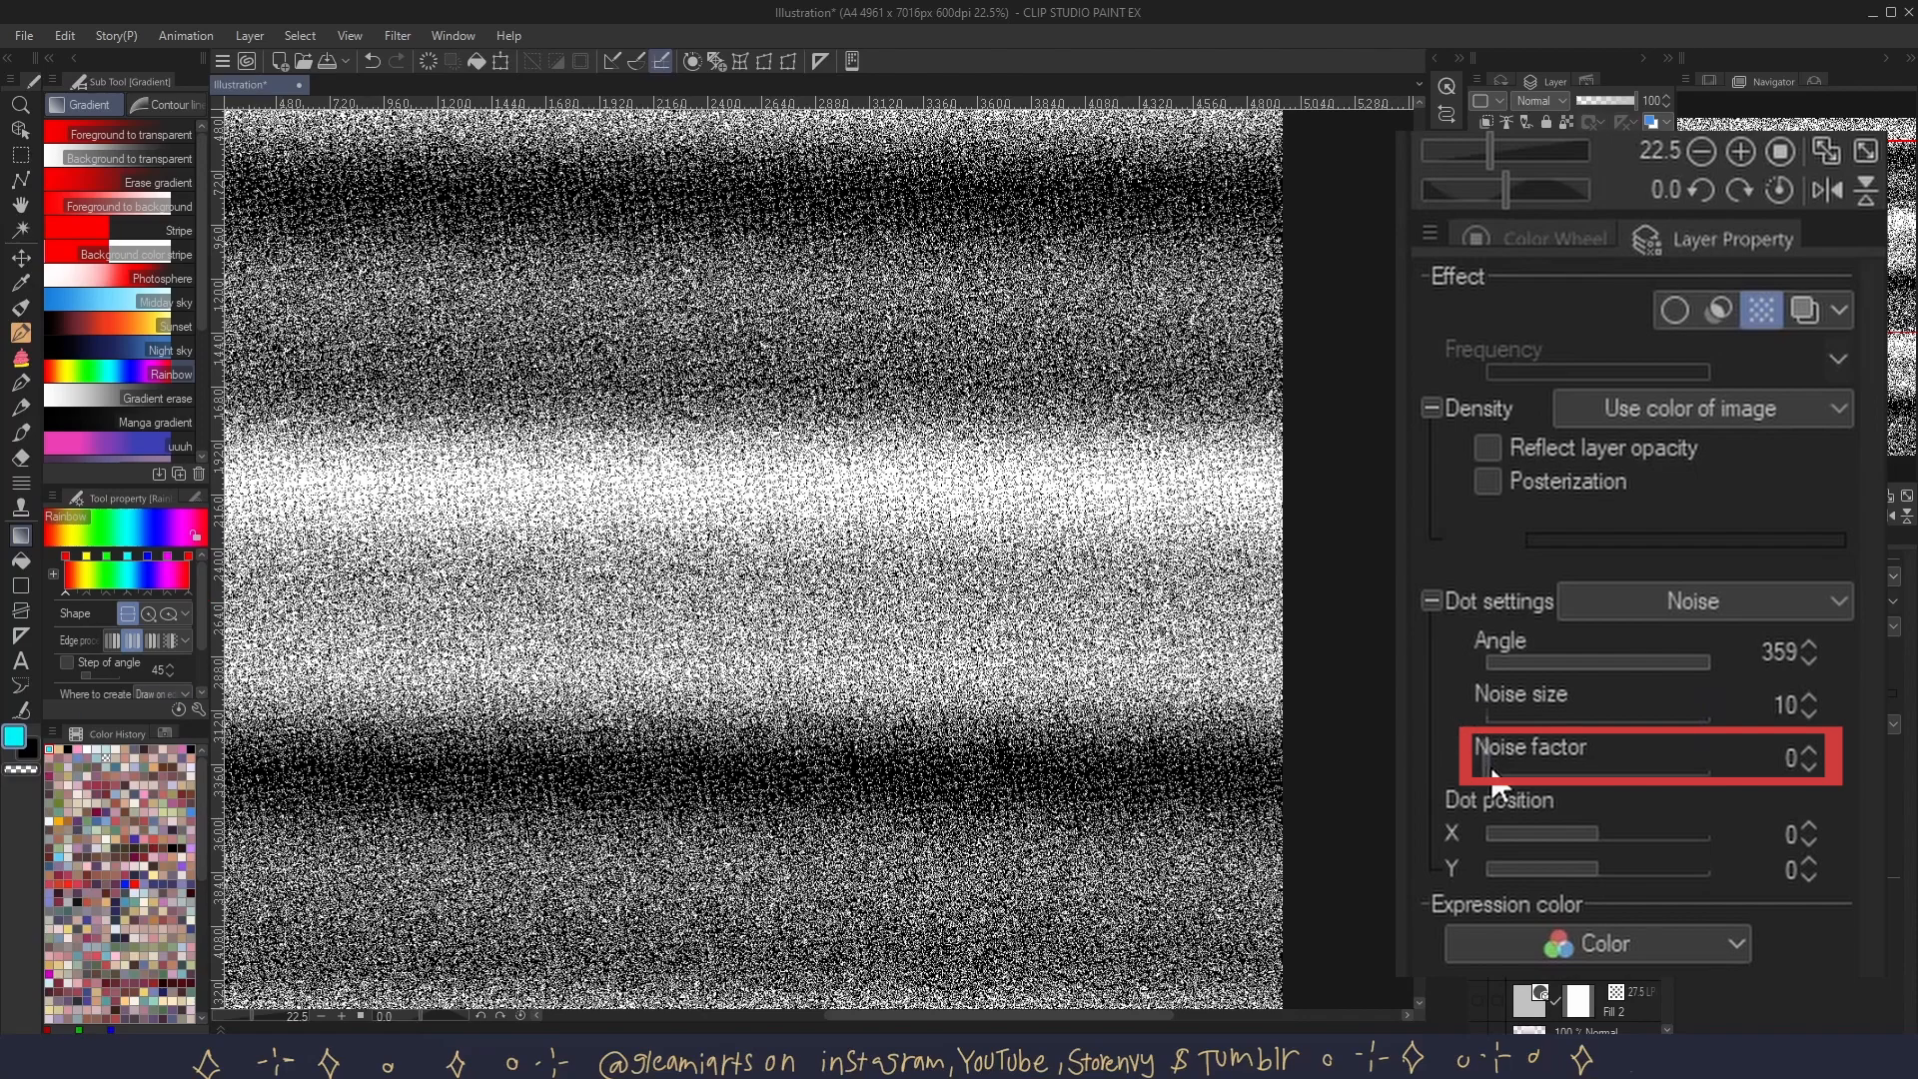
pyautogui.moveTo(1504, 783)
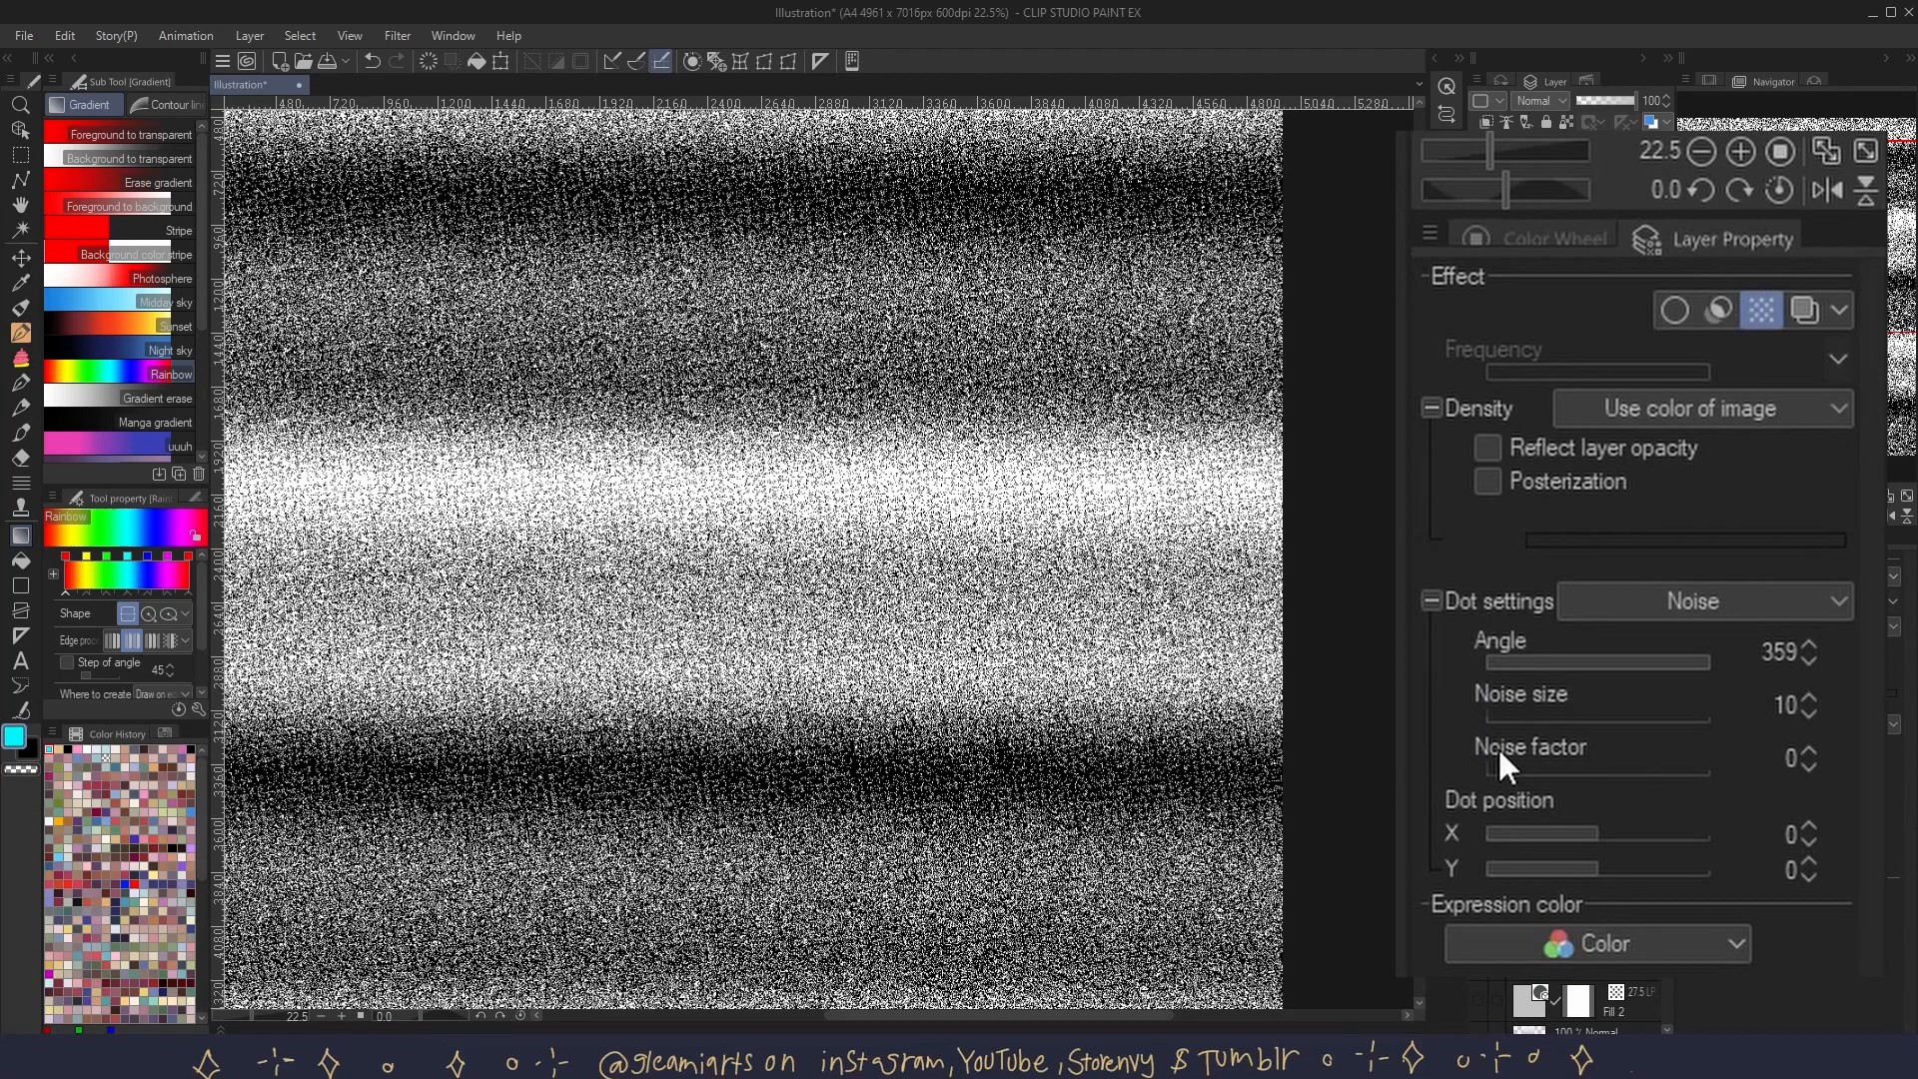
pyautogui.moveTo(1505, 767)
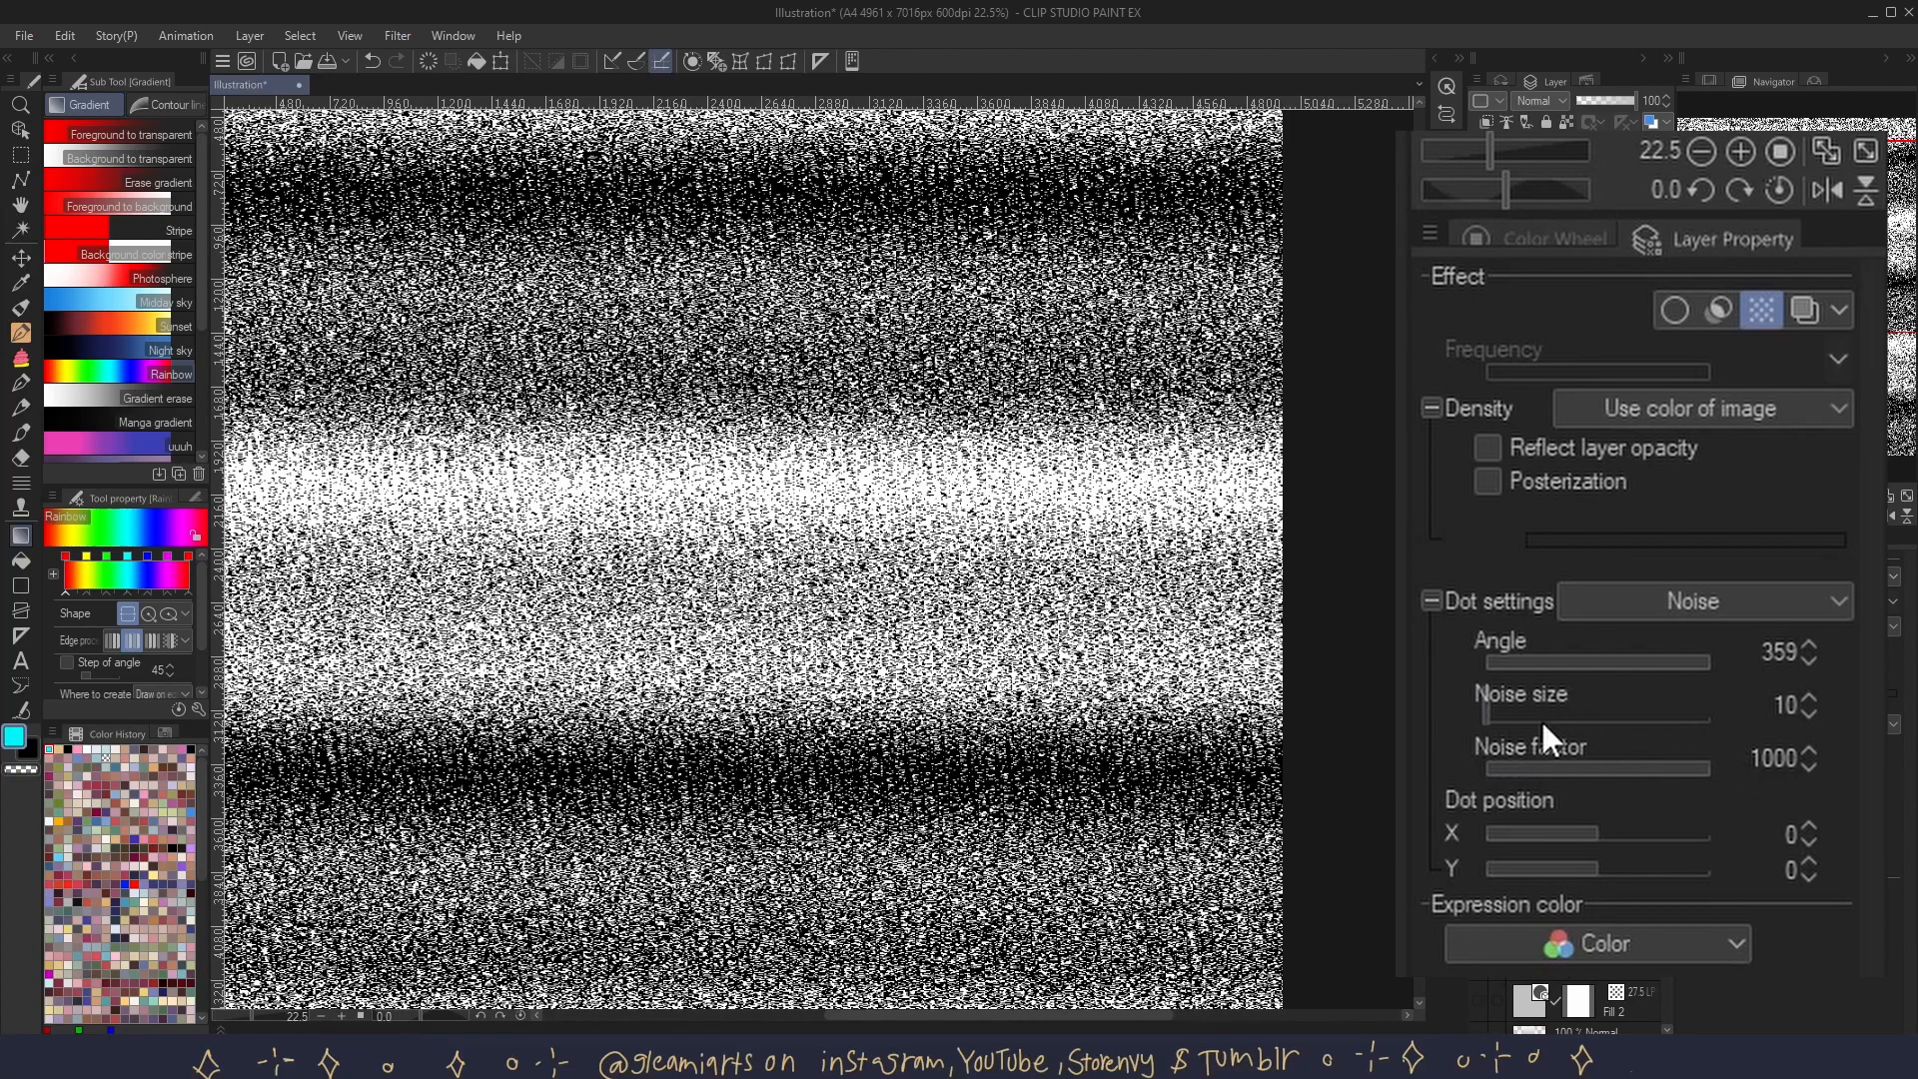
pyautogui.moveTo(1516, 721)
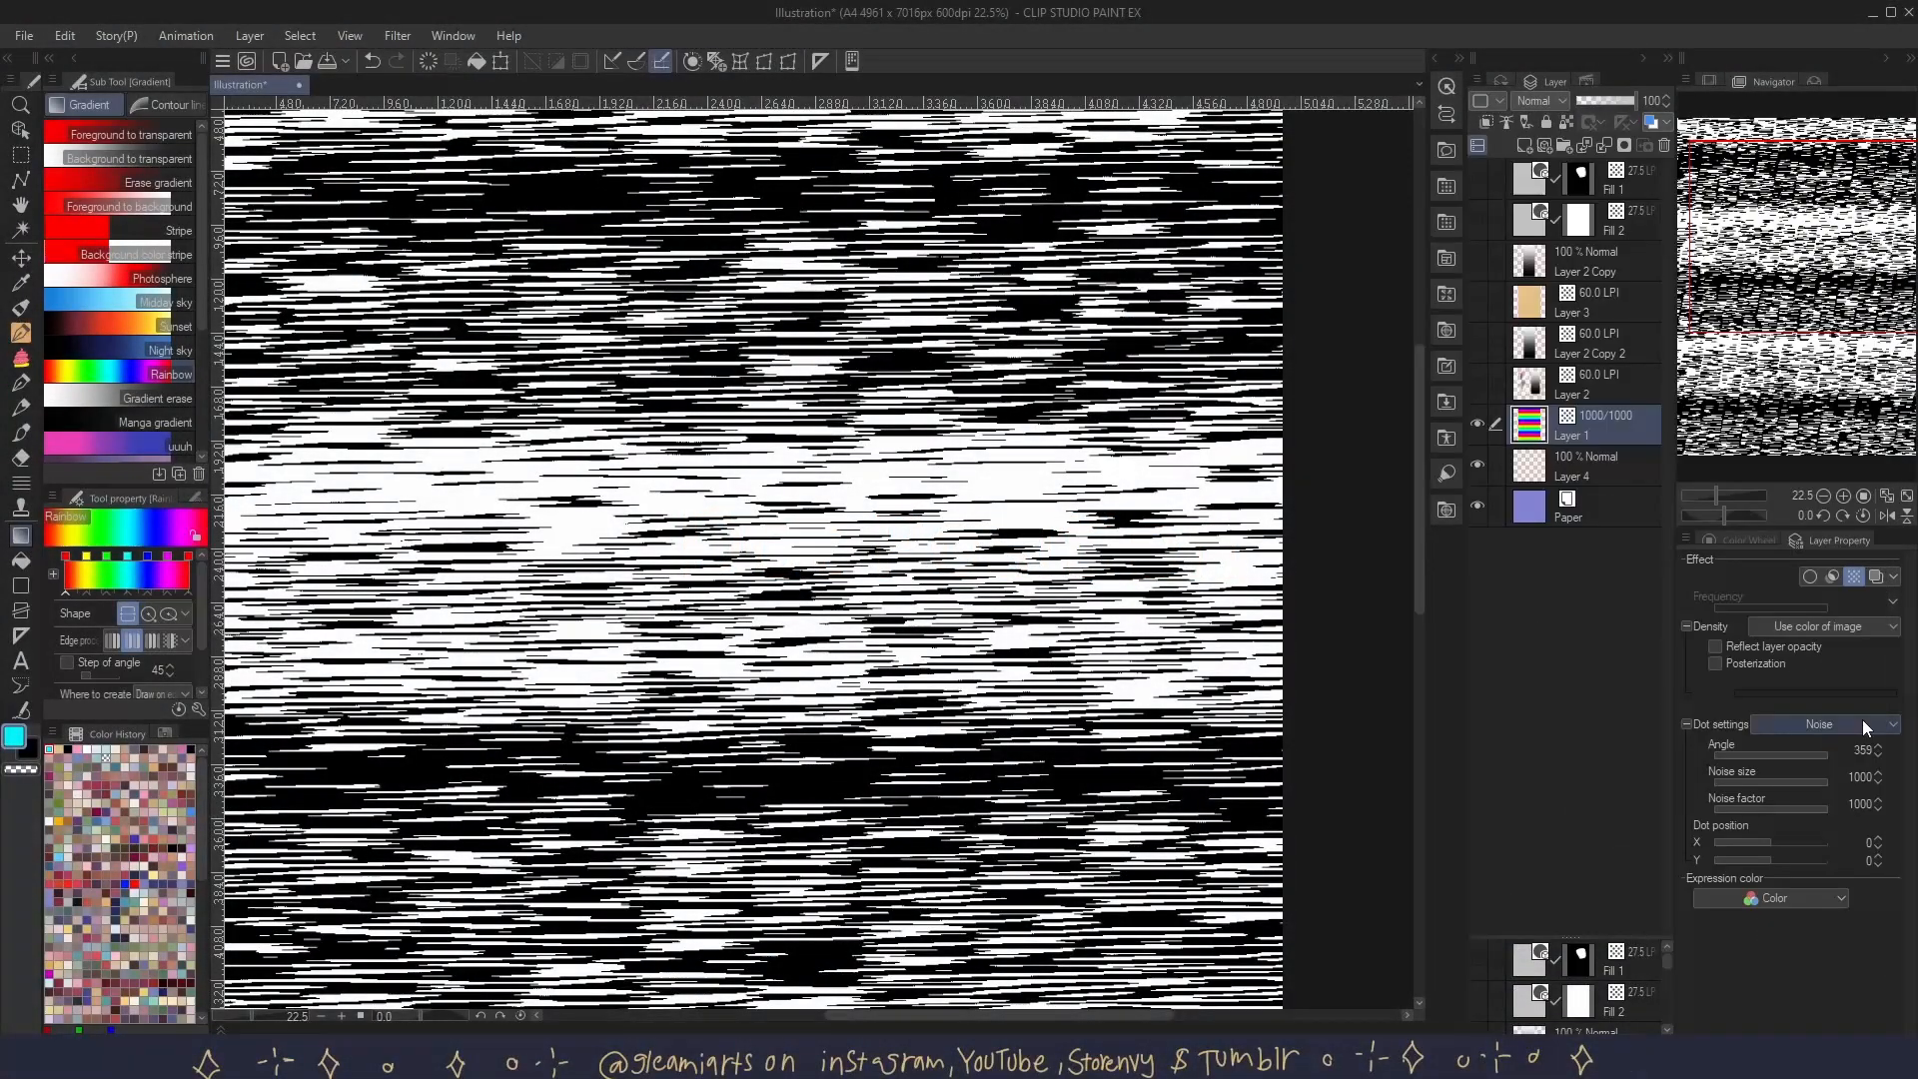
# - Use Star dots with dot position 100 on both axes, then switch to the character sheet drawing
pyautogui.click(1818, 723)
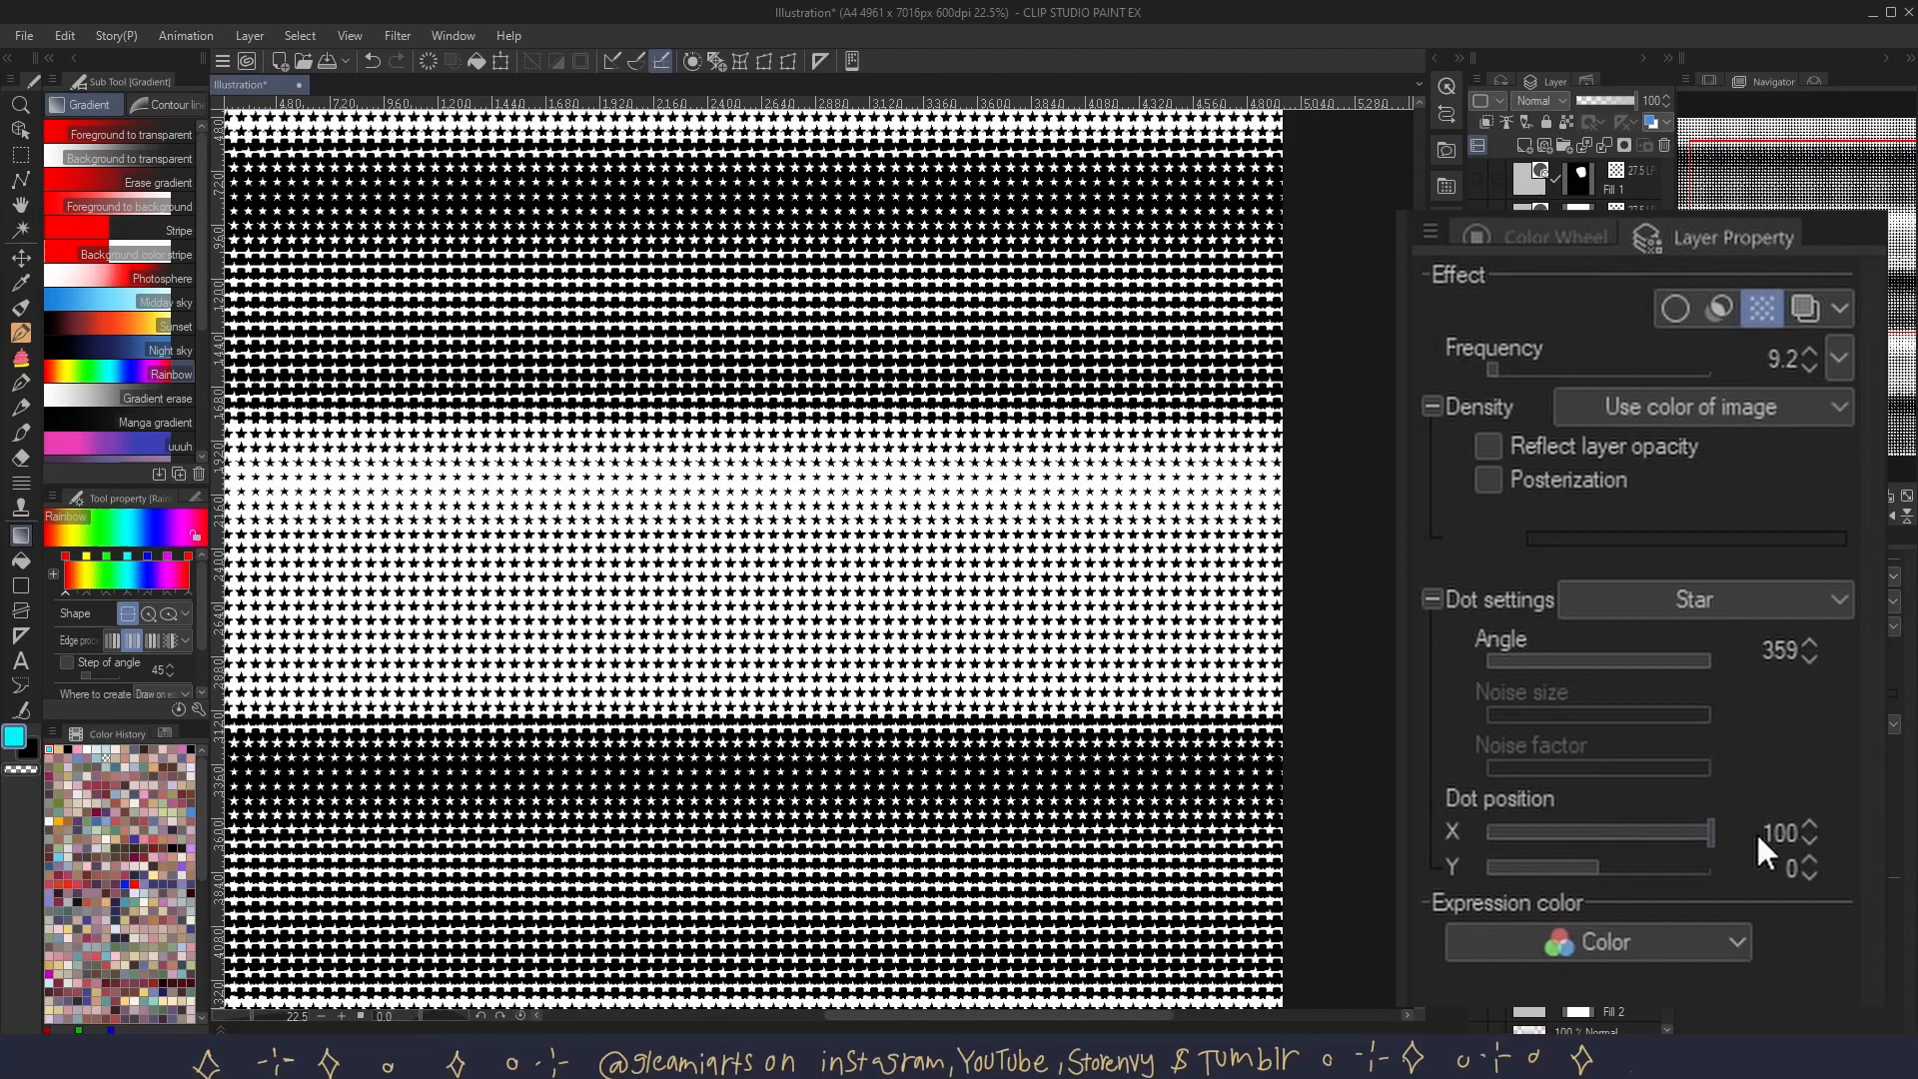
pyautogui.click(646, 84)
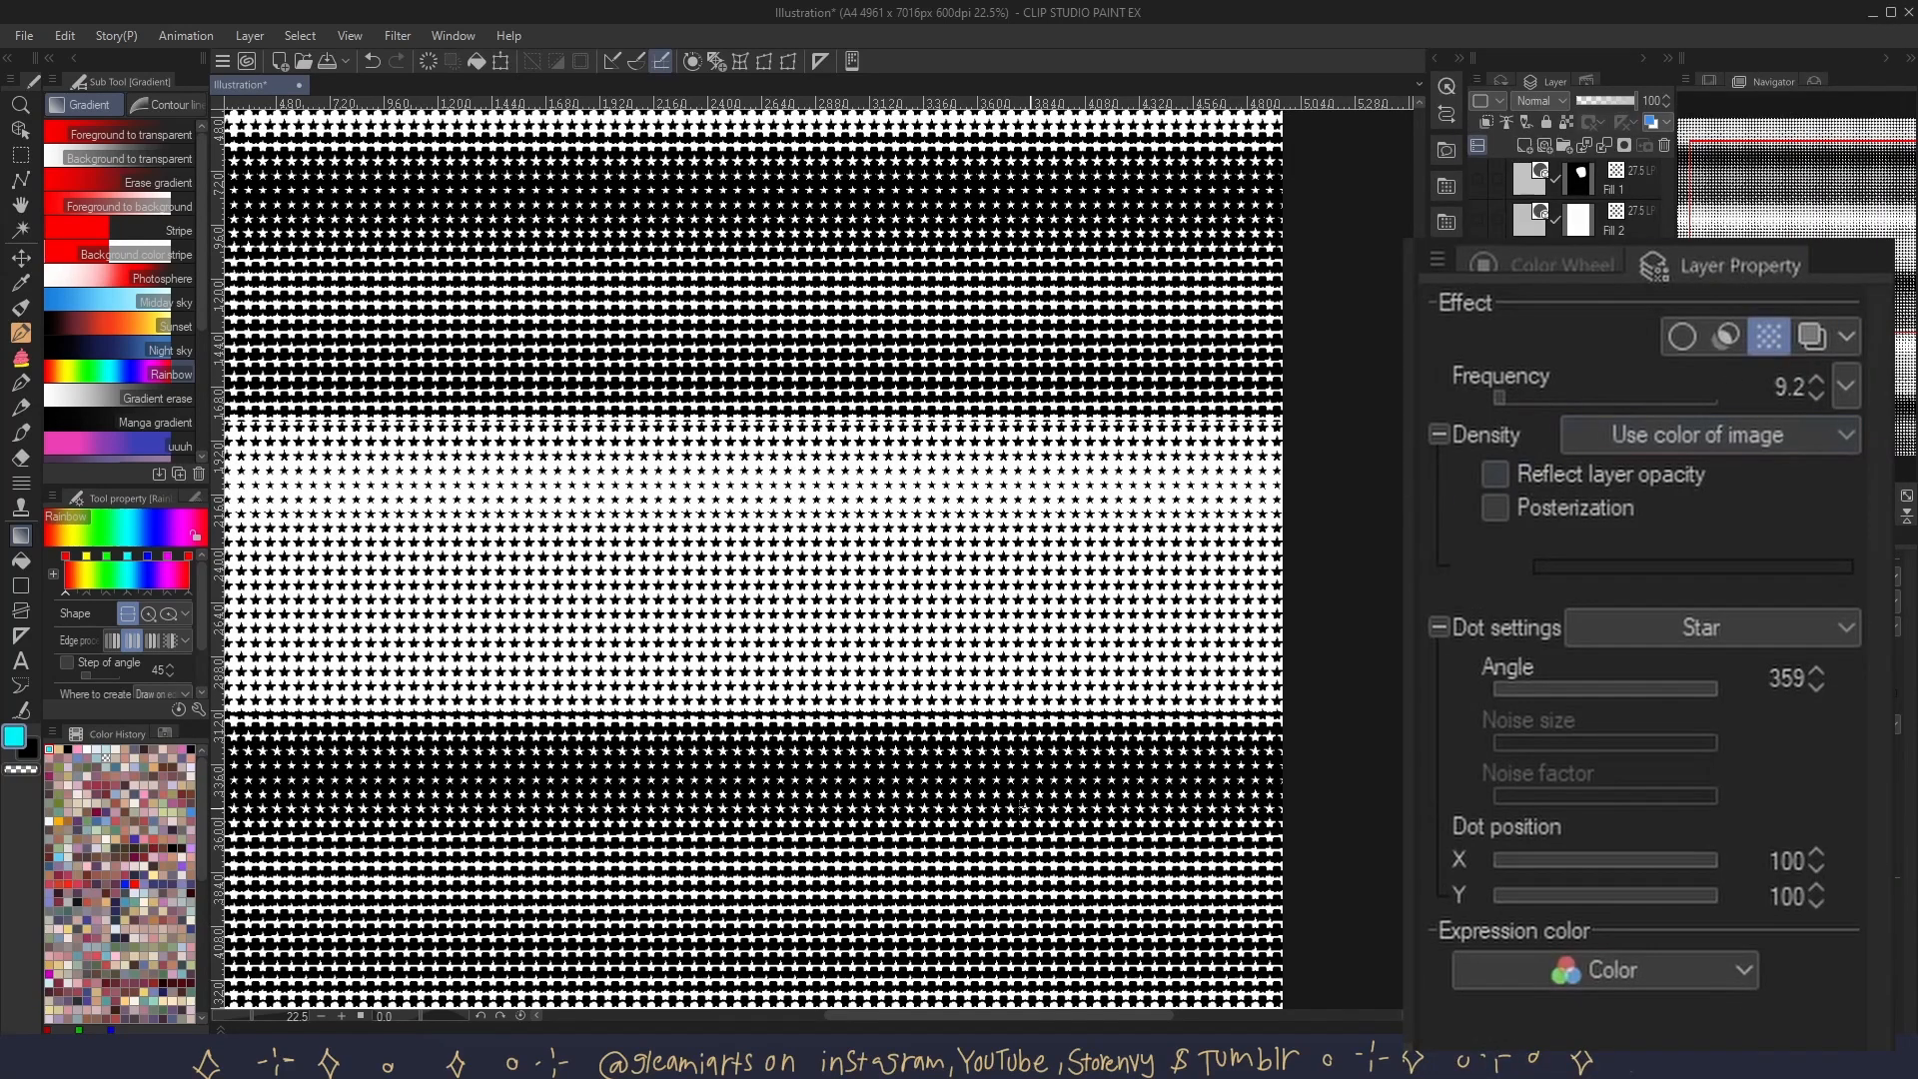
pyautogui.click(697, 84)
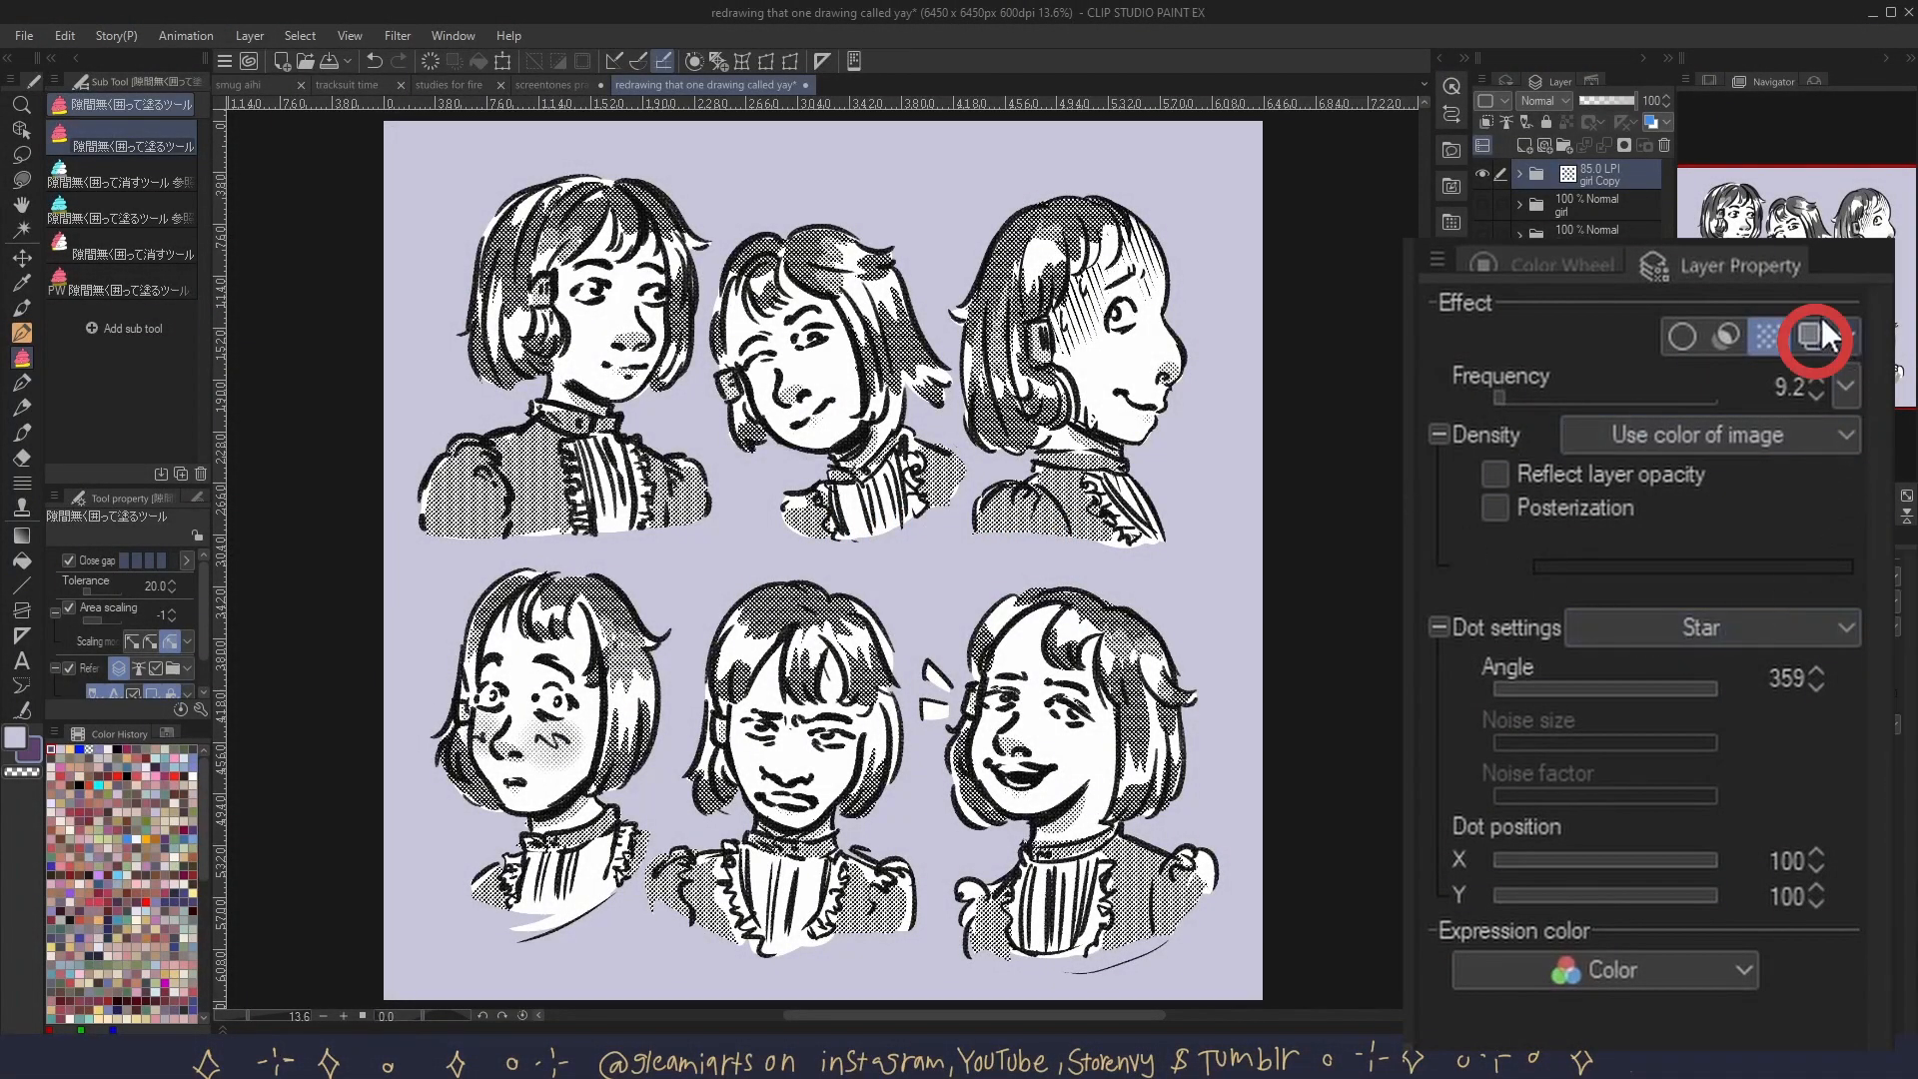
pyautogui.moveTo(1816, 337)
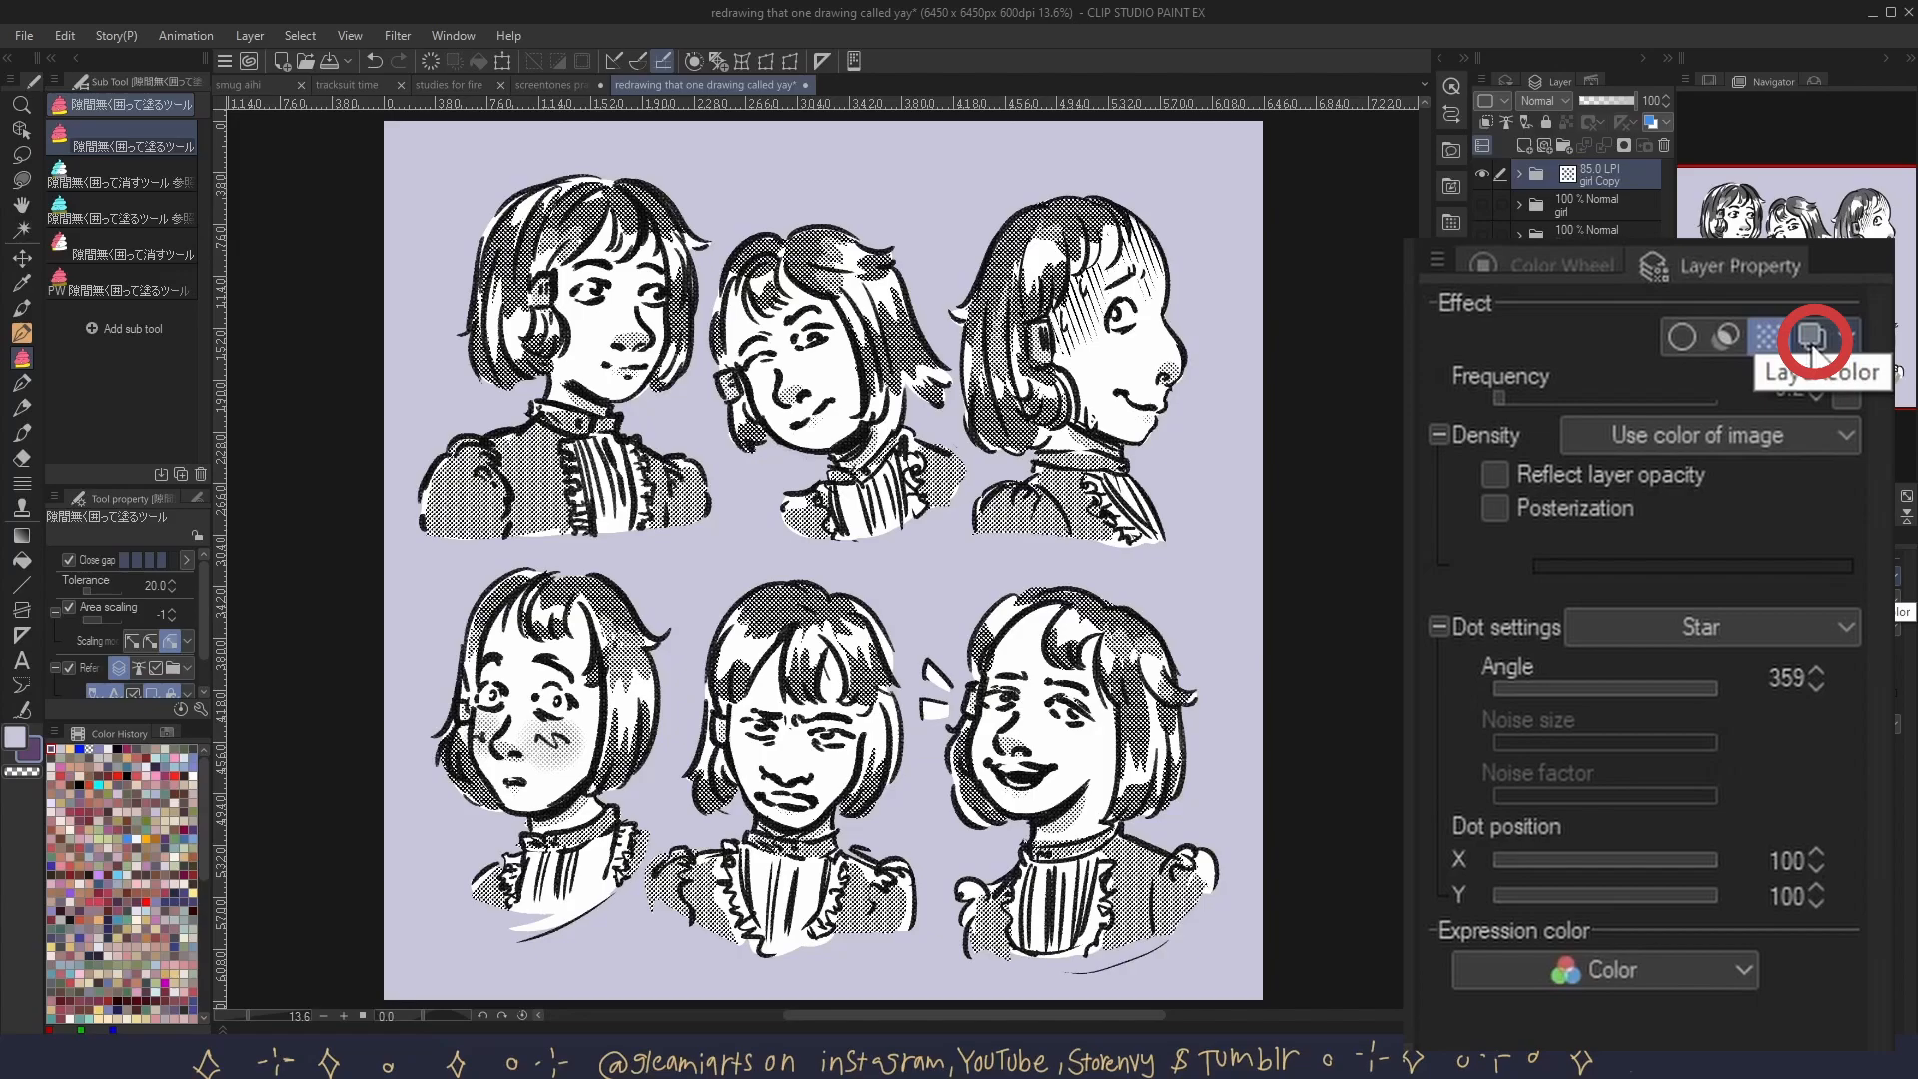
# - Enable Layer color so the character sheet's halftone is tinted purple over a white sub colour
pyautogui.click(1812, 338)
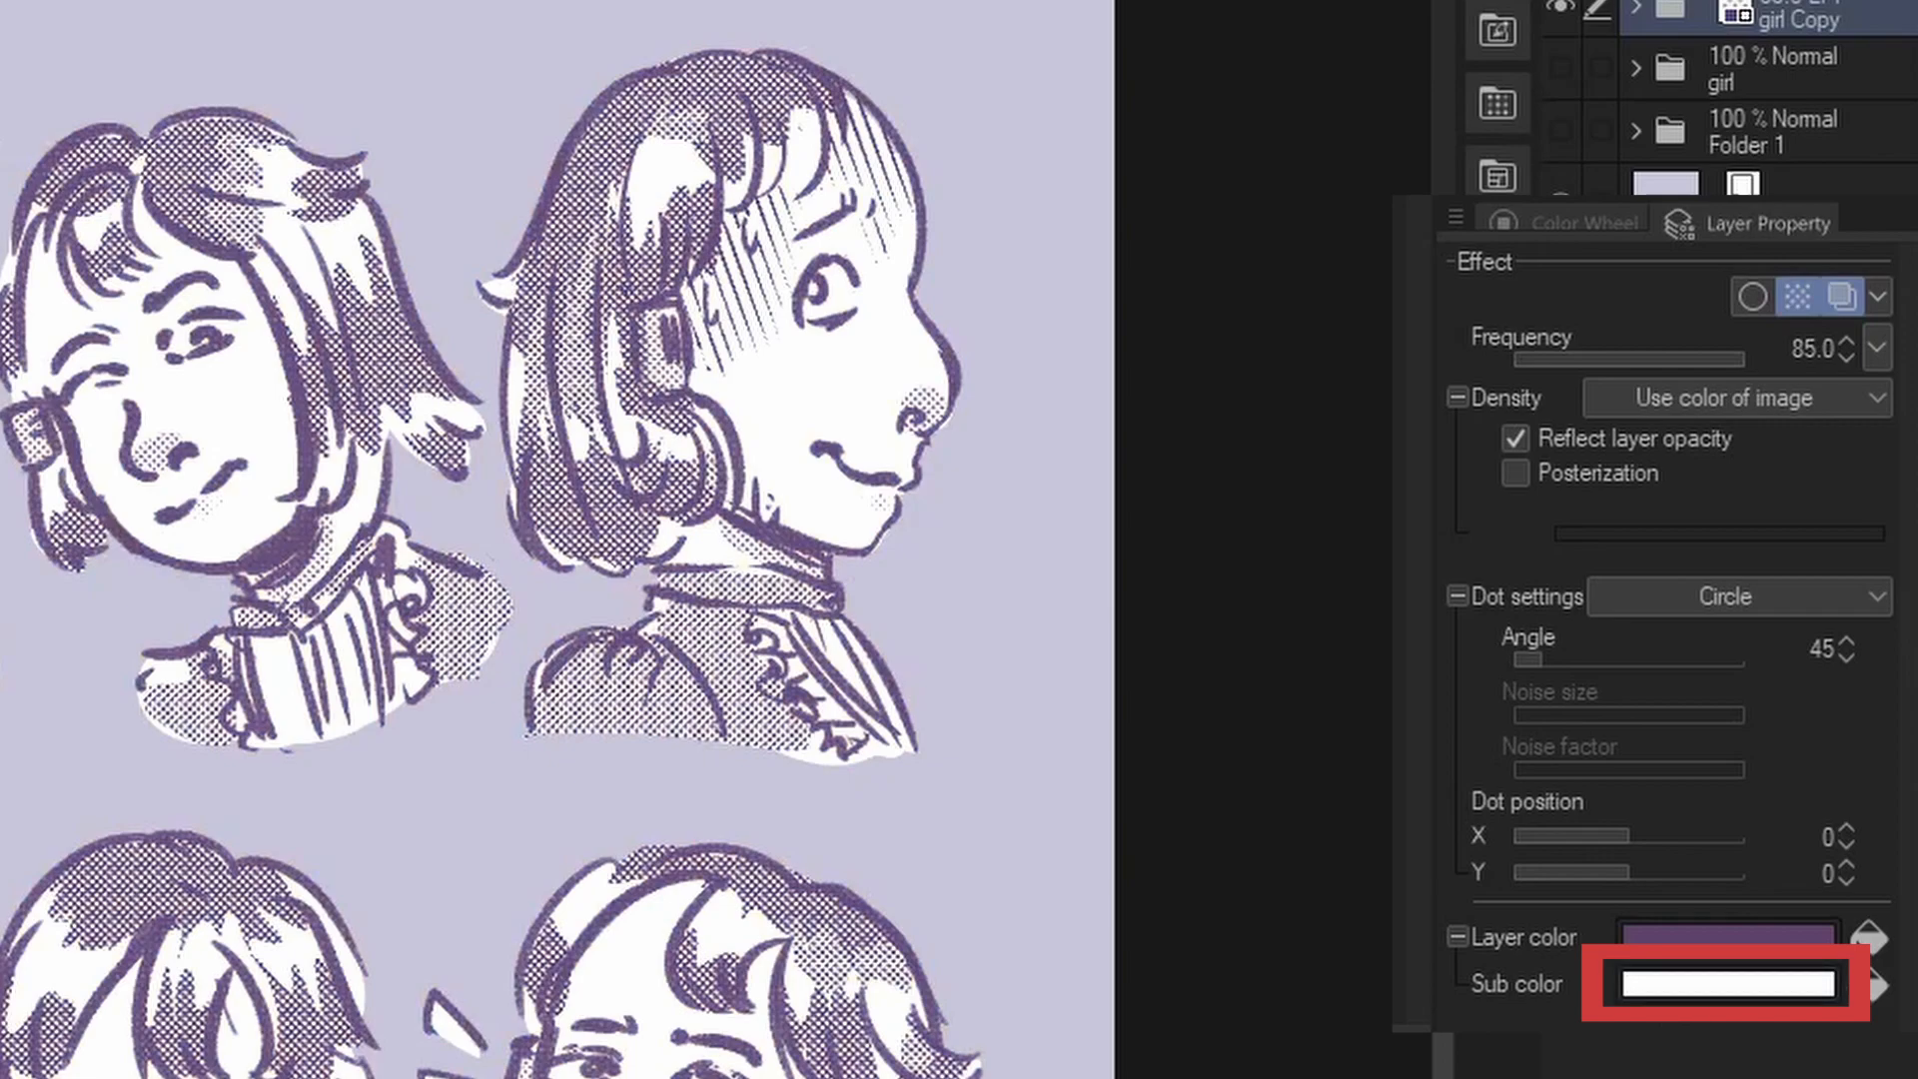
# - Change the tone's Sub color from white to the light orange colour-set swatch, filling the characters peach
pyautogui.click(1724, 983)
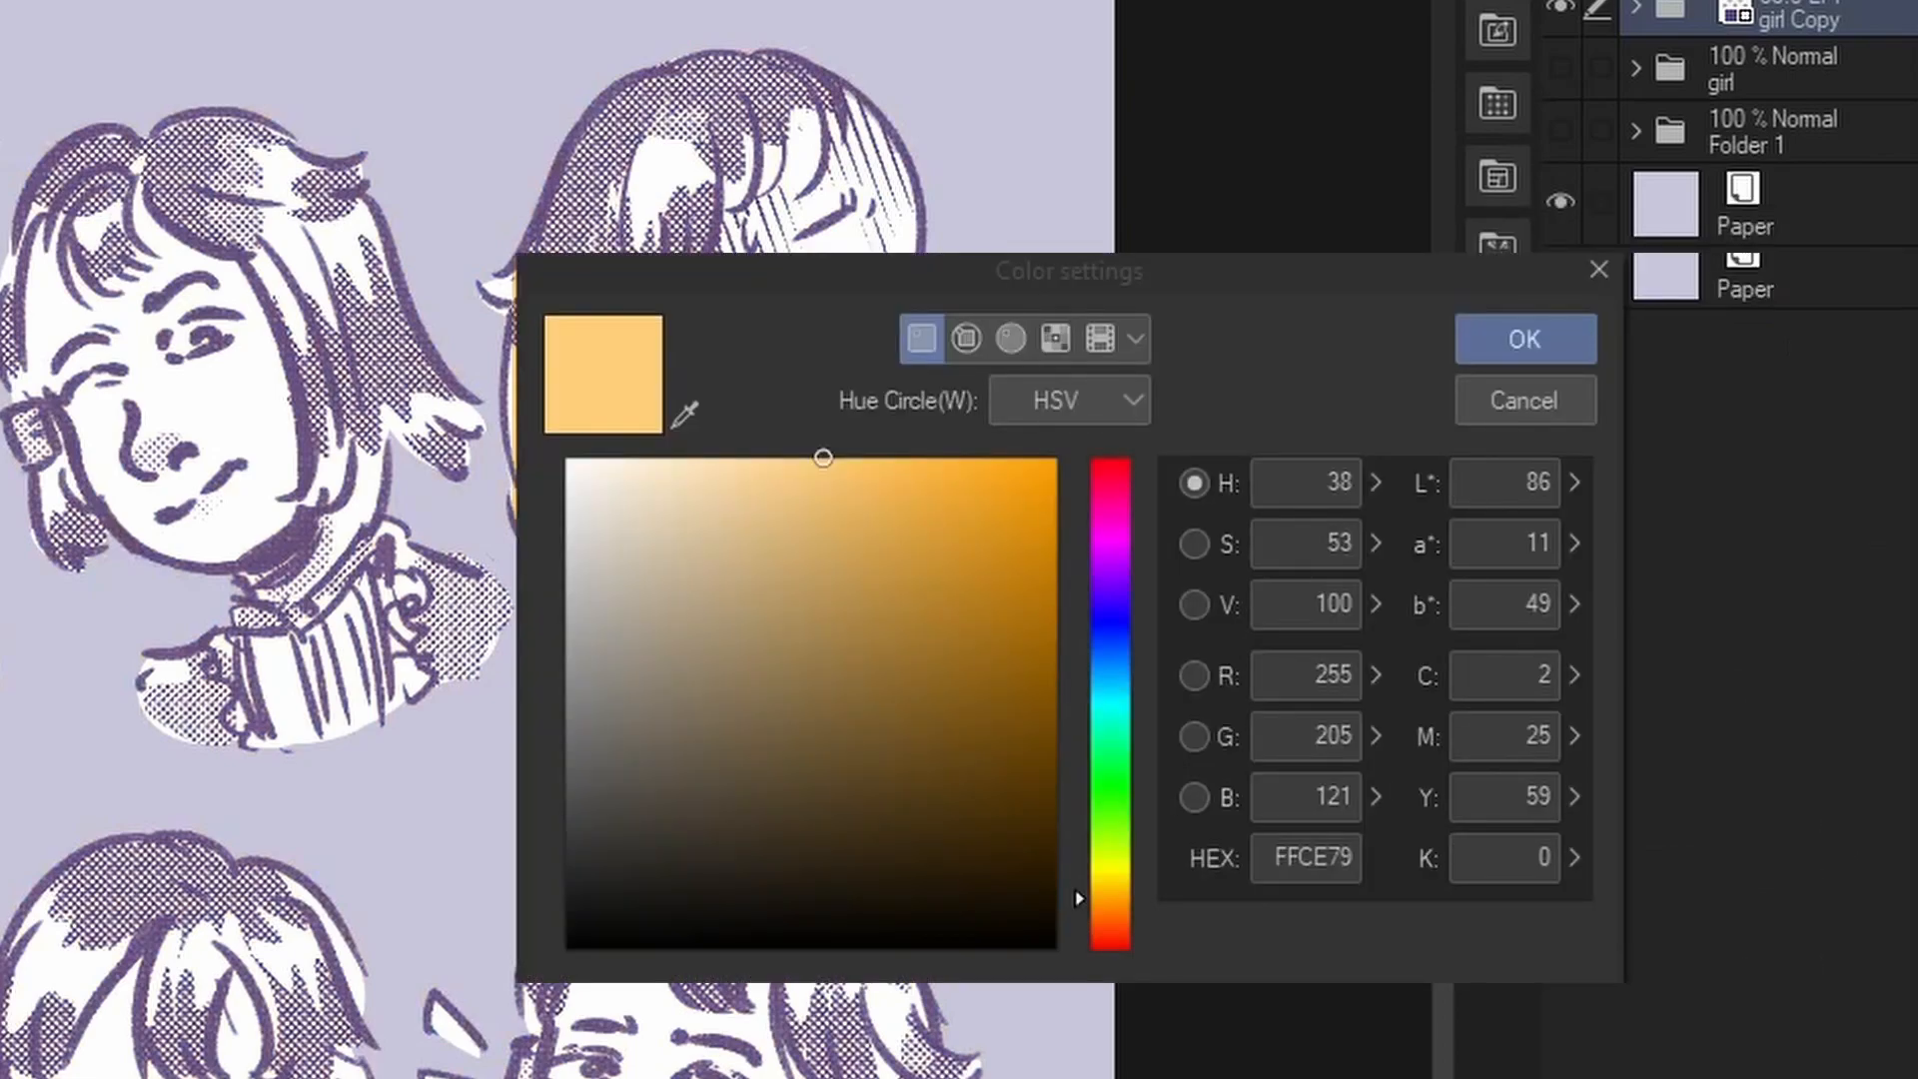
pyautogui.click(815, 561)
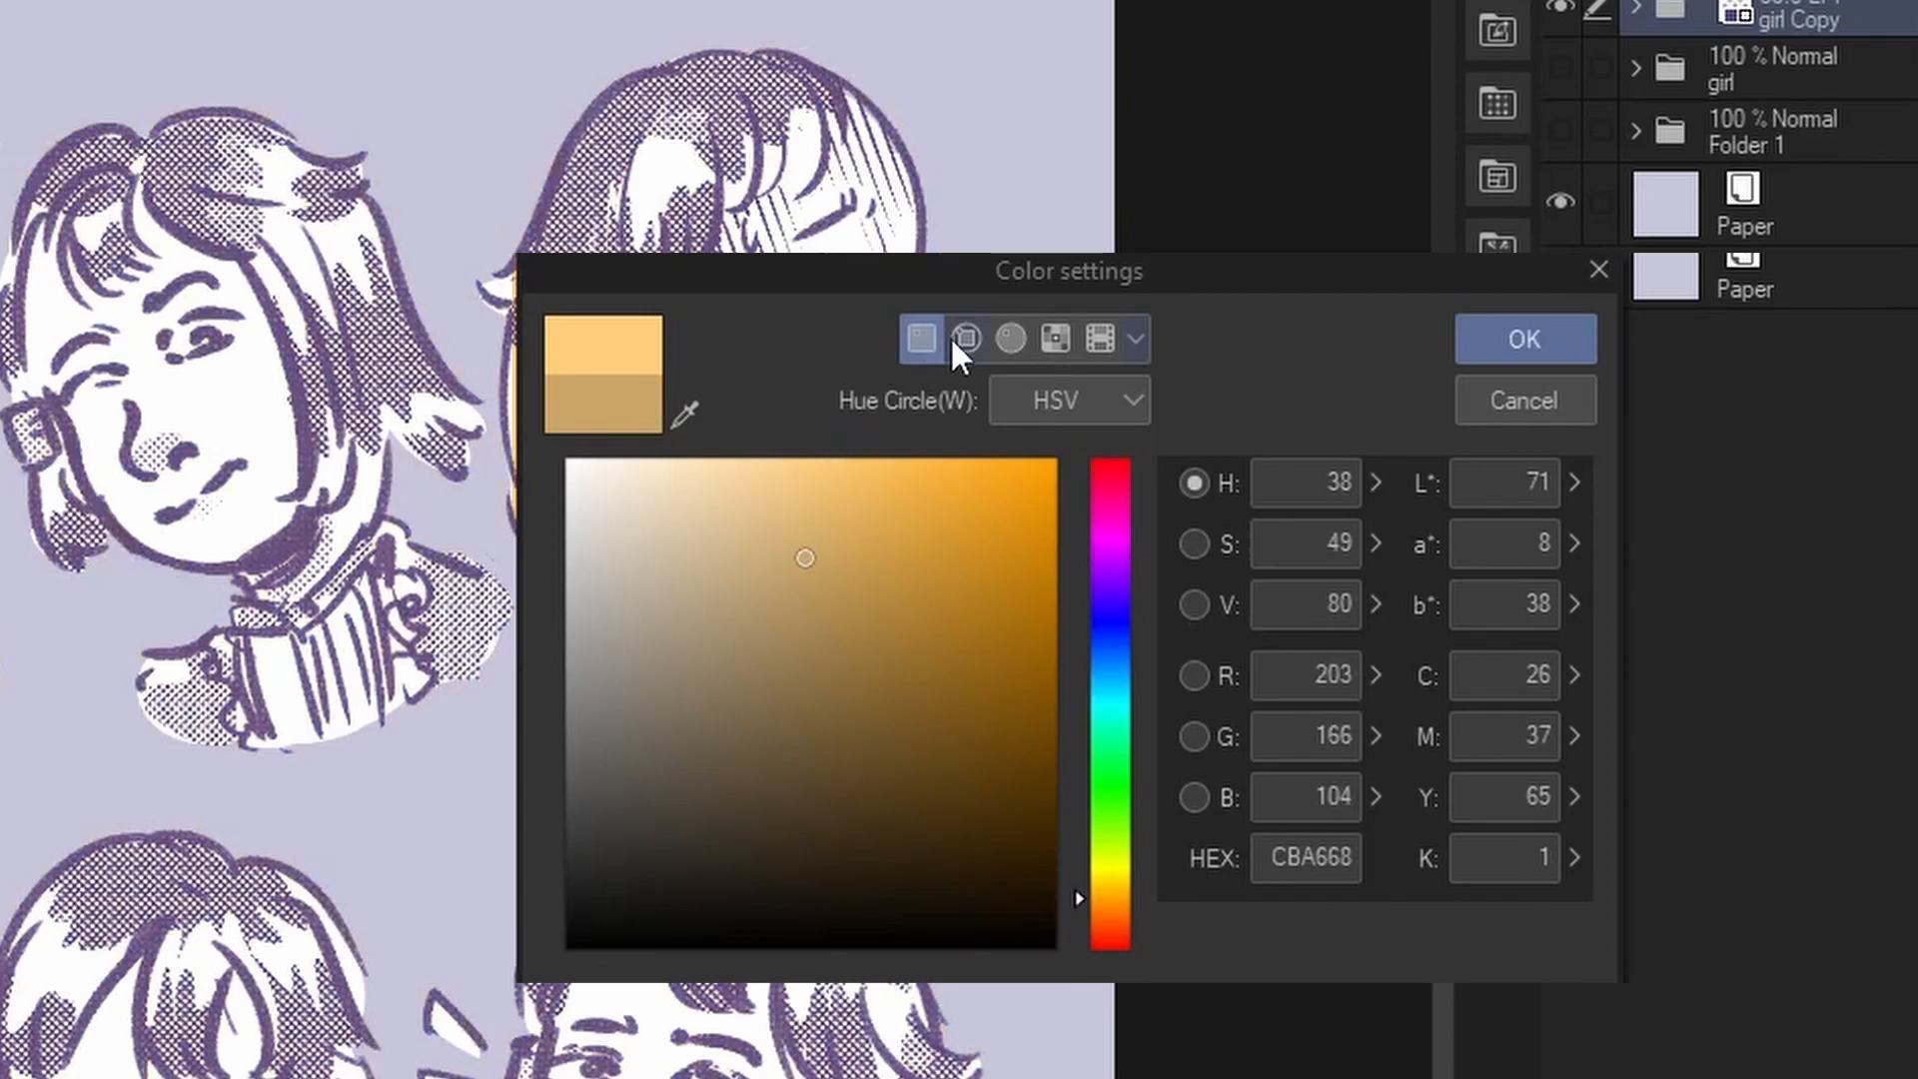
pyautogui.click(965, 340)
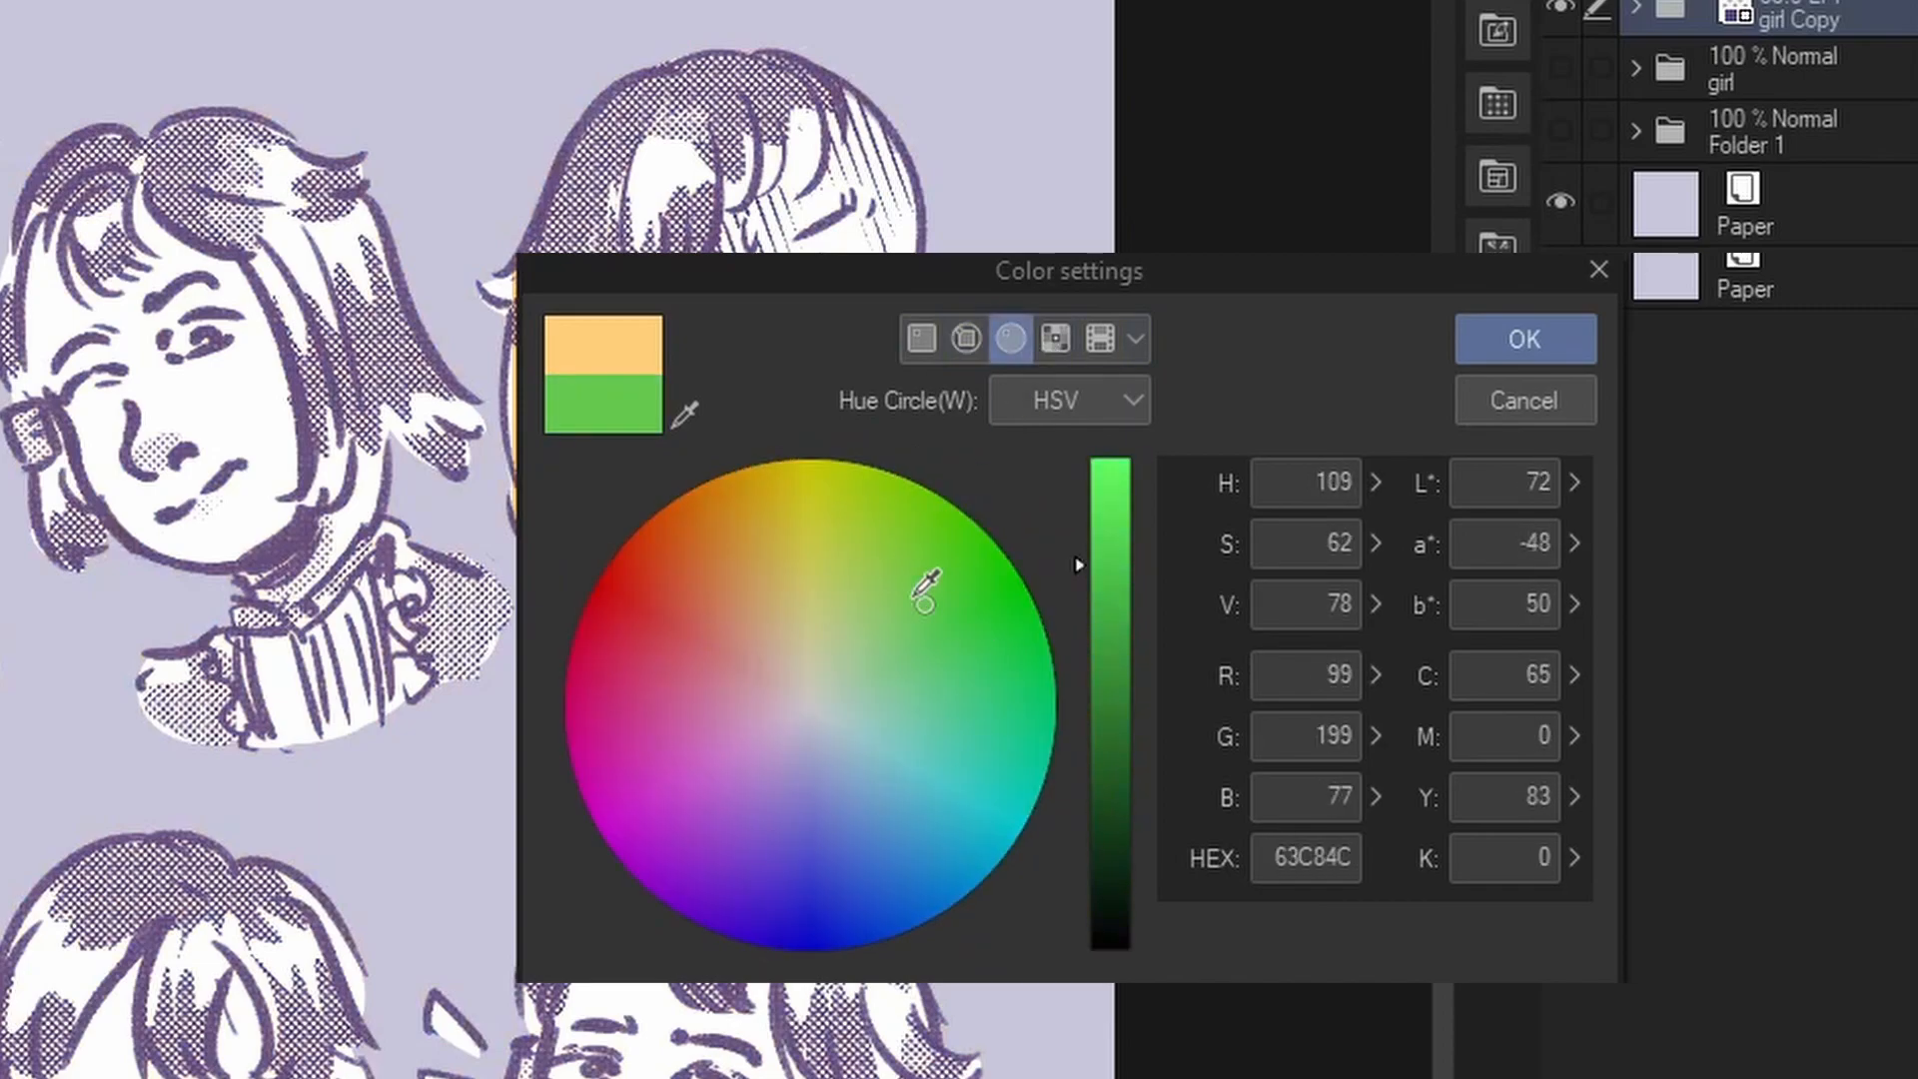
pyautogui.click(1053, 340)
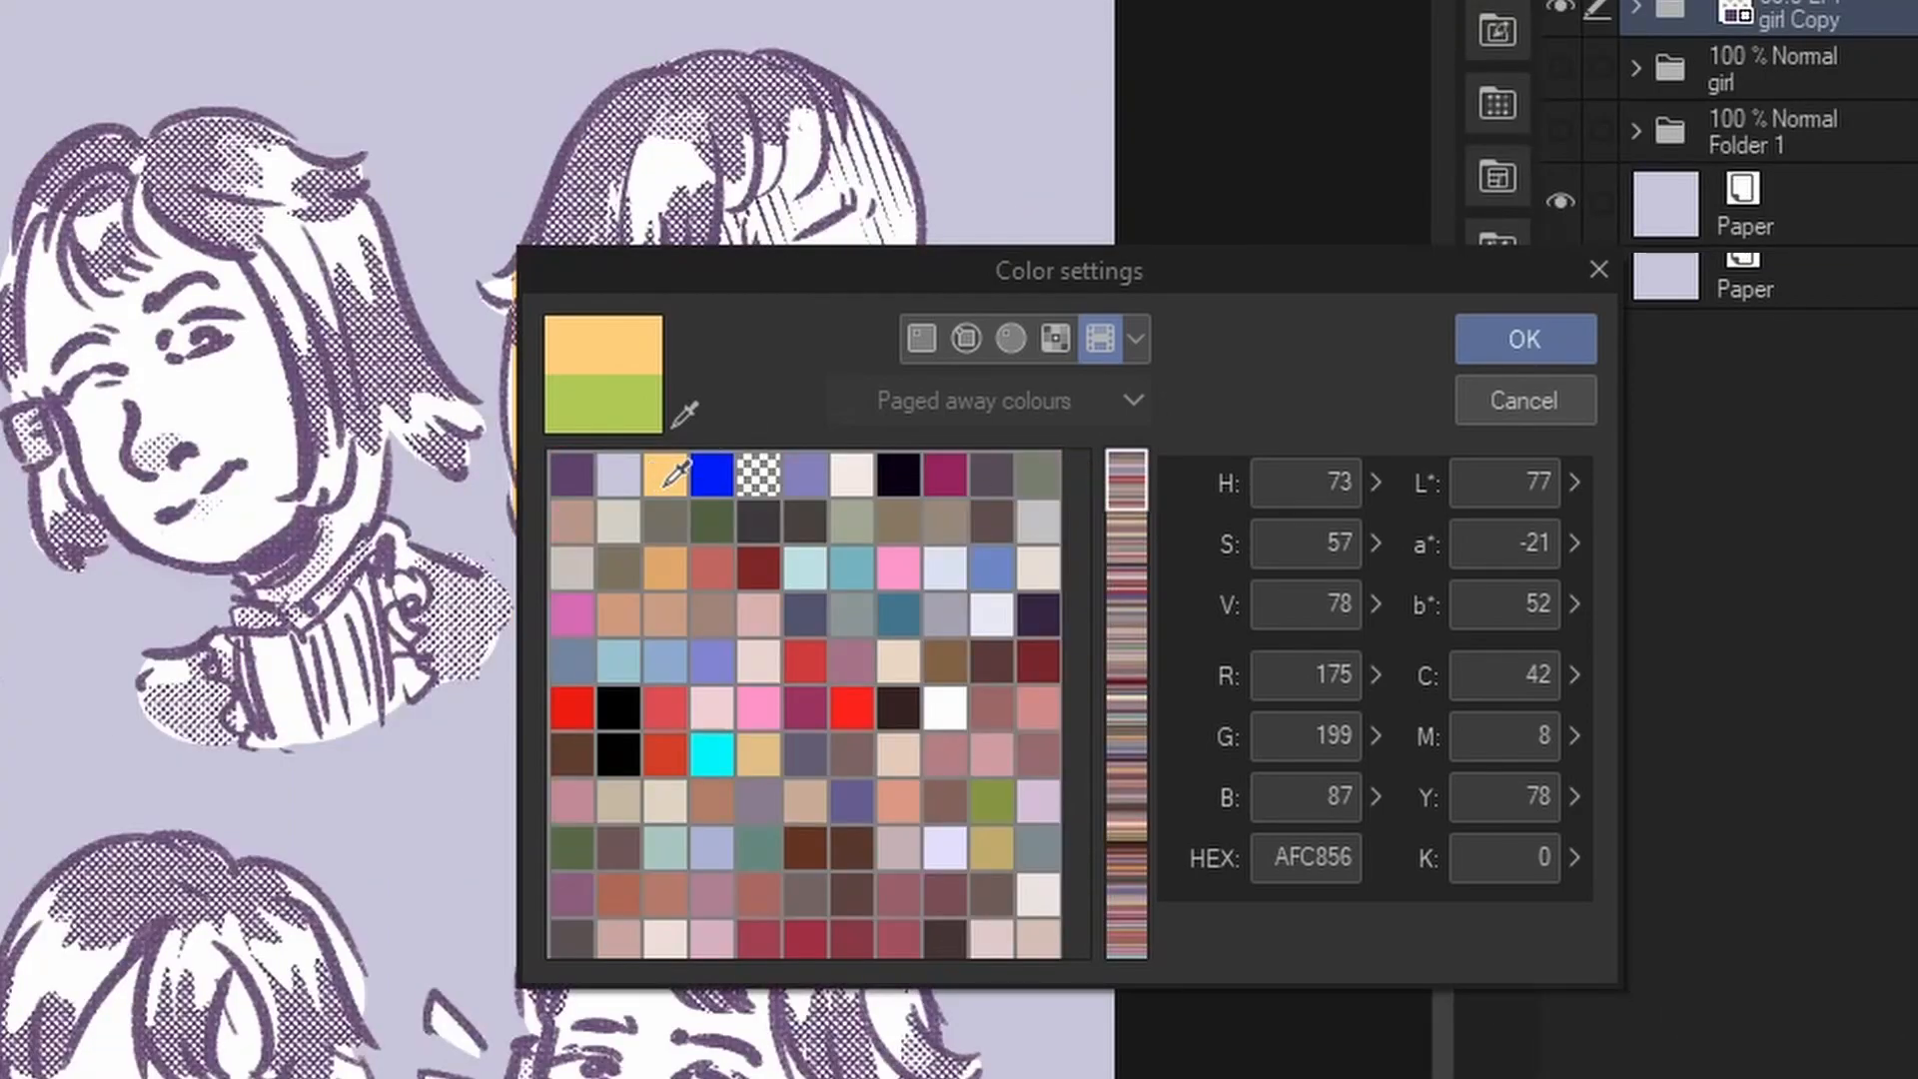
pyautogui.click(657, 475)
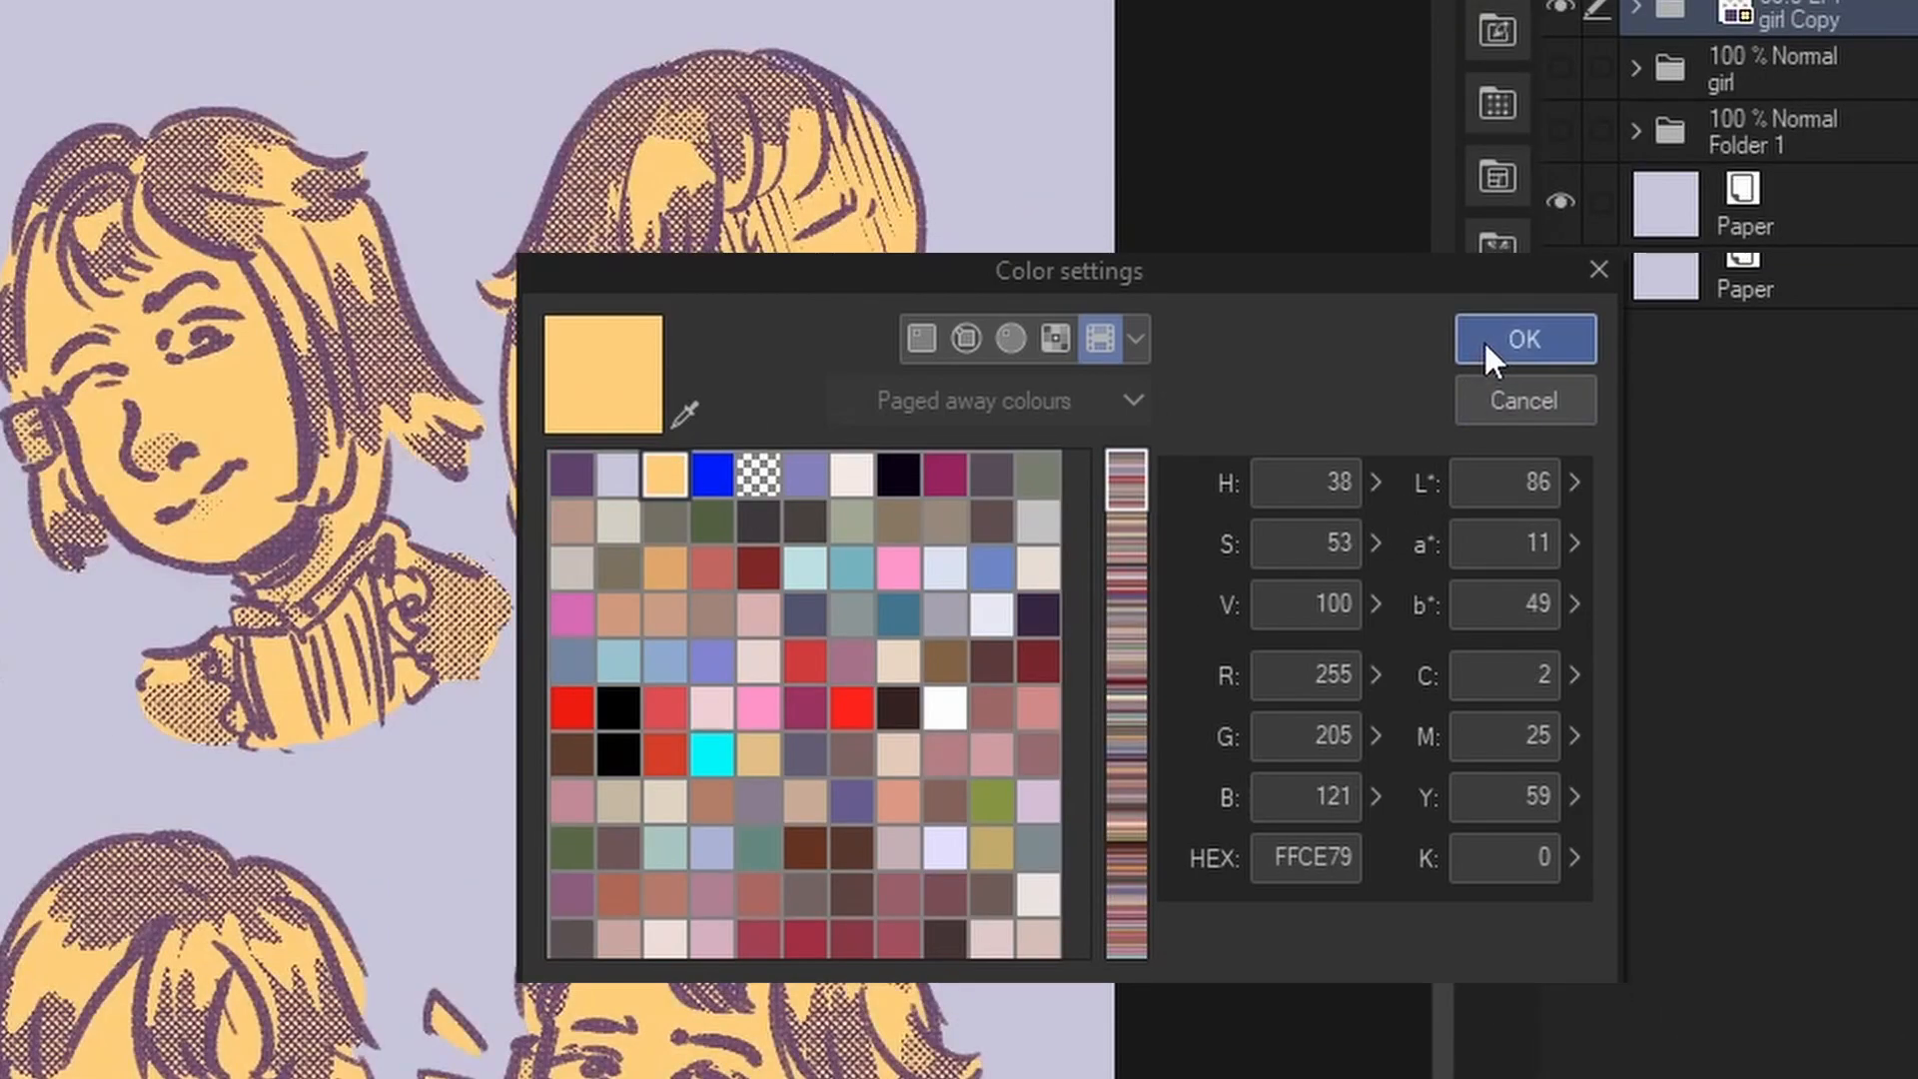
pyautogui.click(1523, 340)
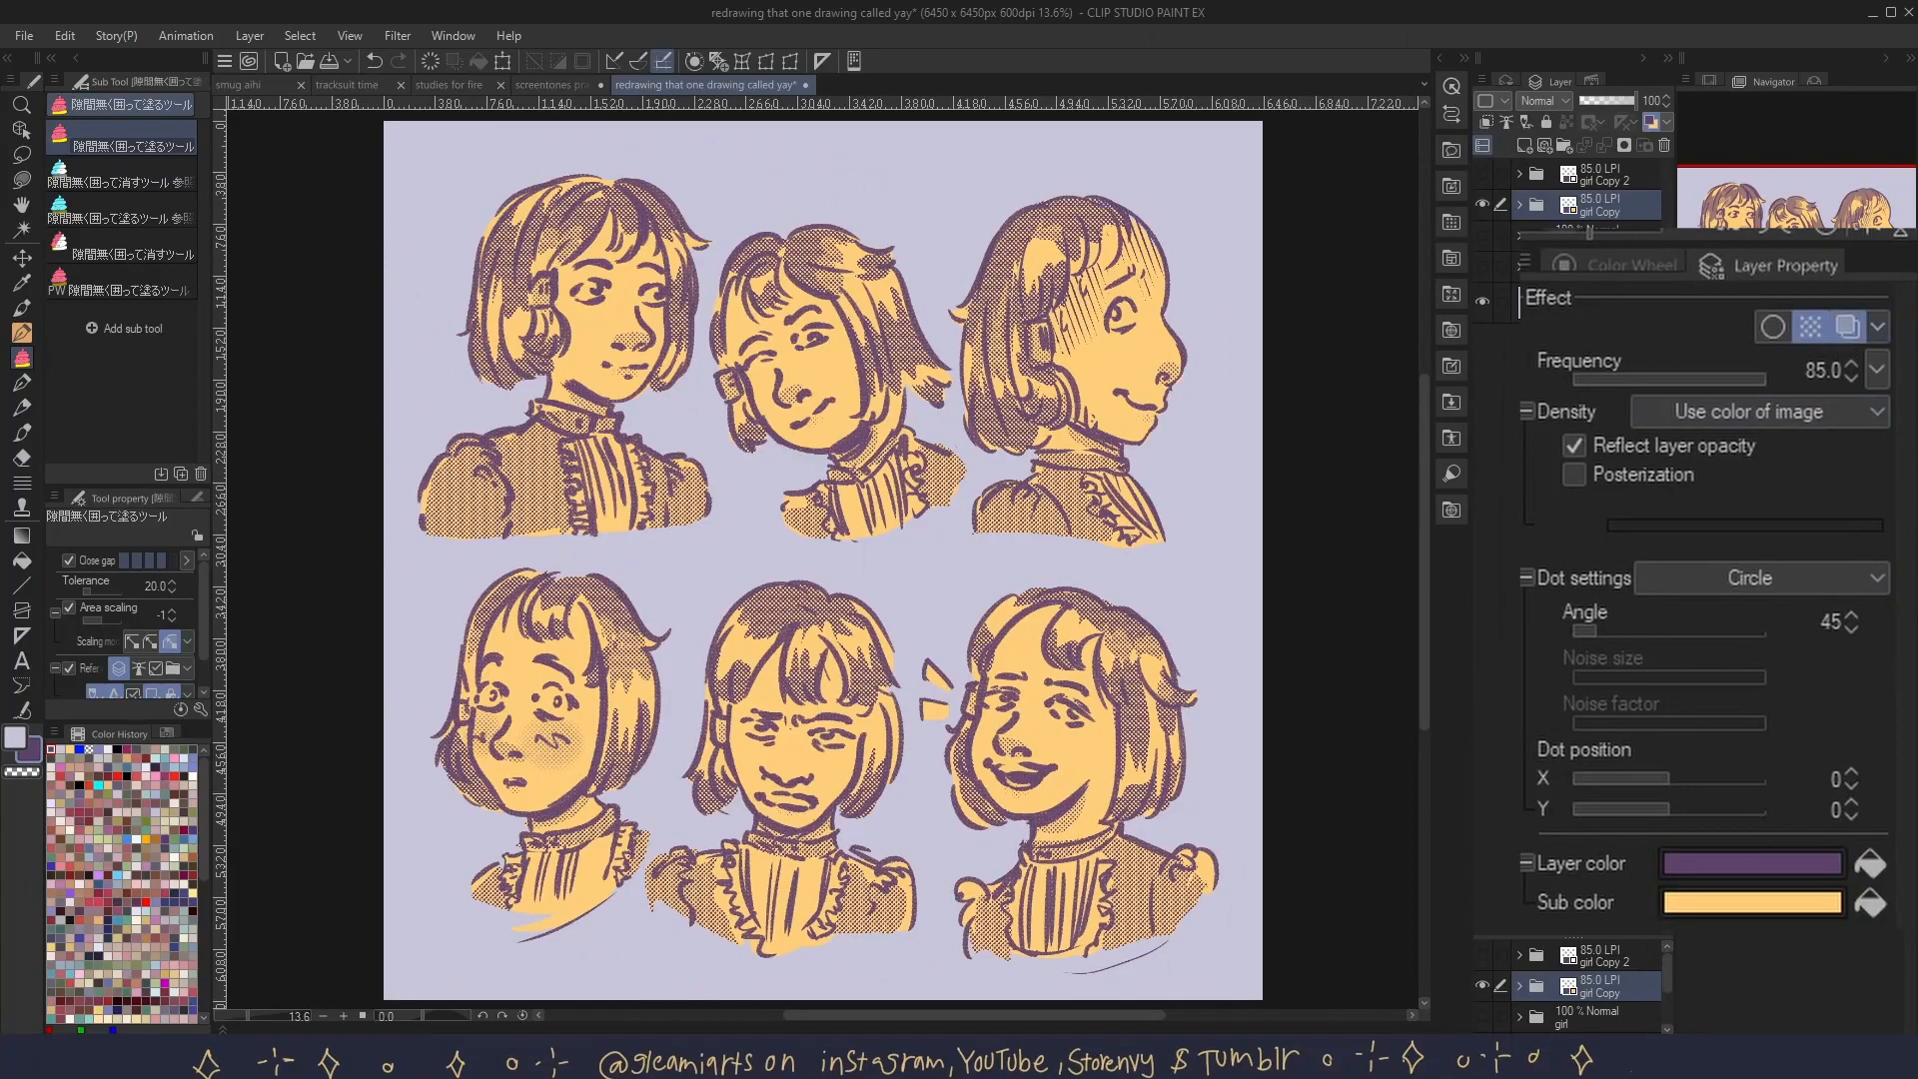
pyautogui.click(1758, 411)
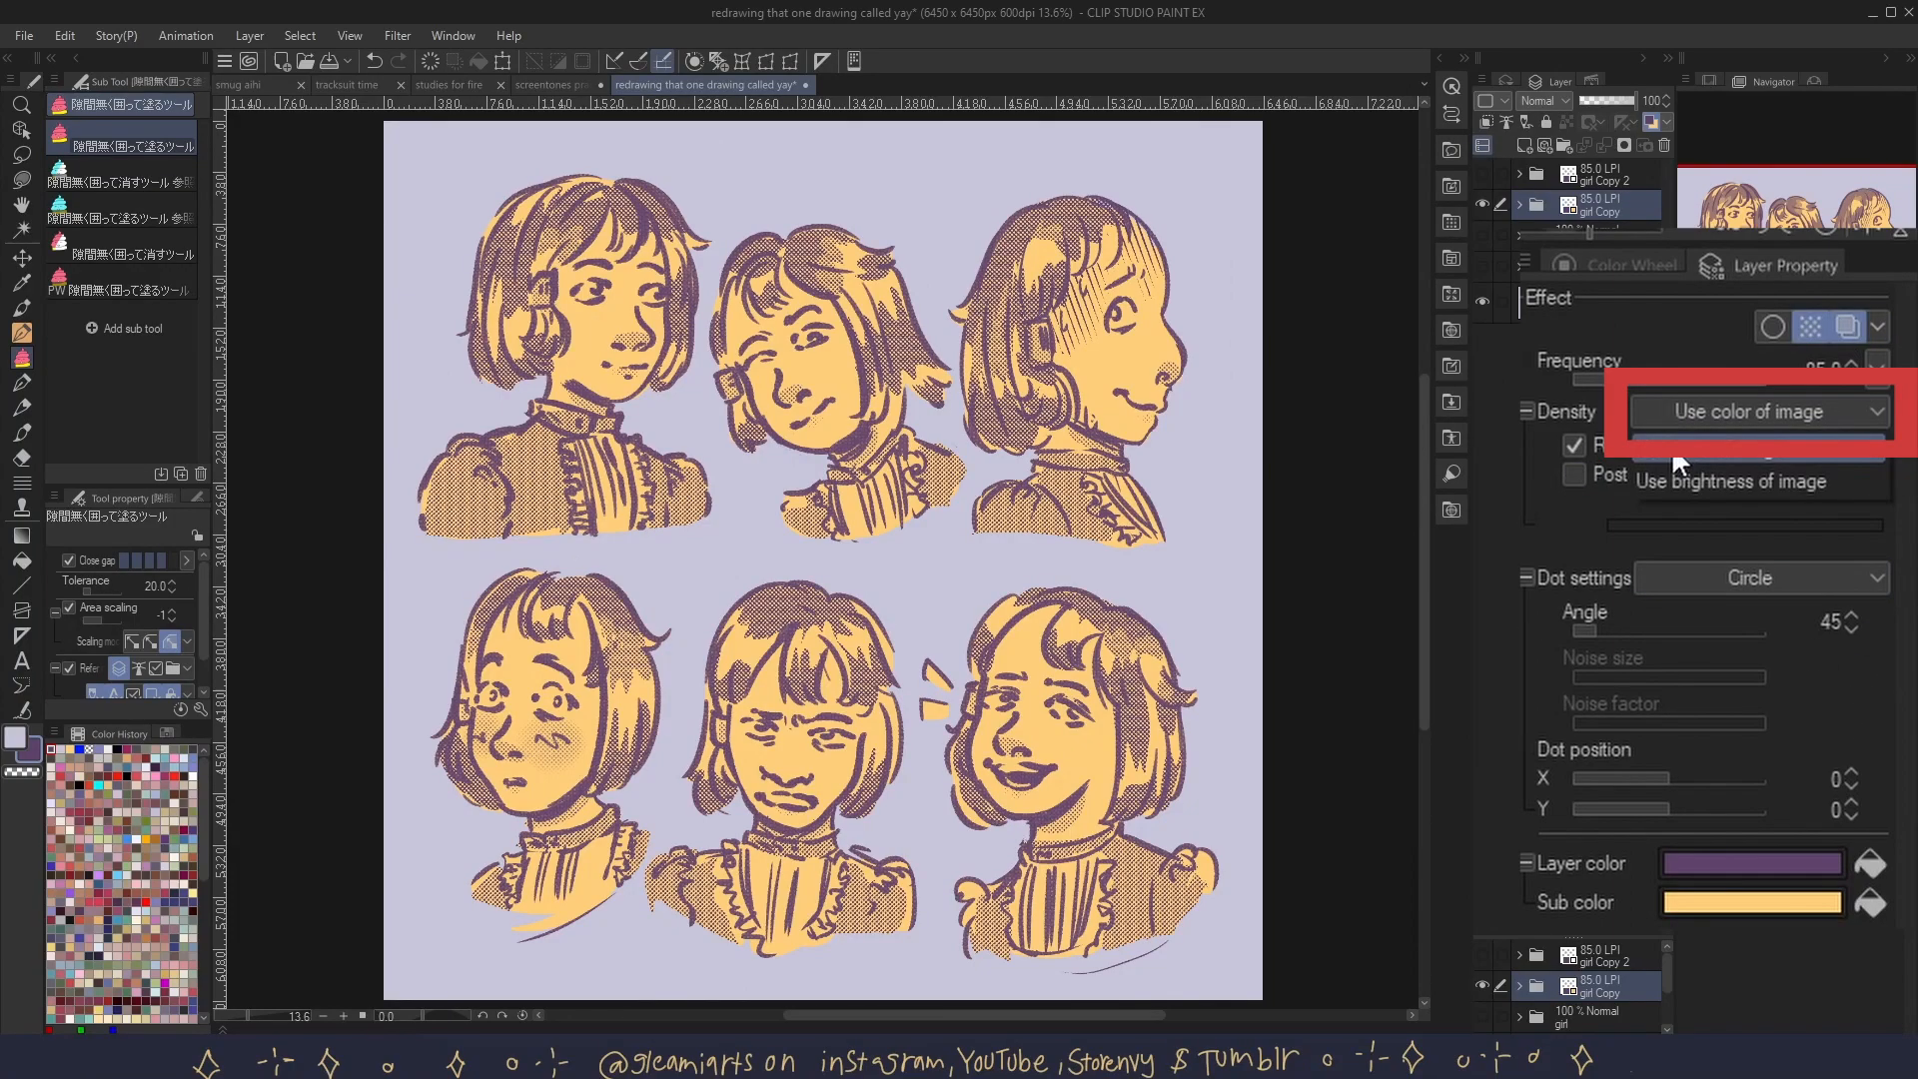
# - Create a new empty raster layer, Layer 13, above the girl Copy tone folder
pyautogui.click(1736, 482)
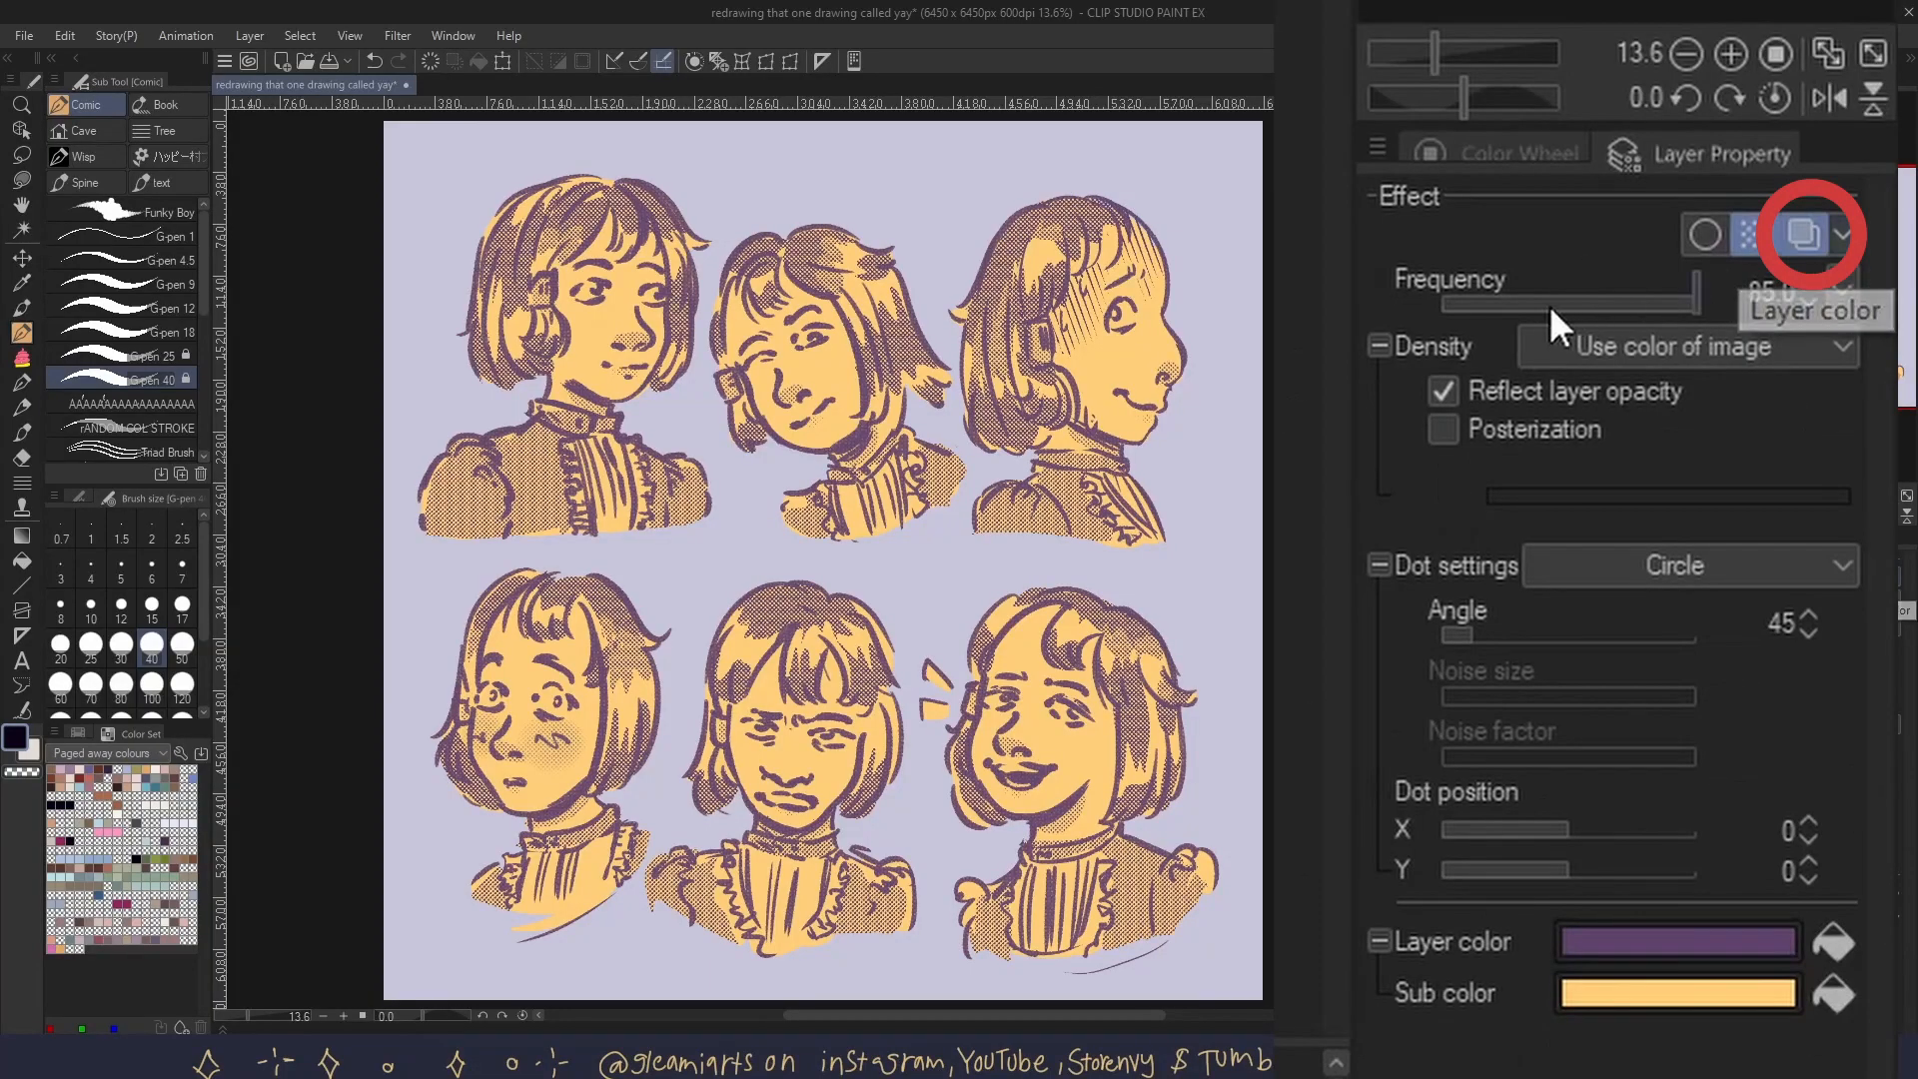
pyautogui.click(1802, 233)
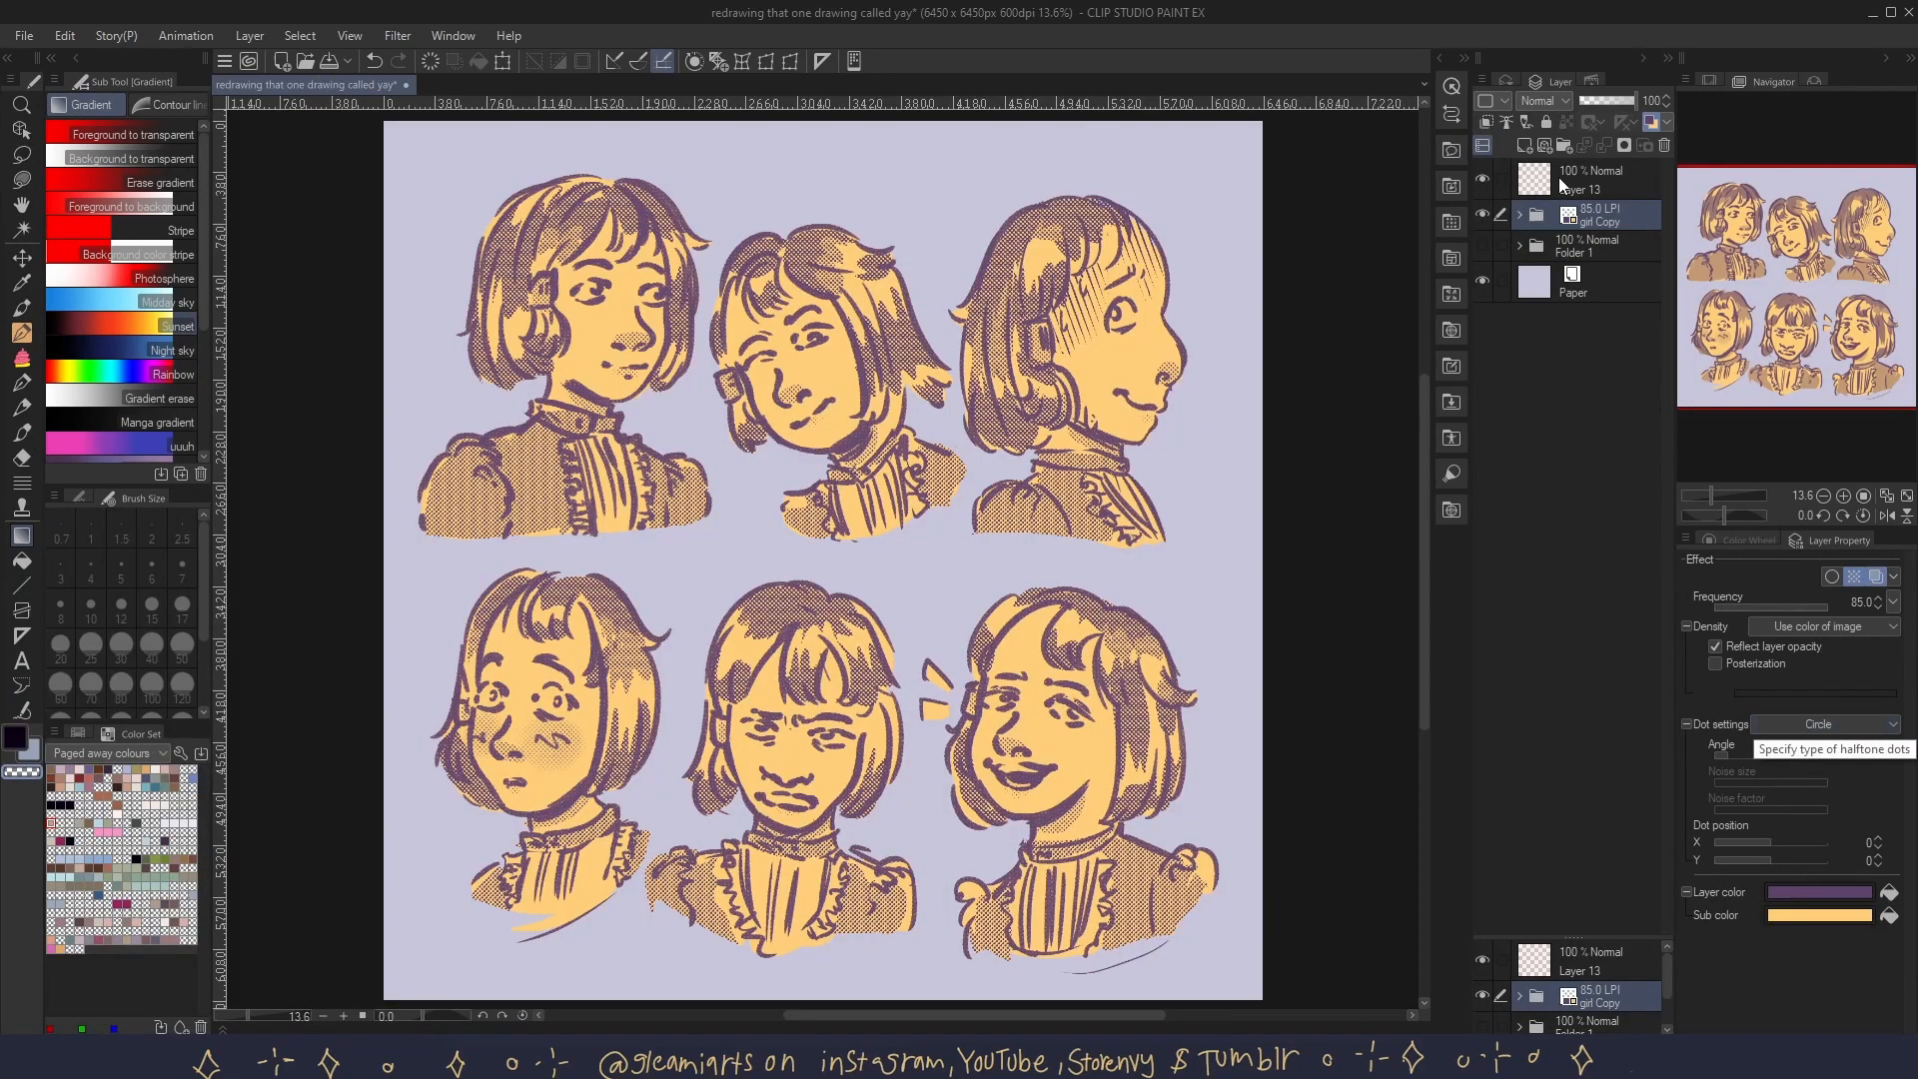
# - Clip the rainbow-gradient Layer 13 to the tone folder below and base density on image brightness
pyautogui.click(1590, 180)
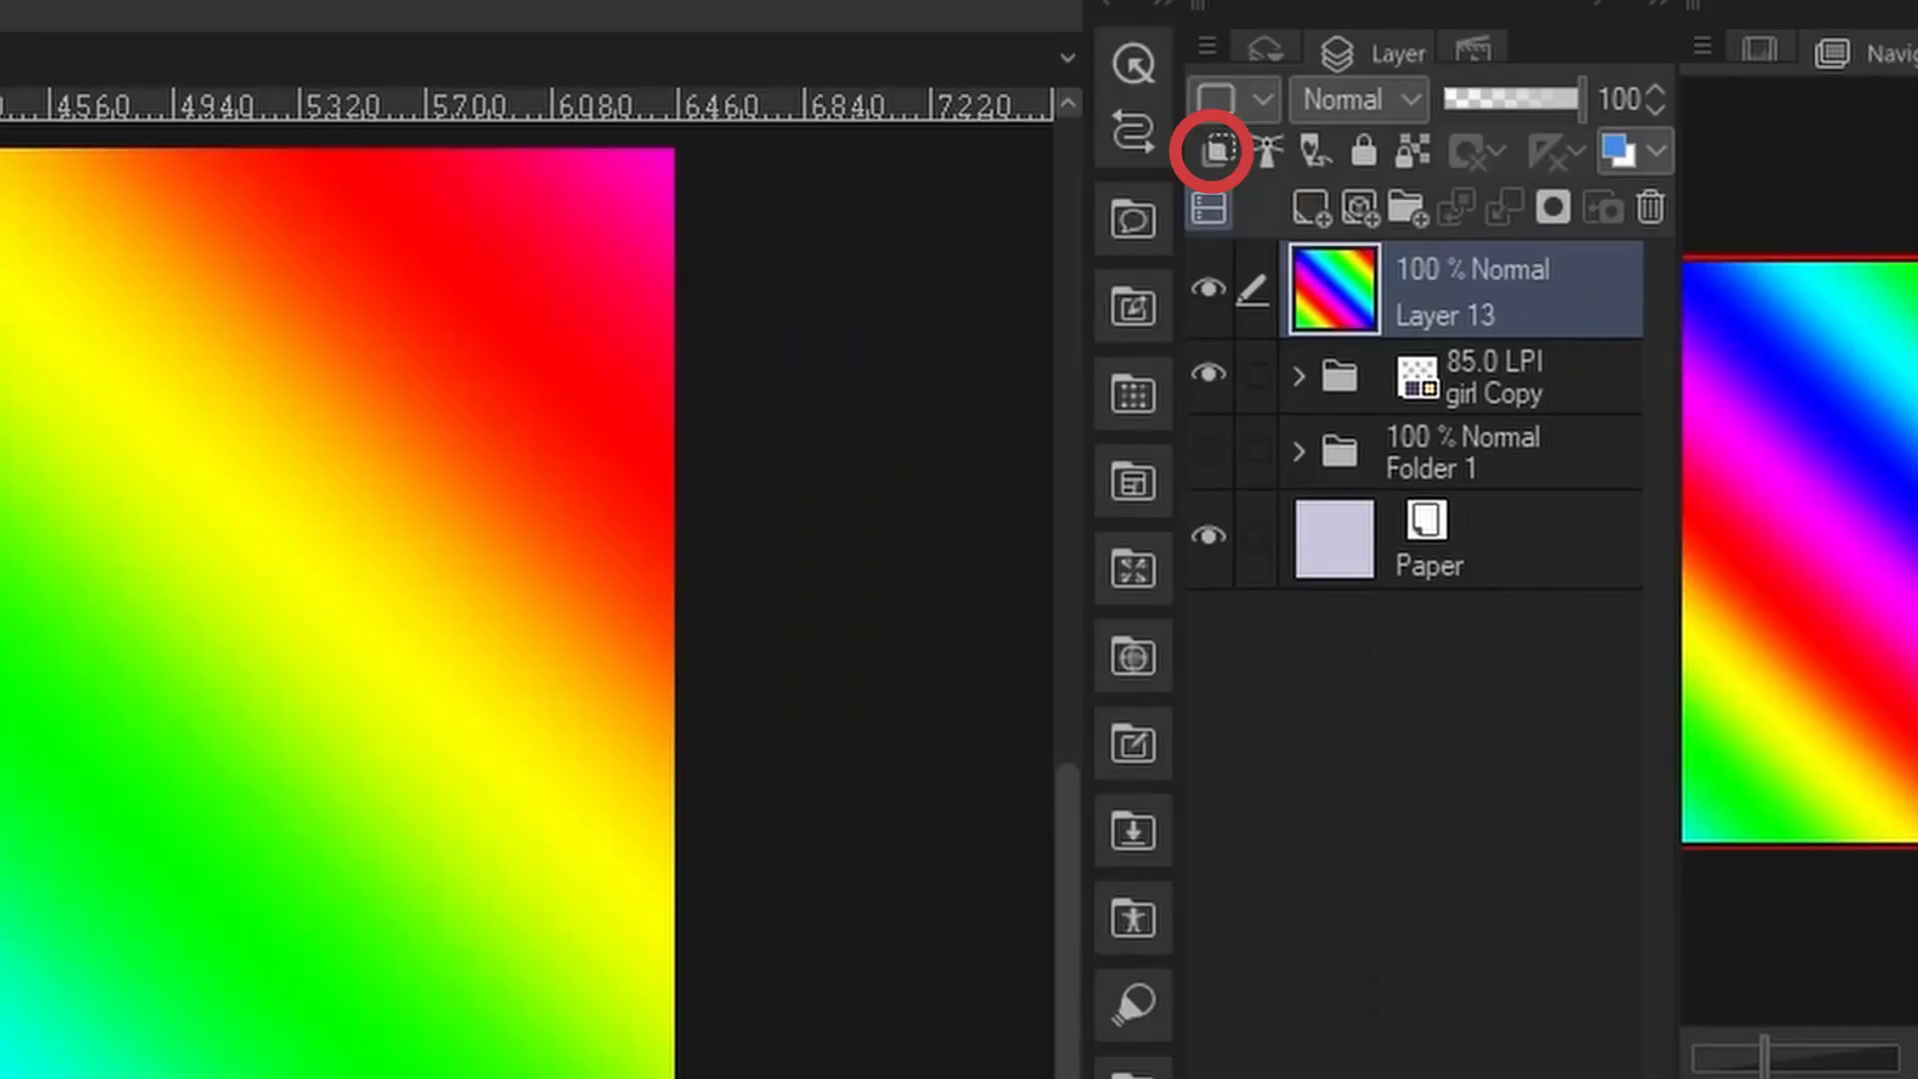
pyautogui.click(1211, 452)
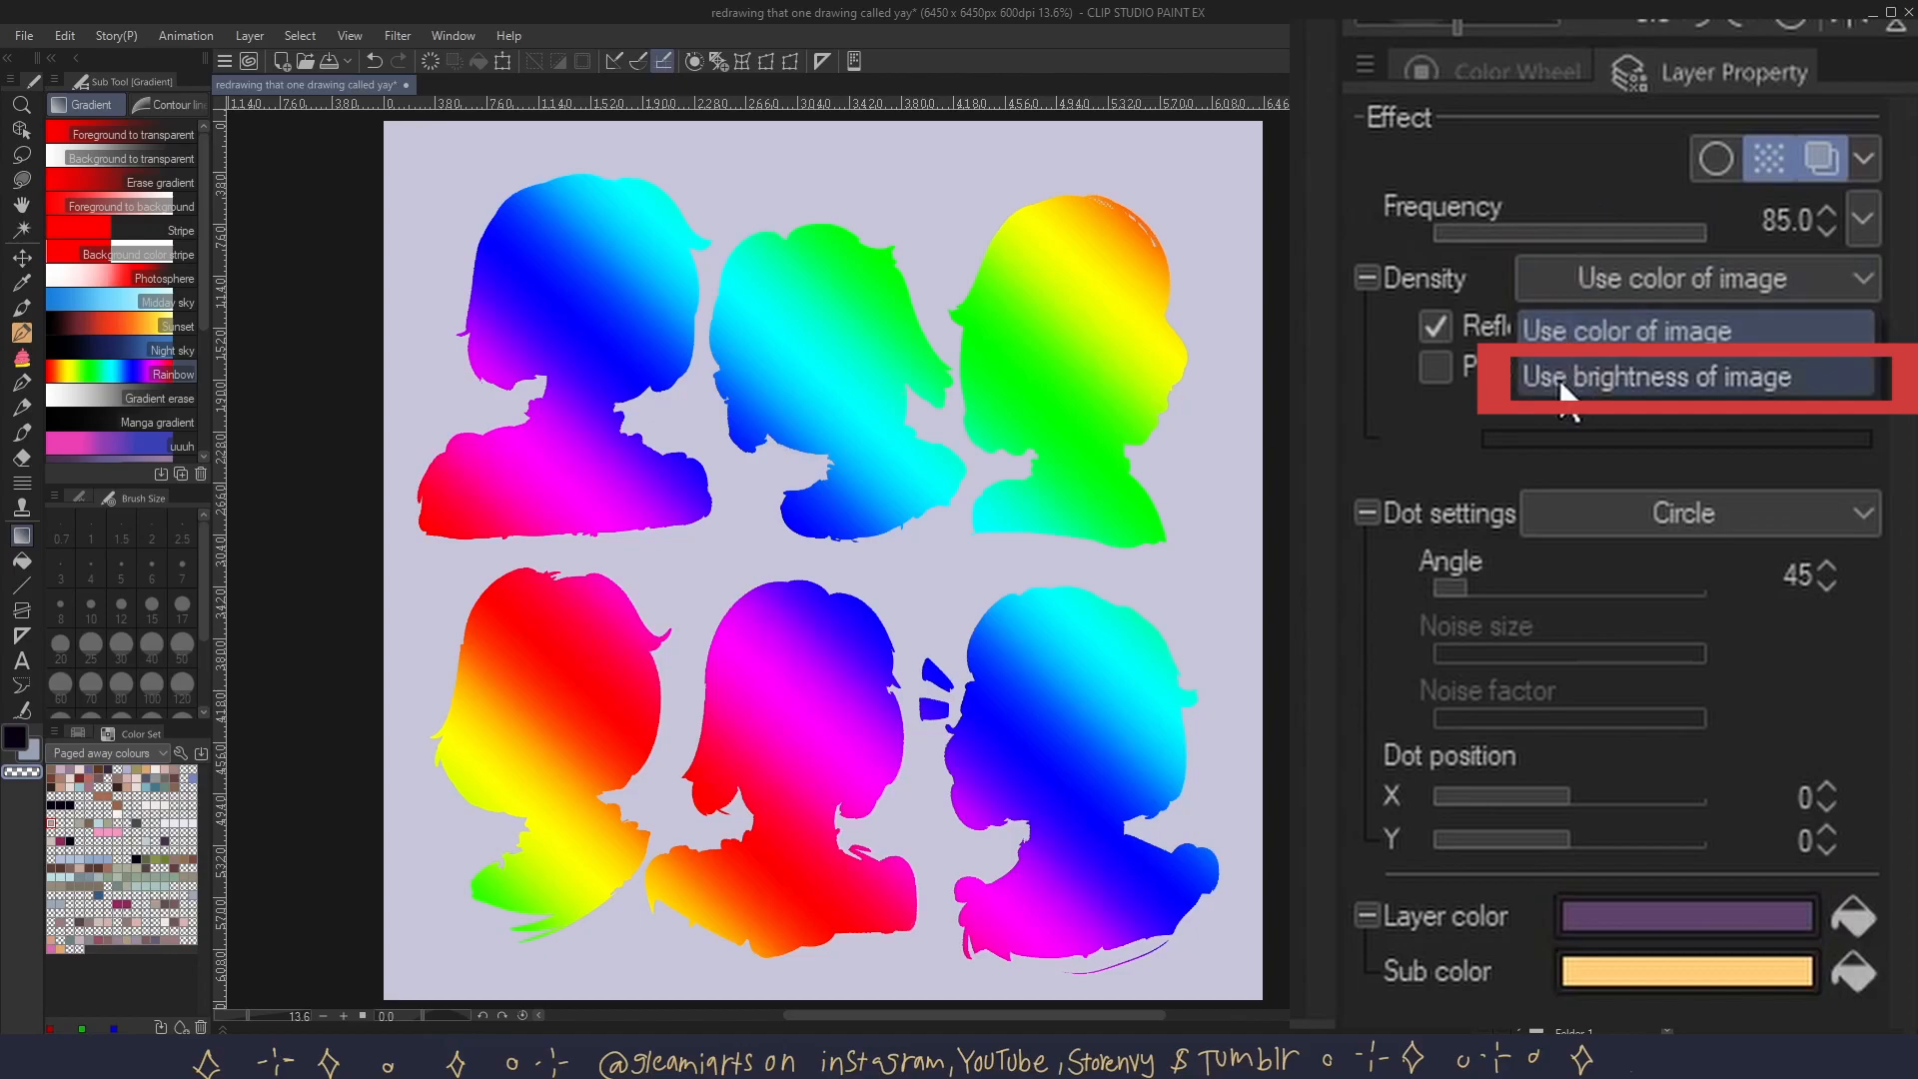
pyautogui.click(1660, 377)
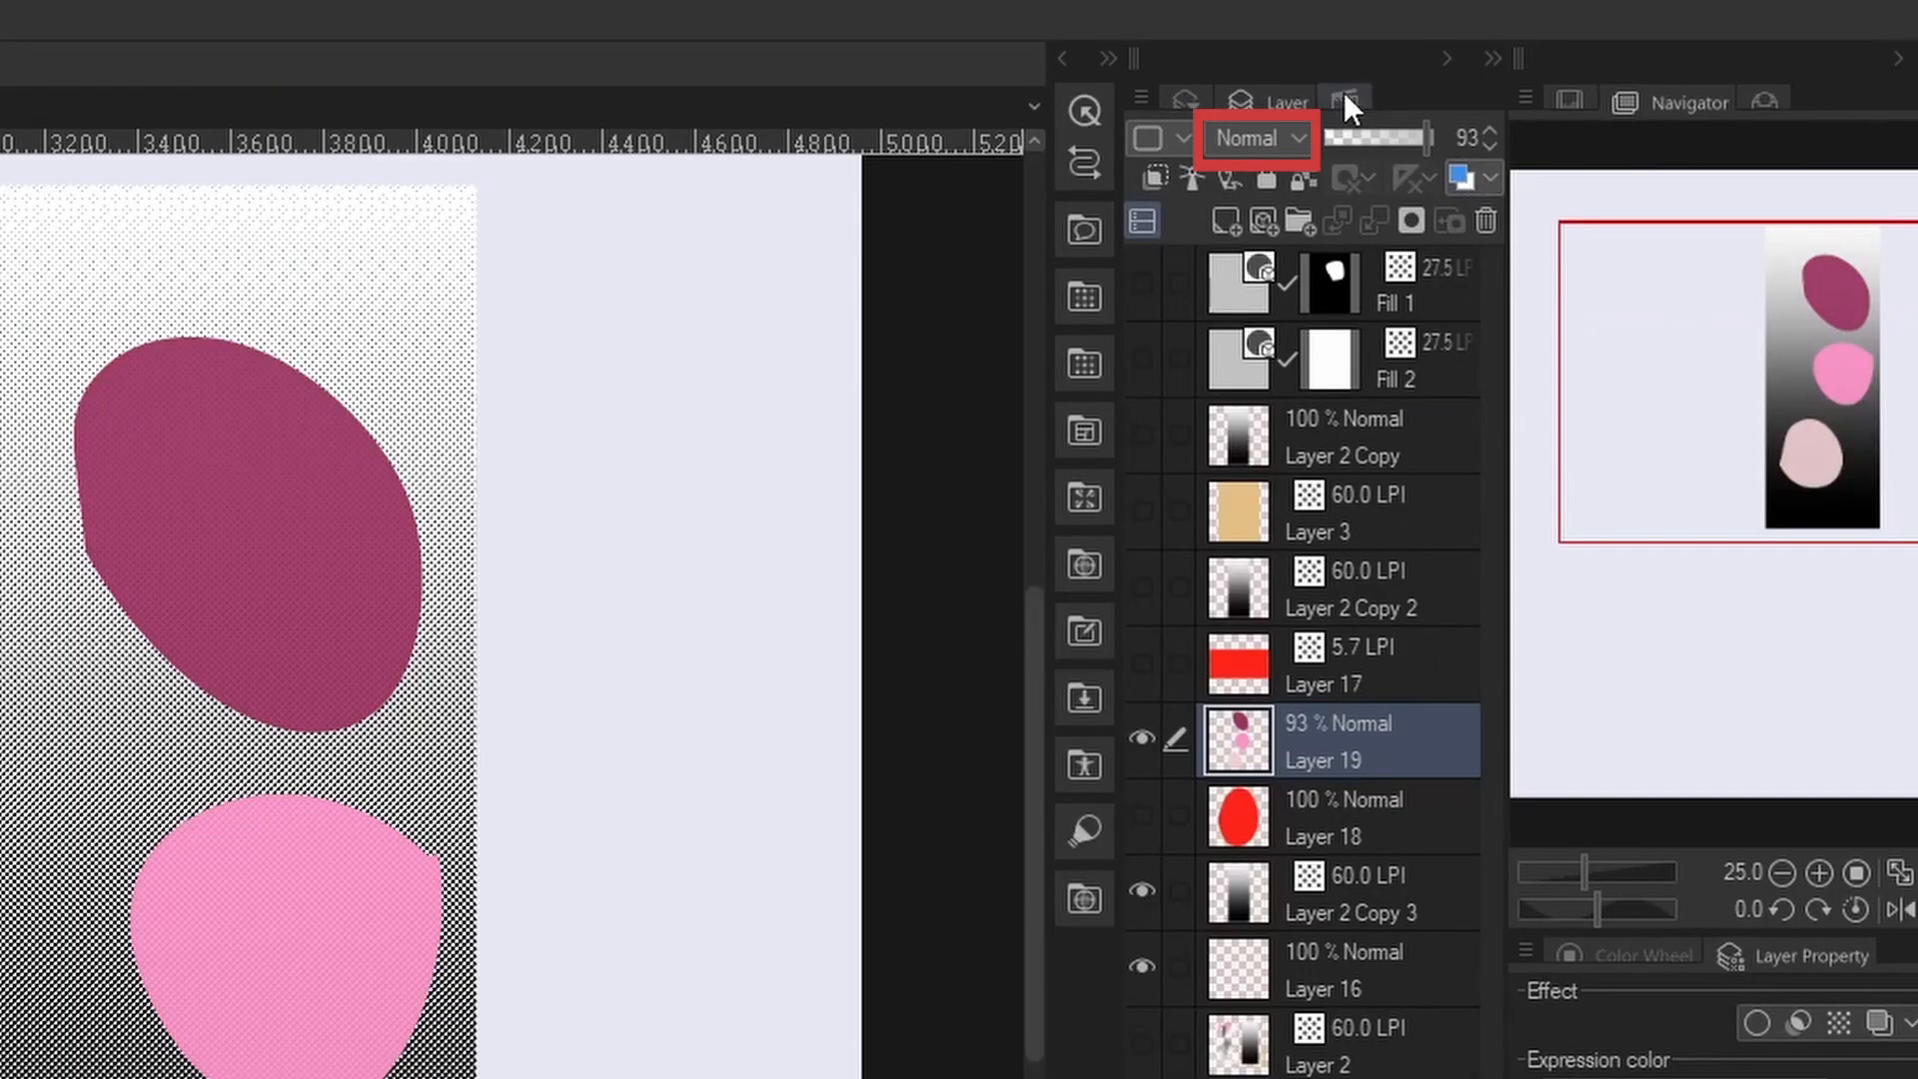
# - Cycle the pink blob layer through Linear burn, Hard mix and Lighten, ending on Add at full opacity
pyautogui.click(1247, 138)
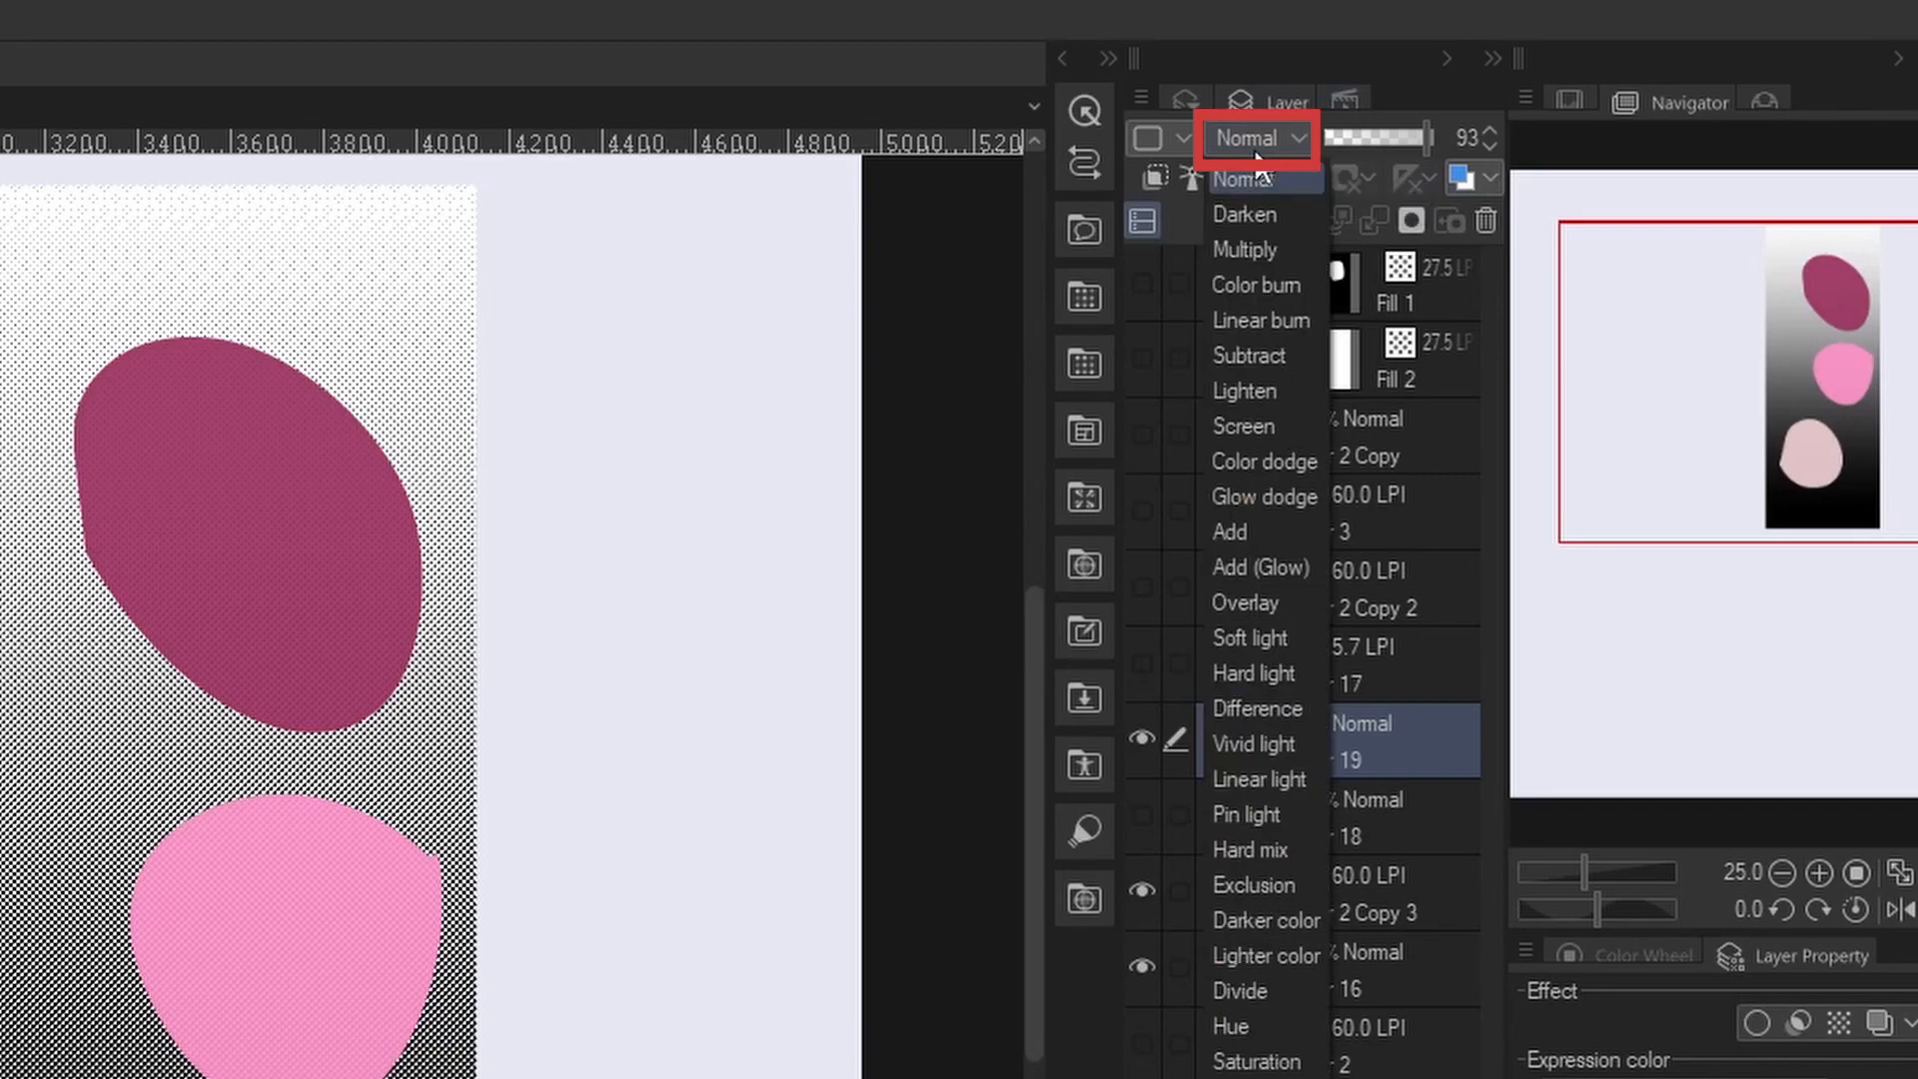
pyautogui.click(1245, 250)
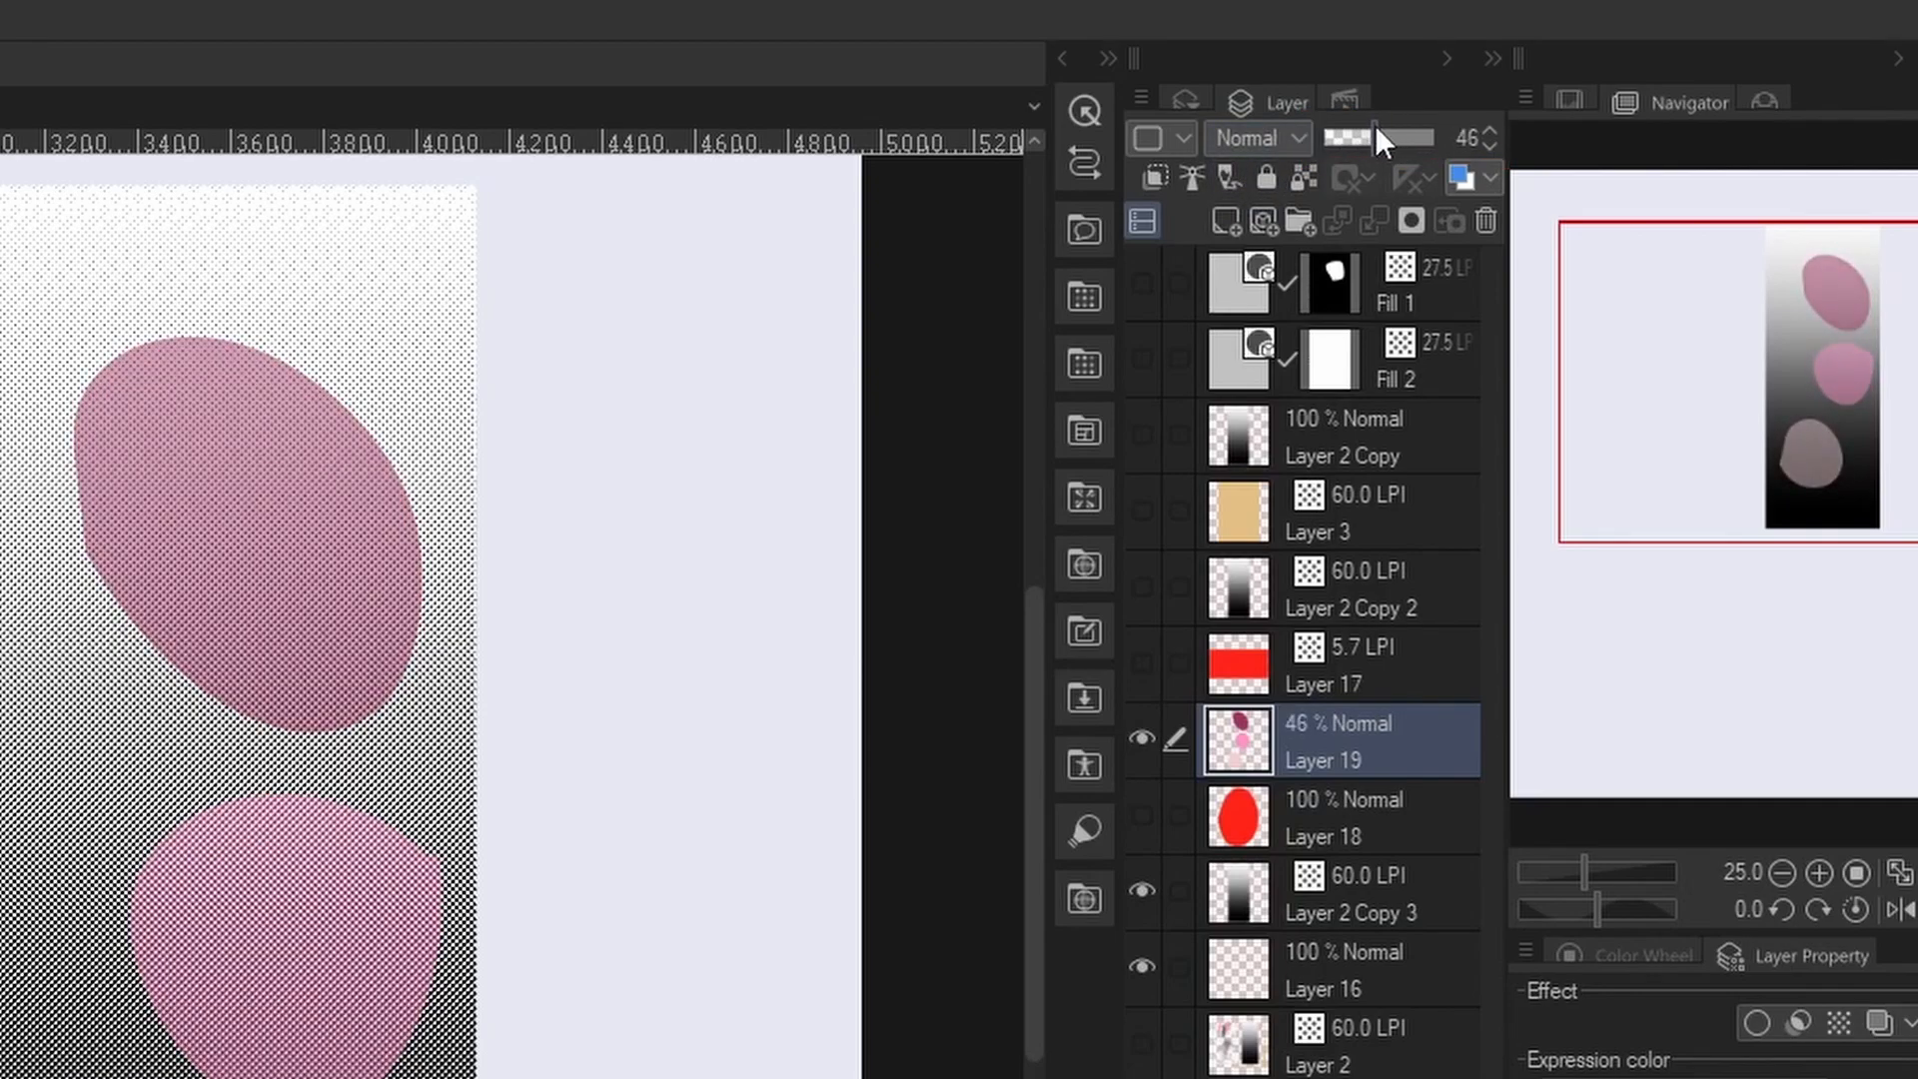
pyautogui.click(1257, 138)
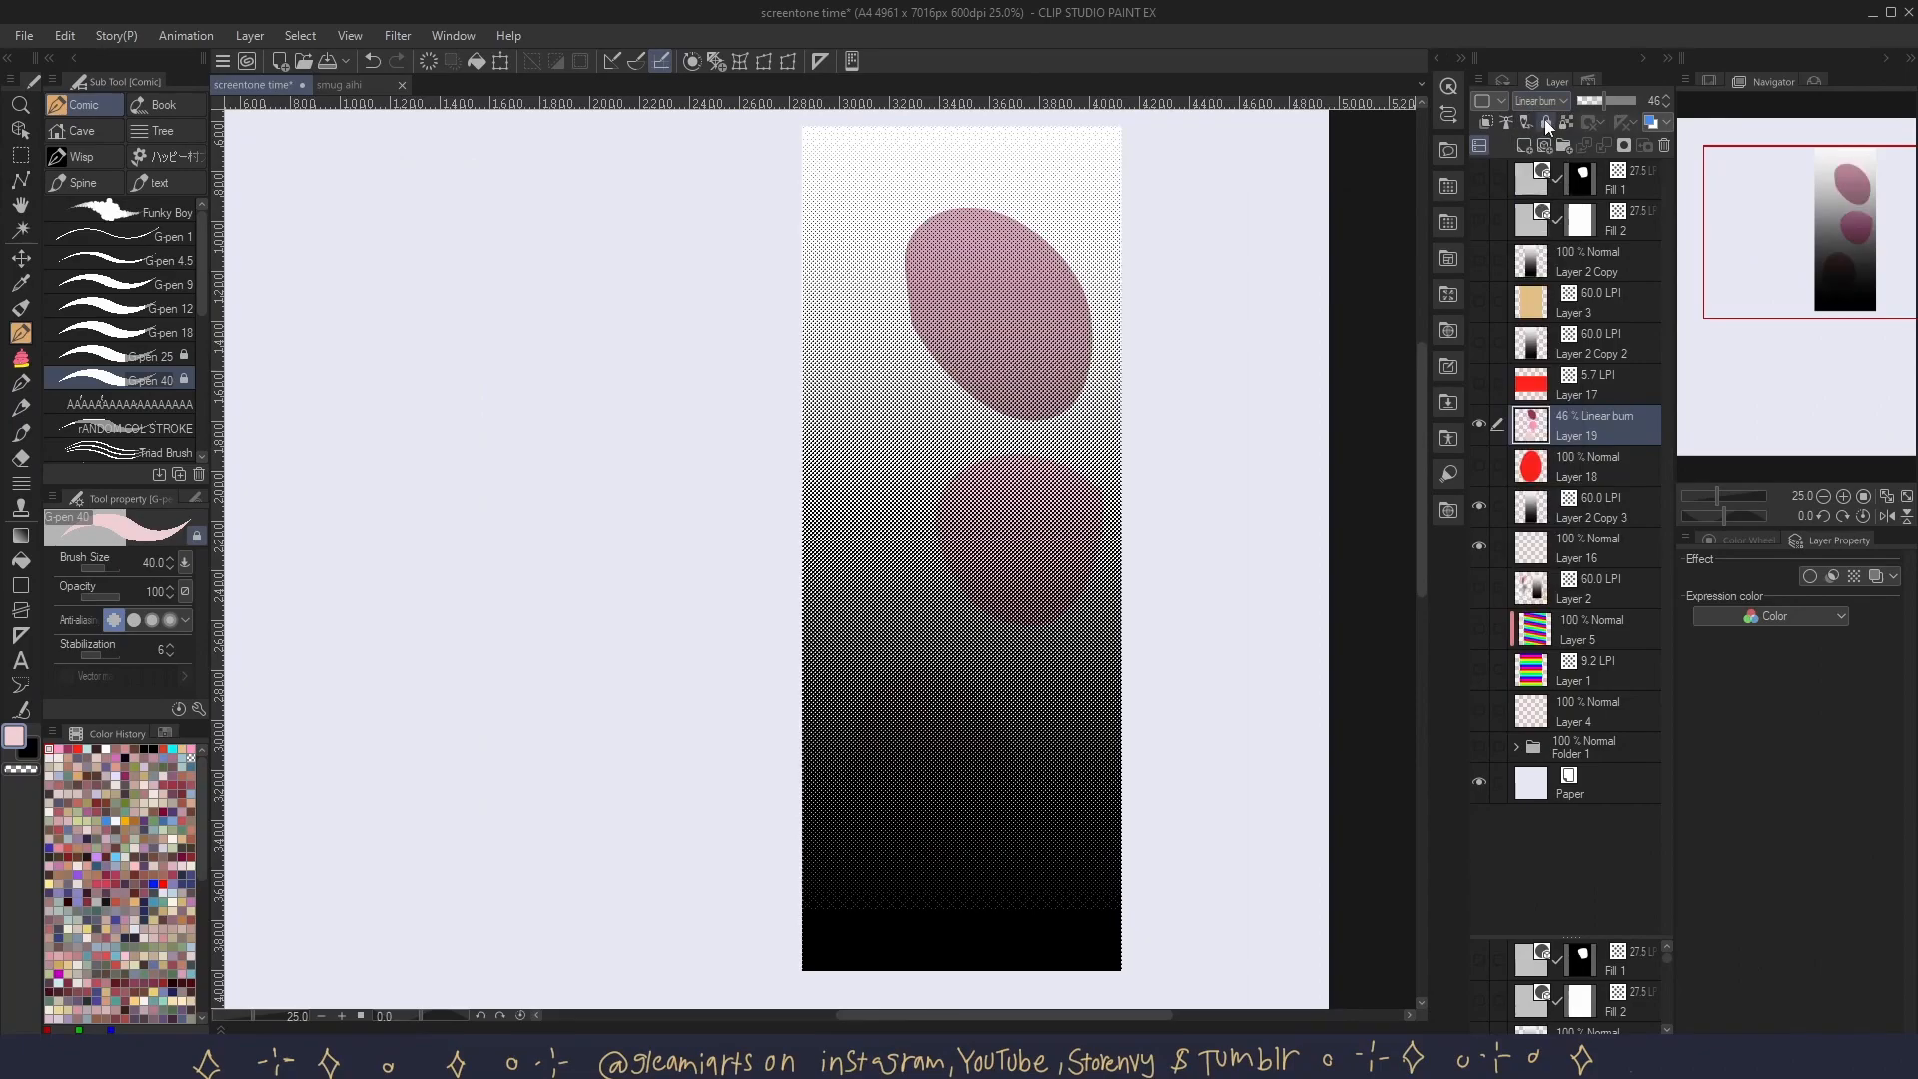
pyautogui.click(1538, 100)
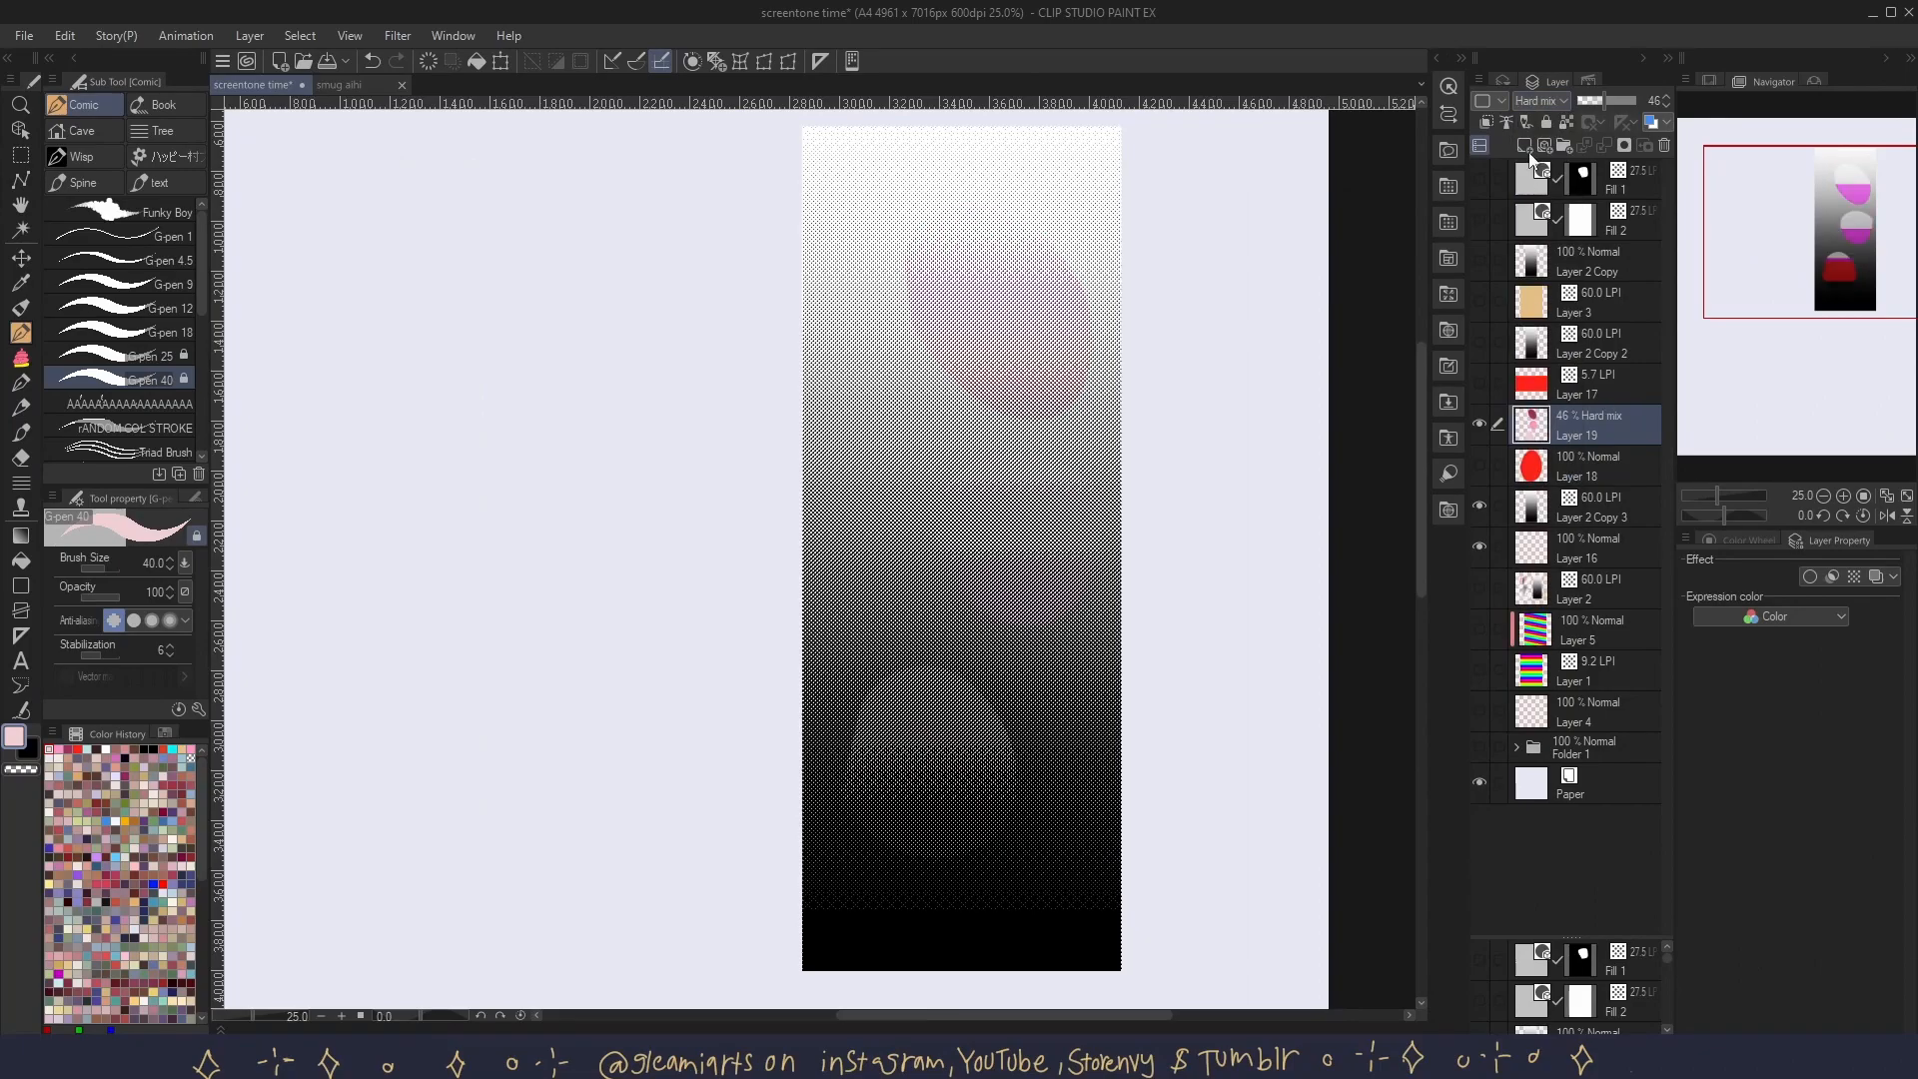
pyautogui.click(1538, 100)
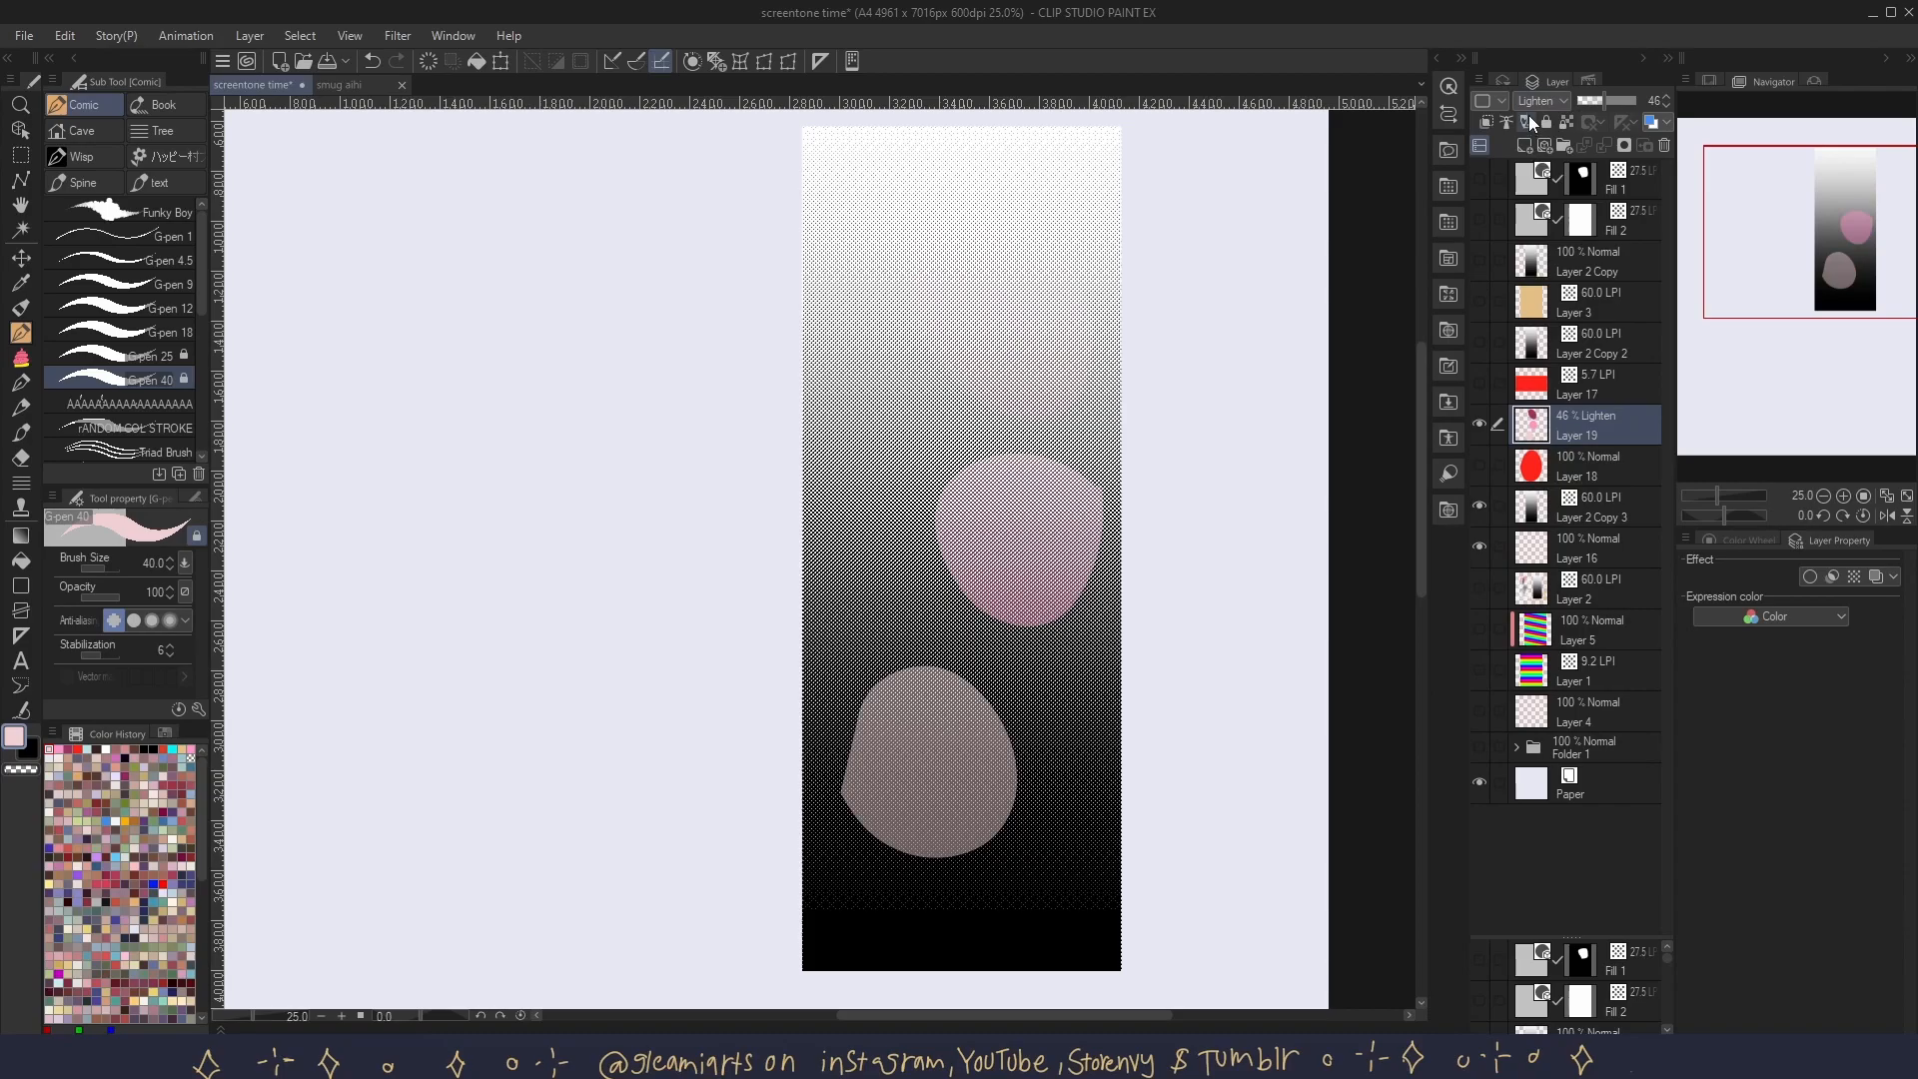
pyautogui.click(1540, 100)
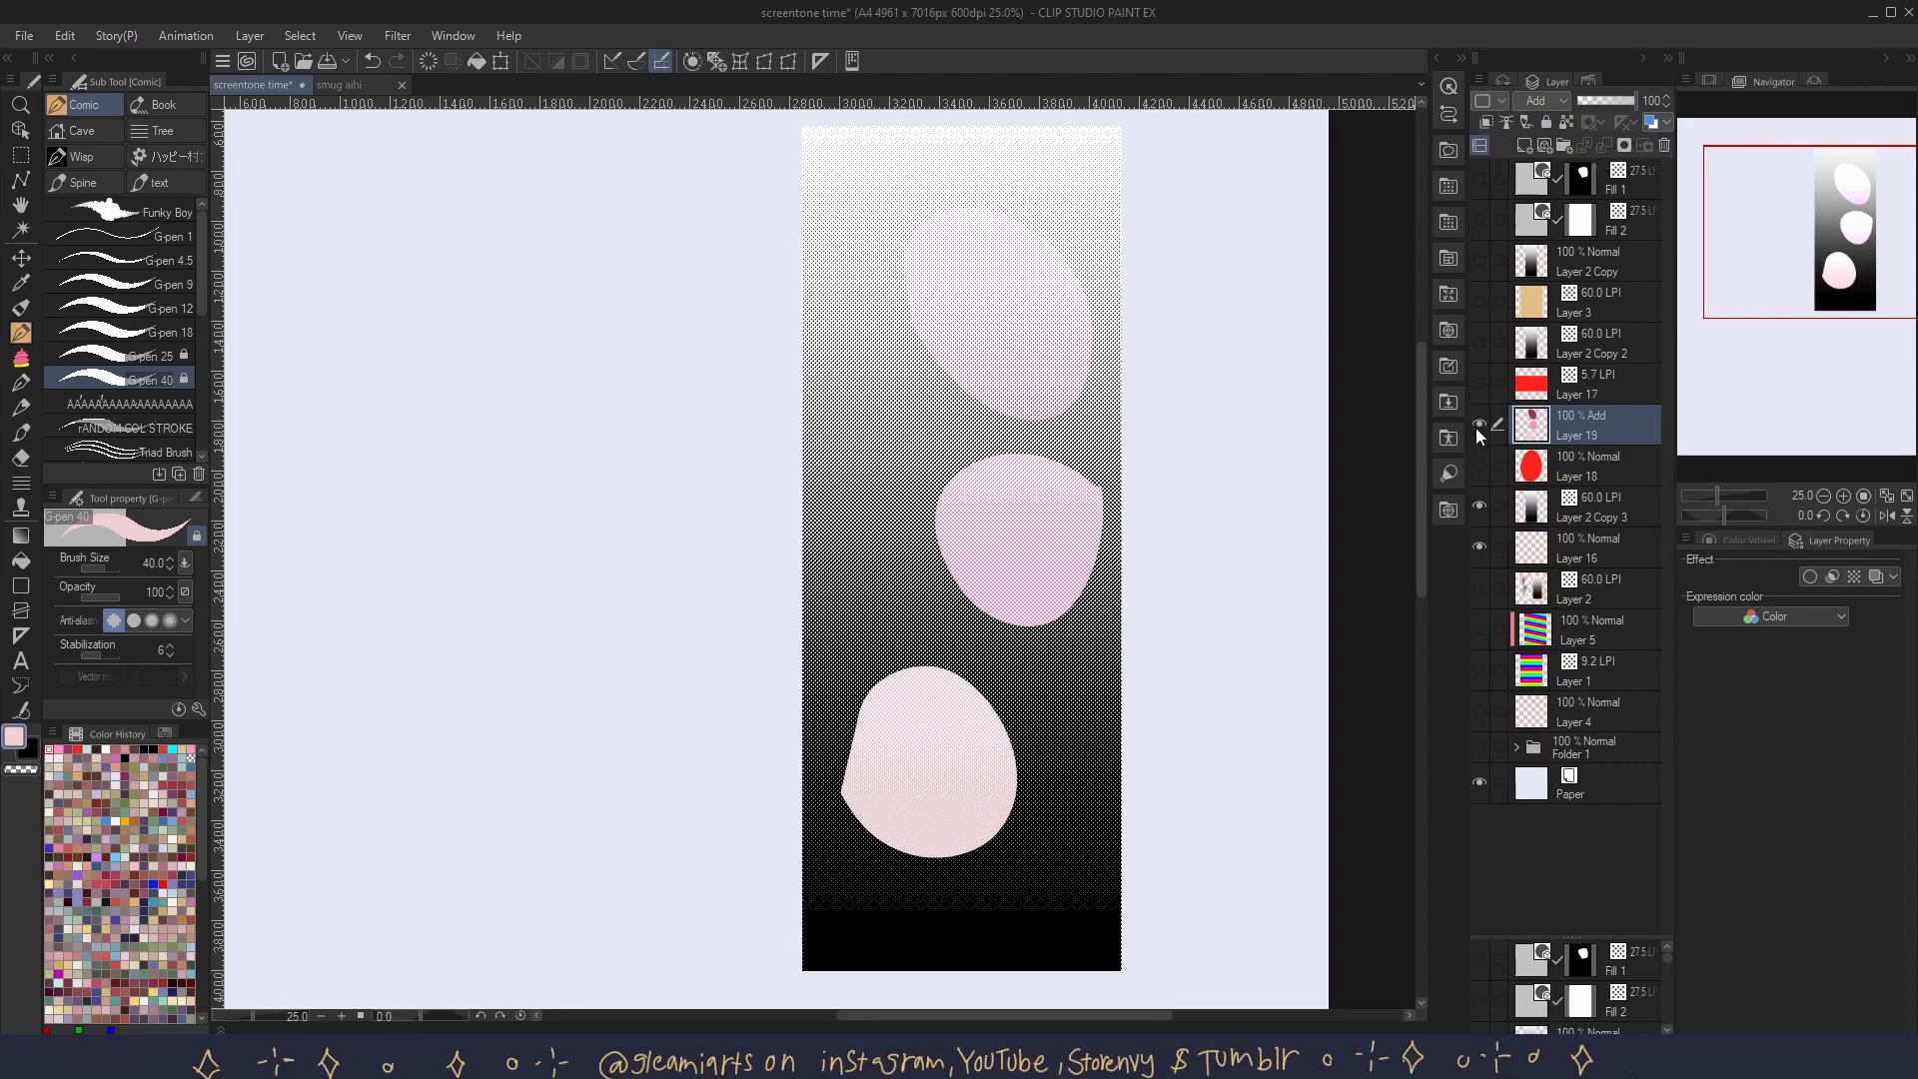
# - Hide the pink blob layer and select the gradient tone layer Layer 2 Copy 3
pyautogui.click(1478, 421)
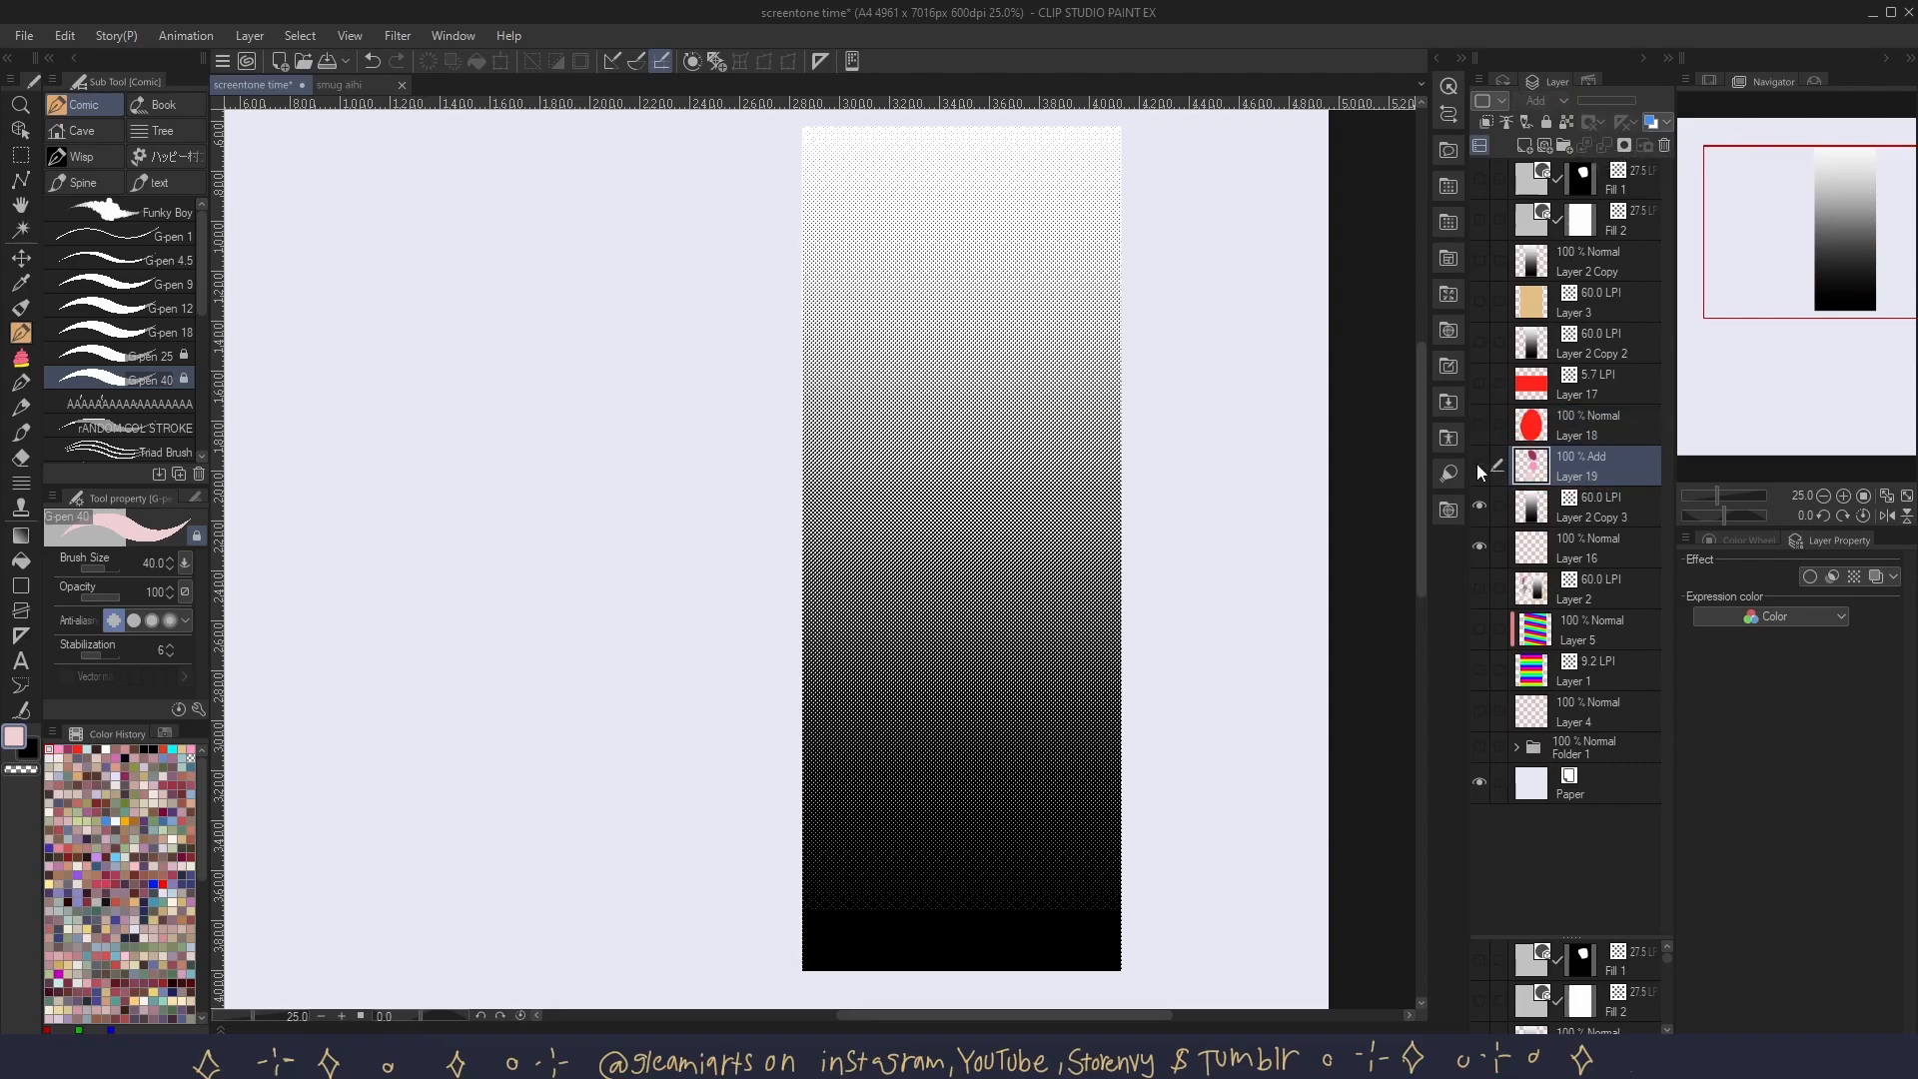
pyautogui.click(1590, 506)
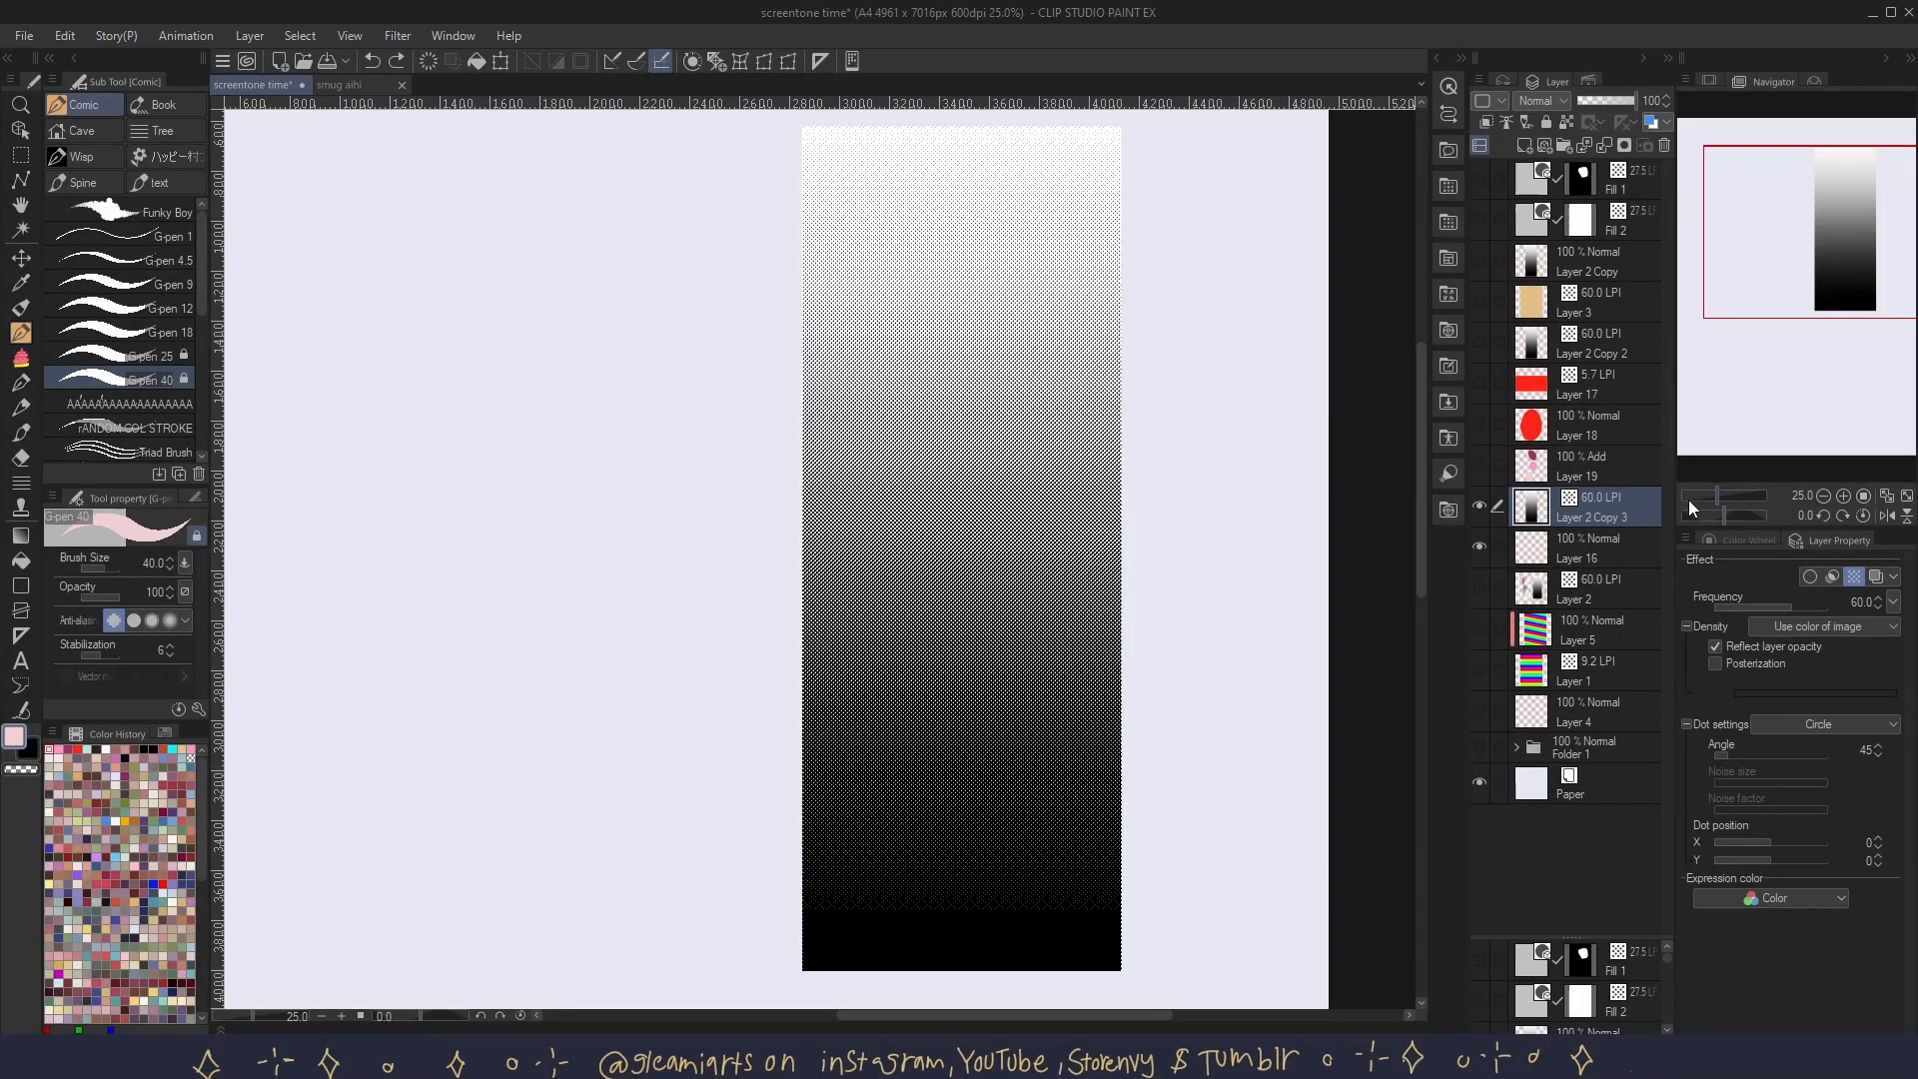
pyautogui.moveTo(1684, 579)
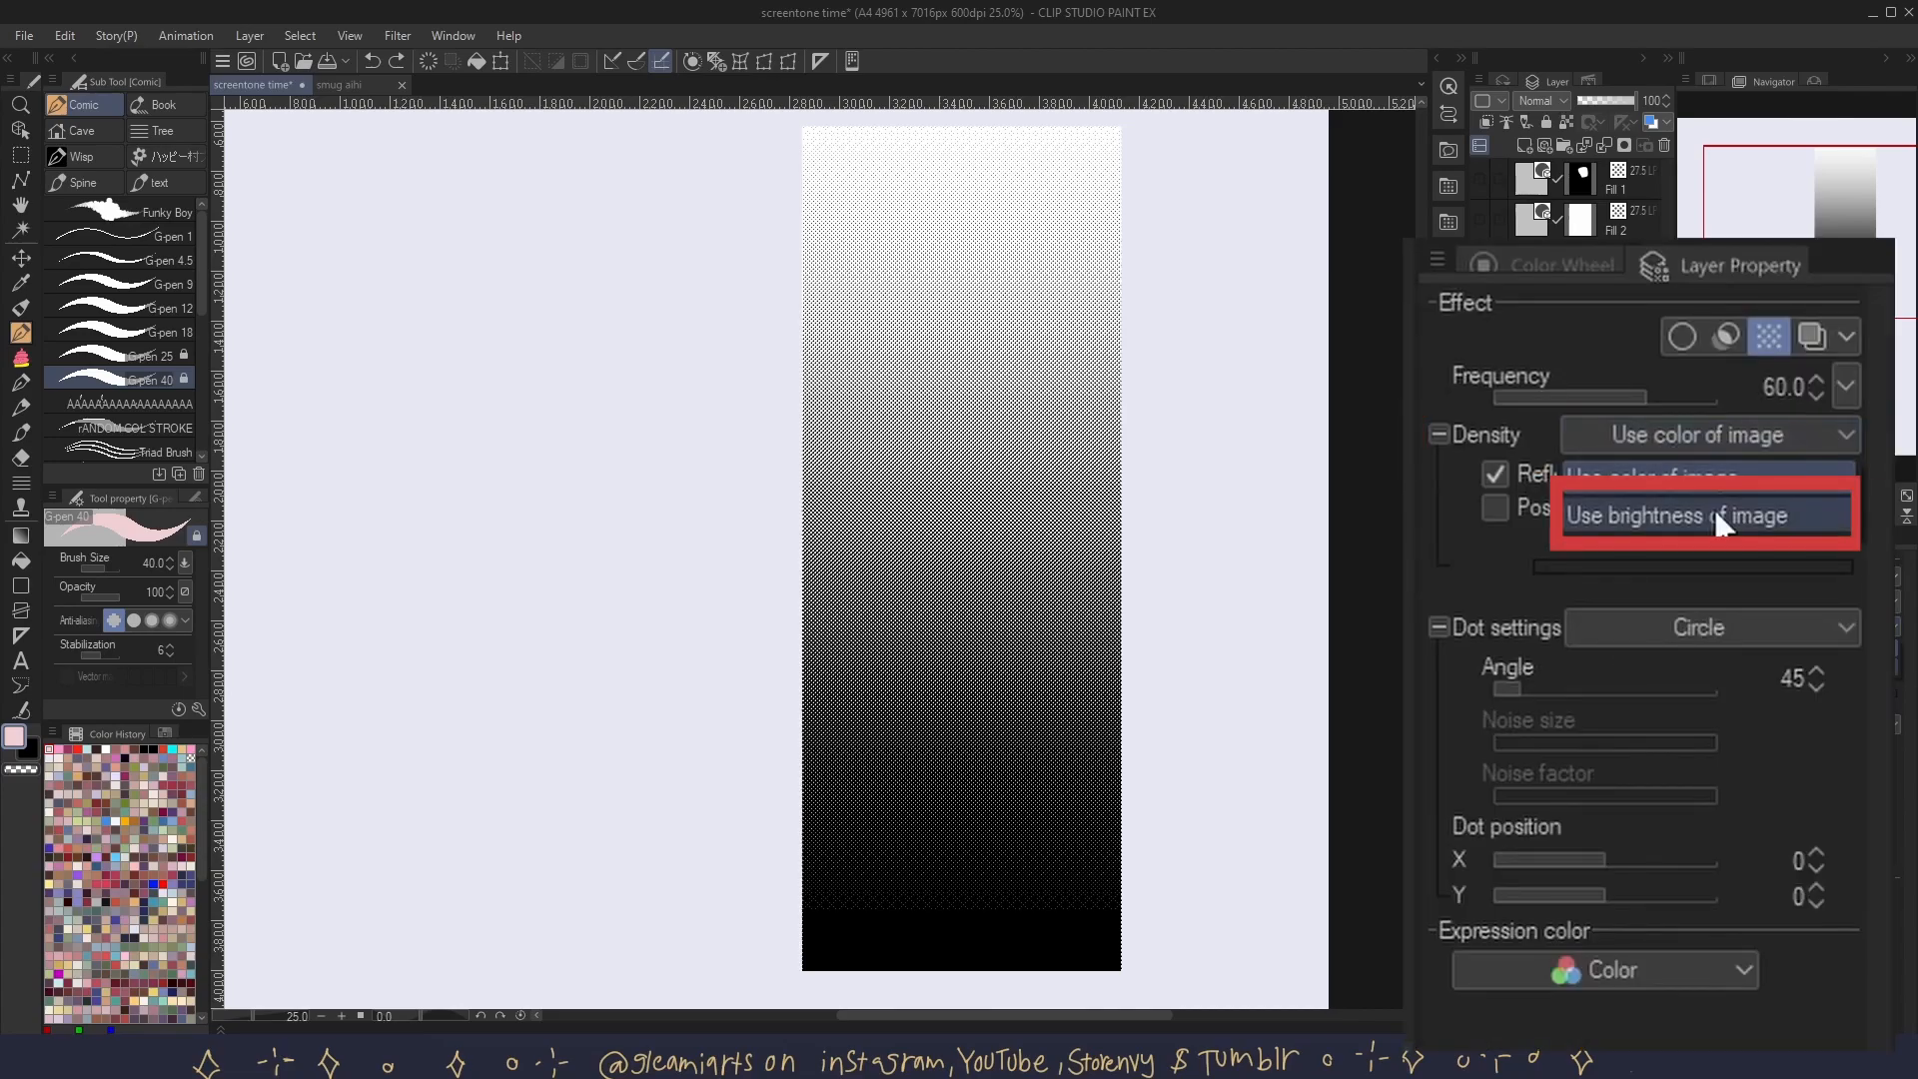
# - Set the gradient tone's density to Use brightness of image and bring up its layer actions
pyautogui.click(1702, 515)
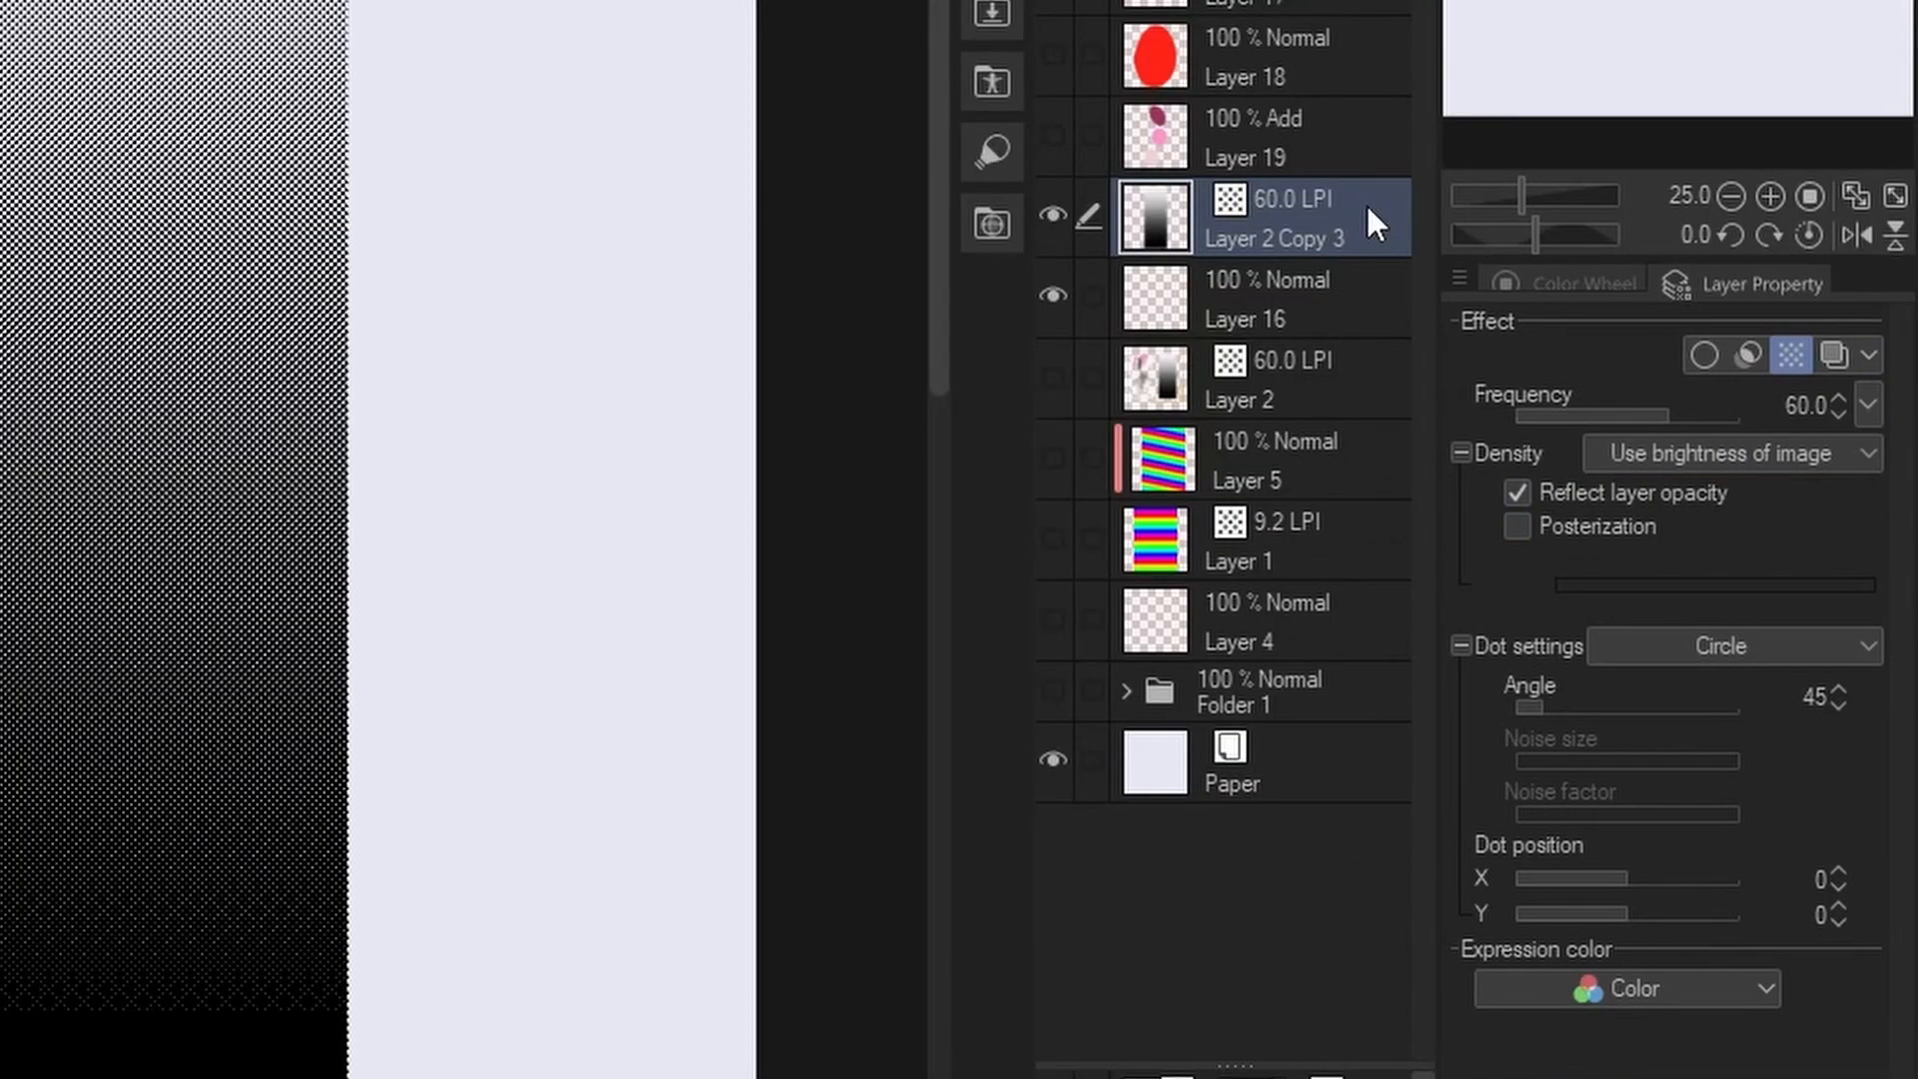
pyautogui.rightClick(1272, 218)
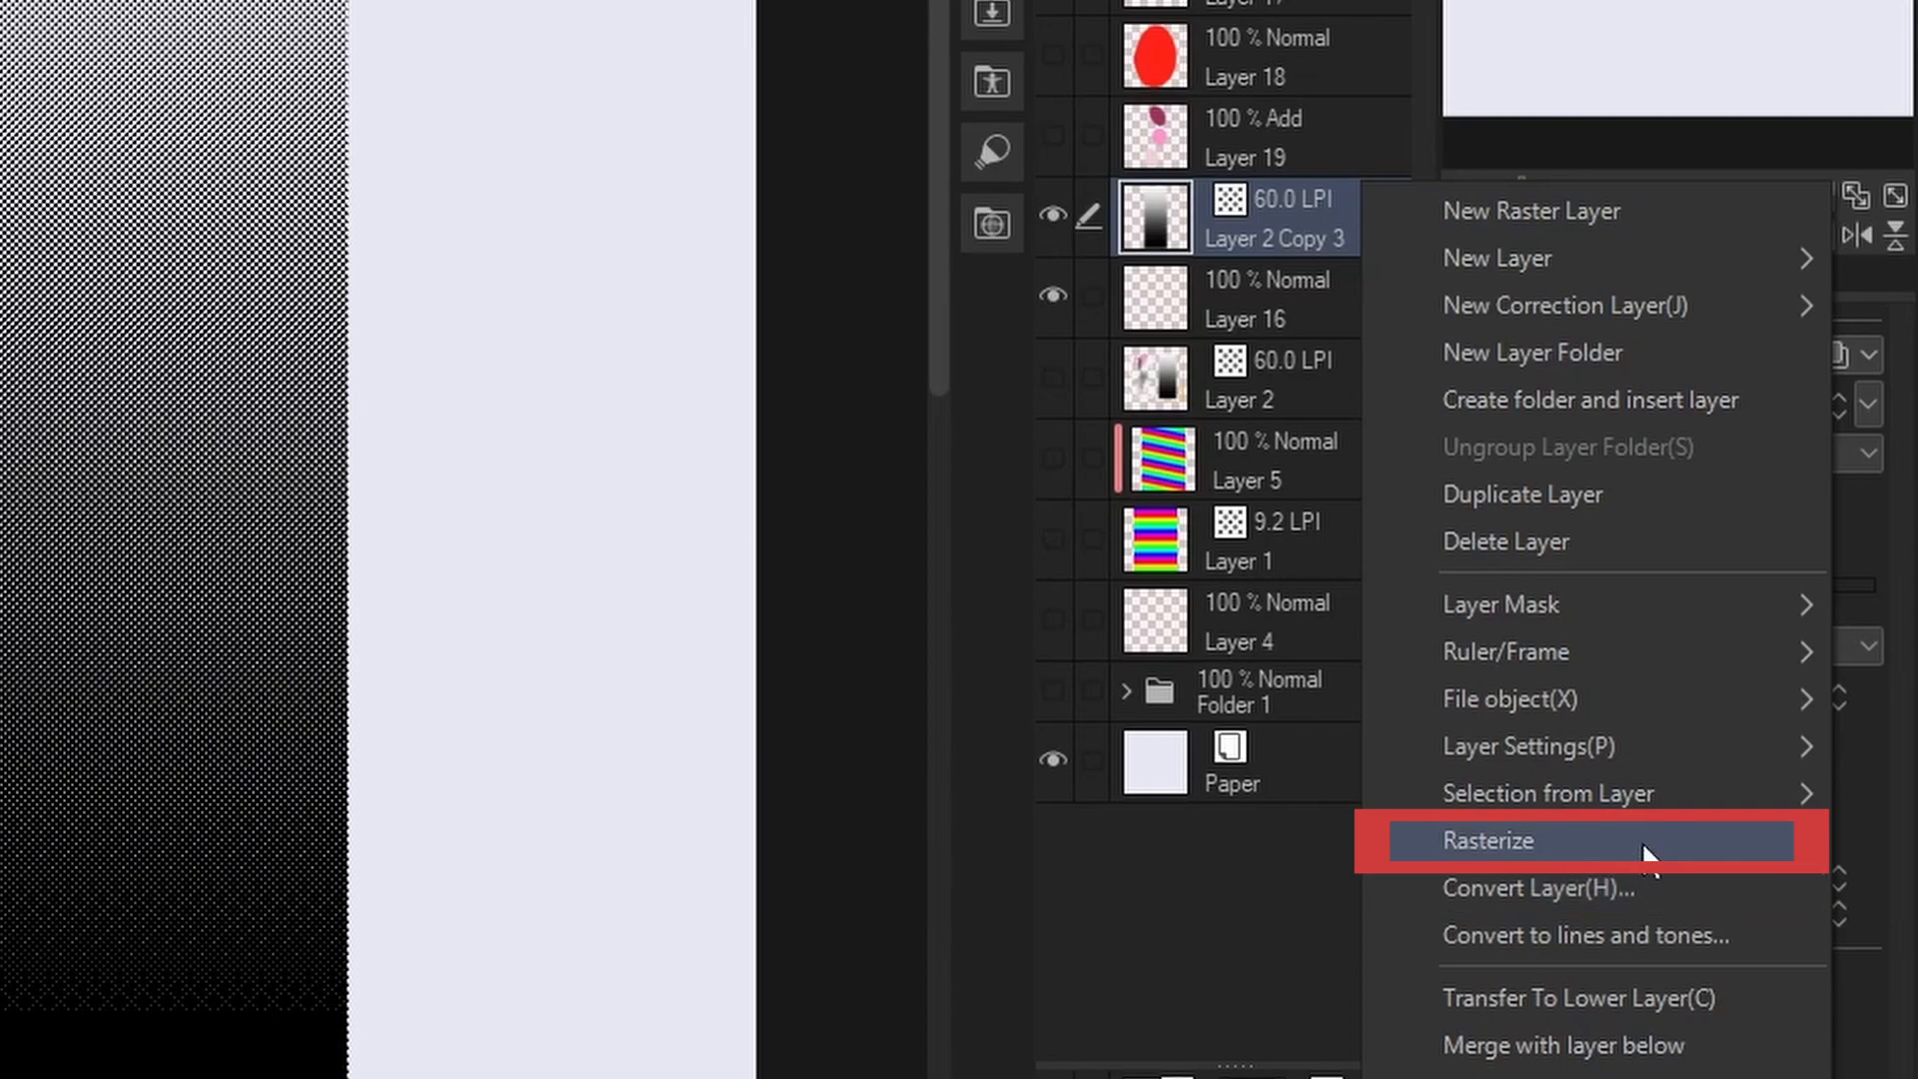
# - Rasterize the gradient tone layer and fill its gradient with the red main colour
pyautogui.click(1490, 841)
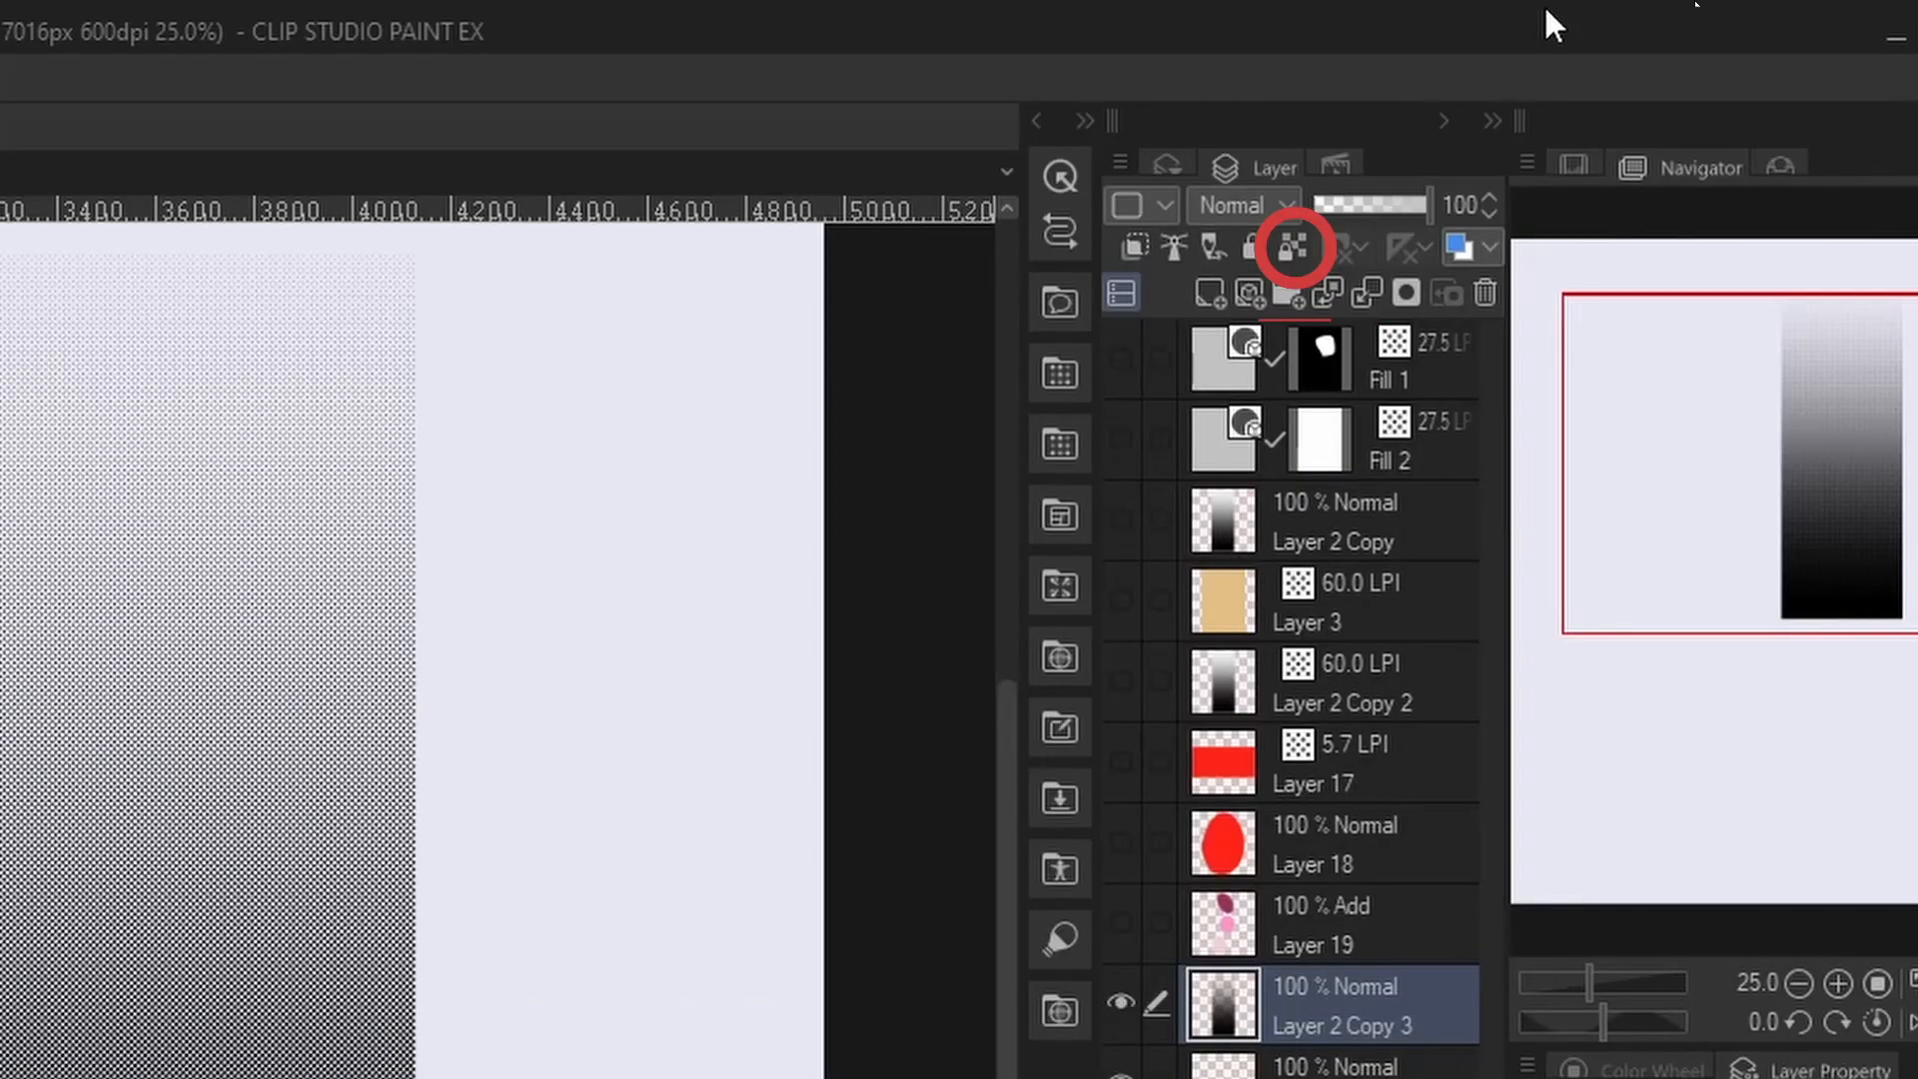
pyautogui.moveTo(1290, 248)
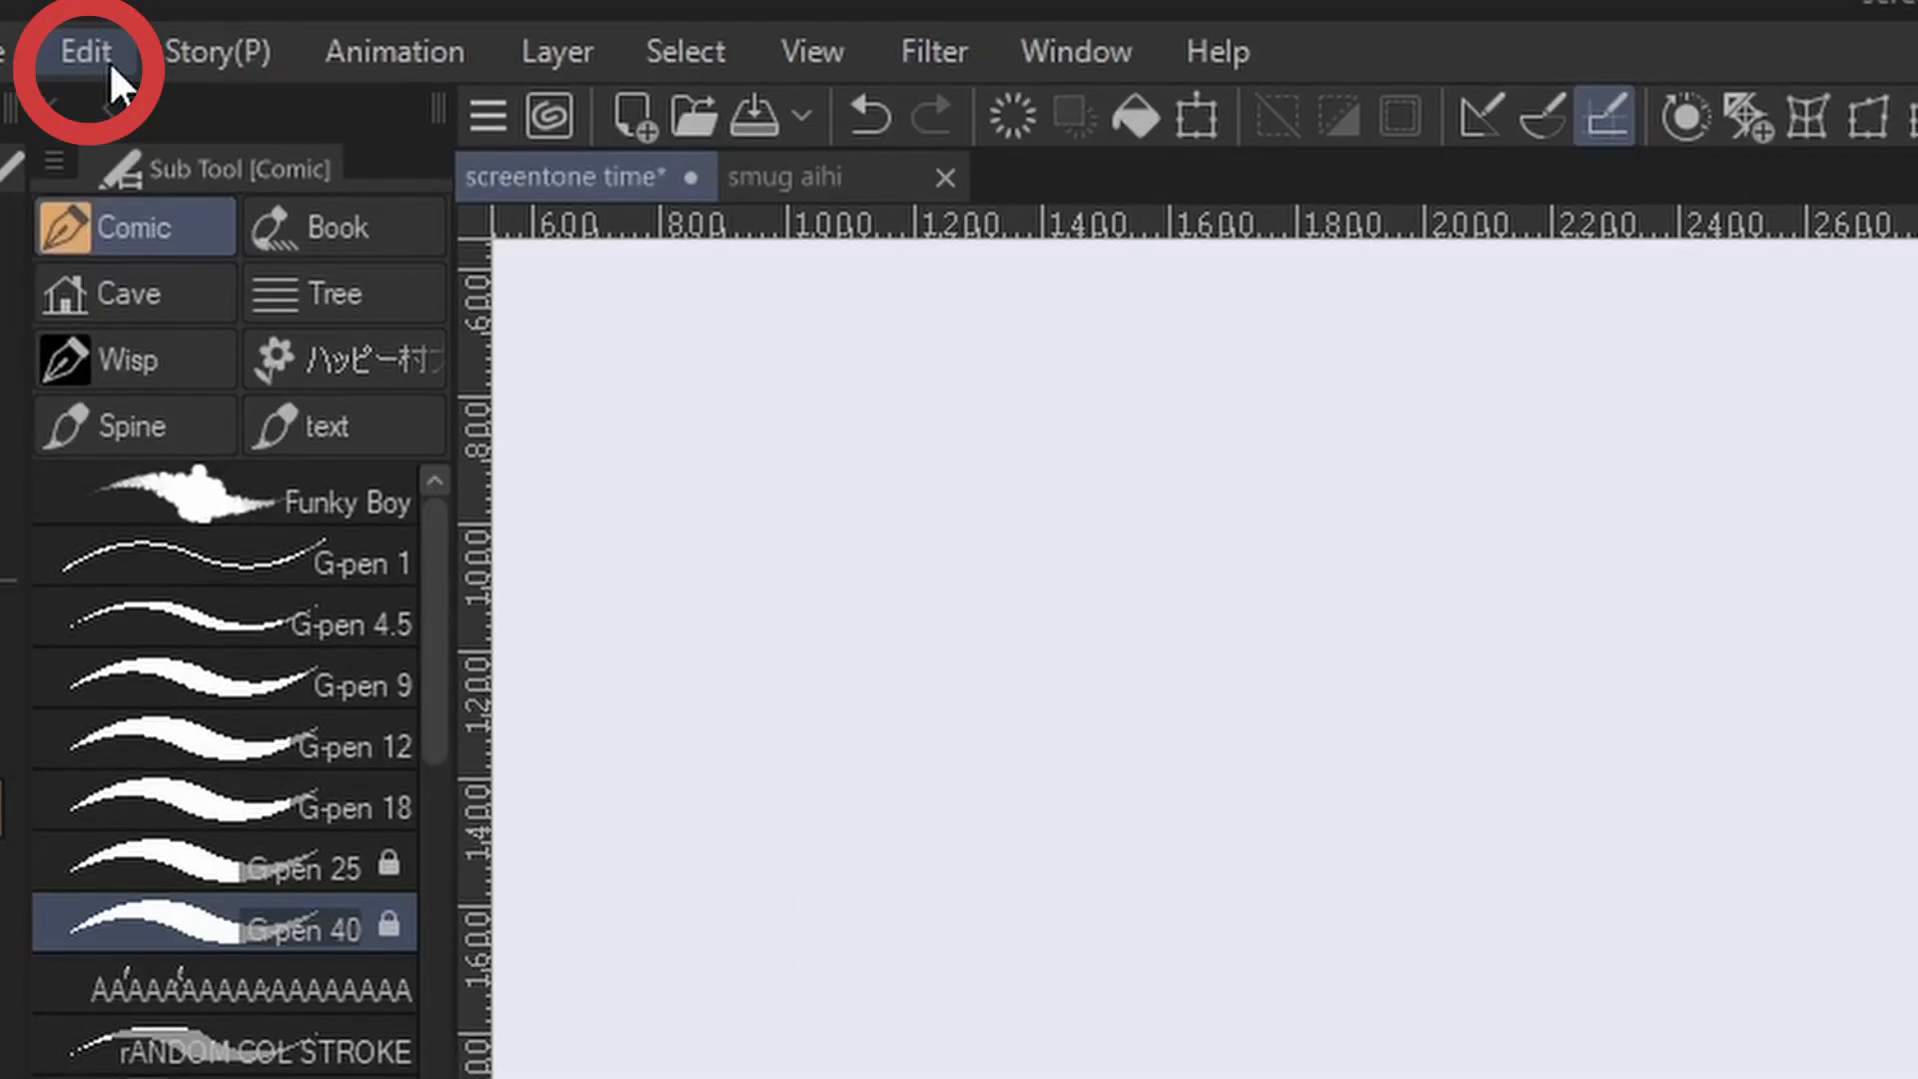
pyautogui.click(84, 52)
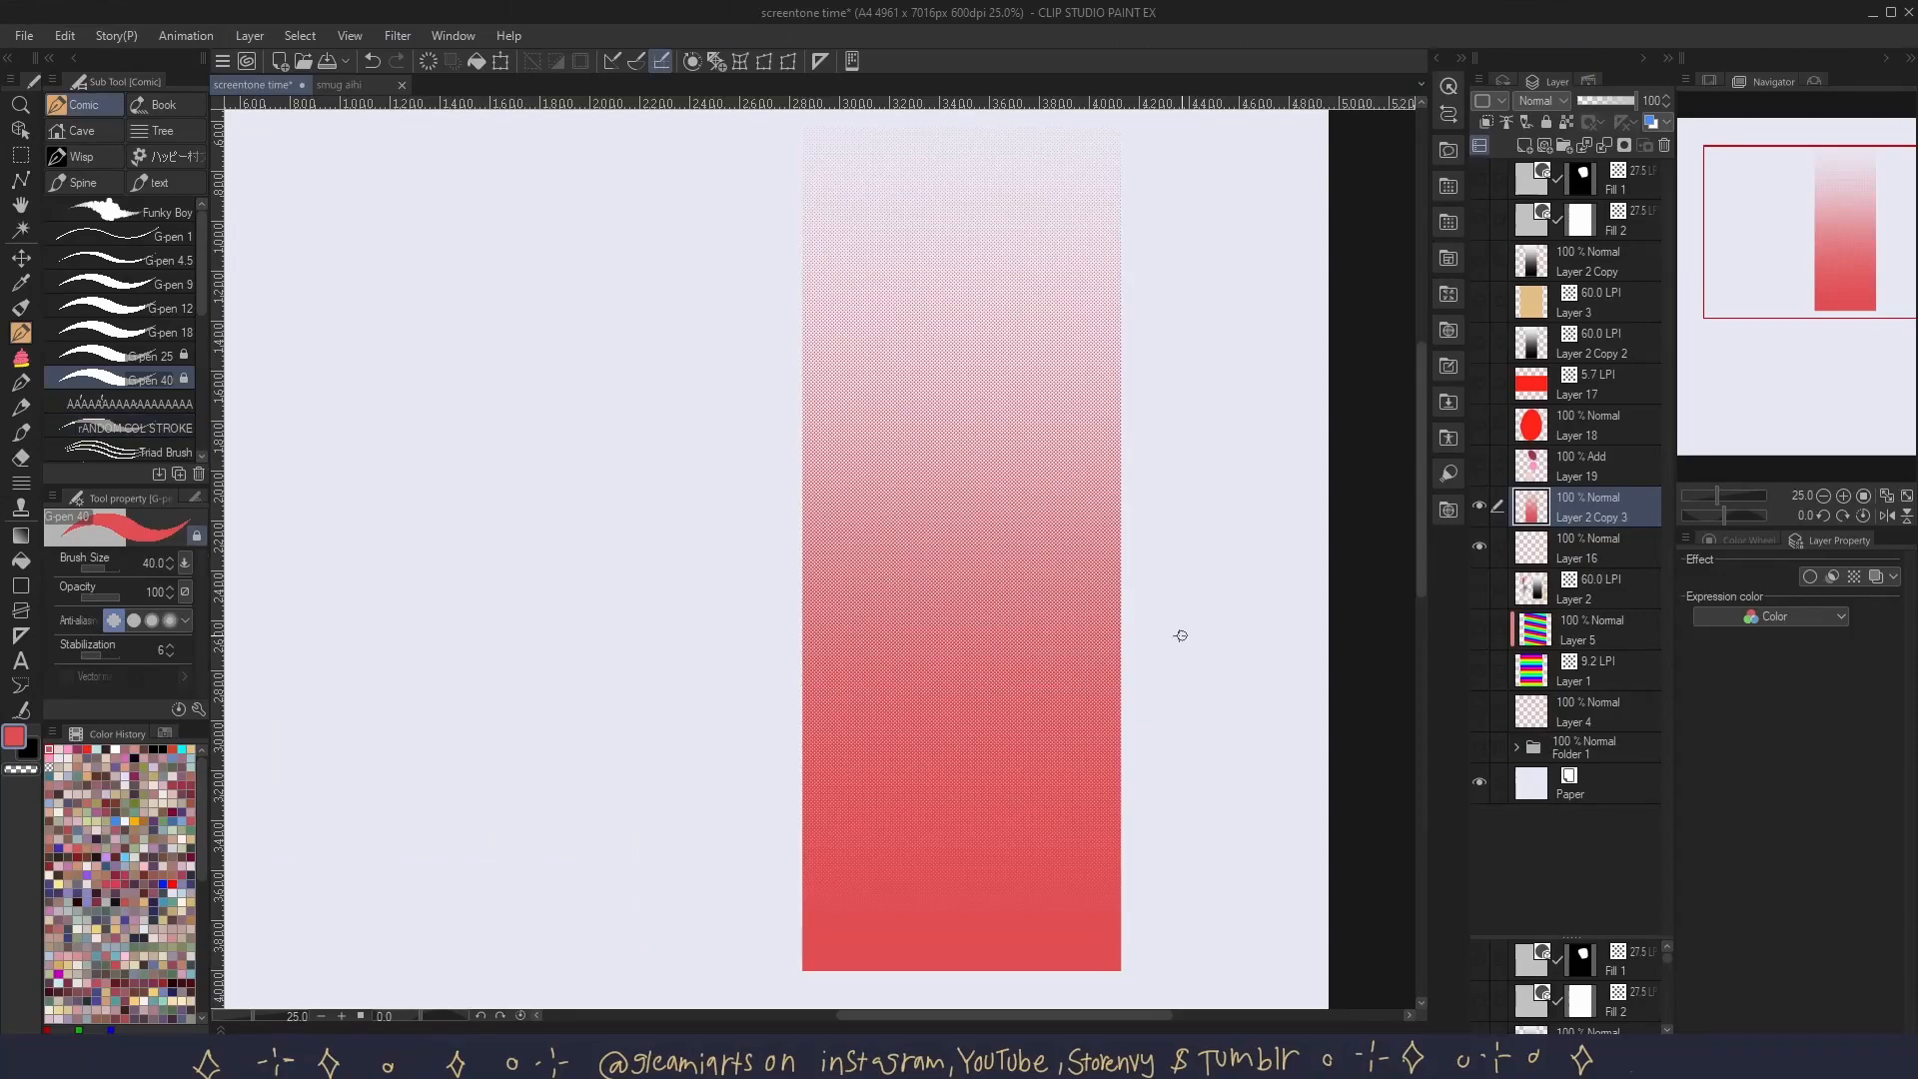
pyautogui.moveTo(1150, 642)
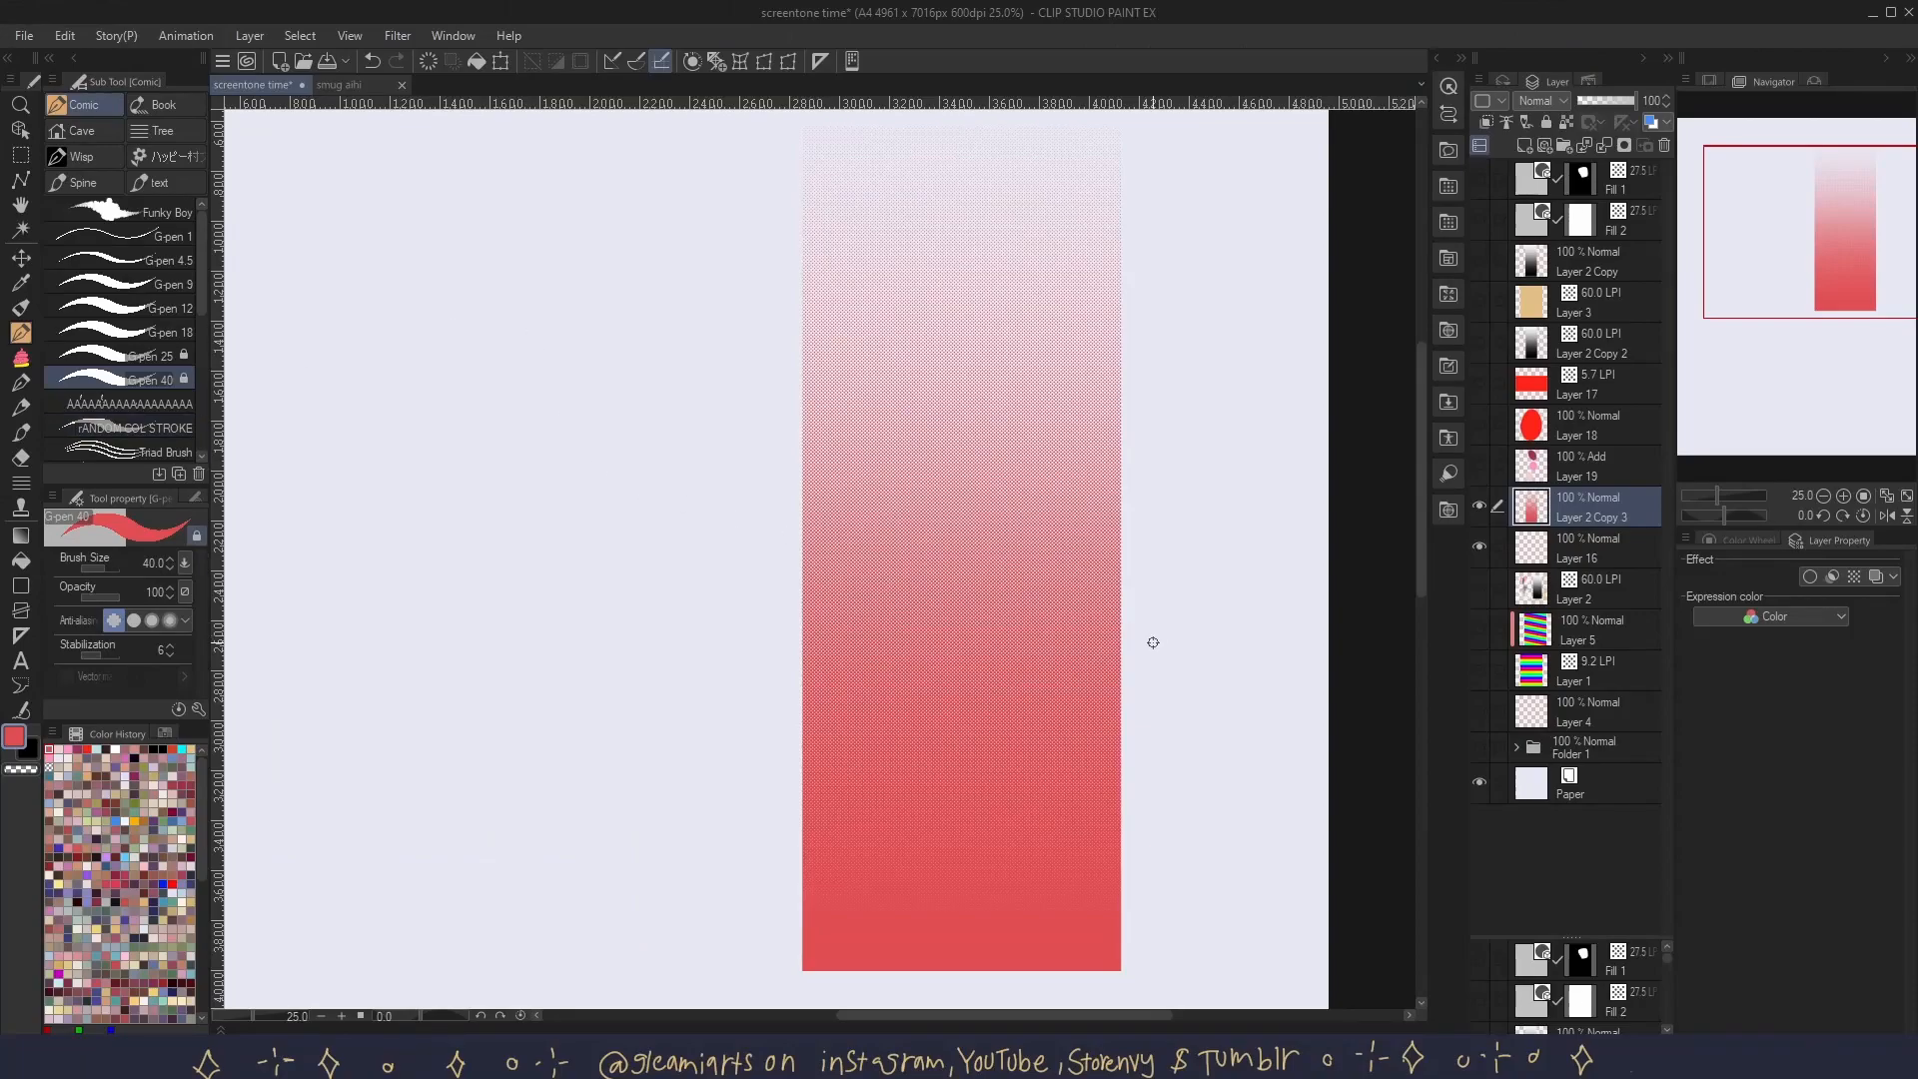
pyautogui.click(1576, 547)
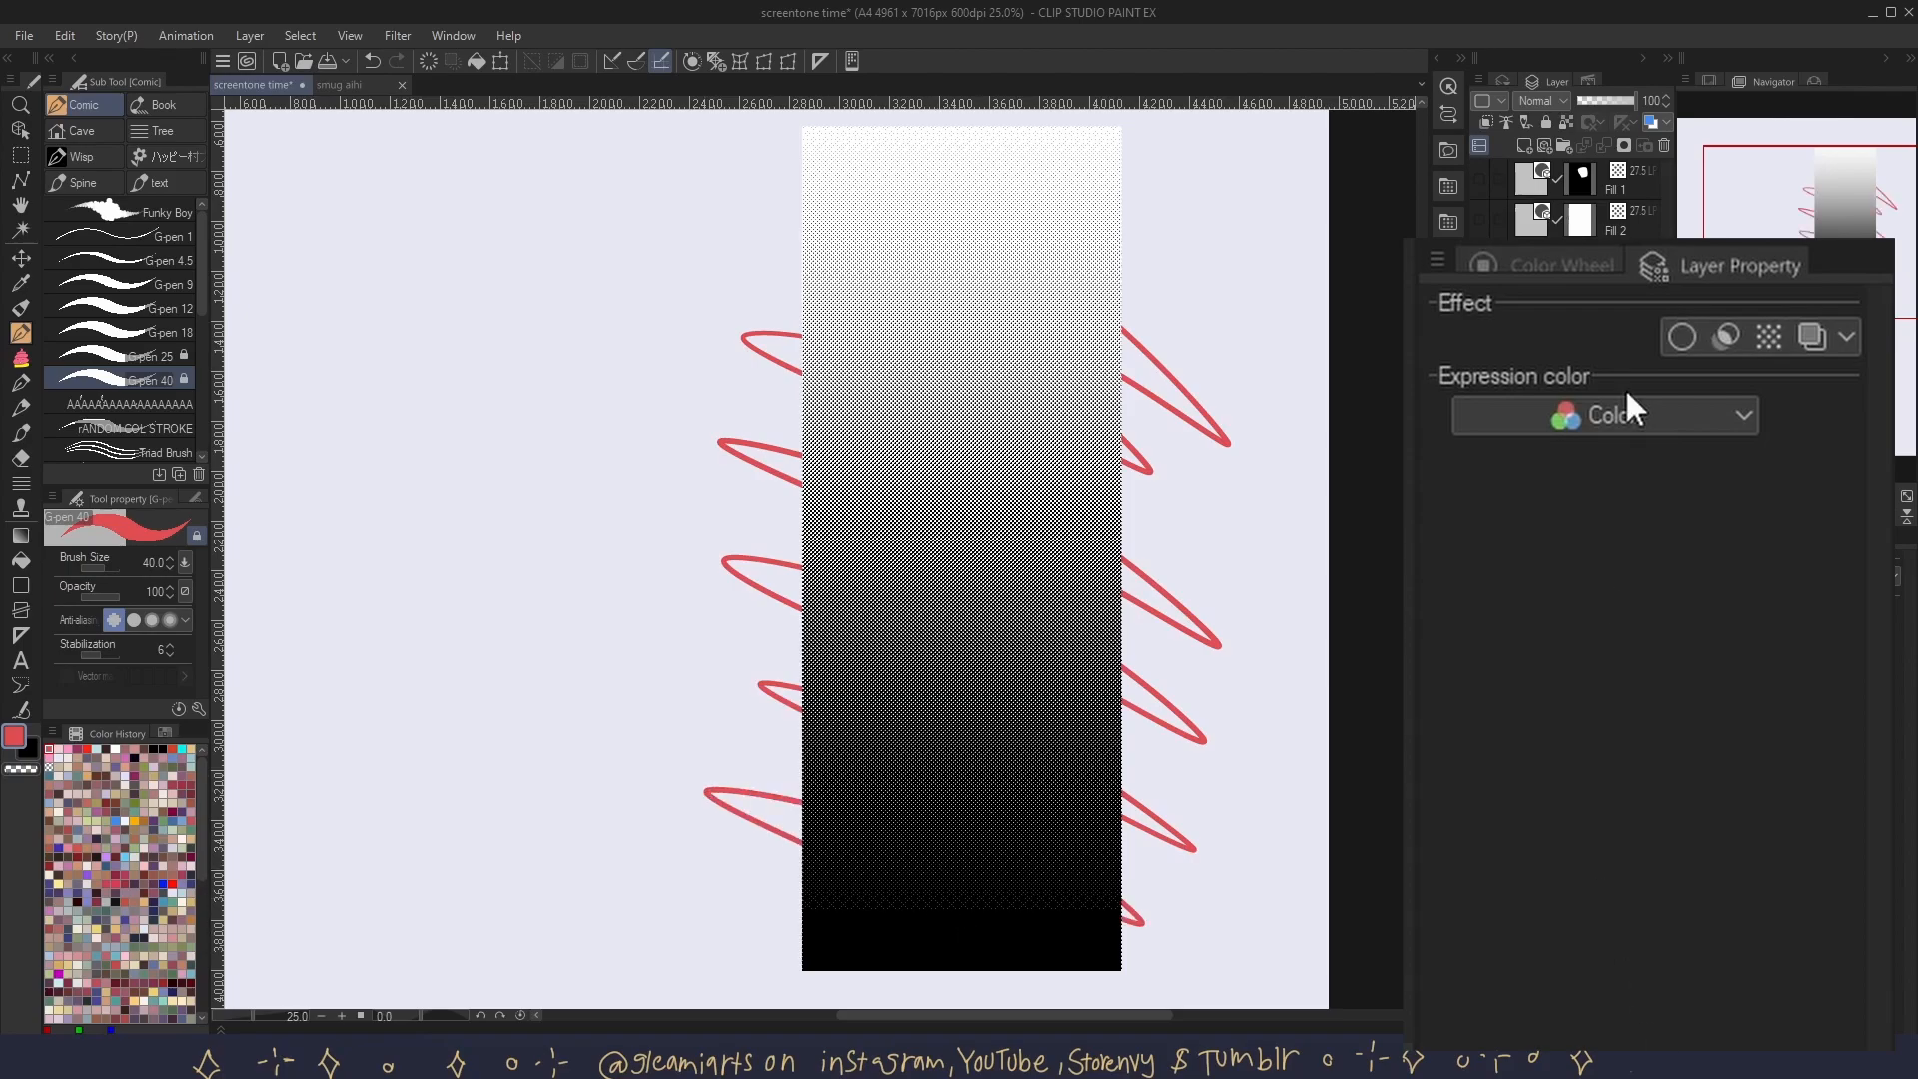
# - Try Darken blending on the gradient, return to Normal, then turn the layer into a tone
pyautogui.click(1544, 100)
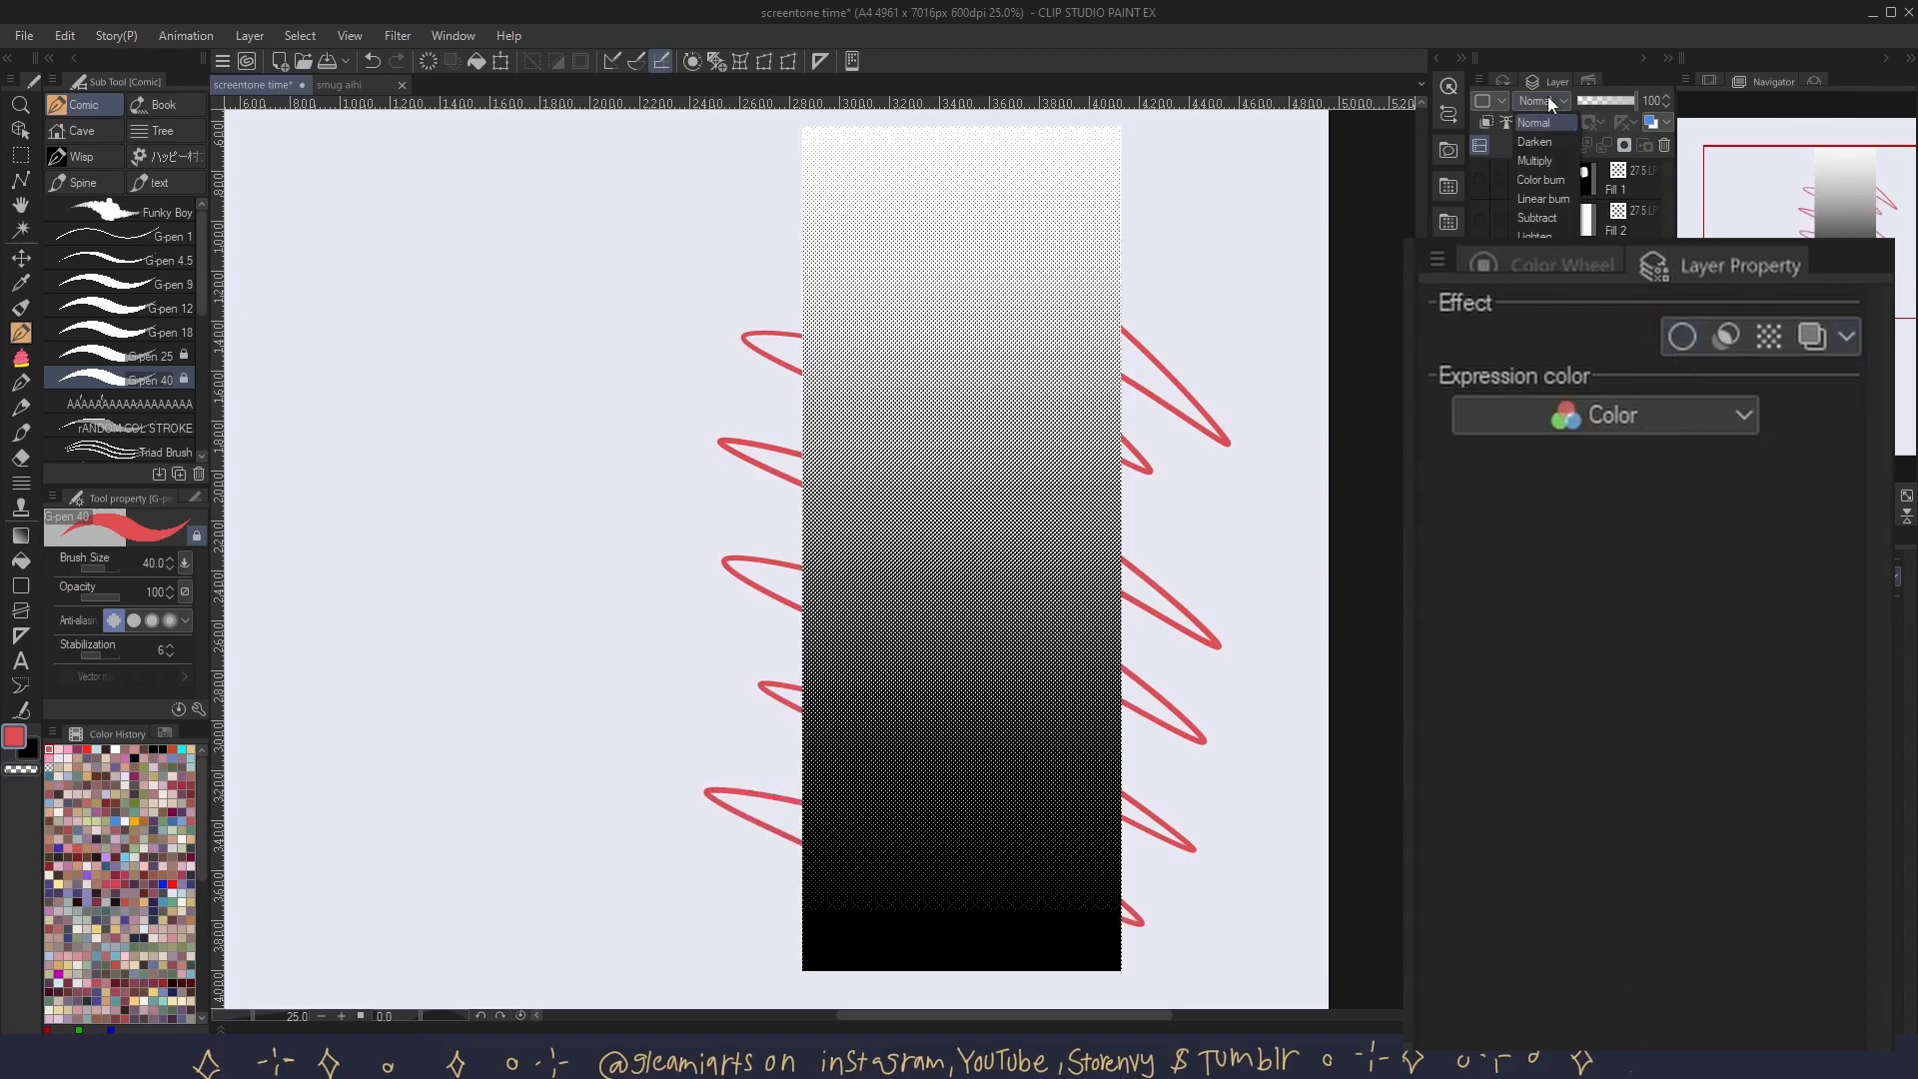
pyautogui.click(1535, 142)
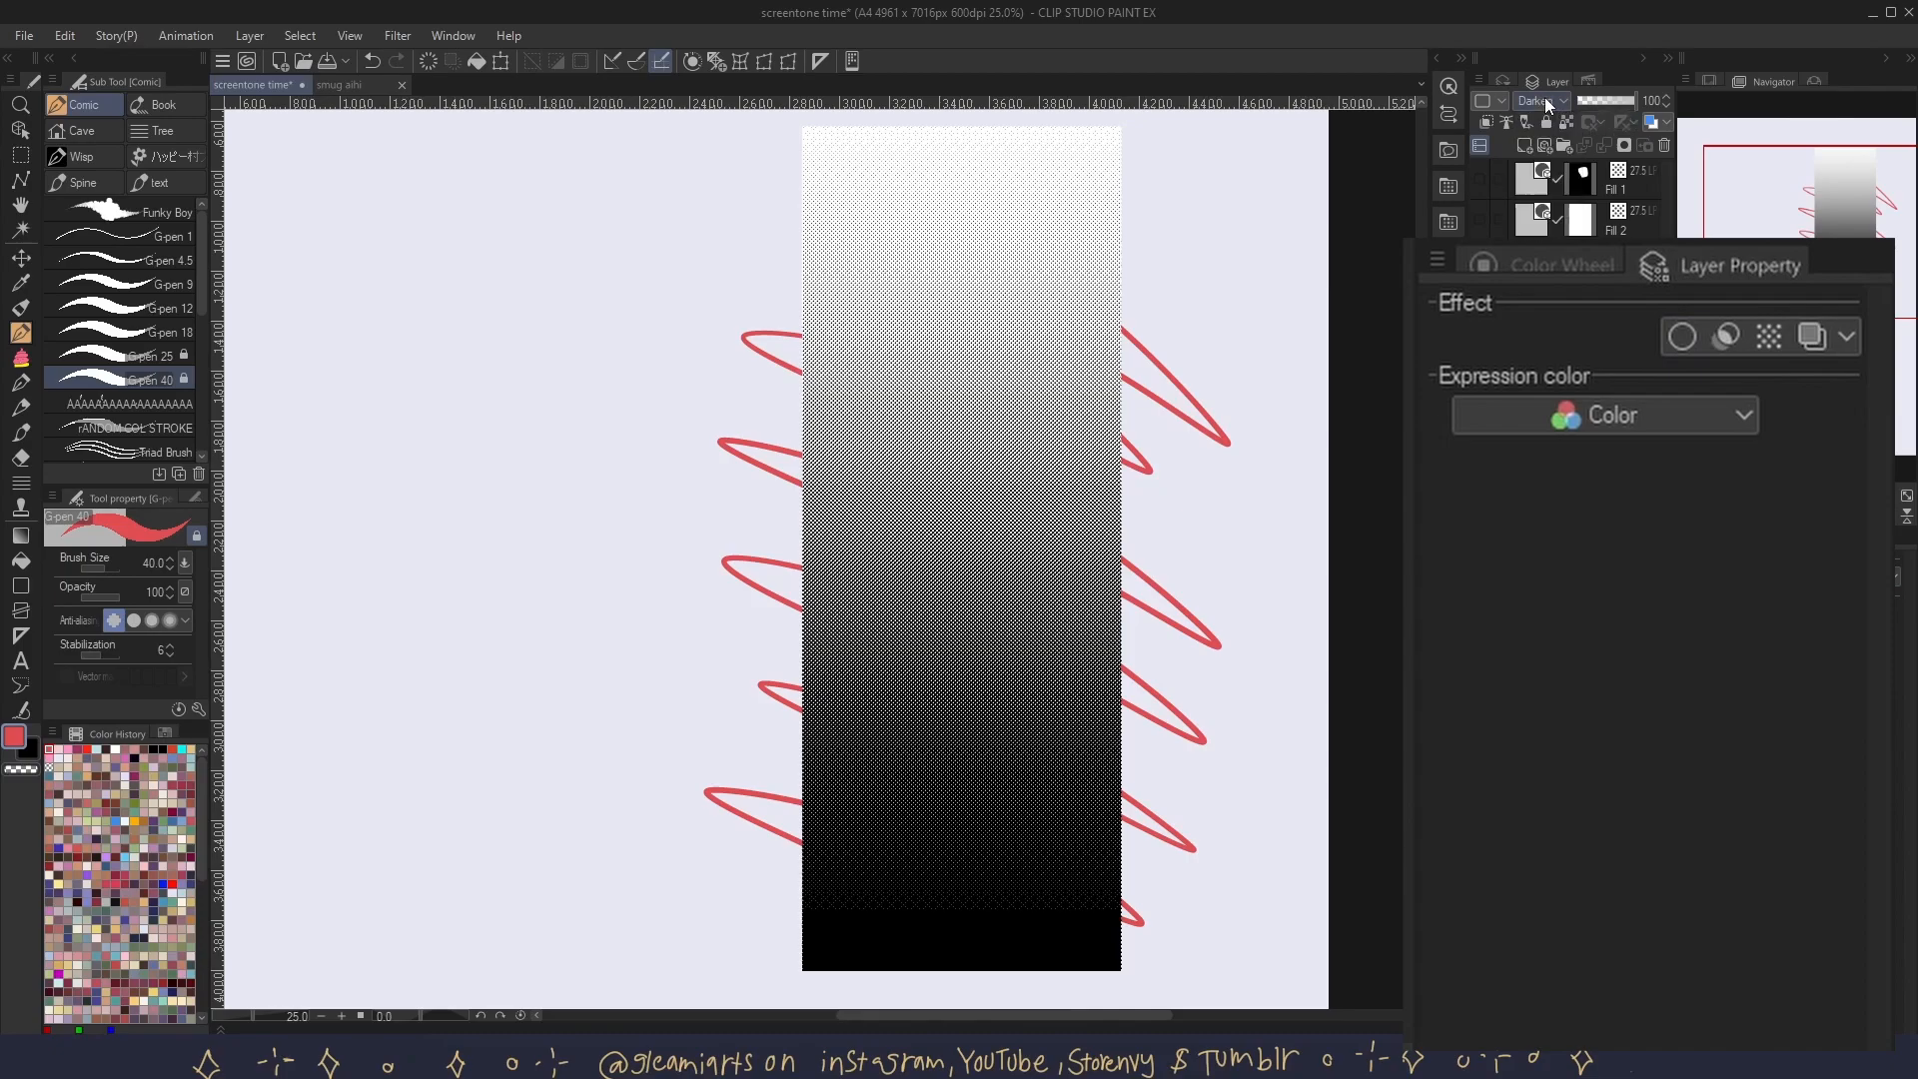
pyautogui.click(1538, 100)
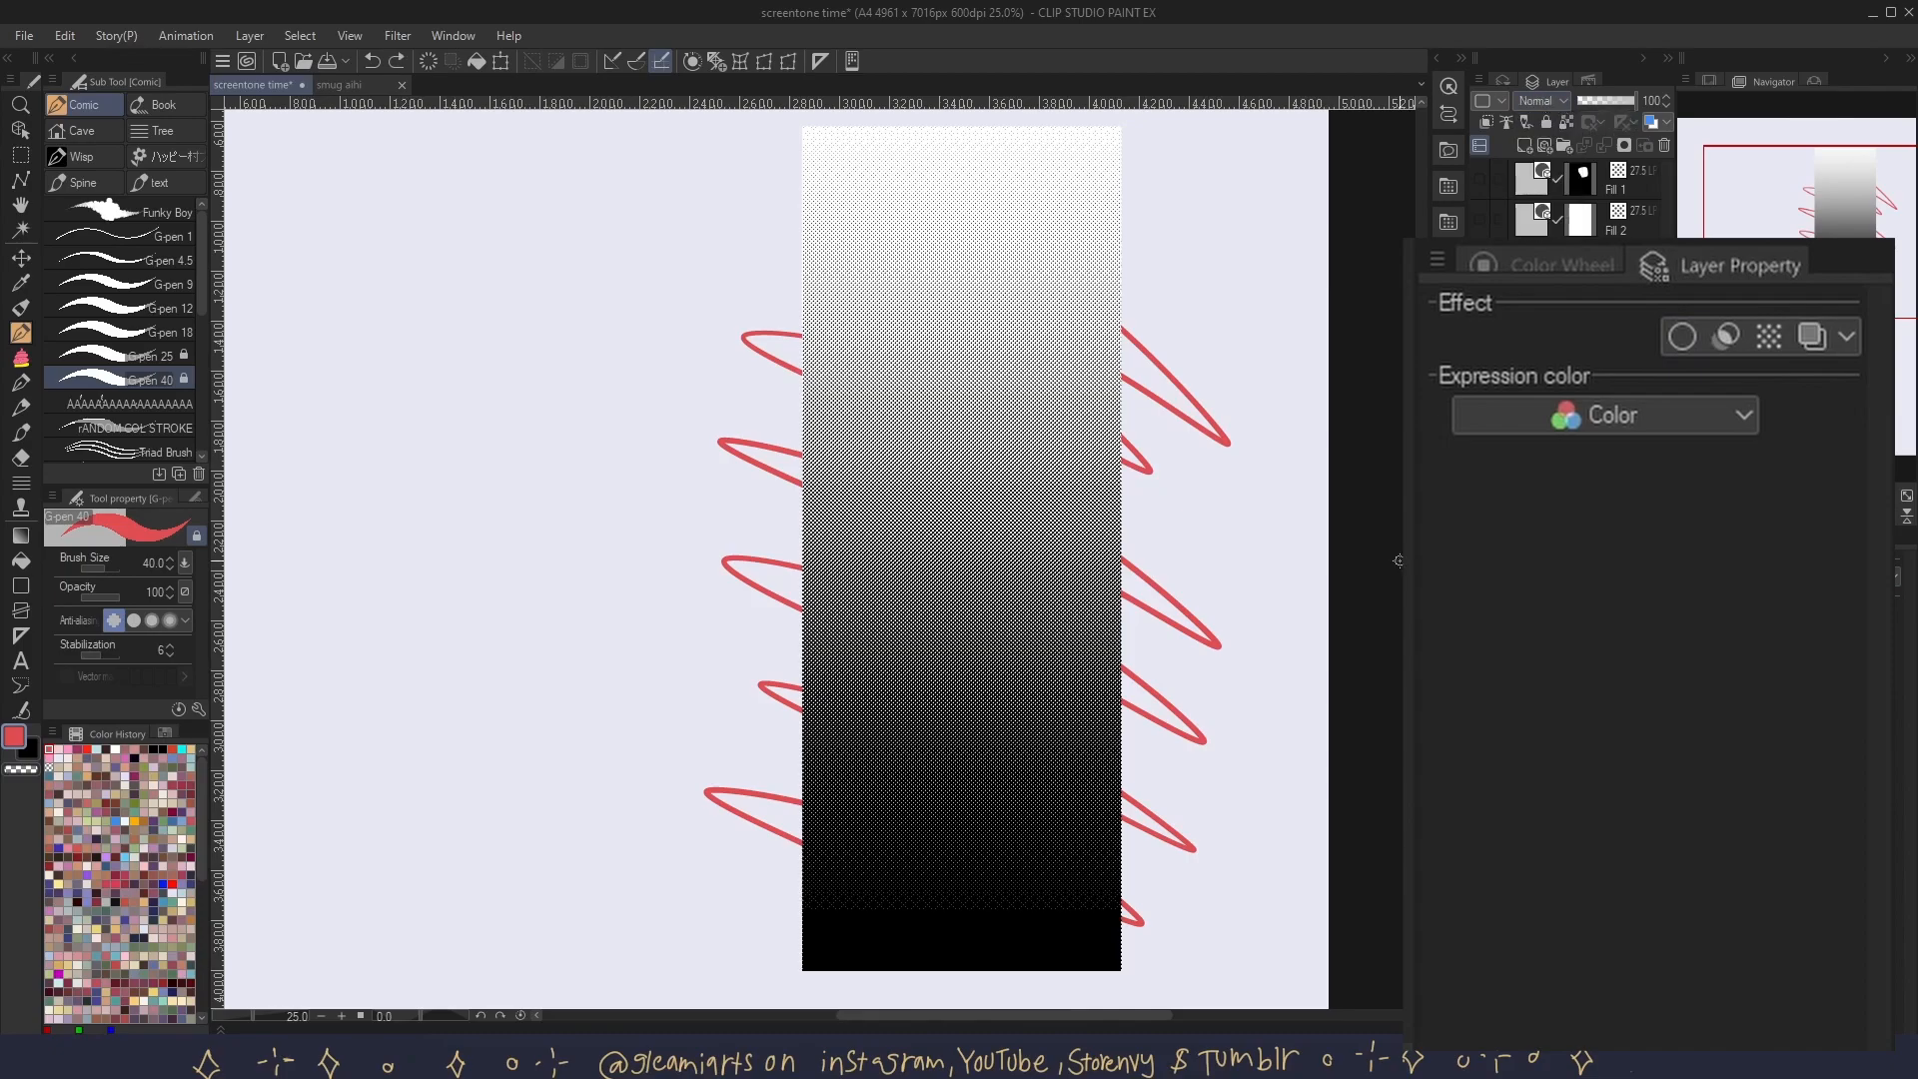
pyautogui.click(1766, 336)
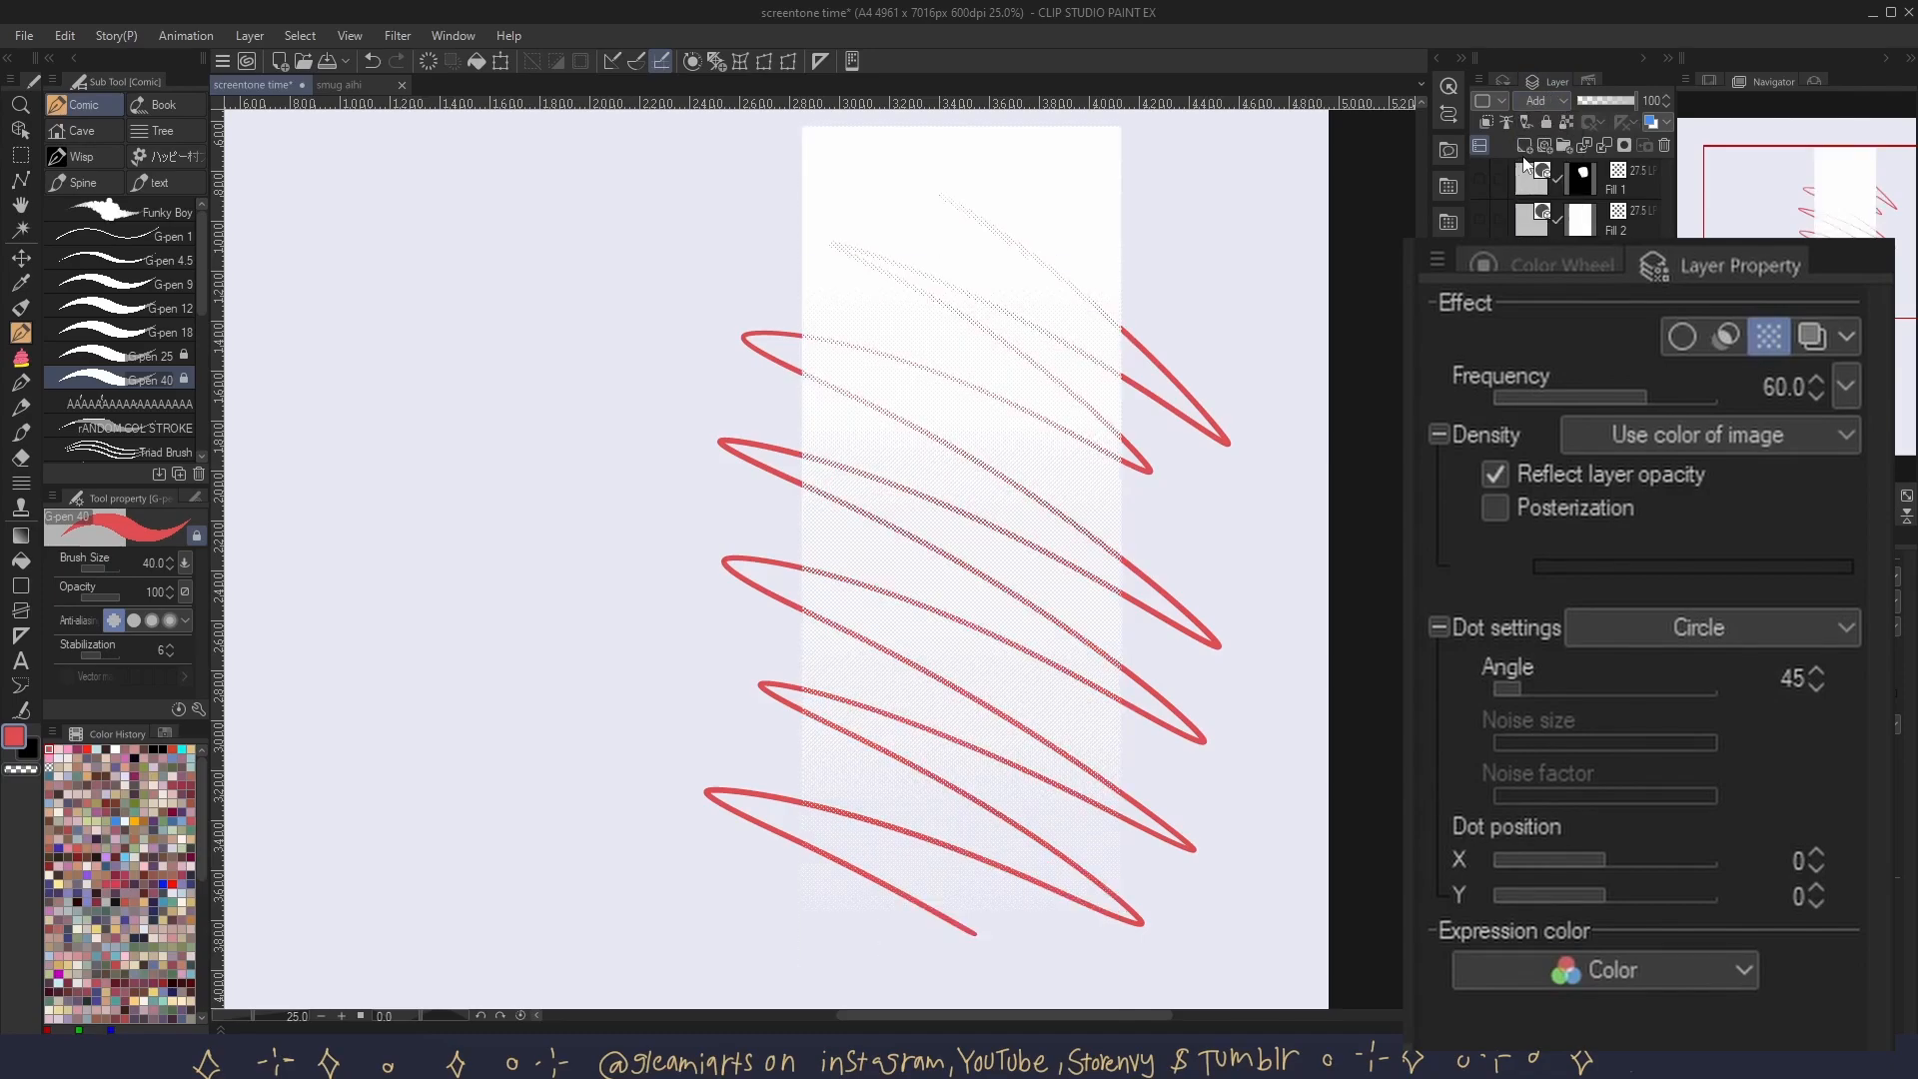
# - Compare Vivid light and Lighten blending on the tone, ending on Lighten
pyautogui.click(1545, 100)
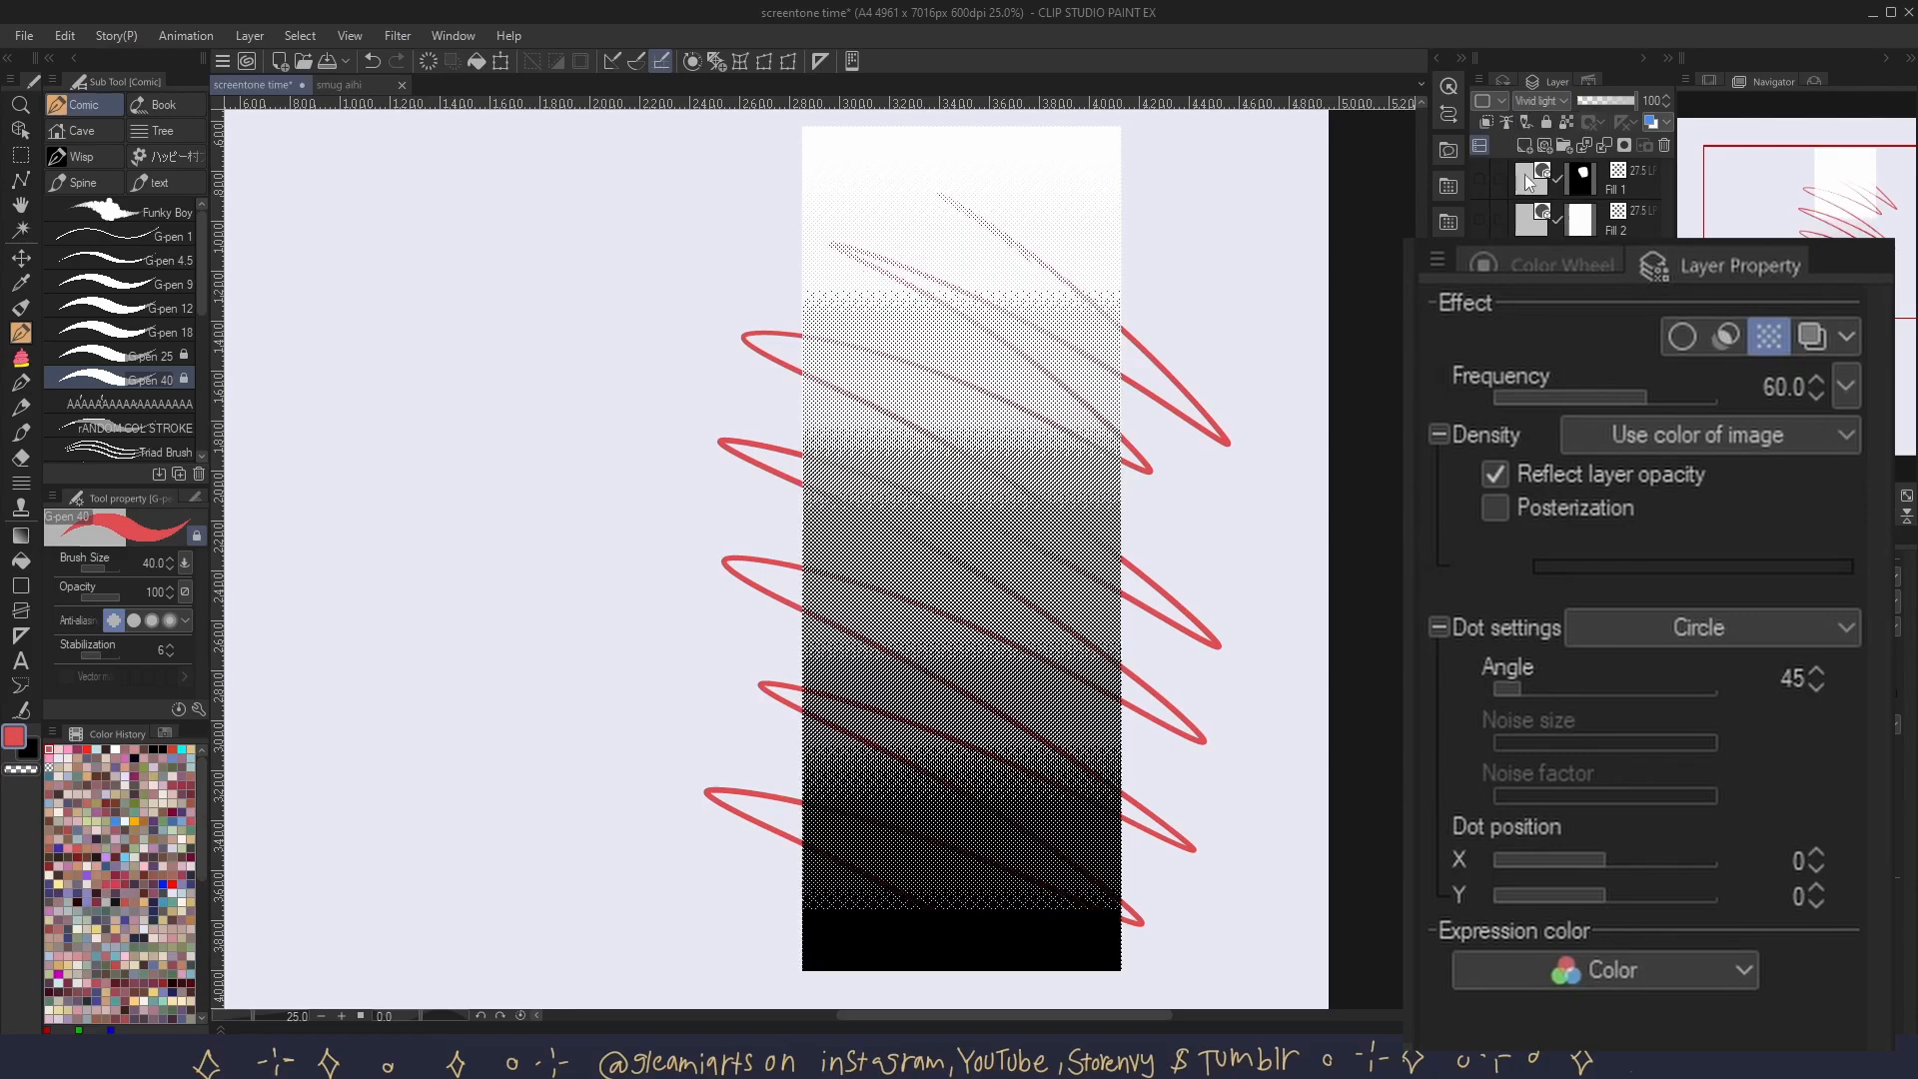
pyautogui.click(1534, 100)
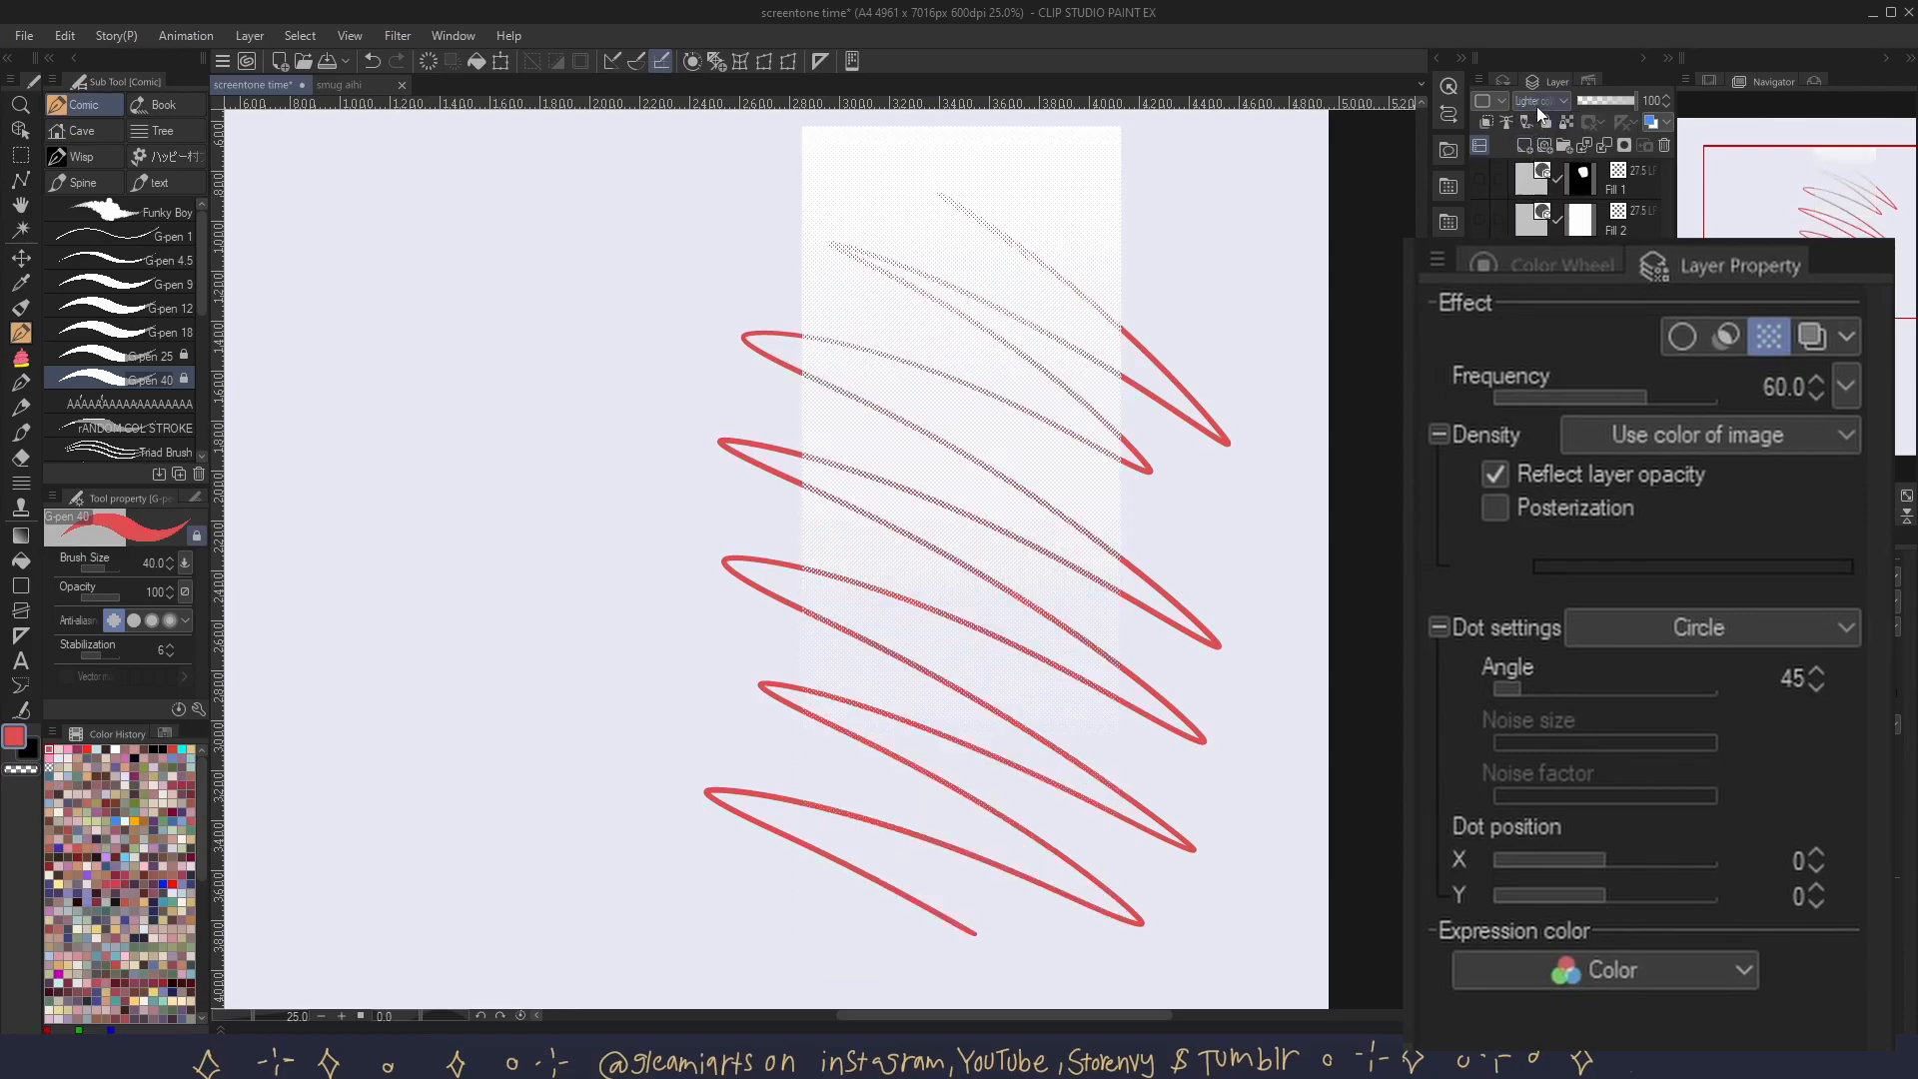
pyautogui.click(1538, 100)
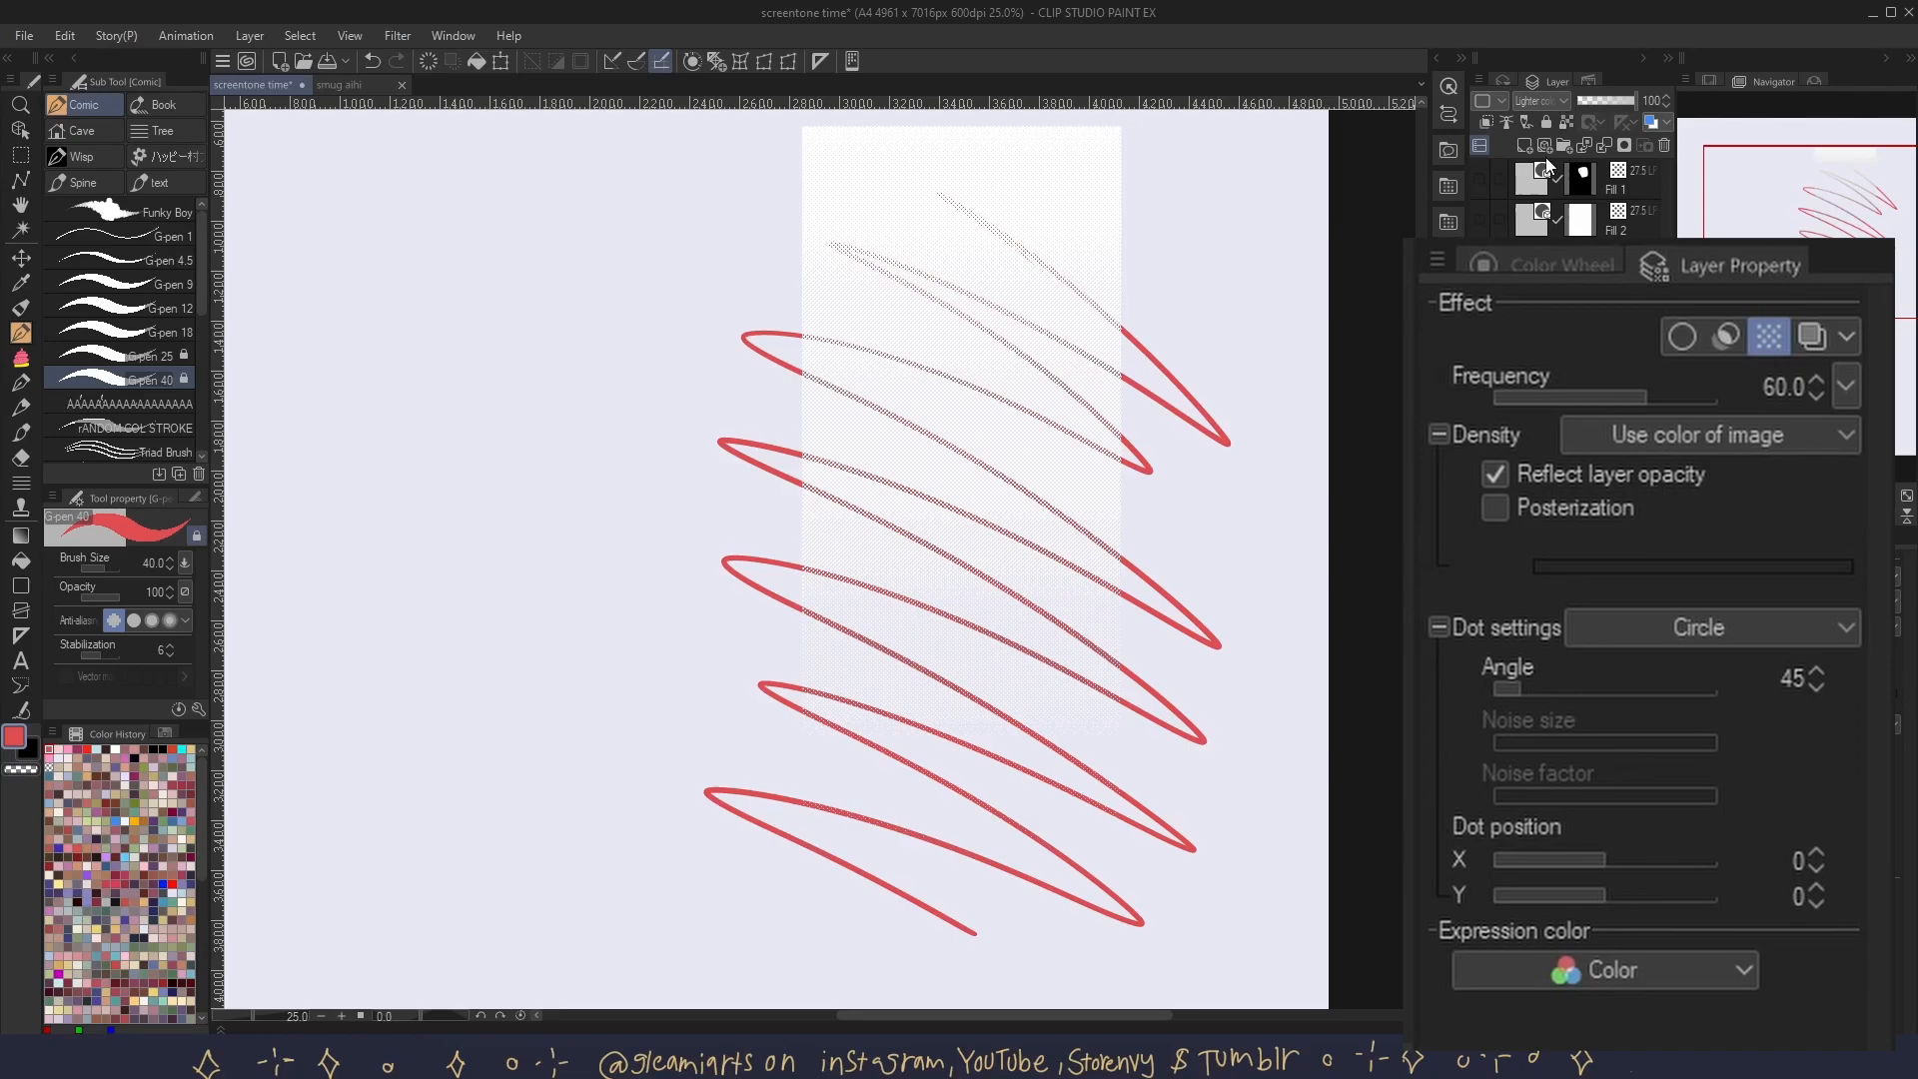
pyautogui.moveTo(1522, 397)
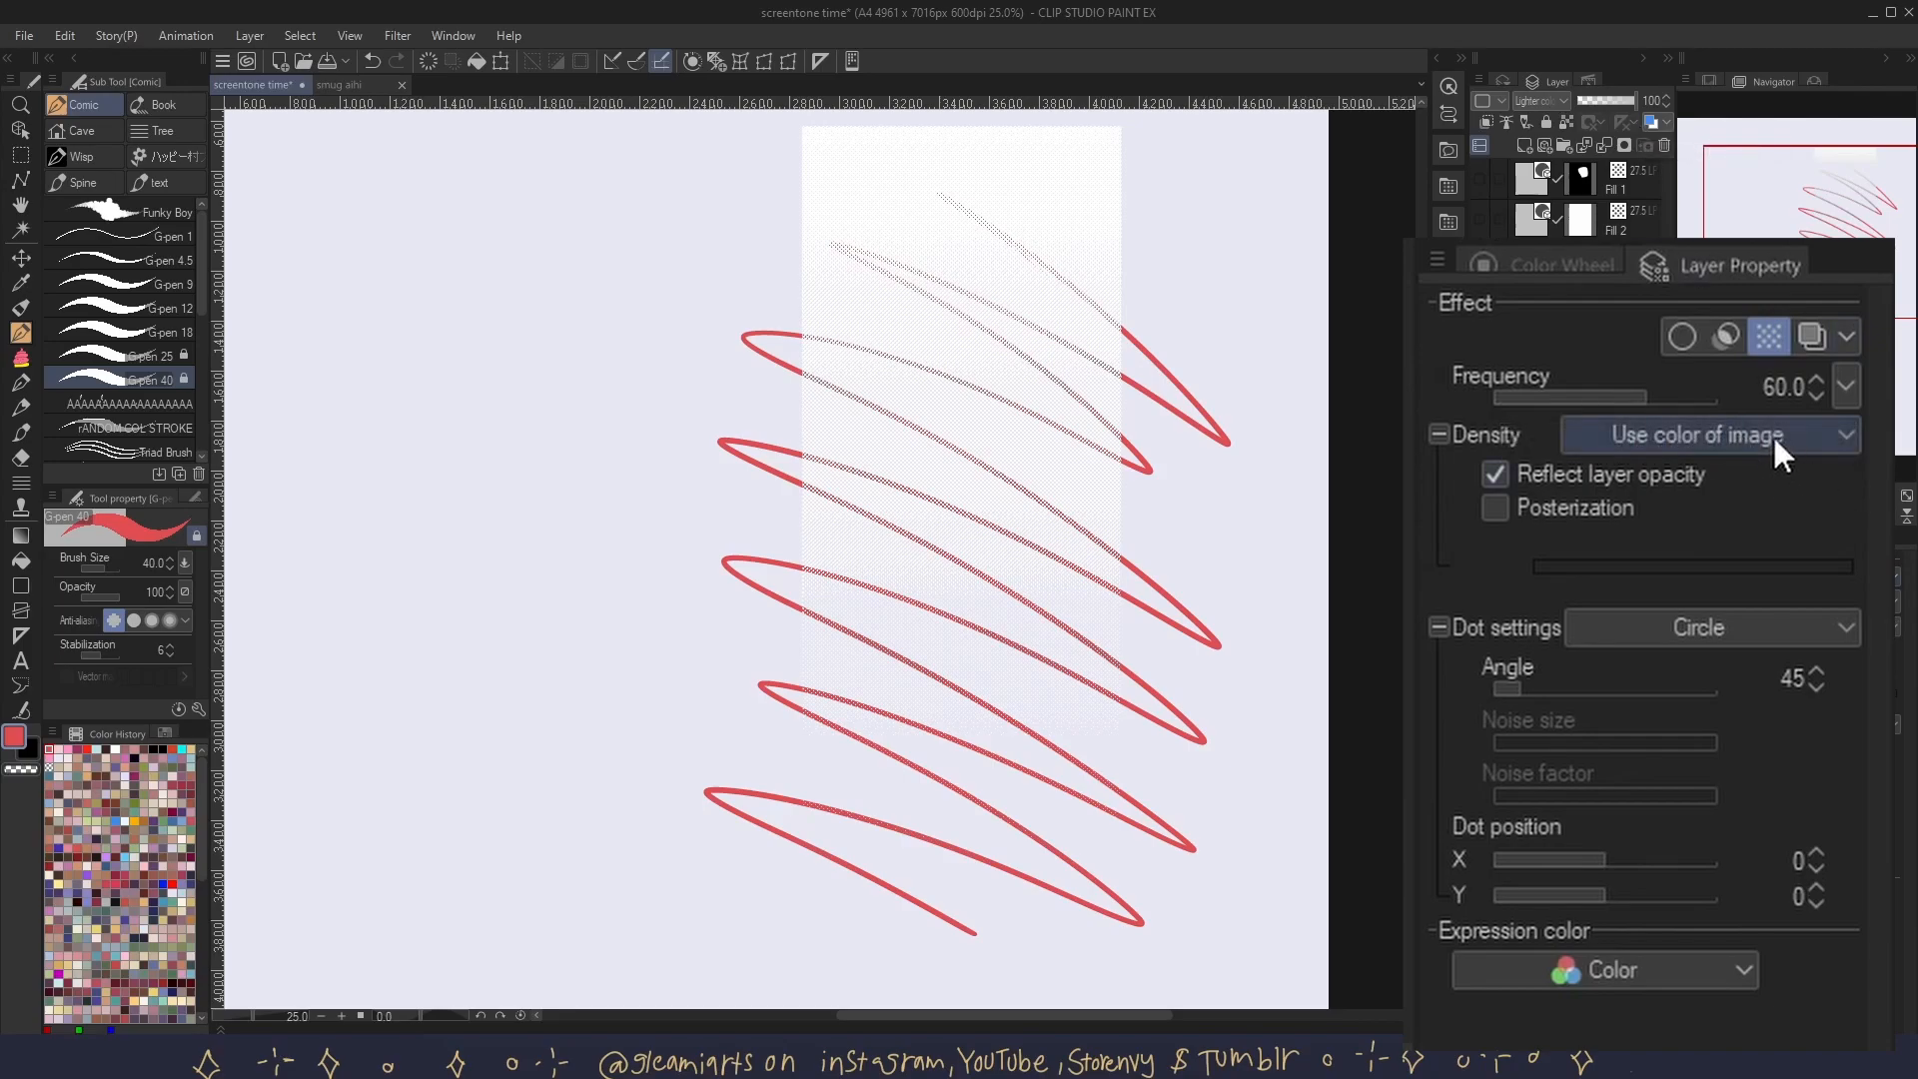
pyautogui.moveTo(1650, 490)
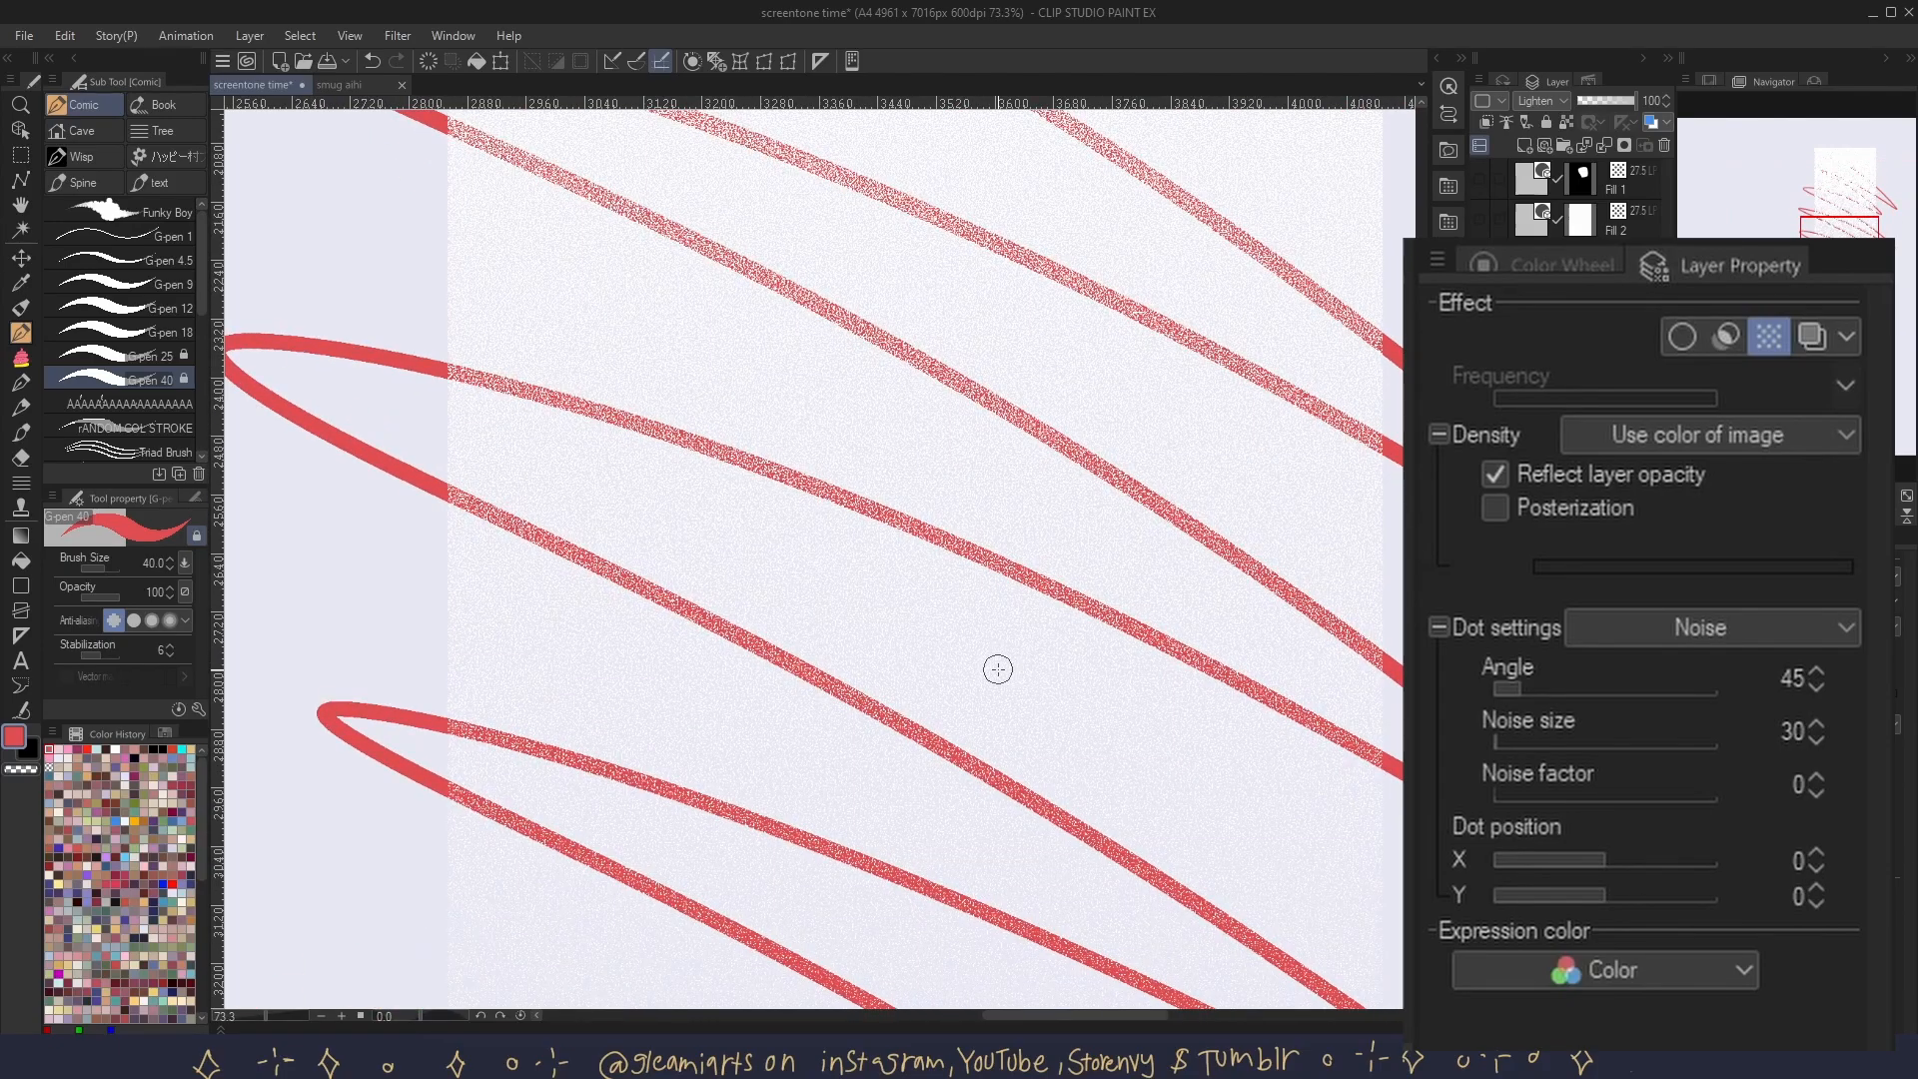
# - Switch the gradient tone's dots to Noise with noise size 30 and zoom in to inspect
pyautogui.scroll(-3)
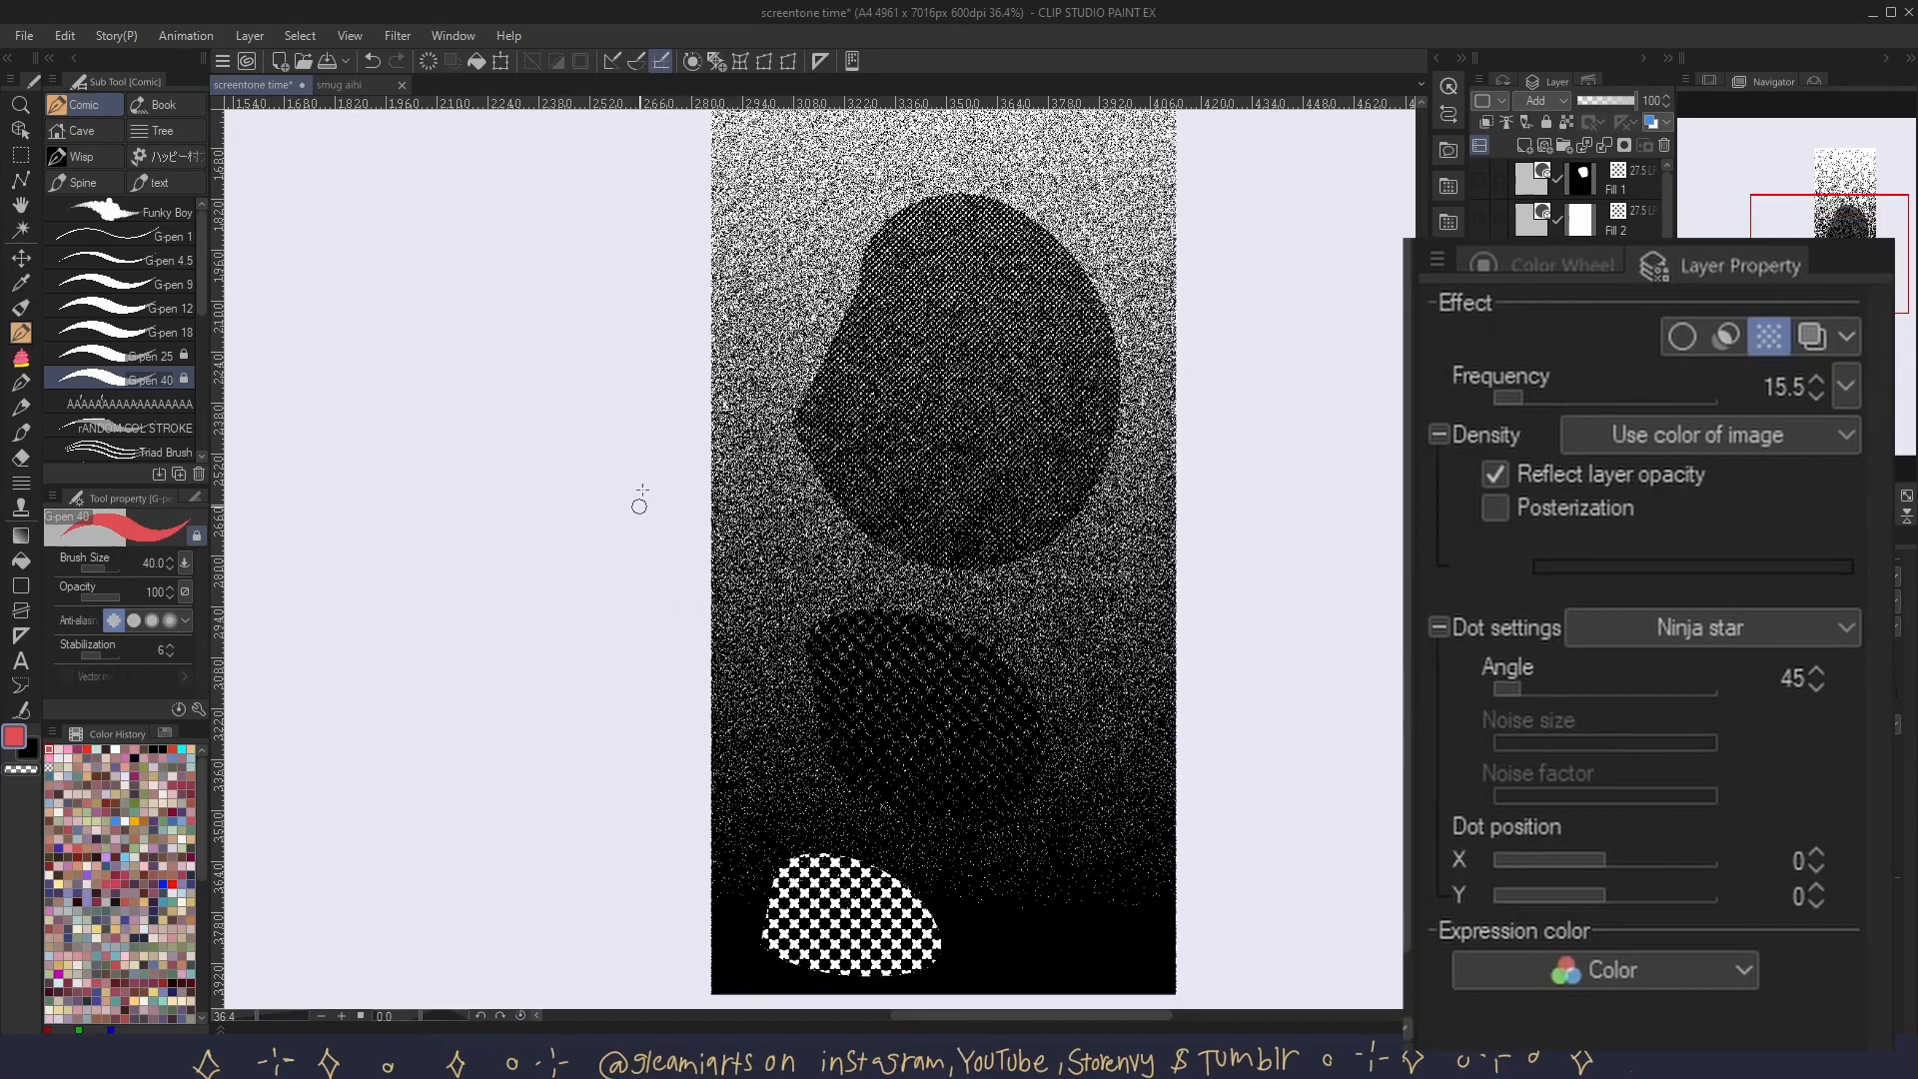
pyautogui.moveTo(800, 848)
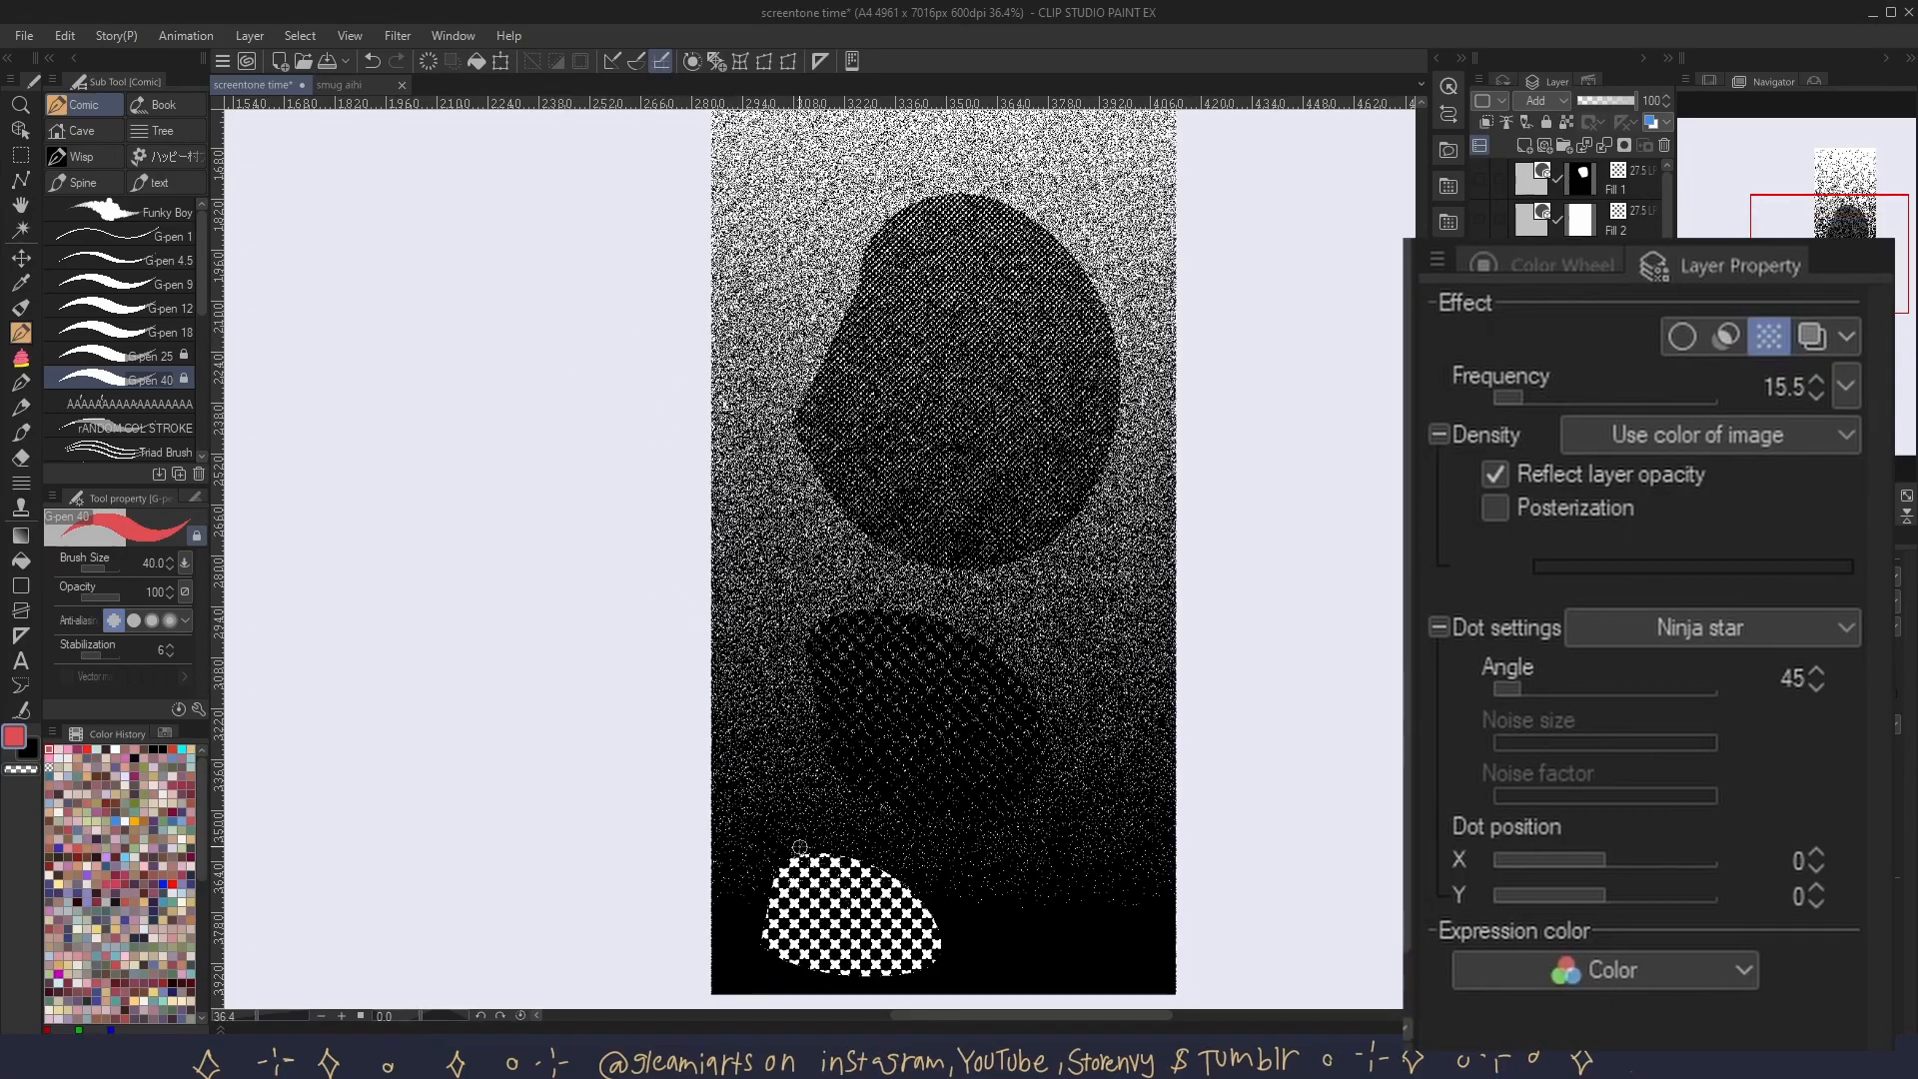